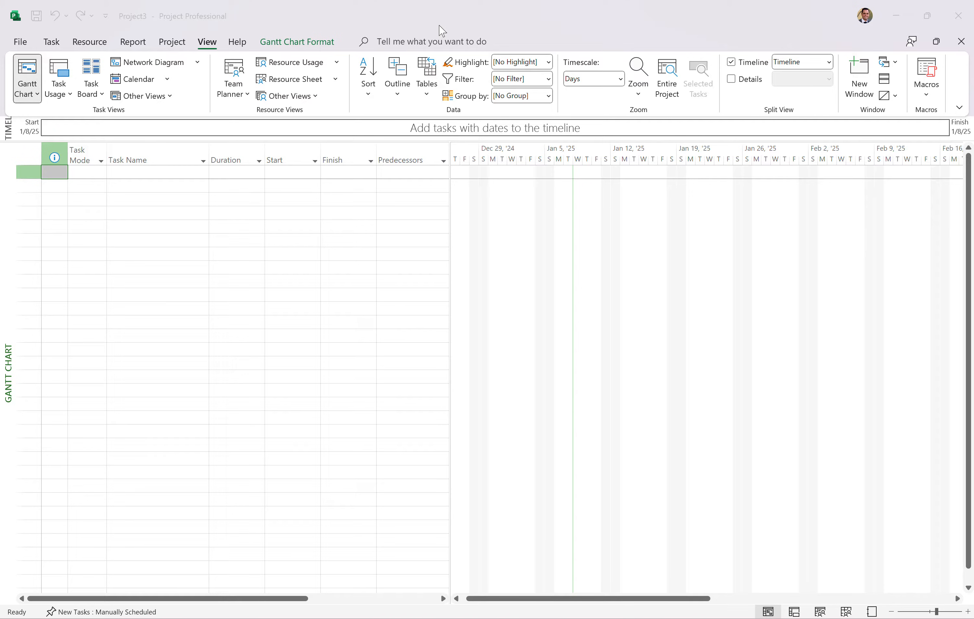
{"action": "mouse_move", "coordinate": [390, 154]}
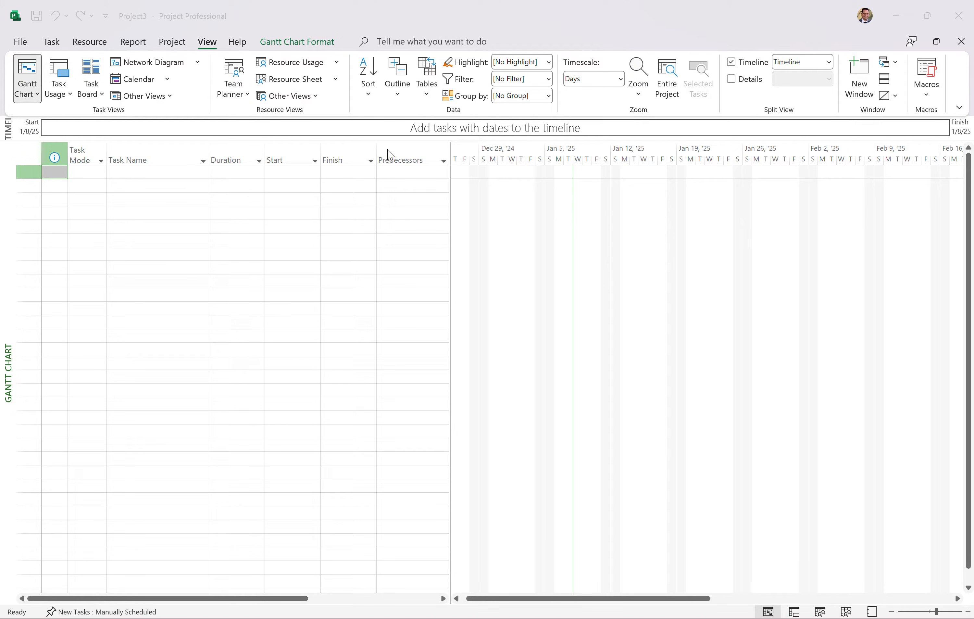
{"action": "mouse_move", "coordinate": [238, 154]}
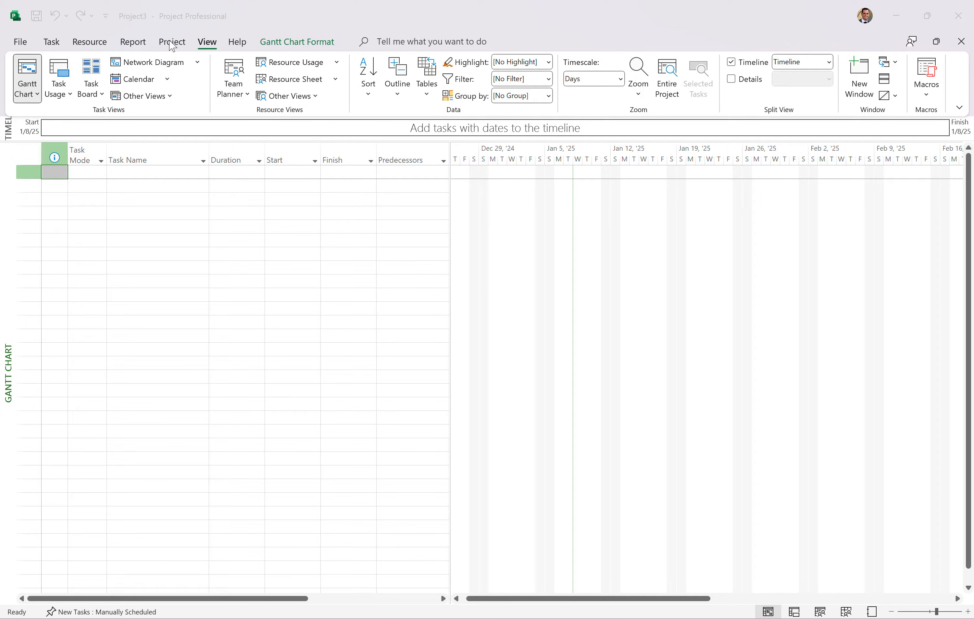
Enter a project start date of 1/13/2025 in the Project Information dialog
{"action": "left_click", "coordinate": [172, 42]}
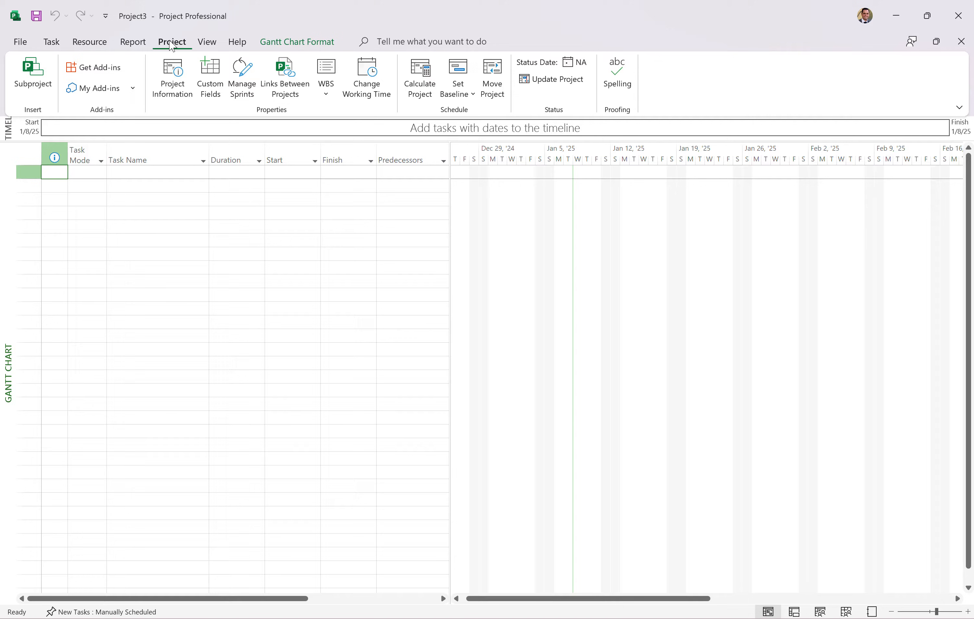
{"action": "left_click", "coordinate": [172, 78]}
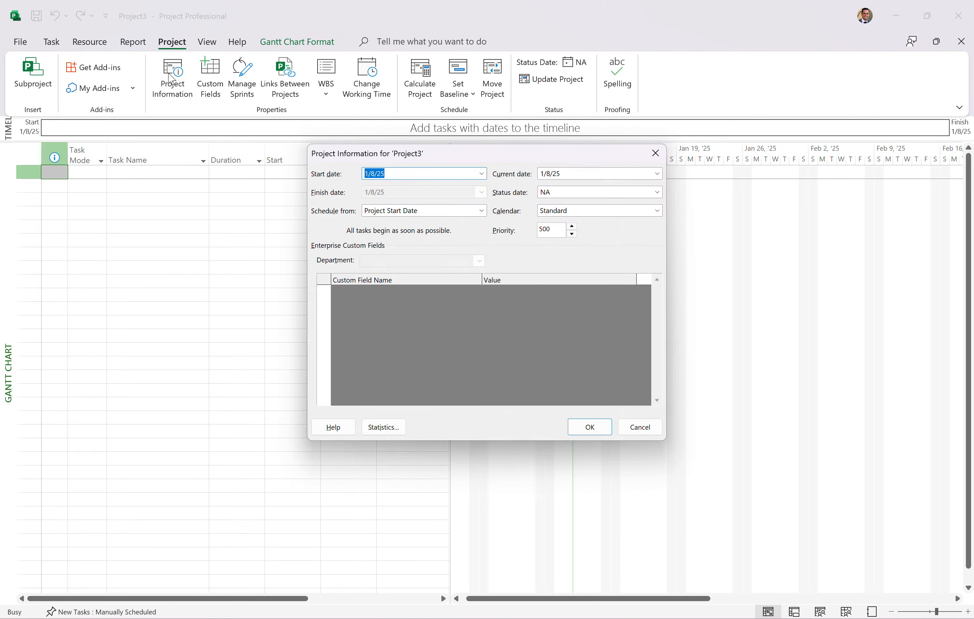
{"action": "mouse_move", "coordinate": [467, 185]}
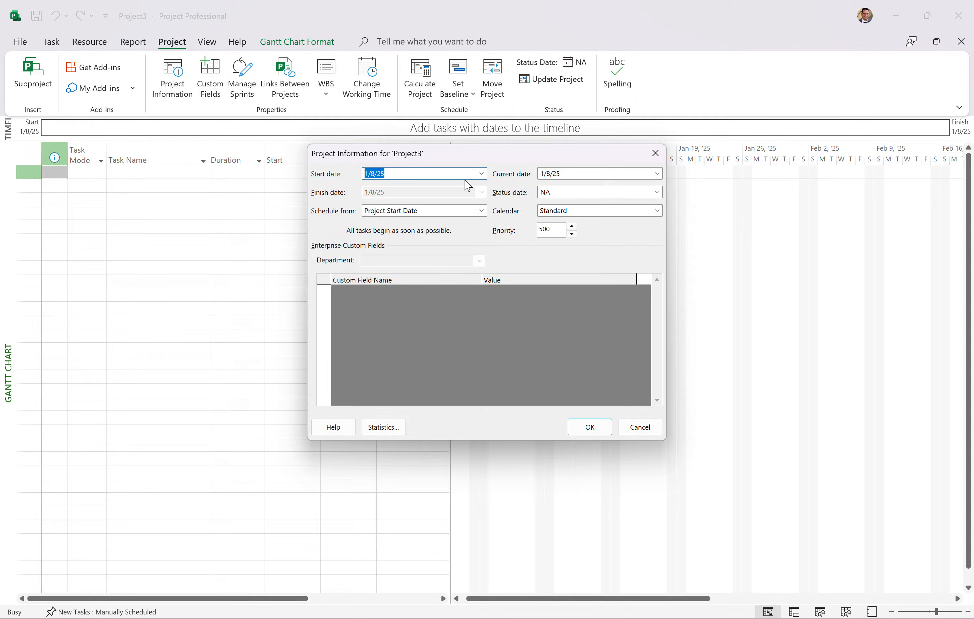
{"action": "left_click", "coordinate": [481, 173]}
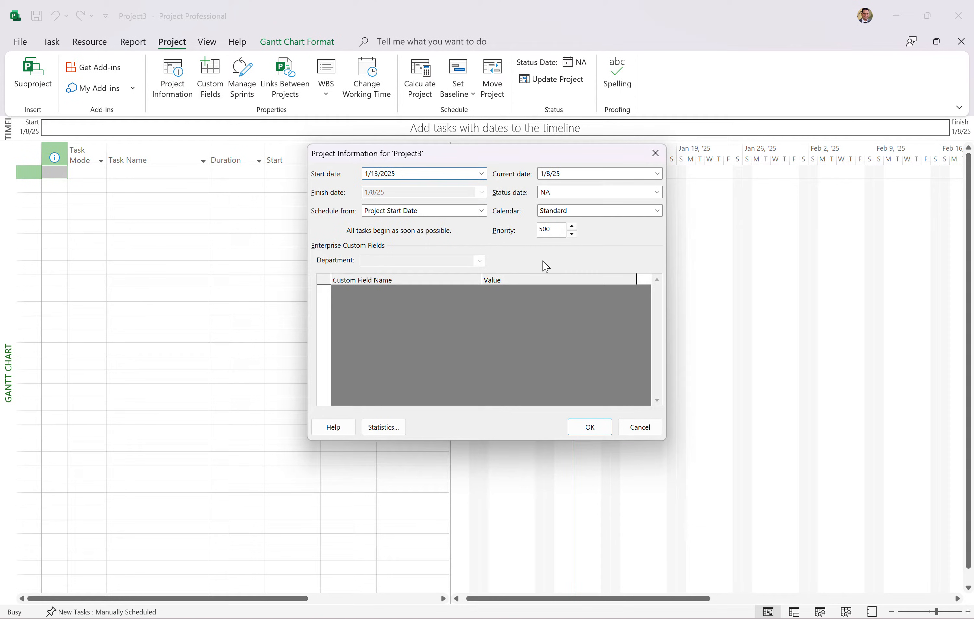
{"action": "left_click", "coordinate": [410, 174]}
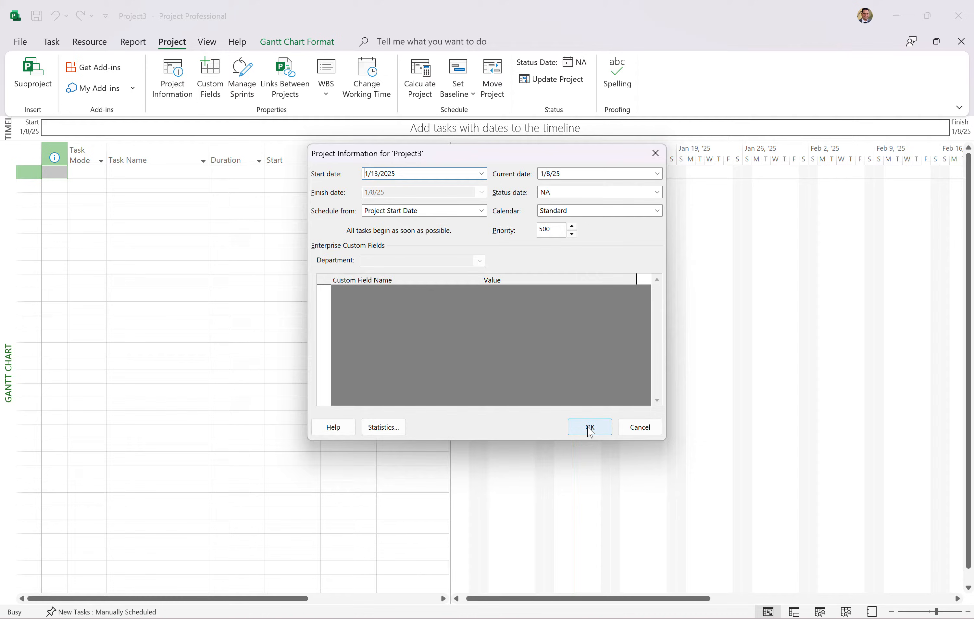
Confirm the 1/13/2025 project start date and return to the empty Gantt sheet
{"action": "left_click", "coordinate": [589, 427]}
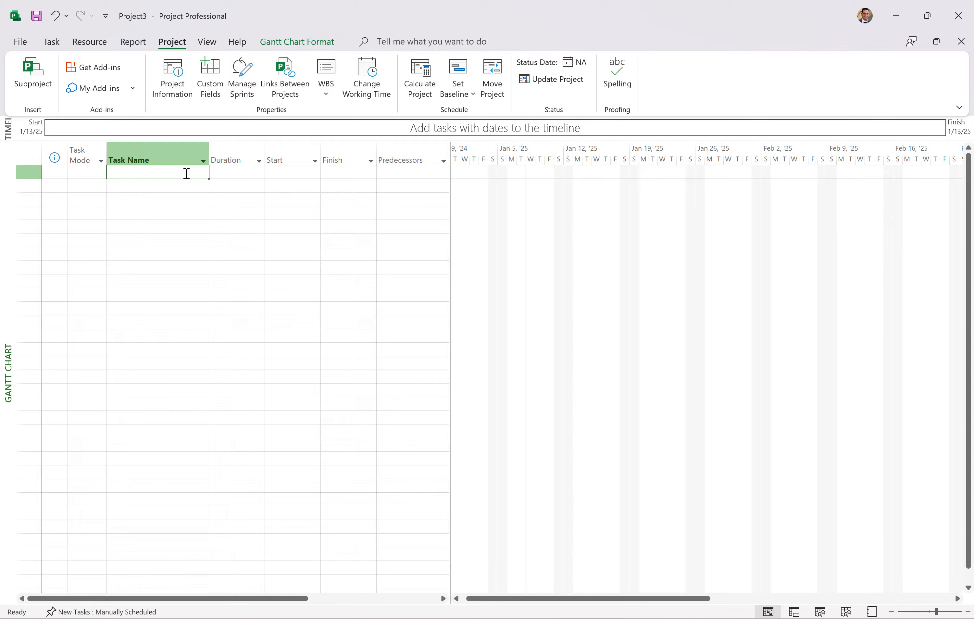
List the eight coffee tasks: Get Fliter, pour water into machine, measure out Coffee, switch on, get mug, get milk, get sugar, mix to taste
{"action": "type", "text": "Get Fliter"}
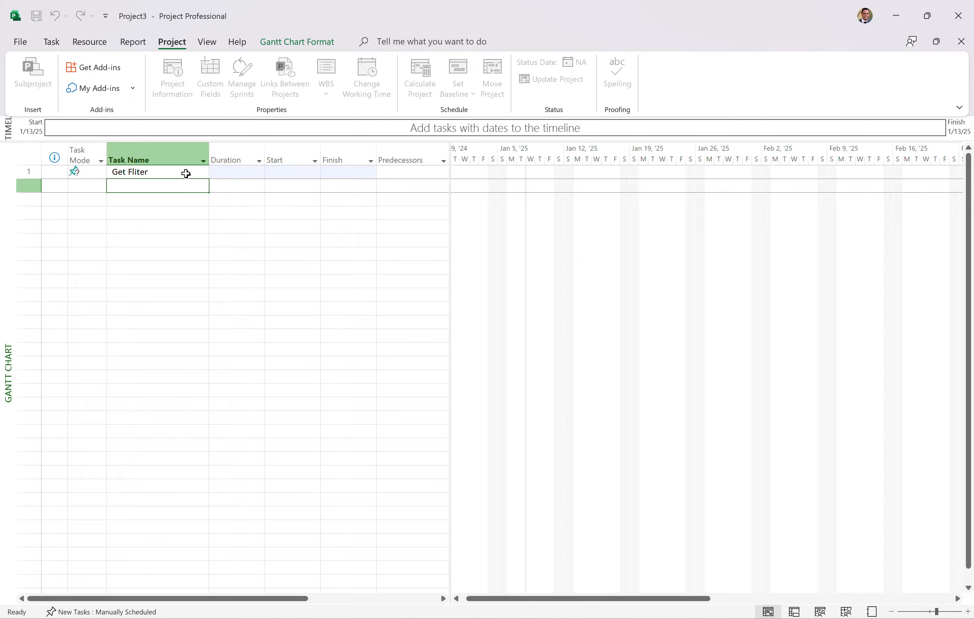
{"action": "type", "text": "pour wat"}
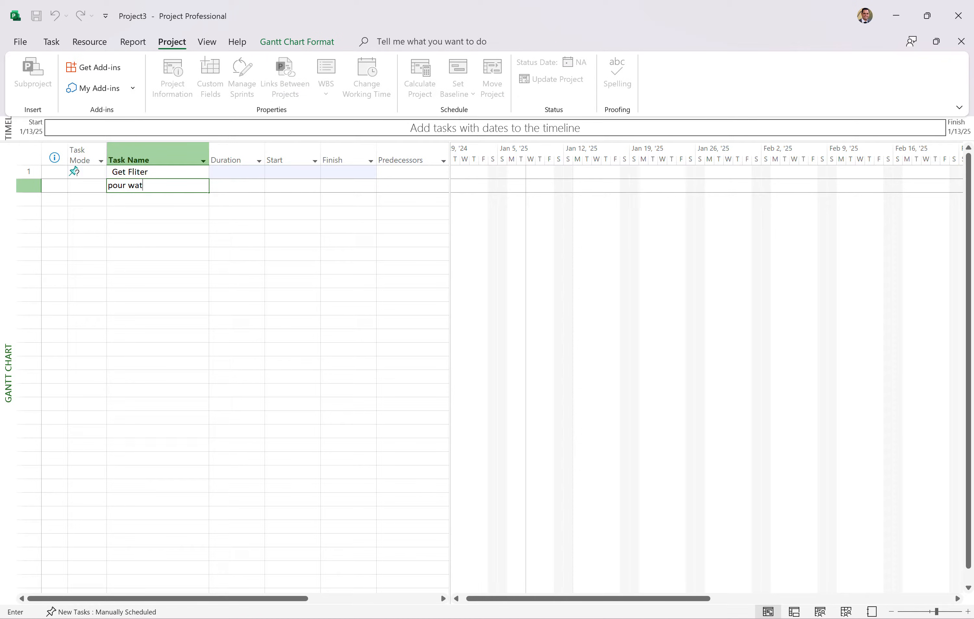
{"action": "type", "text": "er into ma"}
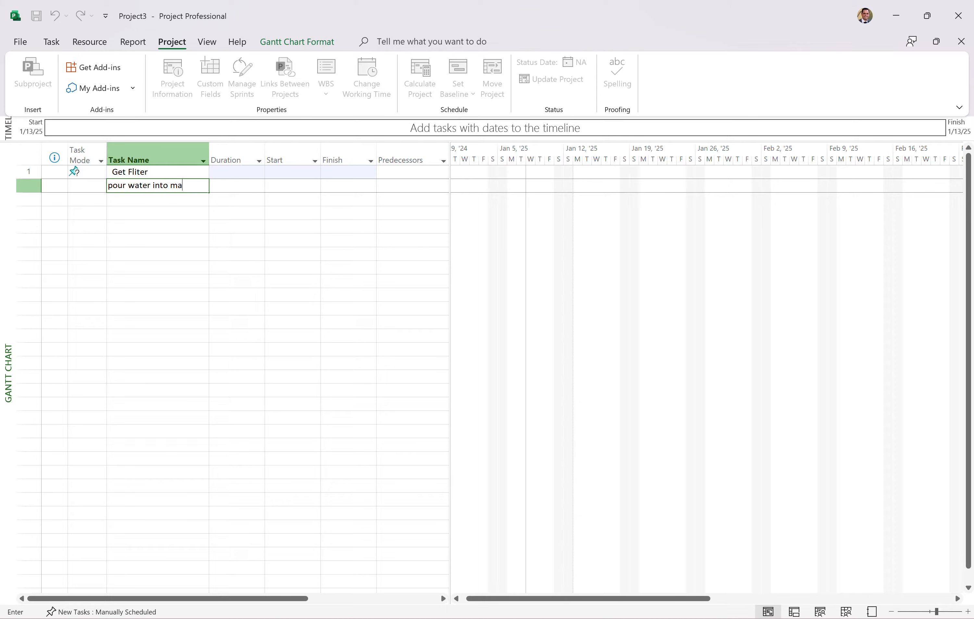
{"action": "key", "text": "Enter"}
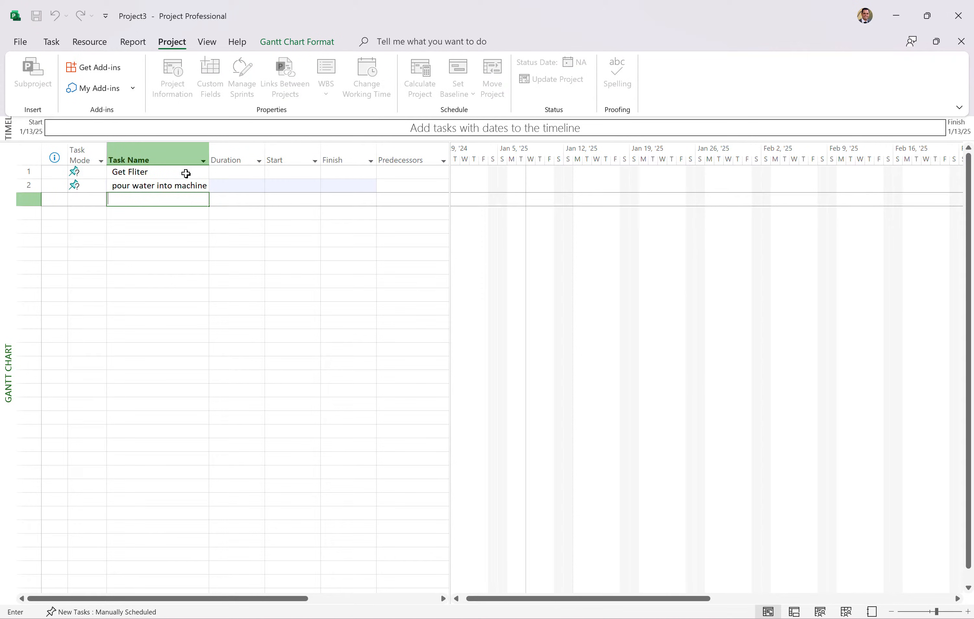
{"action": "type", "text": "measure out Coffee"}
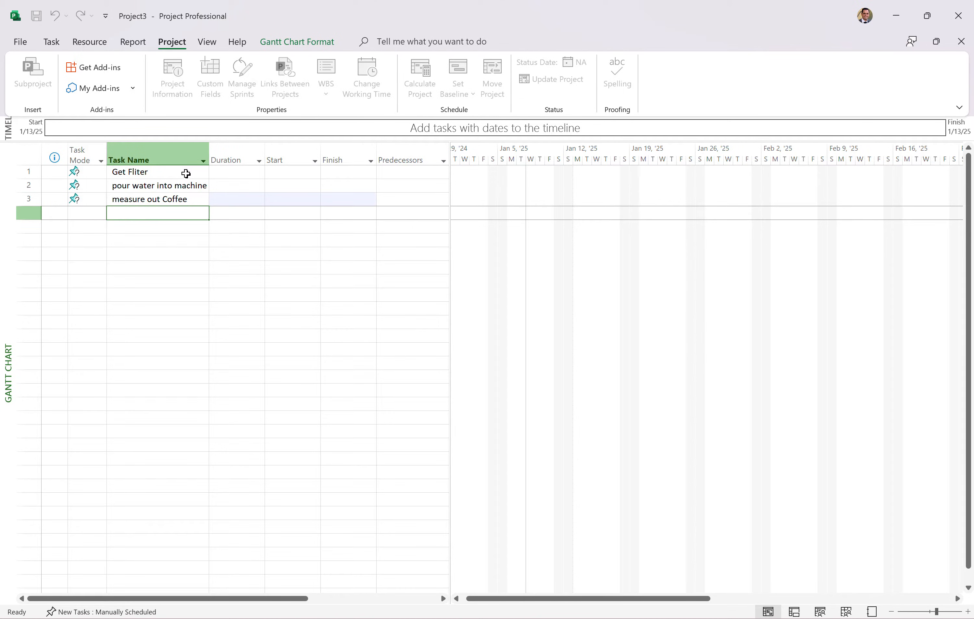
{"action": "type", "text": "switch on"}
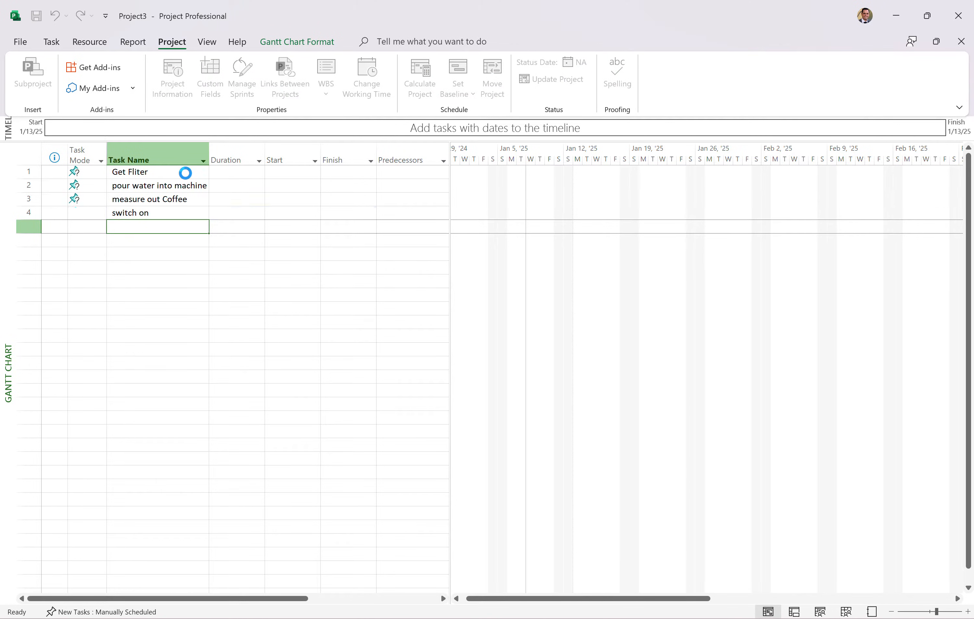
{"action": "type", "text": "get mugs"}
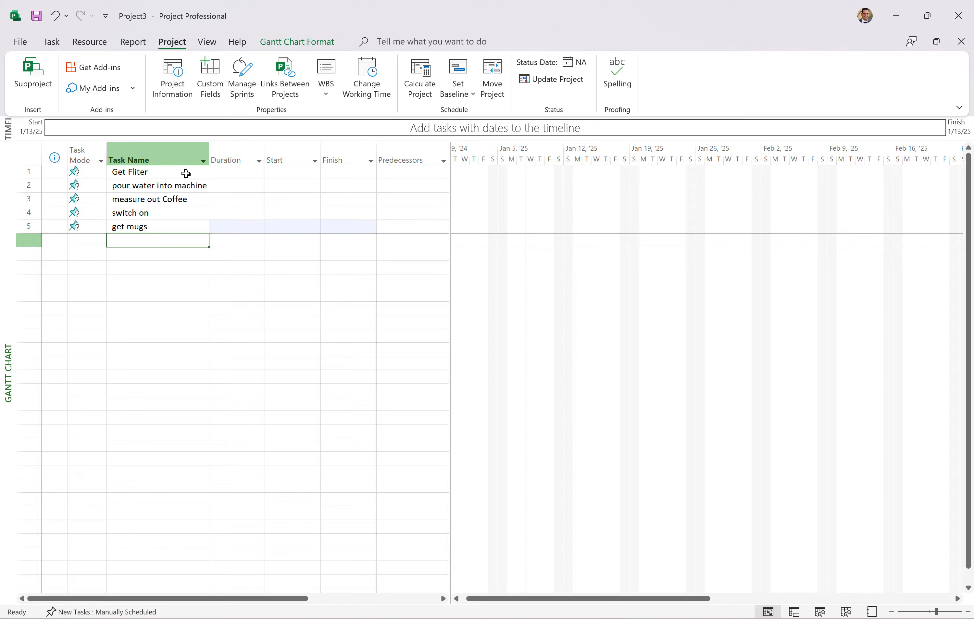
{"action": "type", "text": "get milk"}
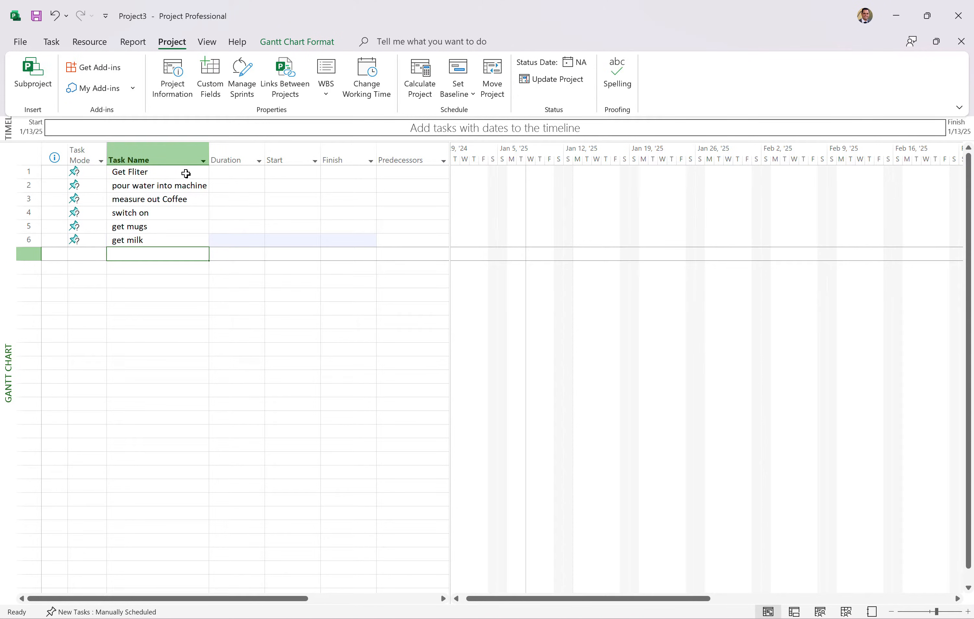
{"action": "type", "text": "get sugar"}
{"action": "left_click", "coordinate": [158, 267]}
{"action": "type", "text": "m"}
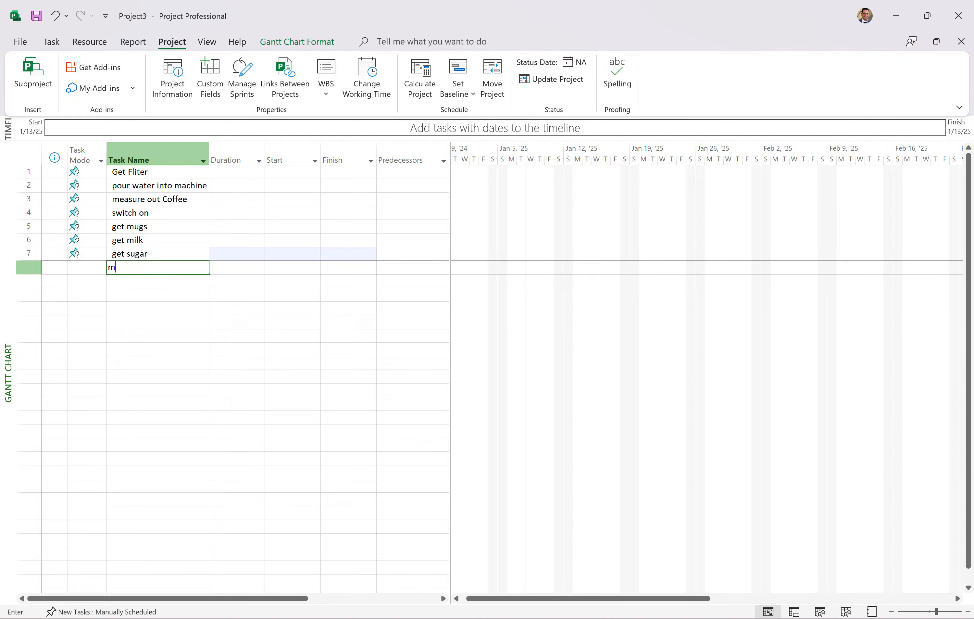
{"action": "type", "text": "ix to"}
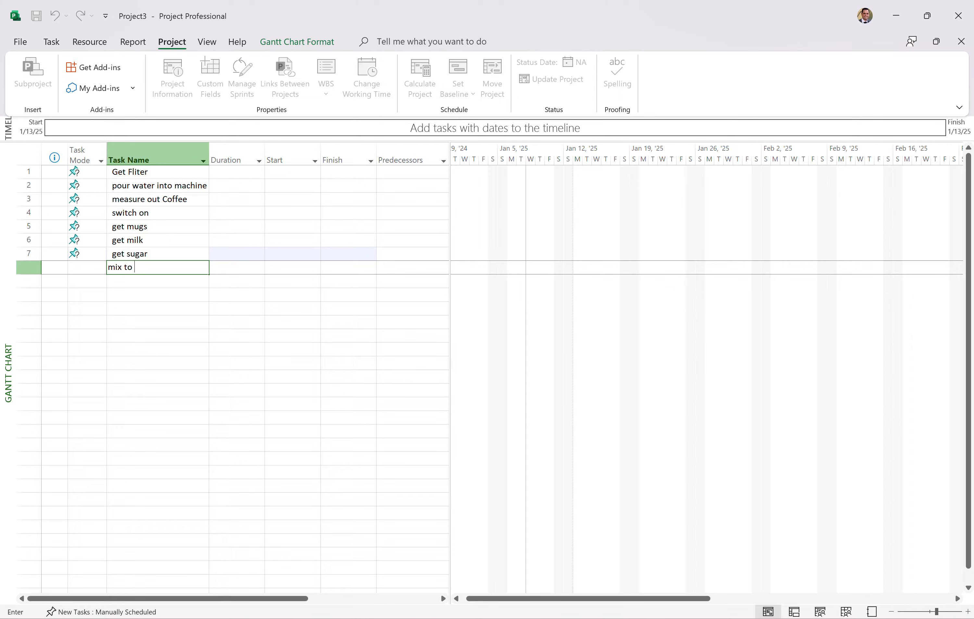
{"action": "key", "text": "enter"}
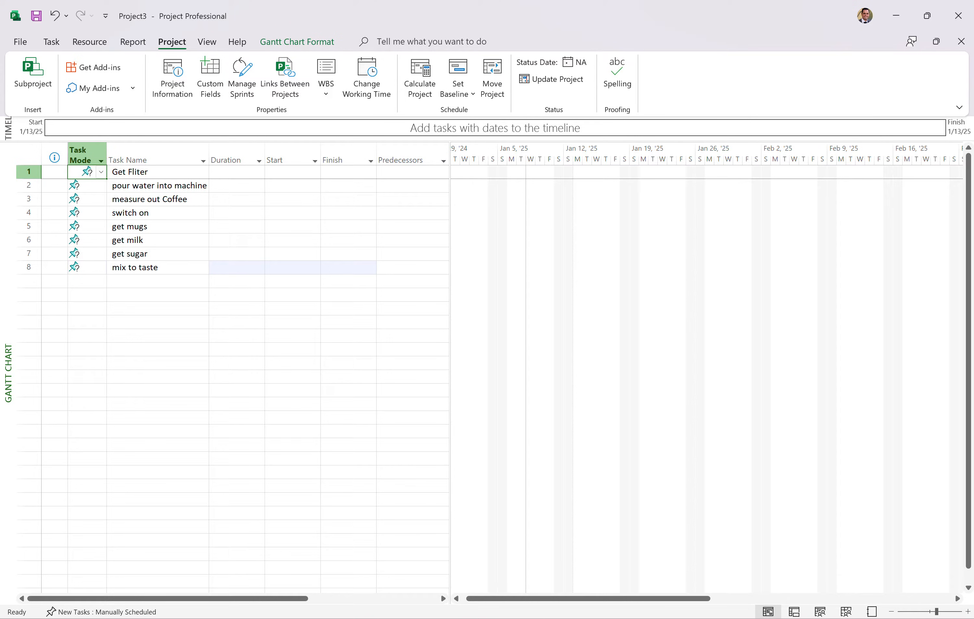
{"action": "mouse_move", "coordinate": [134, 253]}
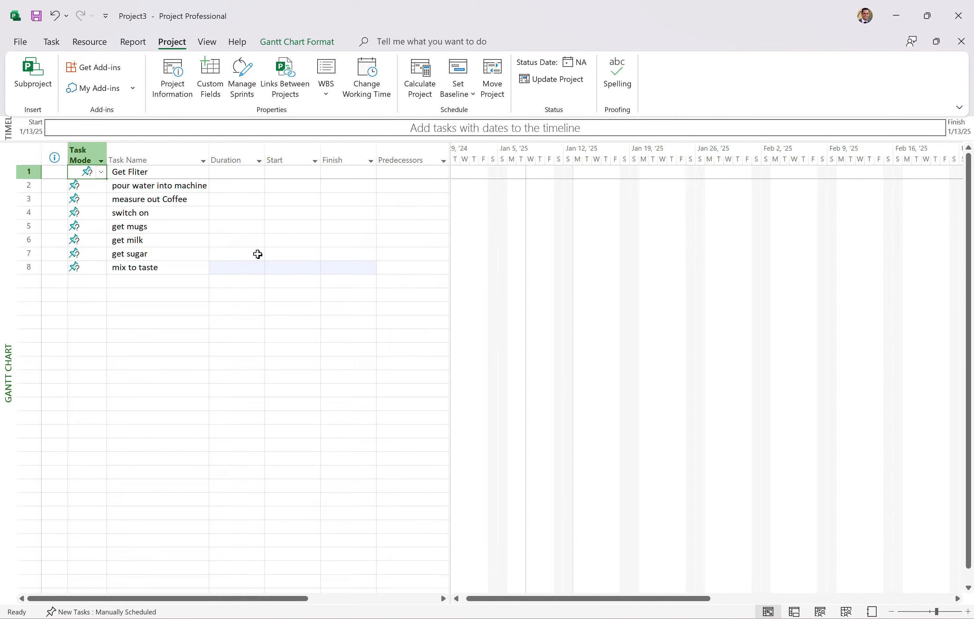
Inspect the start/finish cells and offer the scheduling mode choices for Get Fliter
{"action": "left_click", "coordinate": [287, 198]}
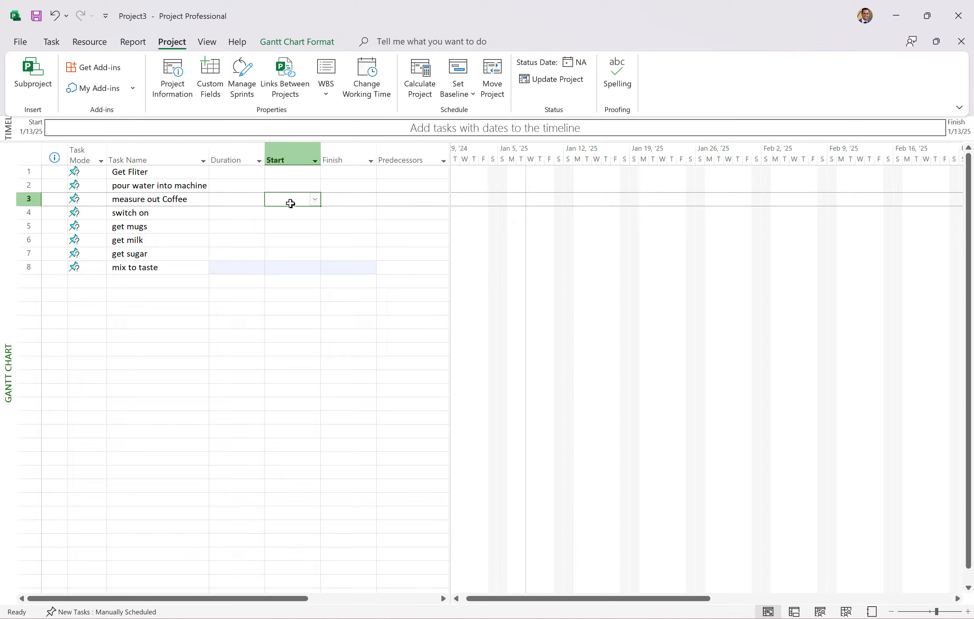
{"action": "left_click", "coordinate": [346, 212]}
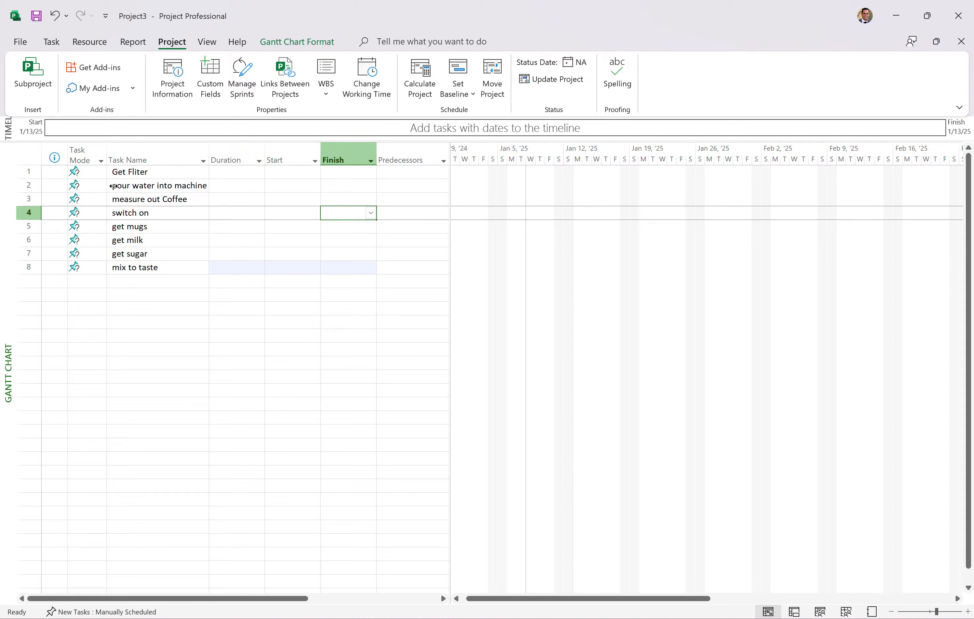
{"action": "left_click", "coordinate": [100, 172]}
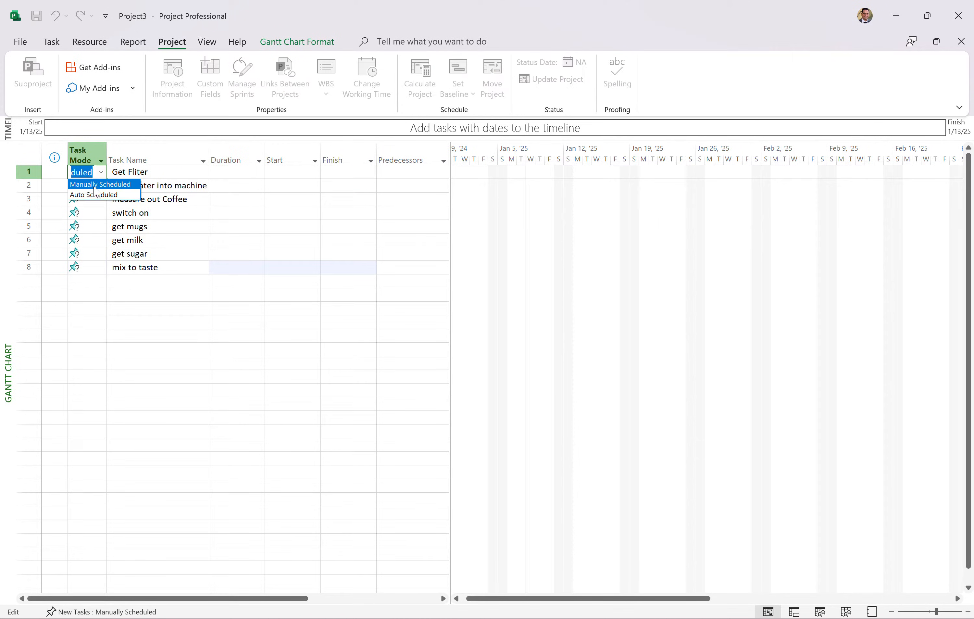
Make Get Fliter and the other tasks auto scheduled, each 1 day? starting 1/13/25
{"action": "left_click", "coordinate": [99, 183]}
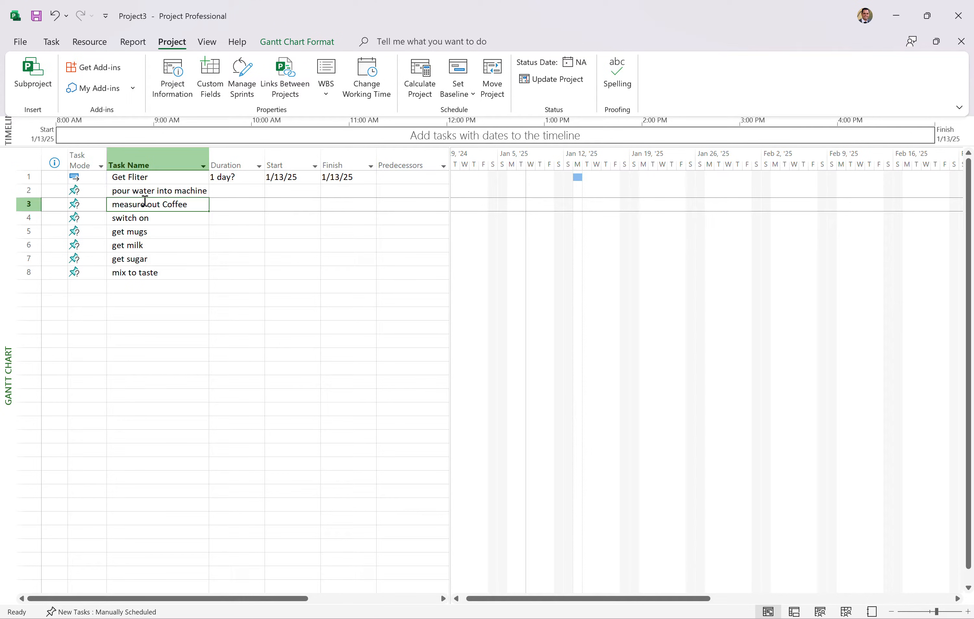
{"action": "left_click", "coordinate": [85, 177]}
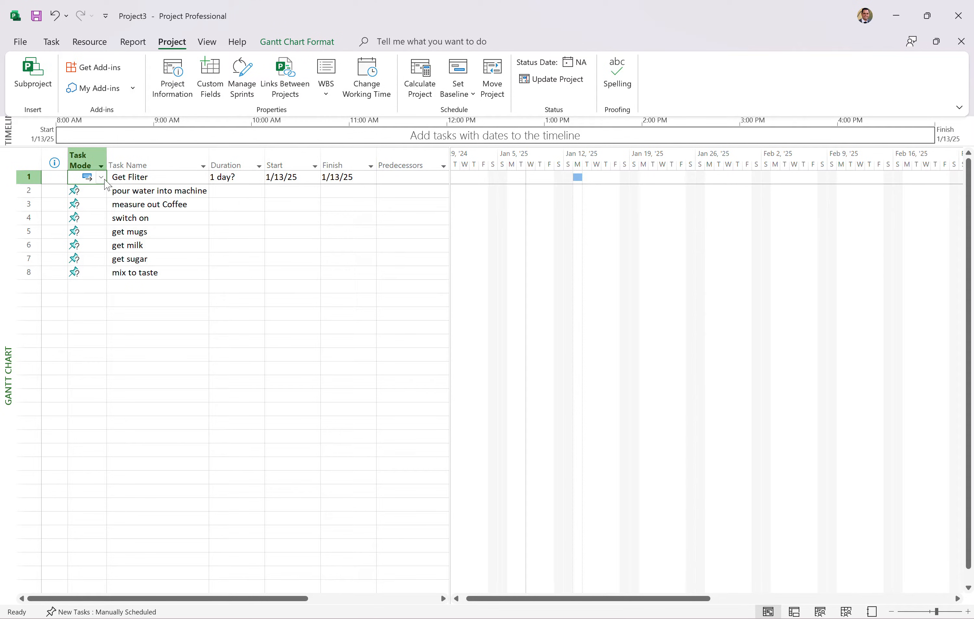
{"action": "left_click", "coordinate": [101, 178]}
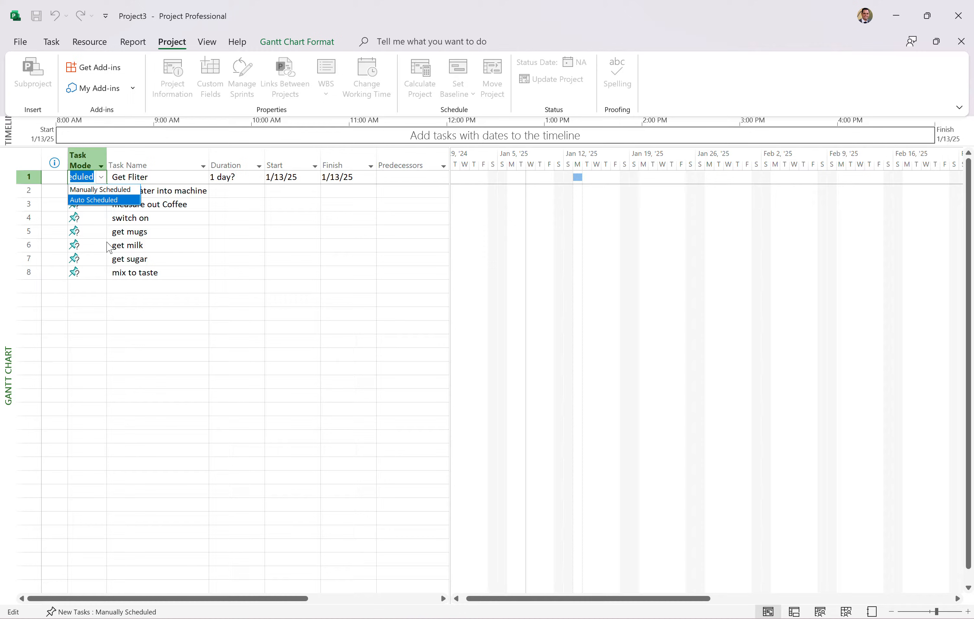
{"action": "left_click", "coordinate": [87, 217]}
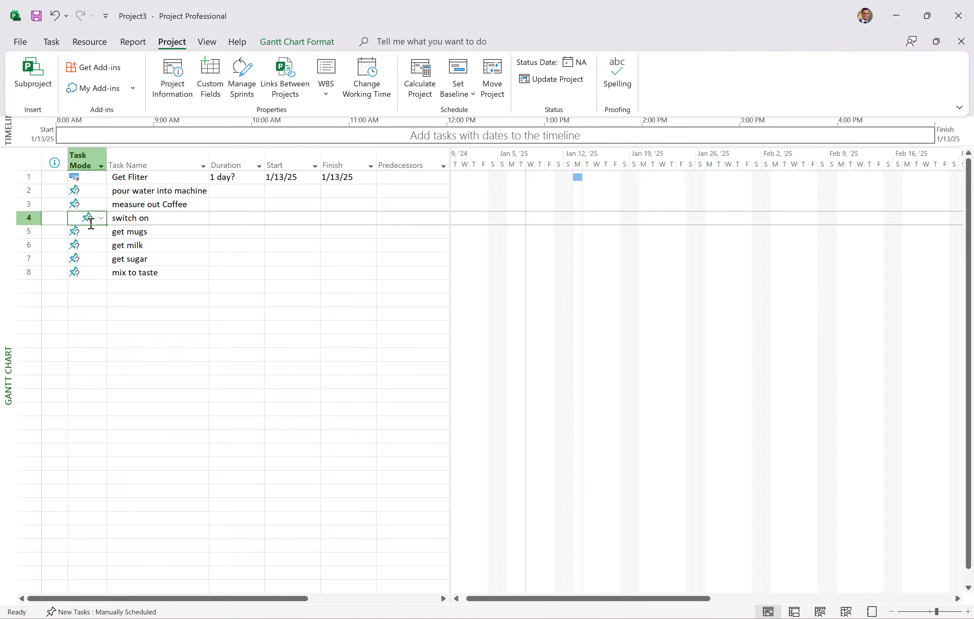
{"action": "left_click", "coordinate": [235, 177]}
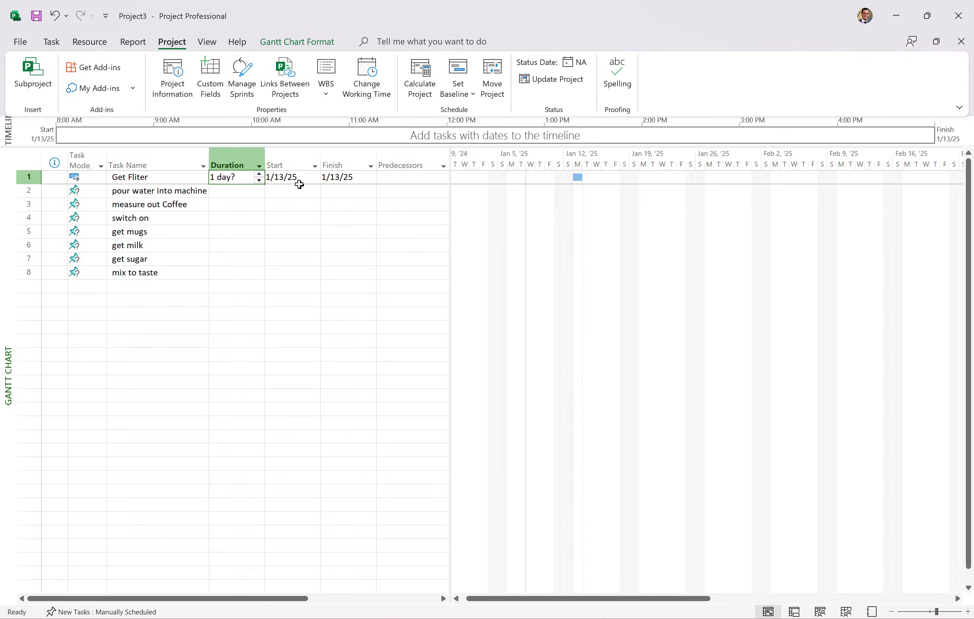
{"action": "mouse_move", "coordinate": [267, 195]}
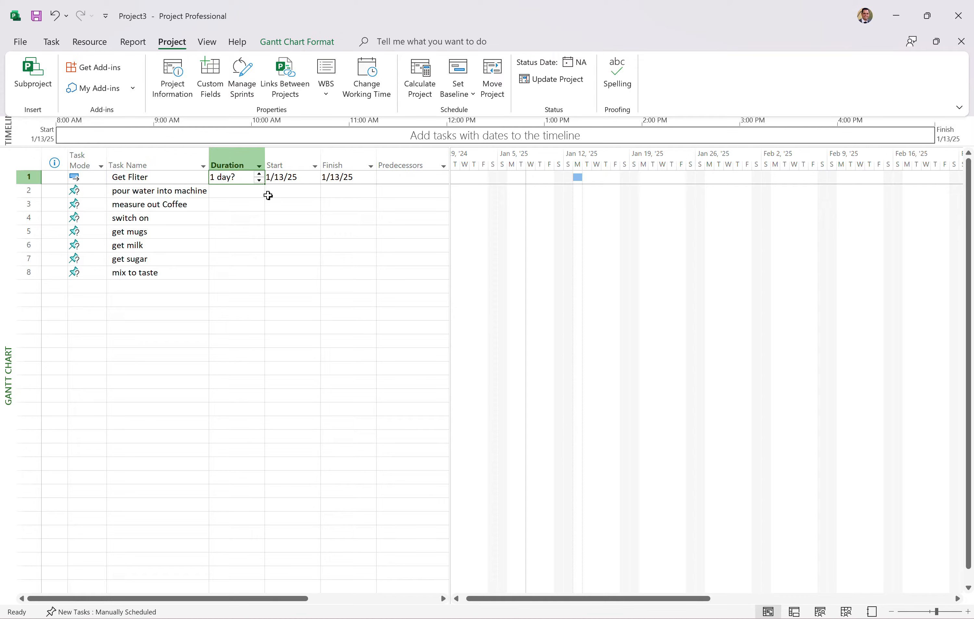
{"action": "left_click", "coordinate": [285, 177]}
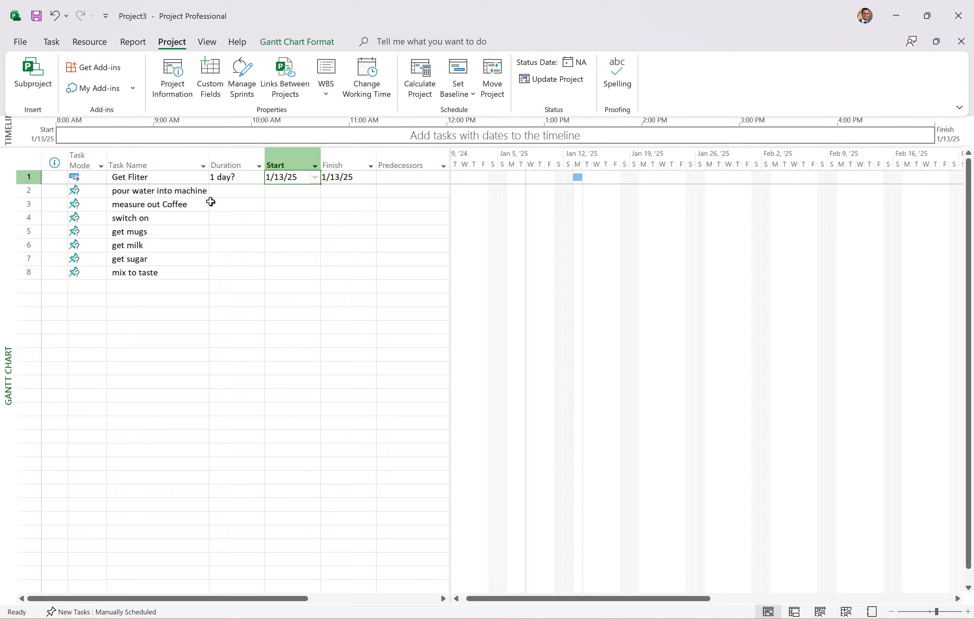
{"action": "left_click", "coordinate": [86, 190]}
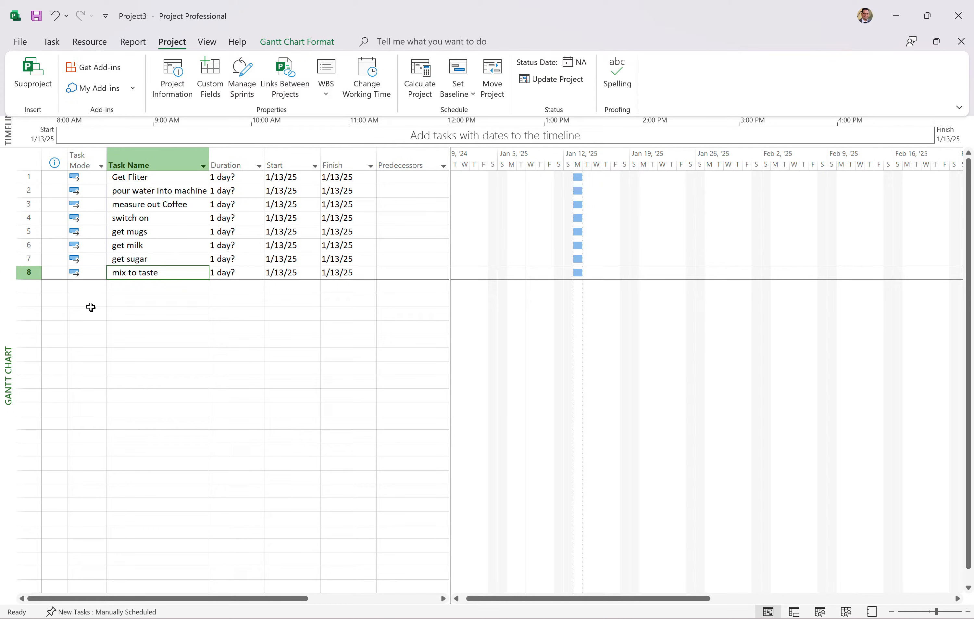
{"action": "mouse_move", "coordinate": [525, 212]}
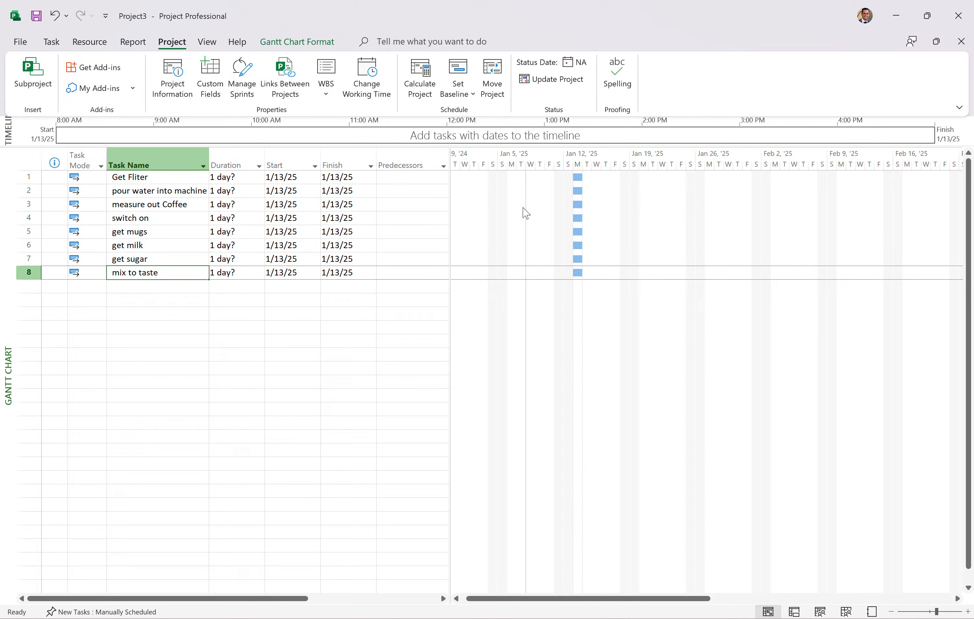
{"action": "mouse_move", "coordinate": [571, 287]}
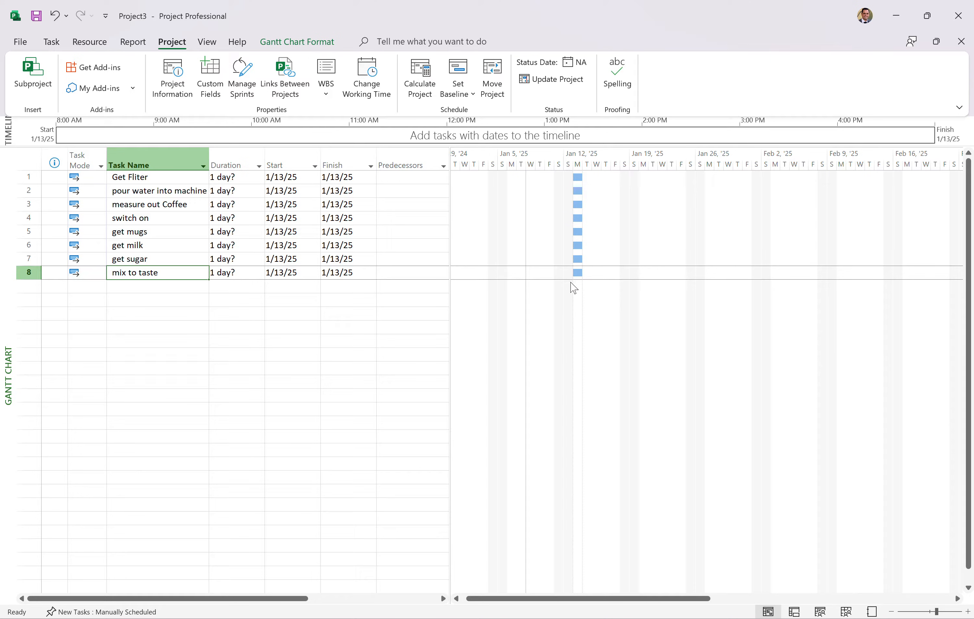
Give 'mix to taste' a 5-day duration running 1/13/25 to 1/17/25
{"action": "left_click", "coordinate": [85, 286]}
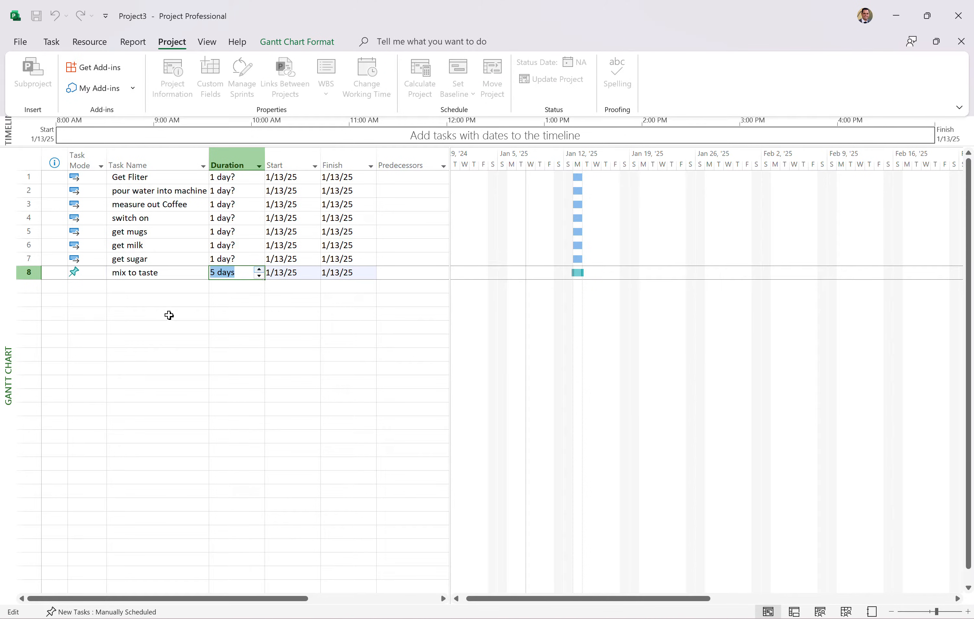
{"action": "key", "text": "Enter"}
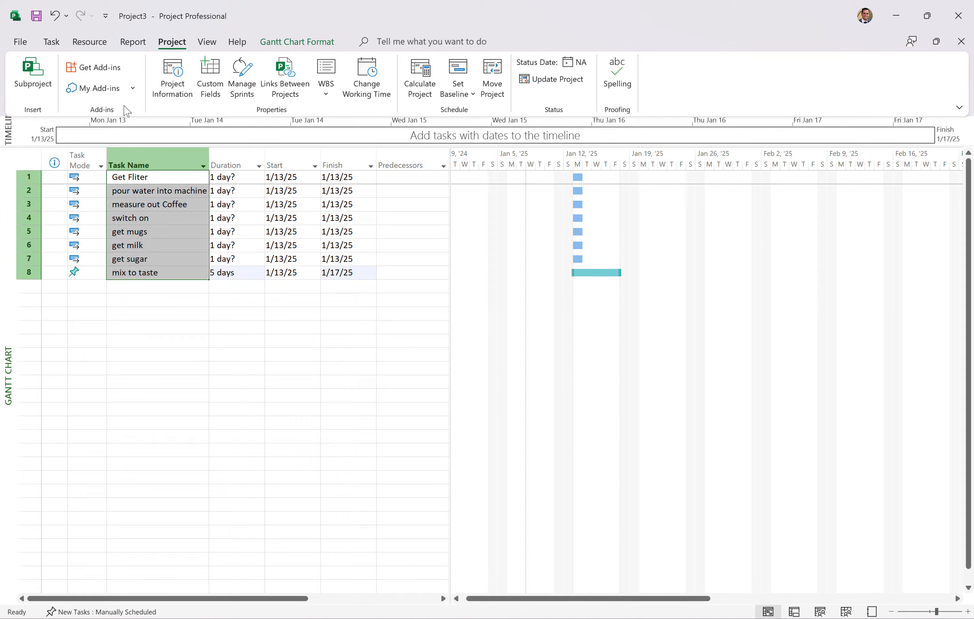
Link the eight tasks in sequence, with 'get sugar' stretched to 6 days ending 1/28/25
{"action": "left_click", "coordinate": [50, 41]}
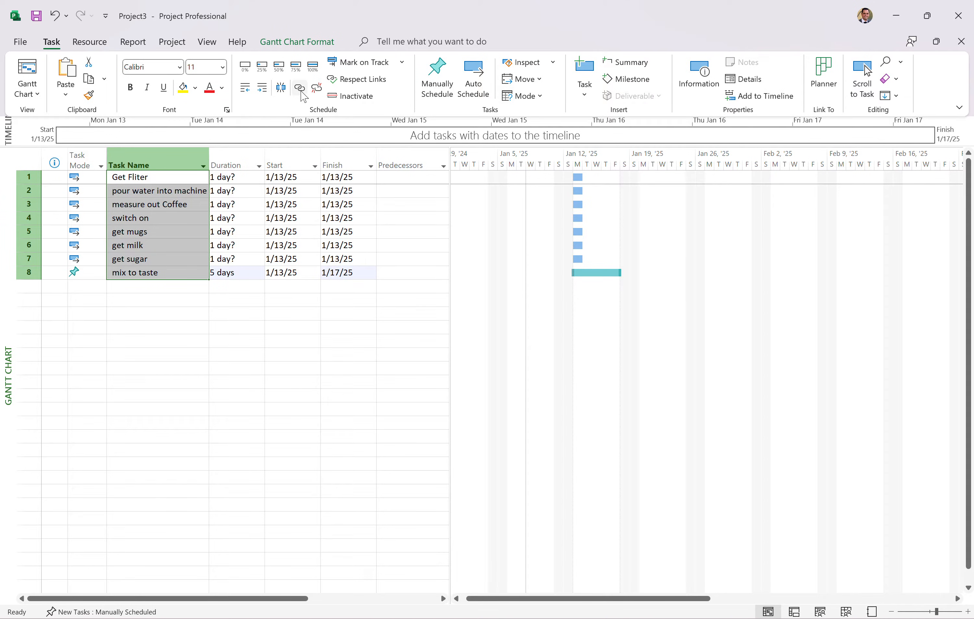
{"action": "left_click", "coordinate": [299, 87]}
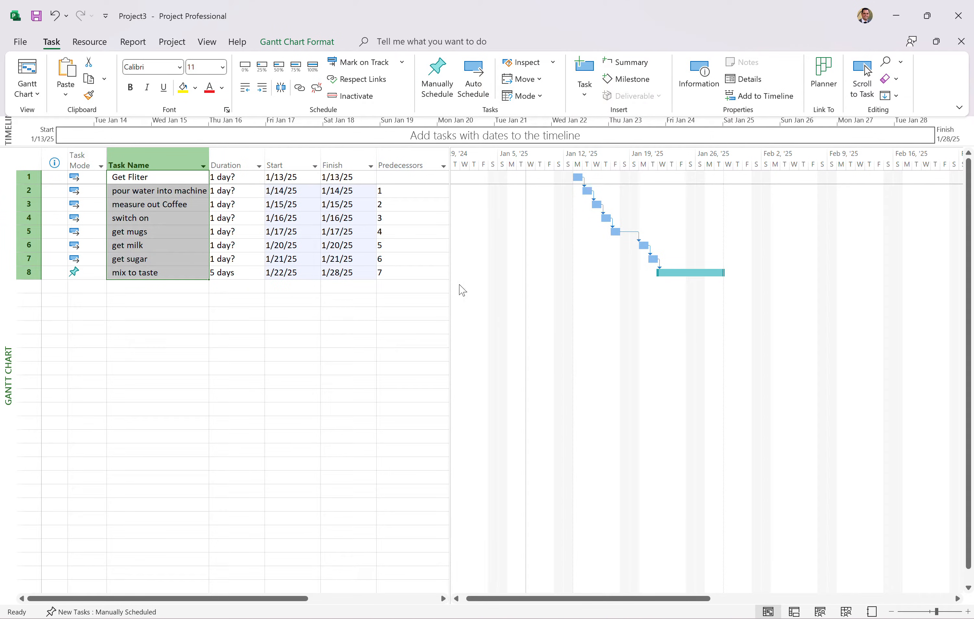
{"action": "left_click", "coordinate": [235, 258]}
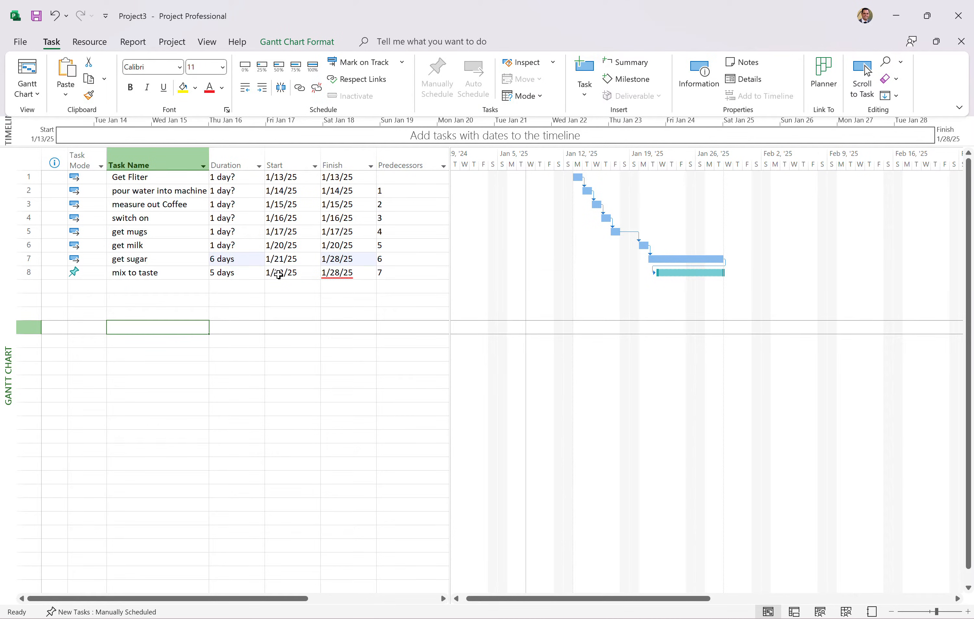
Make 'mix to taste' auto scheduled so it runs 1/29/25 to 2/4/25 after get sugar
{"action": "left_click", "coordinate": [87, 272]}
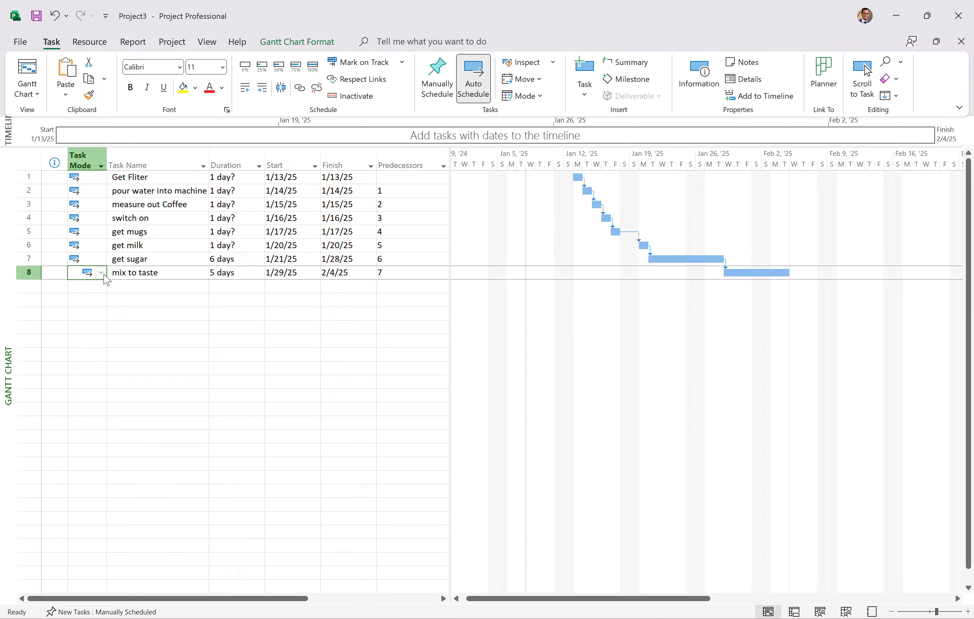
{"action": "mouse_move", "coordinate": [204, 214]}
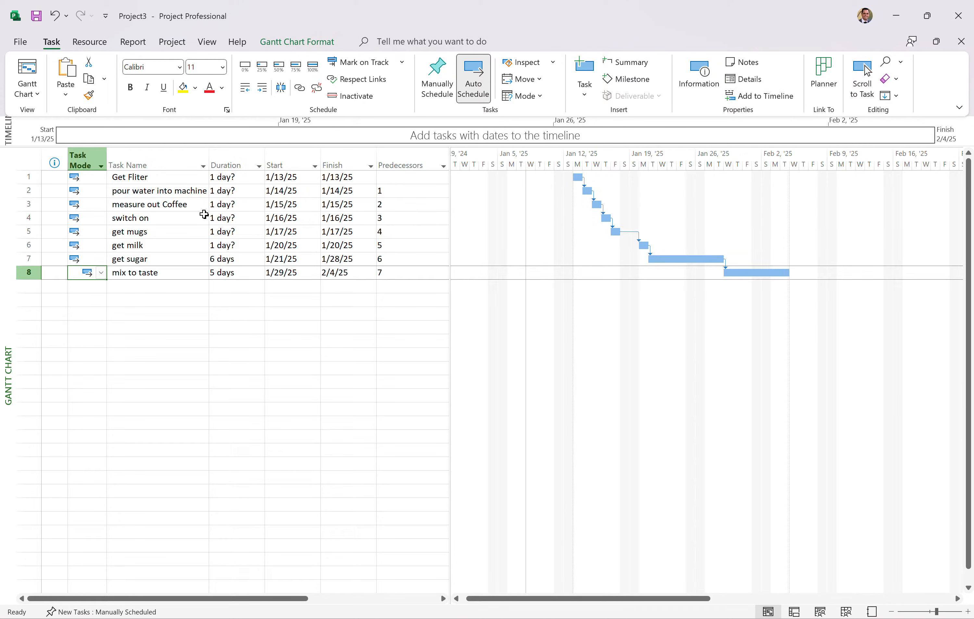
{"action": "left_click", "coordinate": [233, 177]}
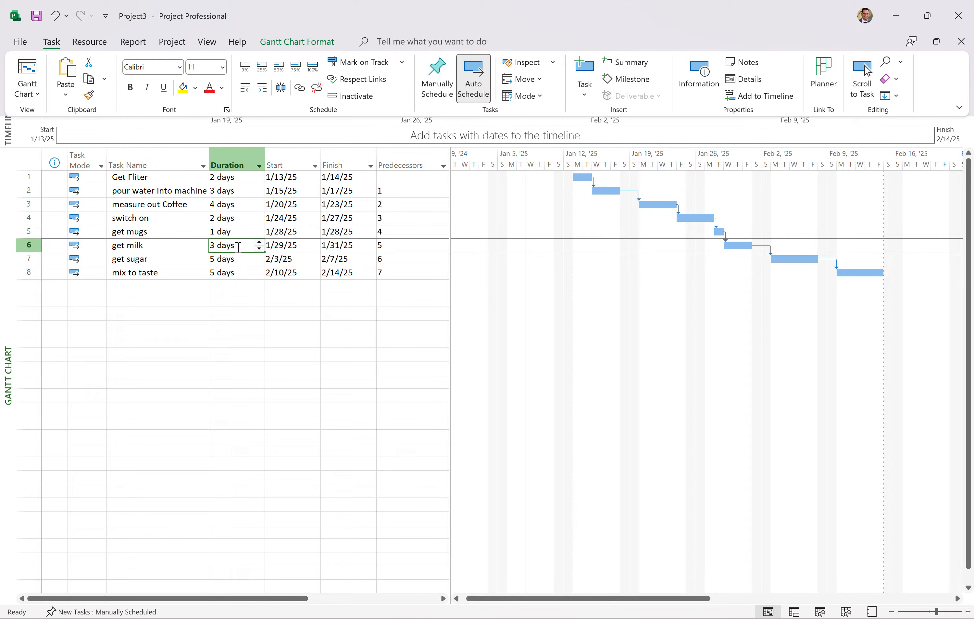
{"action": "mouse_move", "coordinate": [165, 284]}
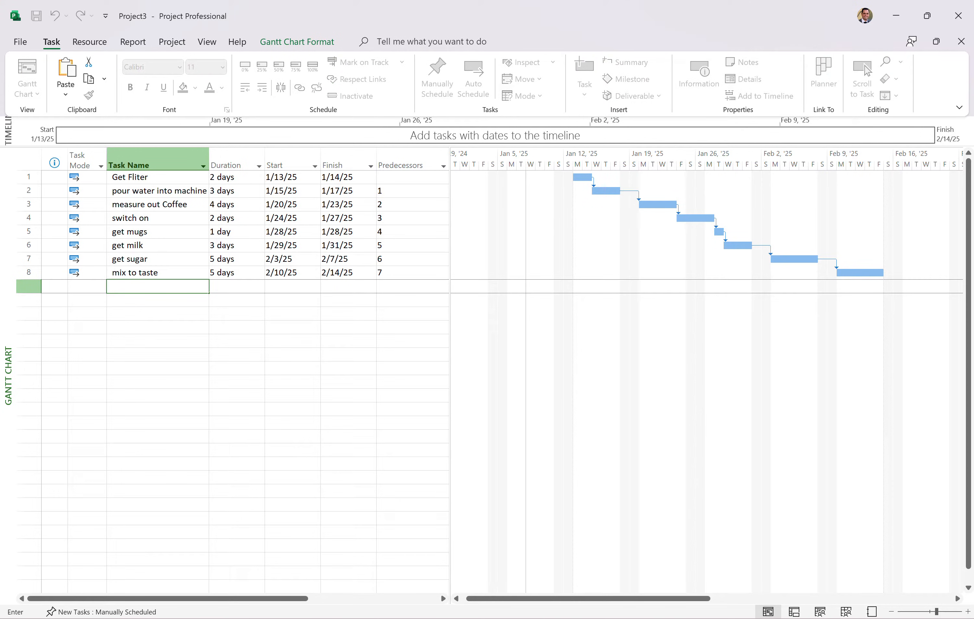
Add an auto-scheduled 'Coffee Ready' task and make new tasks auto scheduled by default
{"action": "type", "text": "Coffee Ready"}
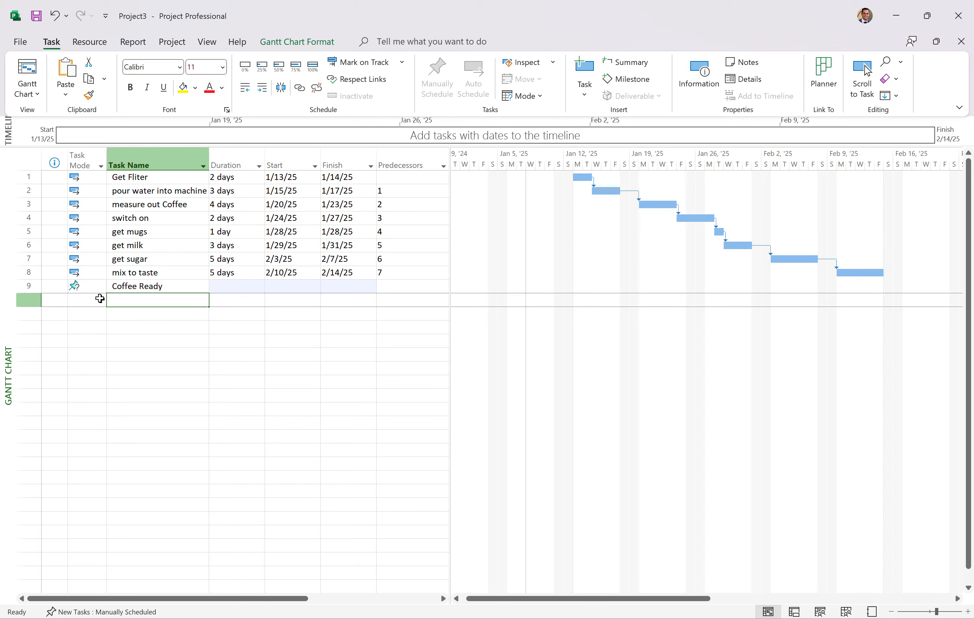
{"action": "left_click", "coordinate": [100, 286]}
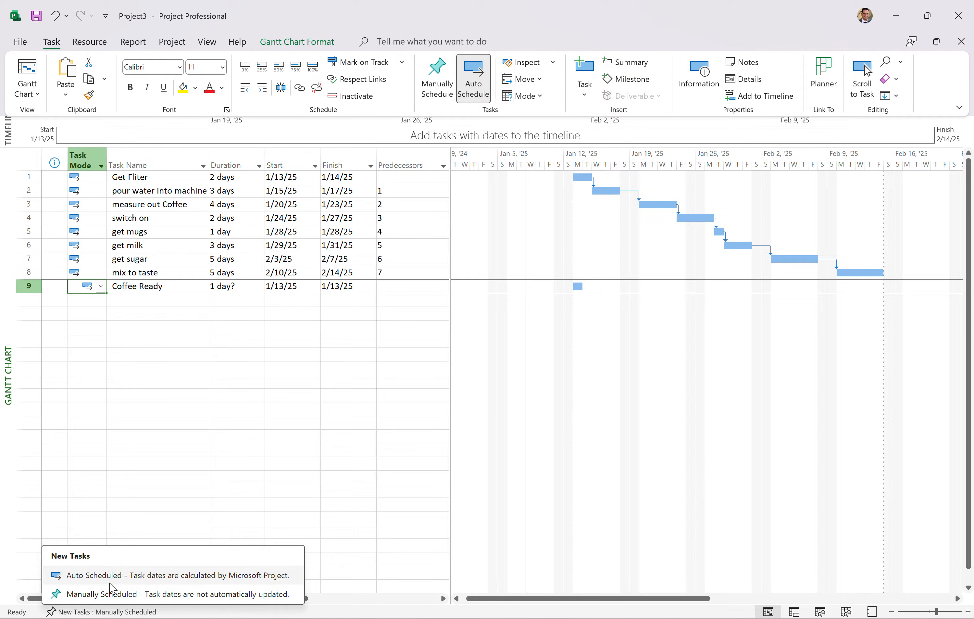
{"action": "left_click", "coordinate": [170, 575]}
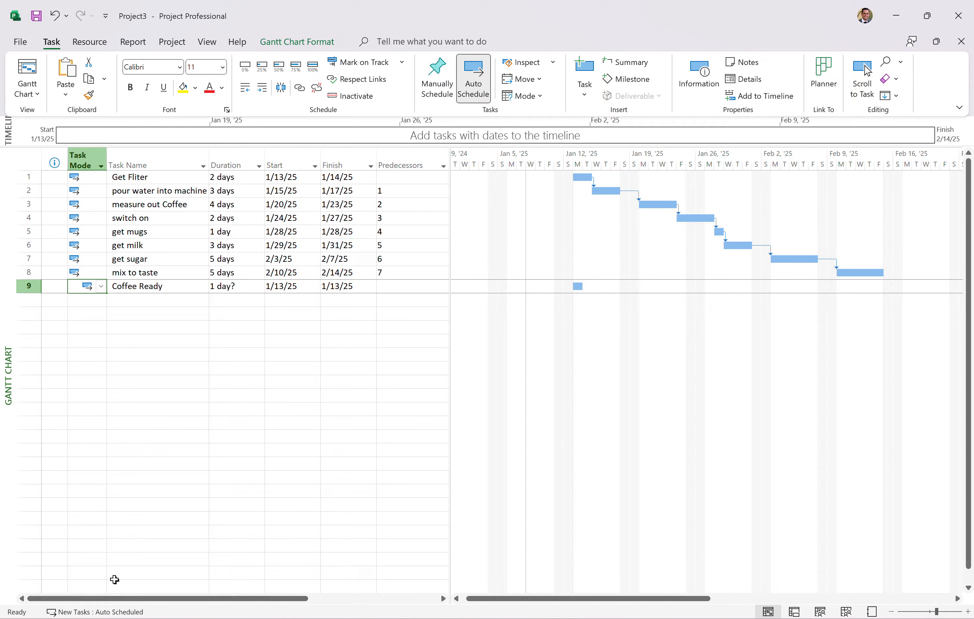
{"action": "mouse_move", "coordinate": [127, 313]}
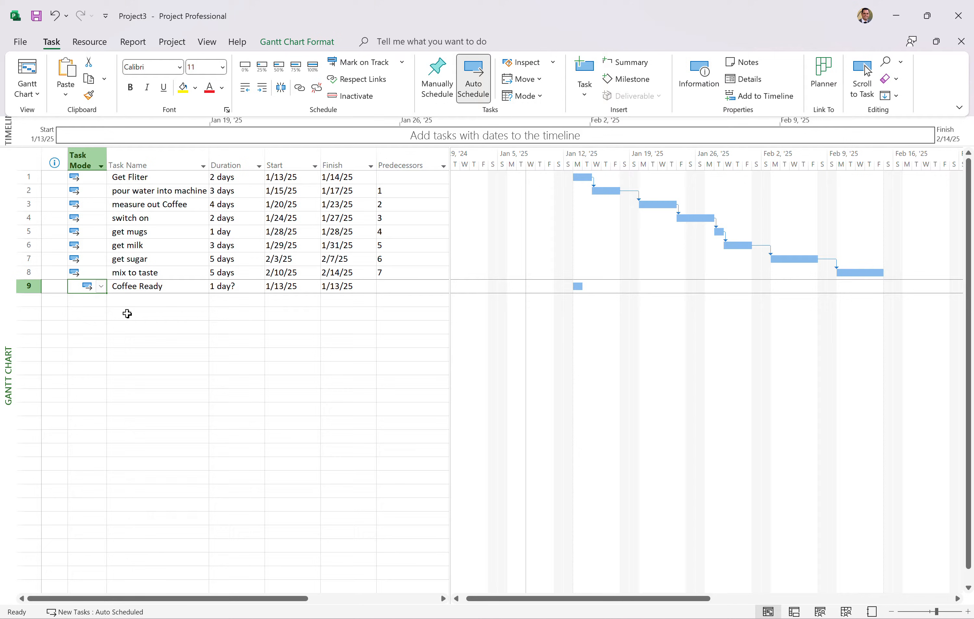
{"action": "left_click", "coordinate": [157, 299]}
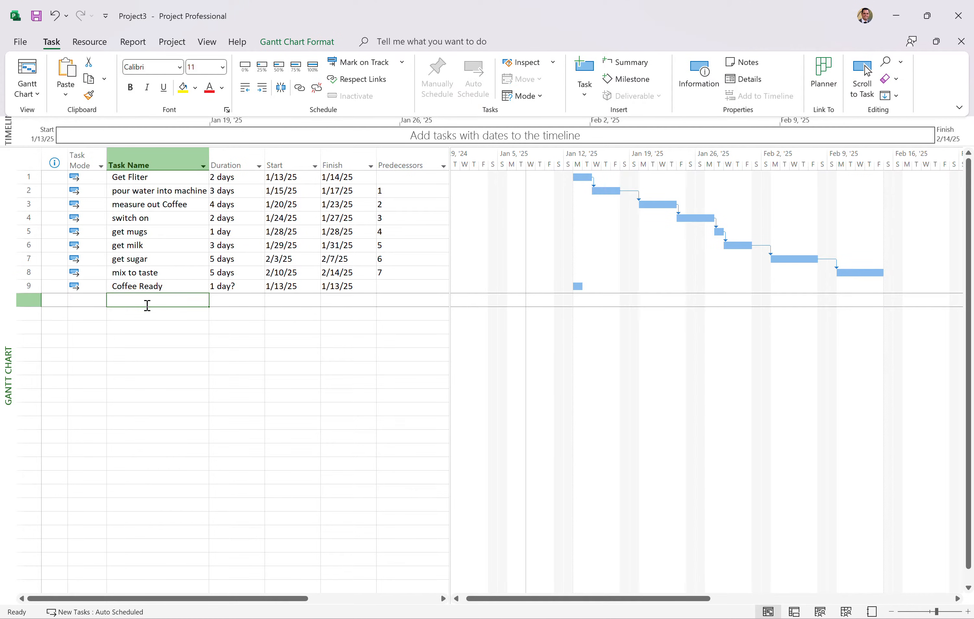
Remove the throwaway 'test' row and select 'mix to taste' with 'Coffee Ready' for linking
{"action": "type", "text": "test"}
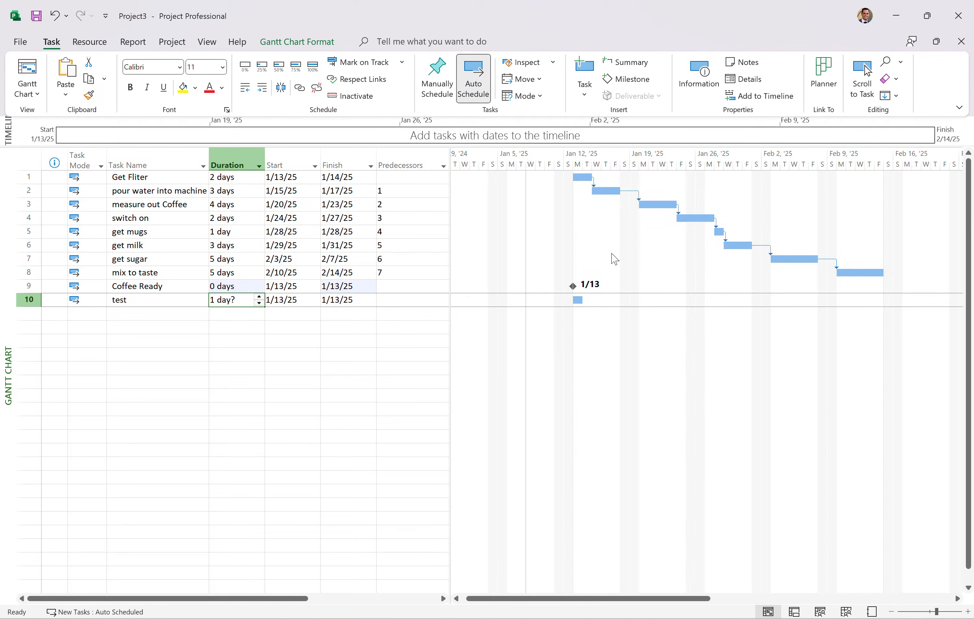
{"action": "left_click", "coordinate": [28, 299]}
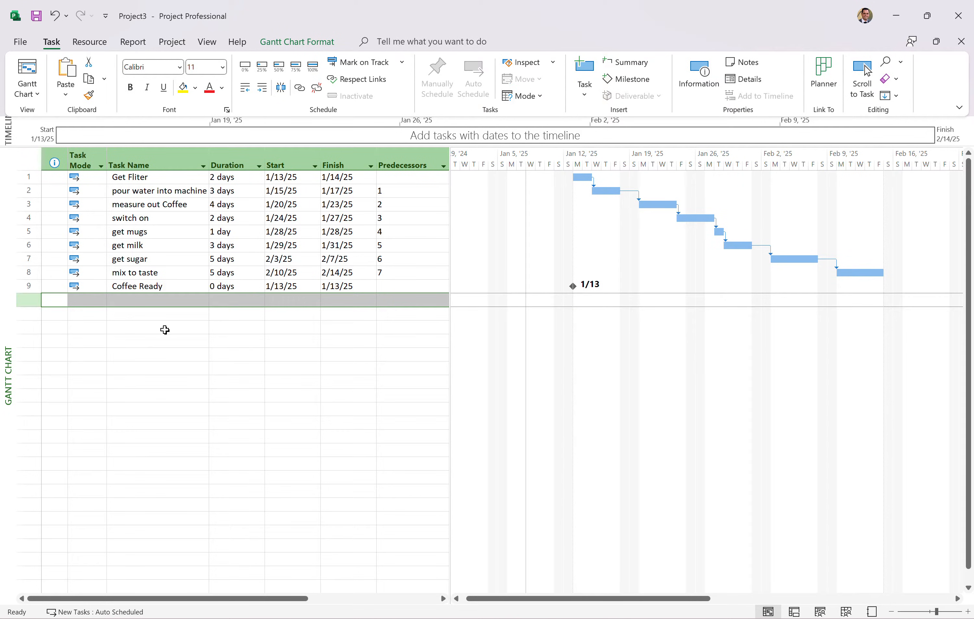
{"action": "left_click", "coordinate": [155, 272]}
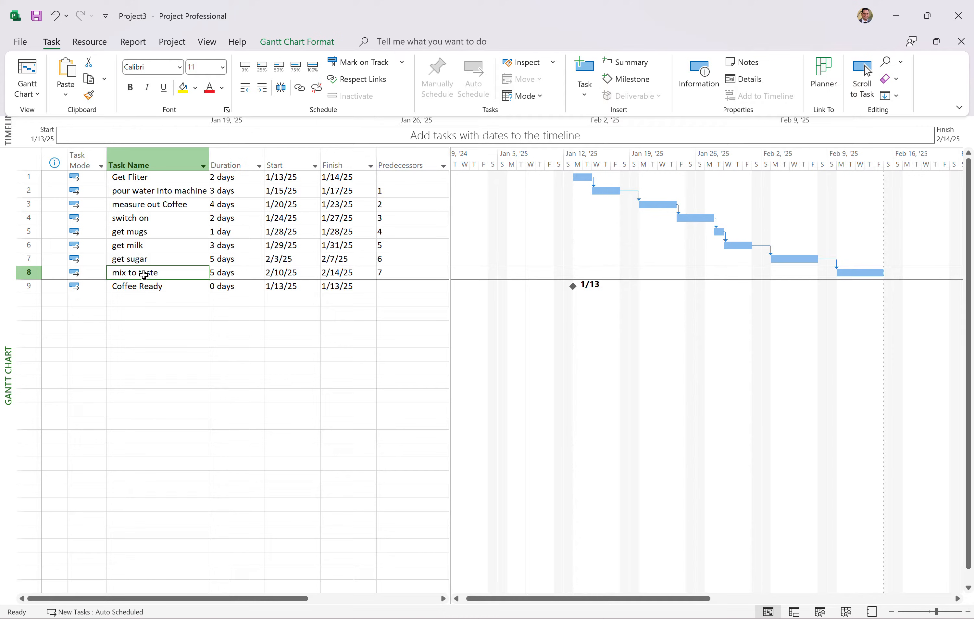
{"action": "left_click", "coordinate": [157, 286]}
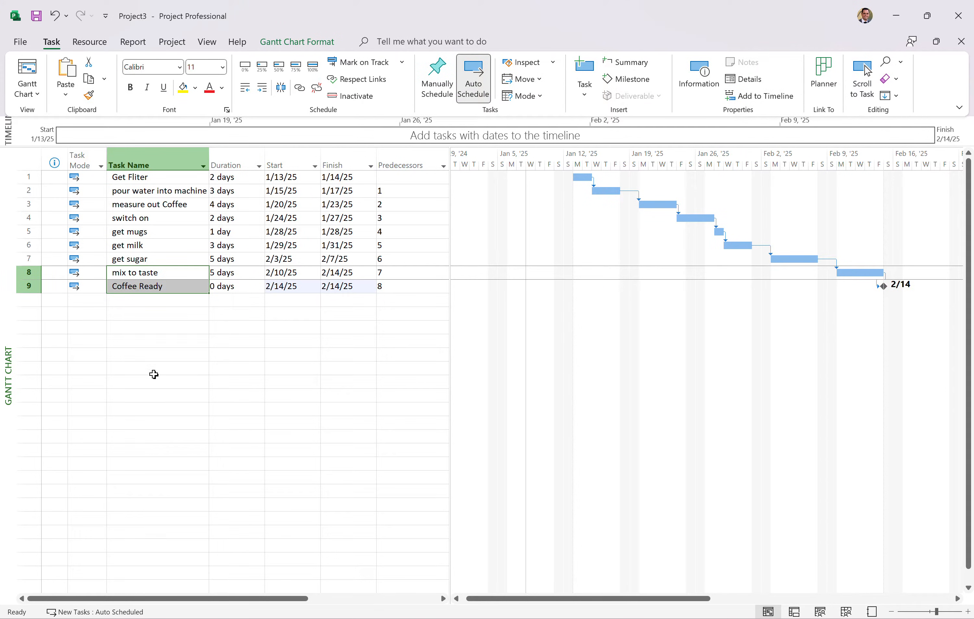
{"action": "mouse_move", "coordinate": [269, 245]}
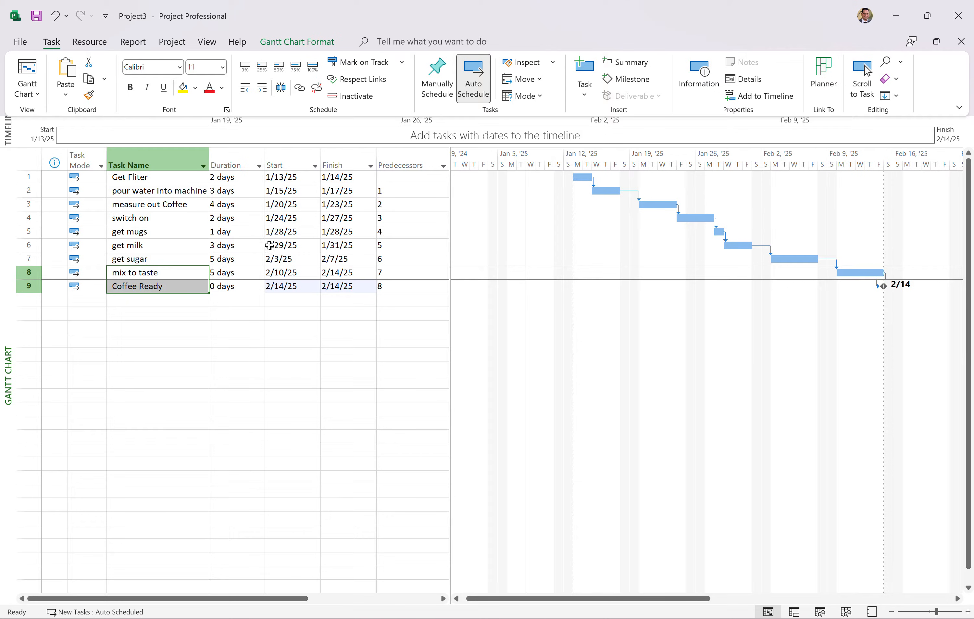
{"action": "mouse_move", "coordinate": [357, 252]}
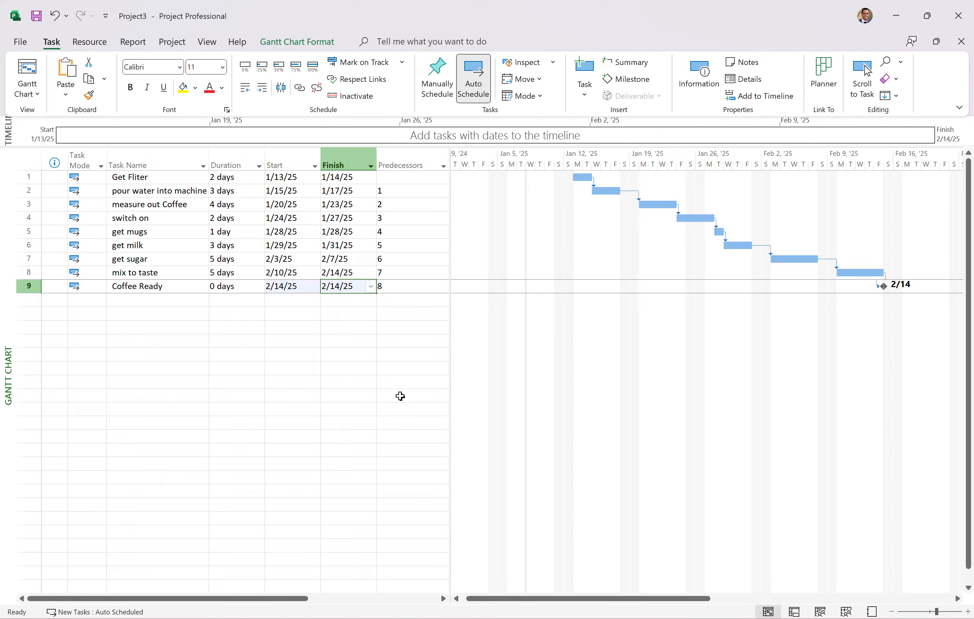
{"action": "mouse_move", "coordinate": [161, 289]}
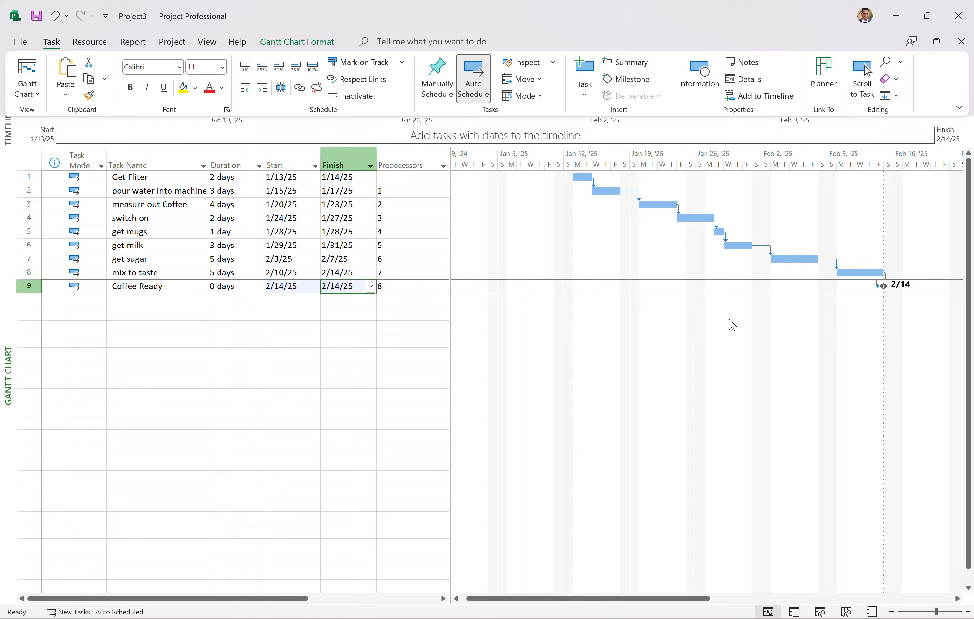
{"action": "mouse_move", "coordinate": [353, 255]}
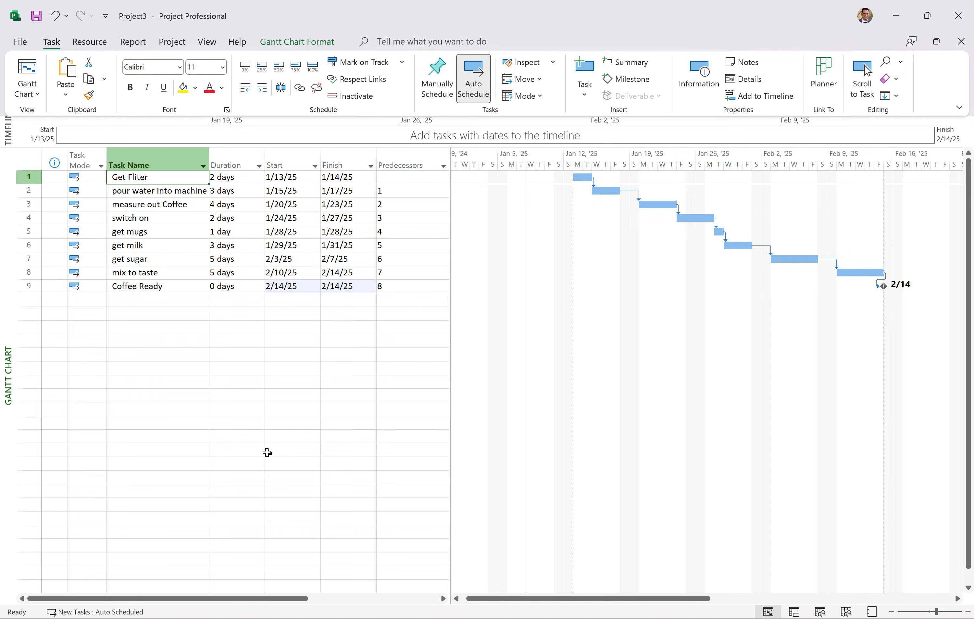
{"action": "mouse_move", "coordinate": [185, 425]}
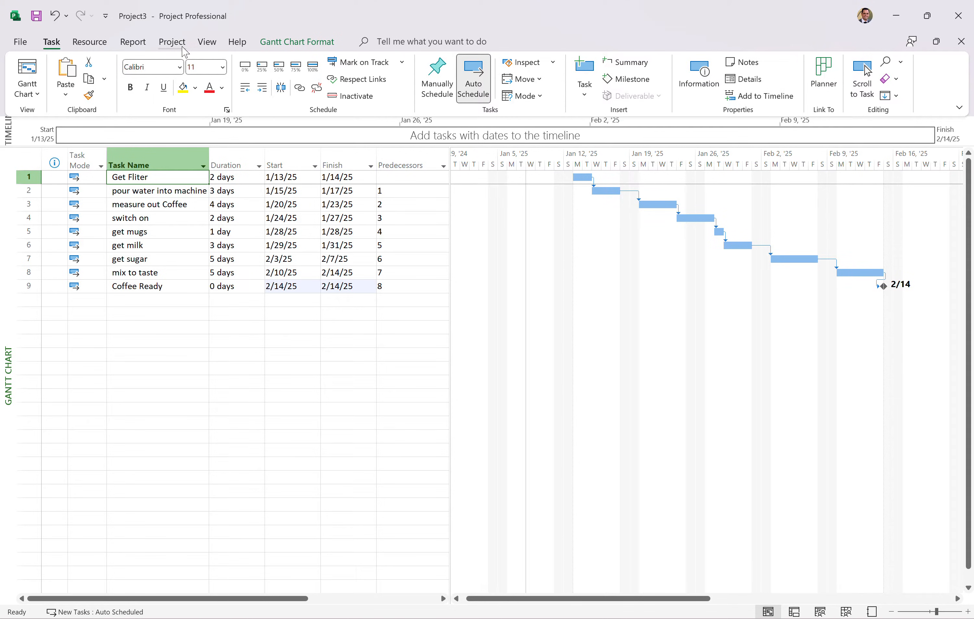
{"action": "mouse_move", "coordinate": [285, 87]}
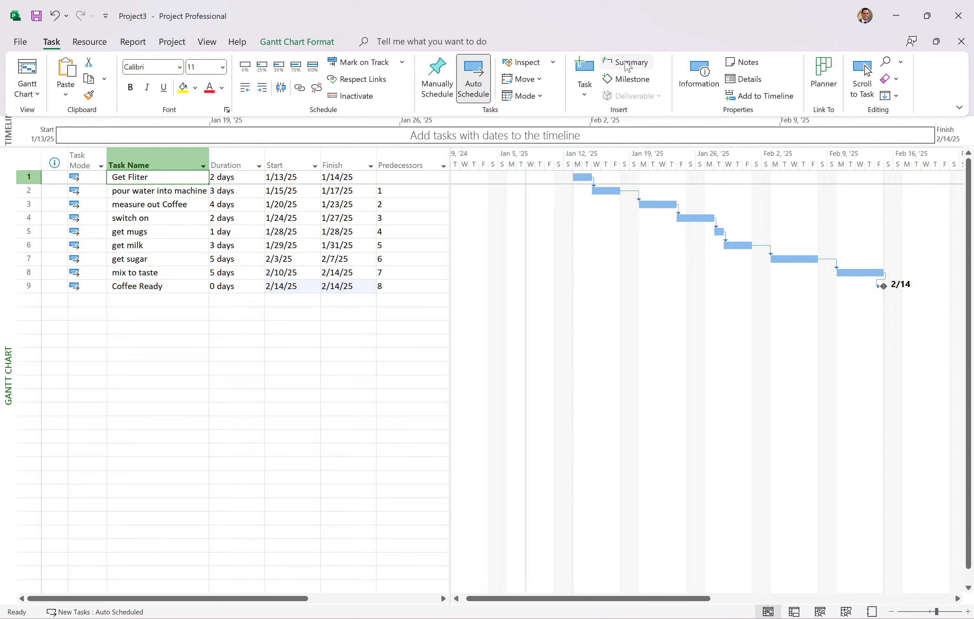
Insert a summary task above Get Fliter and name it 'Coffee Break'
{"action": "left_click", "coordinate": [632, 62]}
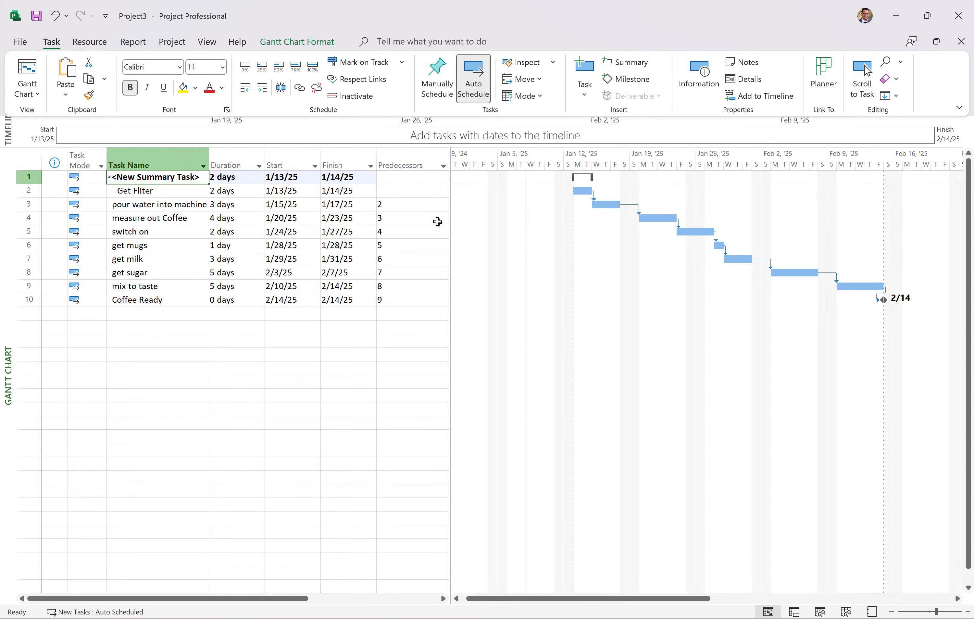
{"action": "mouse_move", "coordinate": [792, 293]}
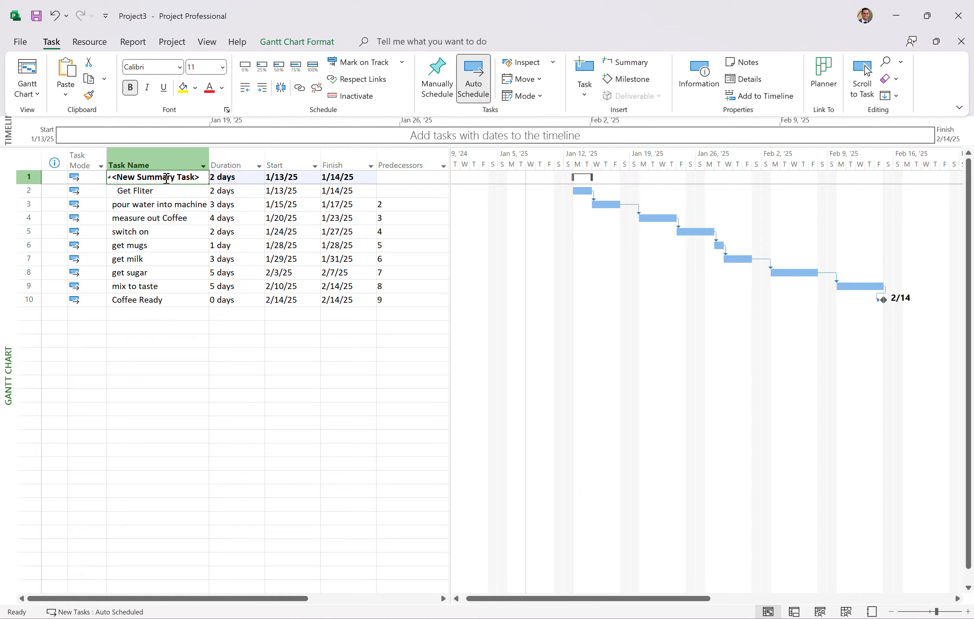
{"action": "type", "text": "Coffee Break"}
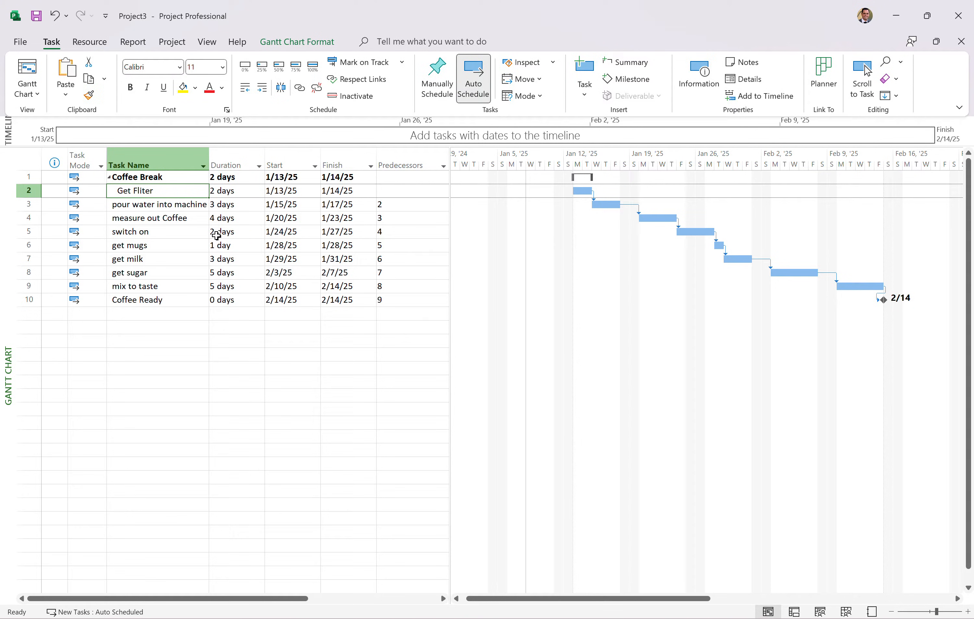
Select the Coffee Break summary task and the Get Fliter row beneath it
{"action": "left_click", "coordinate": [158, 177]}
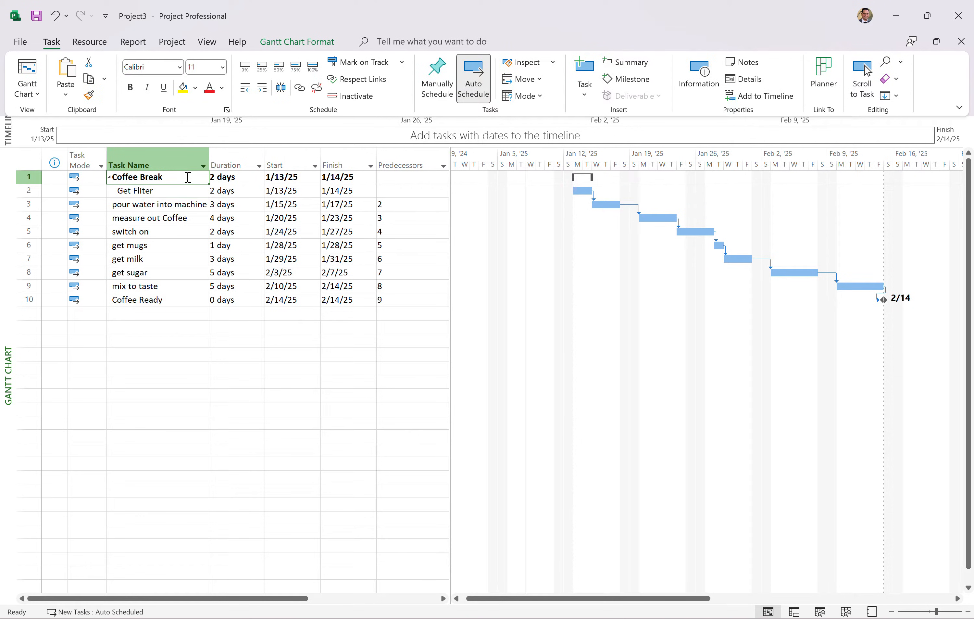
{"action": "left_click", "coordinate": [159, 191]}
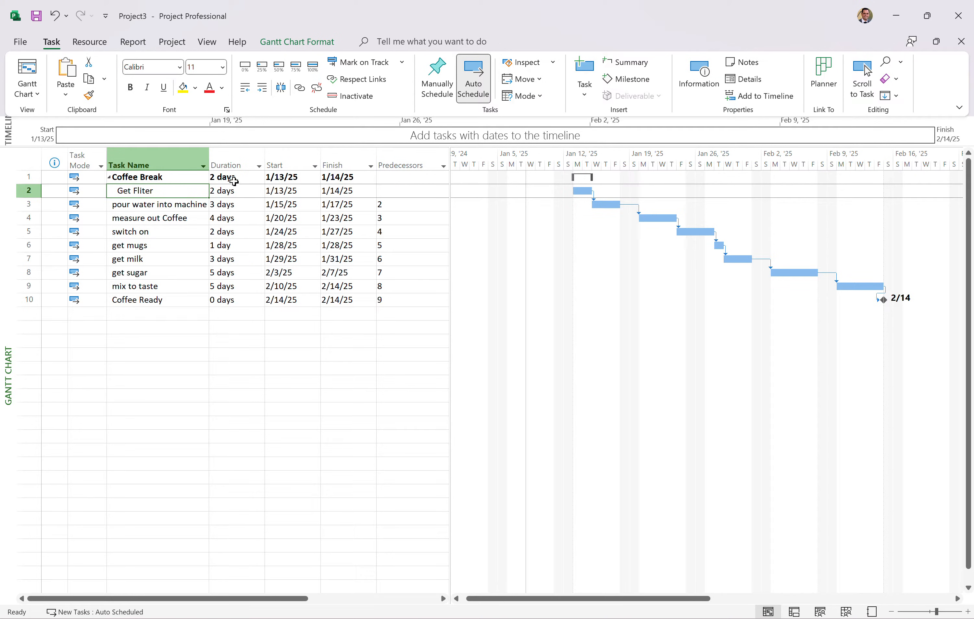
{"action": "mouse_move", "coordinate": [155, 198]}
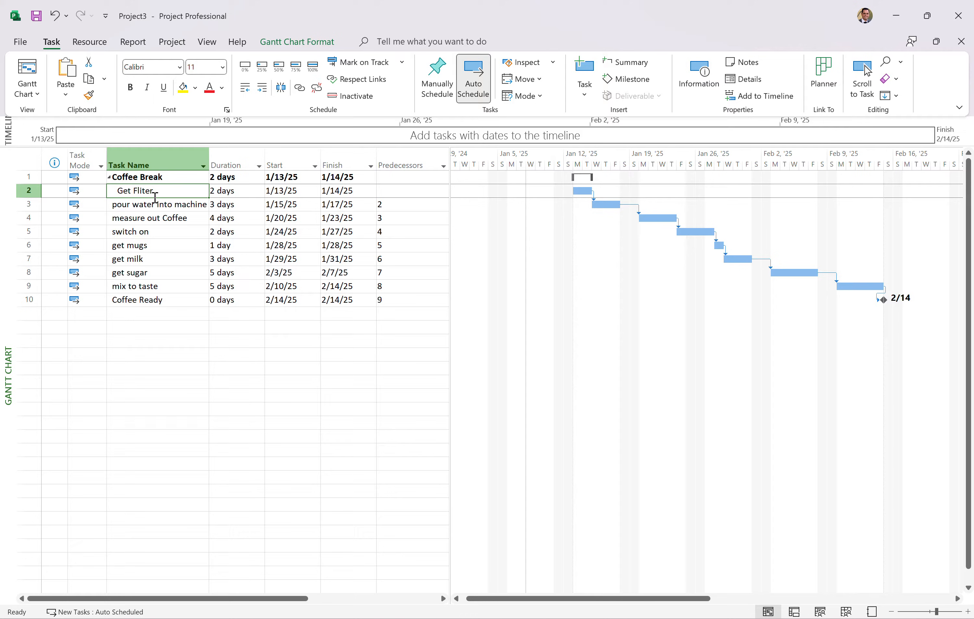
{"action": "double_click", "coordinate": [133, 190]}
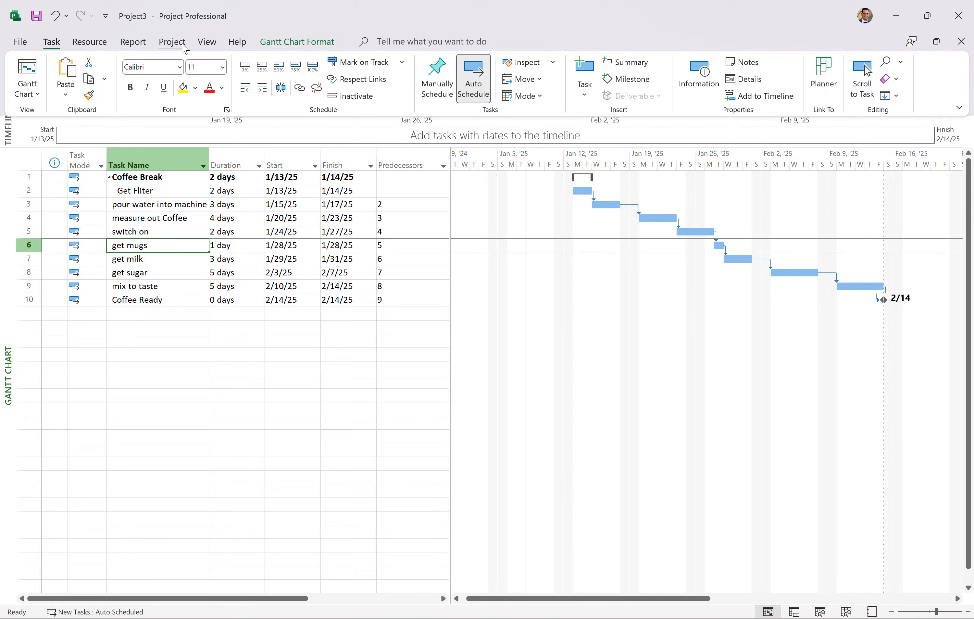
{"action": "mouse_move", "coordinate": [170, 49]}
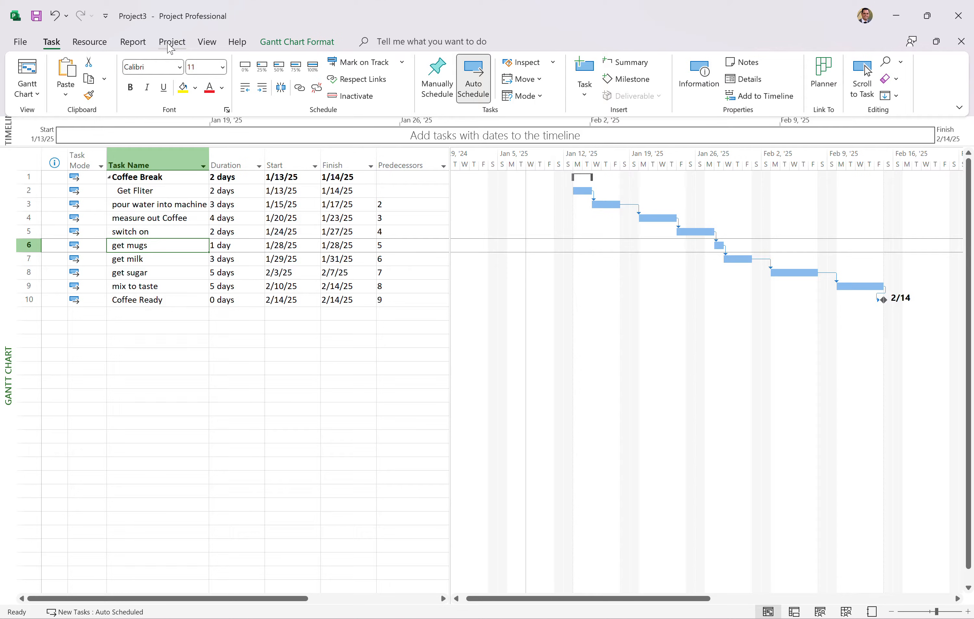
Turn on Outline Number in Gantt Chart Format so tasks show 1, 1.1 numbering
{"action": "left_click", "coordinate": [172, 42]}
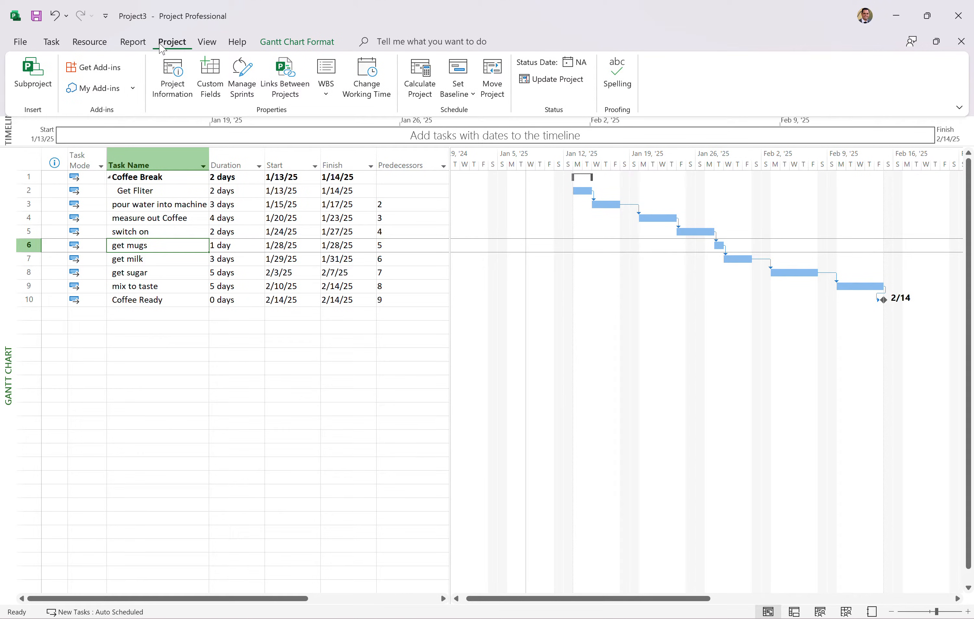
{"action": "left_click", "coordinate": [207, 42]}
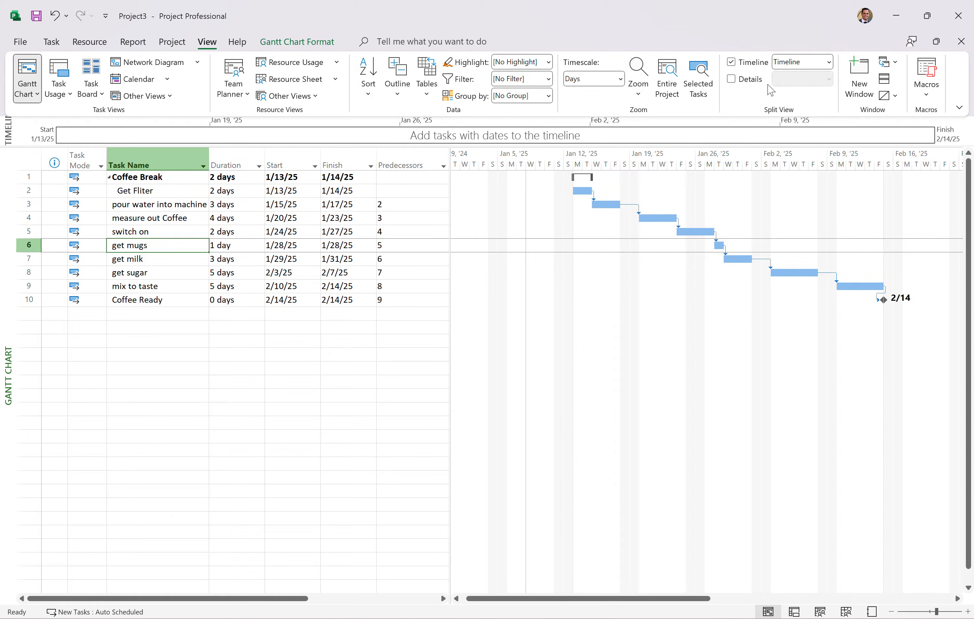
{"action": "left_click", "coordinate": [297, 42]}
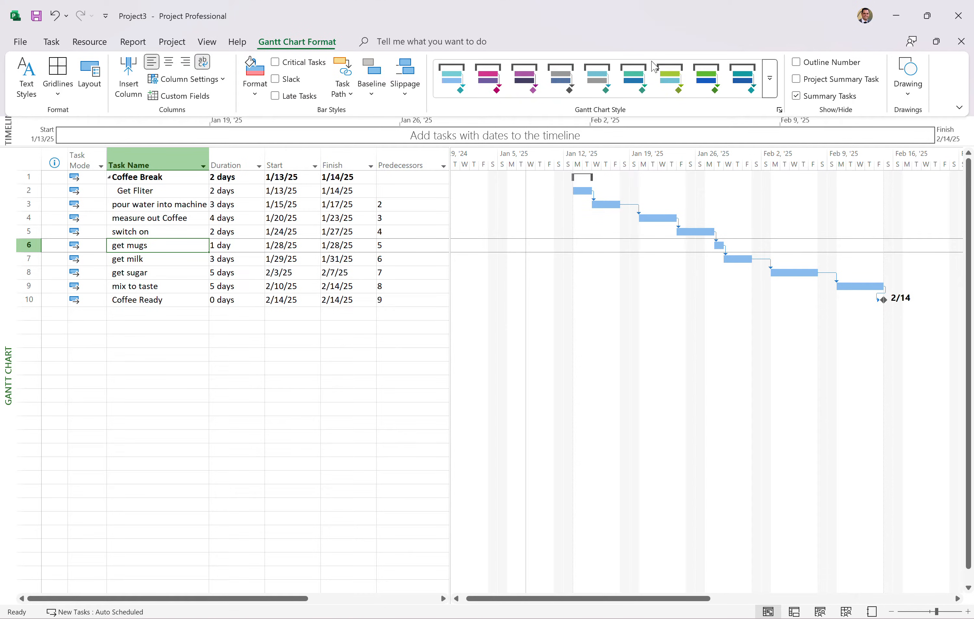
{"action": "mouse_move", "coordinate": [796, 79]}
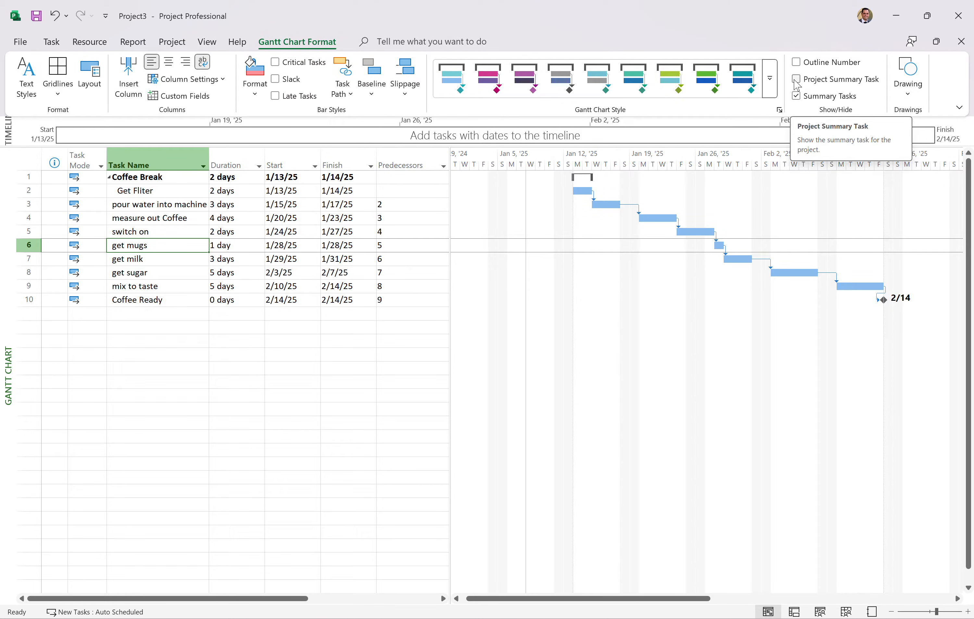
{"action": "left_click", "coordinate": [795, 62]}
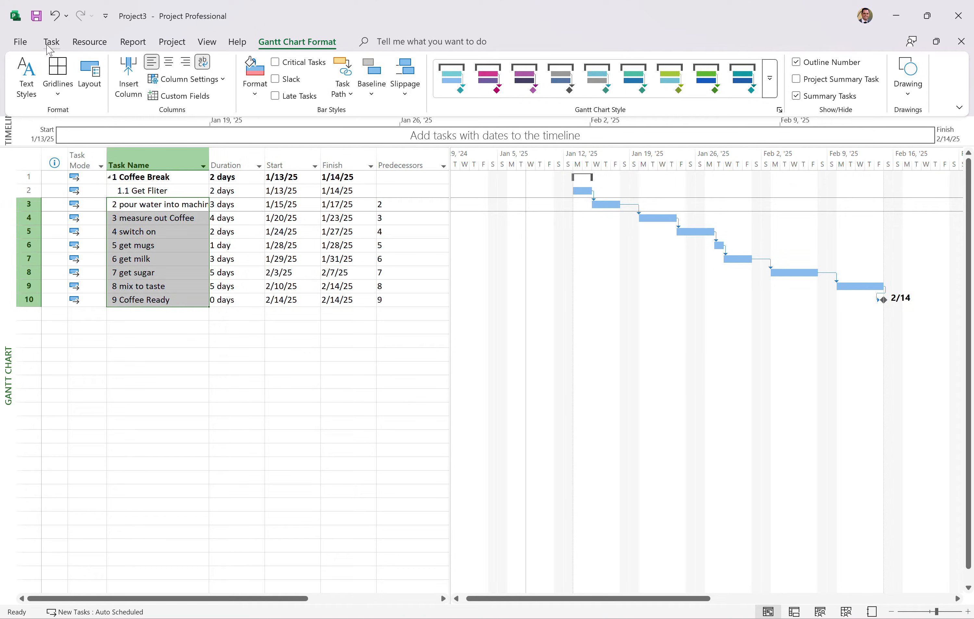
Indent tasks 3–10 under Coffee Break (25 days) and collapse the summary row
{"action": "left_click", "coordinate": [51, 42]}
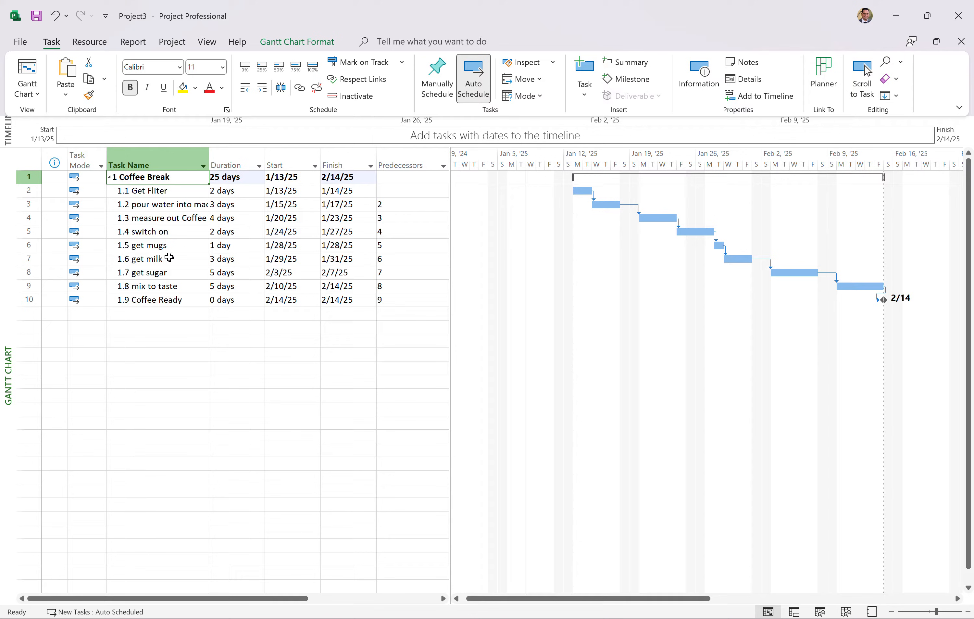
{"action": "mouse_move", "coordinate": [168, 218]}
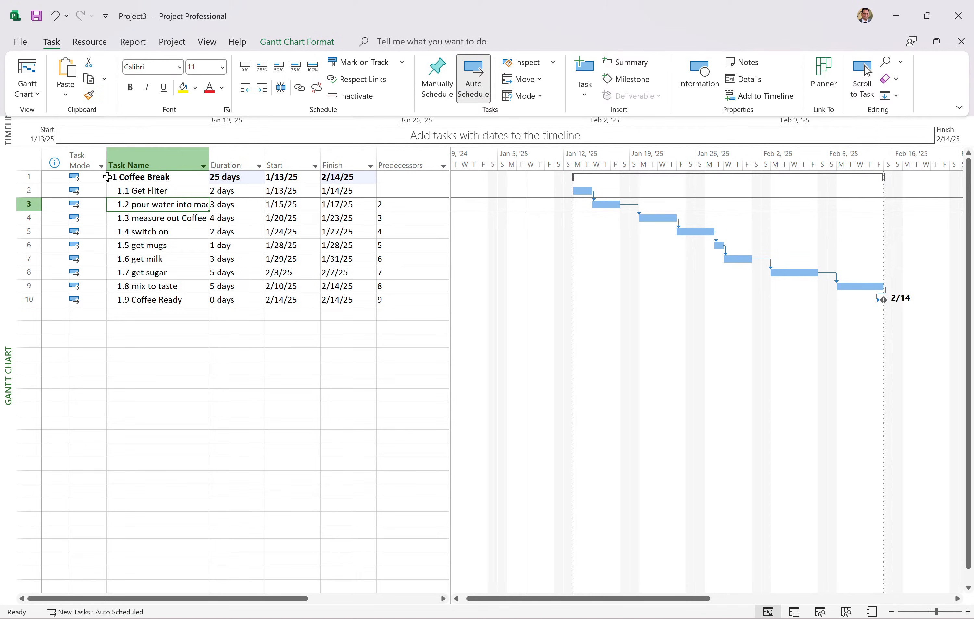
{"action": "left_click", "coordinate": [107, 177]}
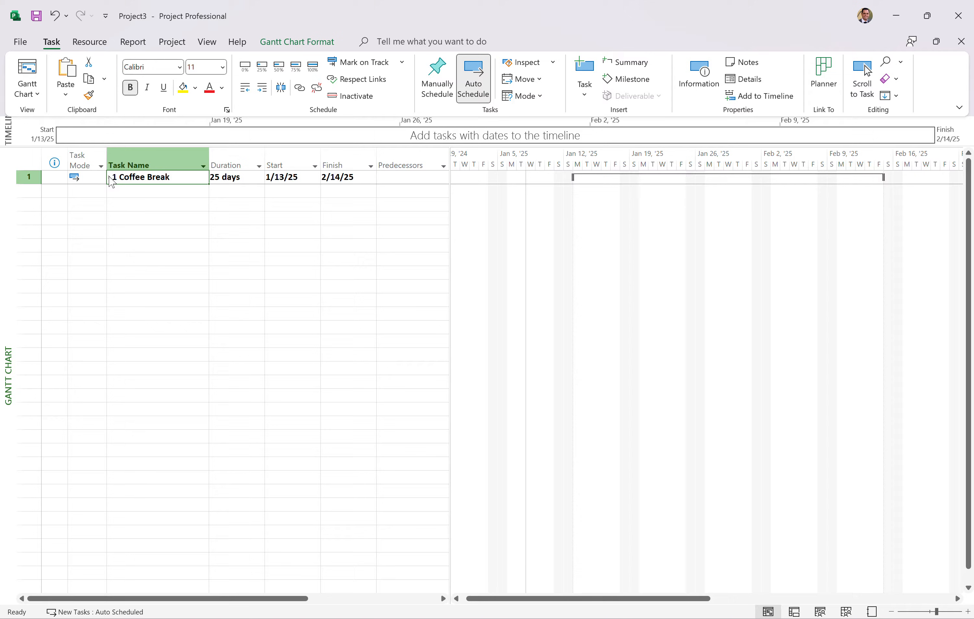
Show All Subtasks so Coffee Break's nine subtasks 1.1–1.9 reappear
{"action": "left_click", "coordinate": [206, 41]}
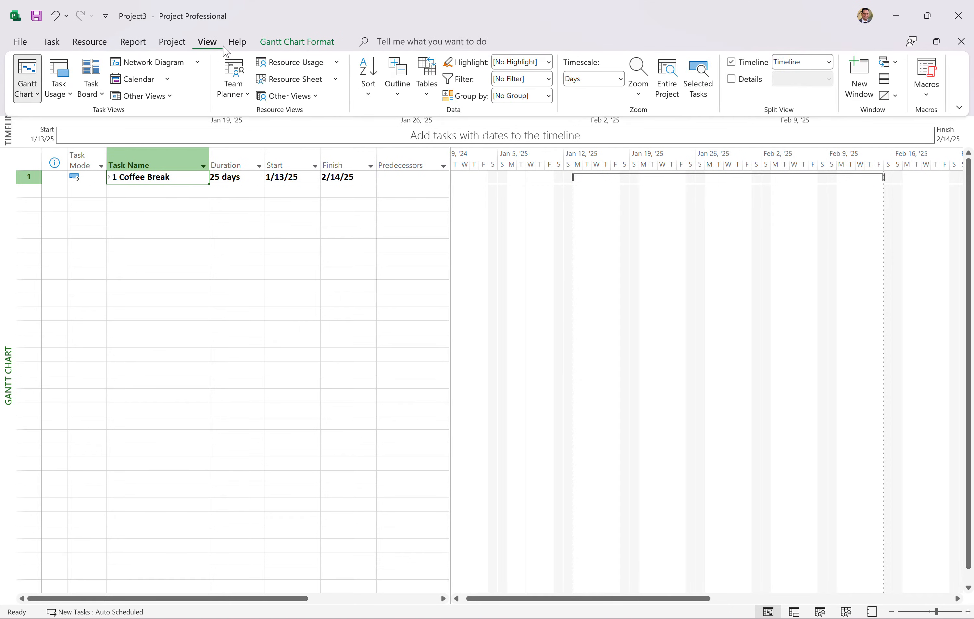
{"action": "left_click", "coordinate": [398, 77]}
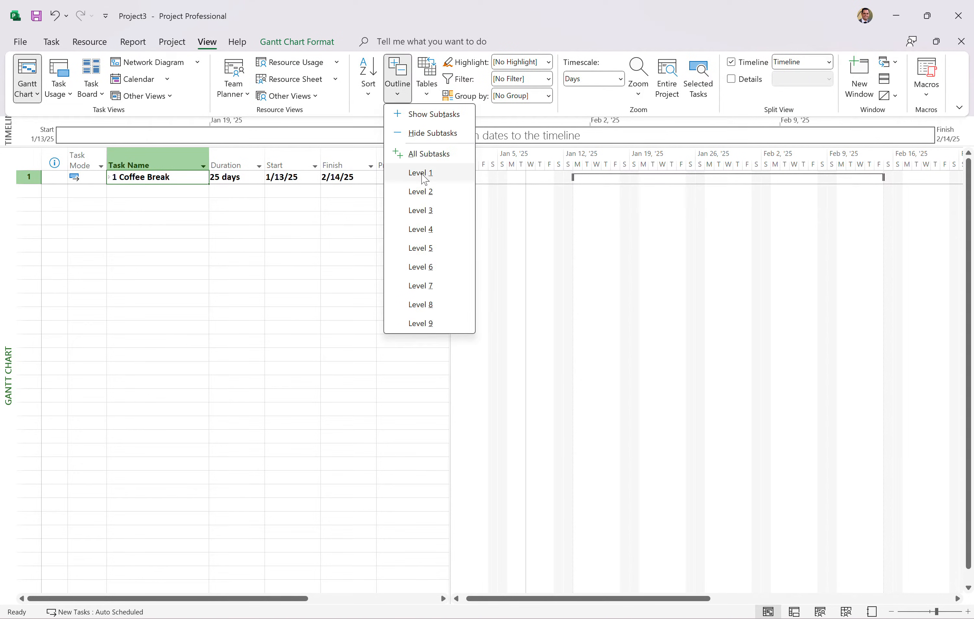
{"action": "mouse_move", "coordinate": [422, 180]}
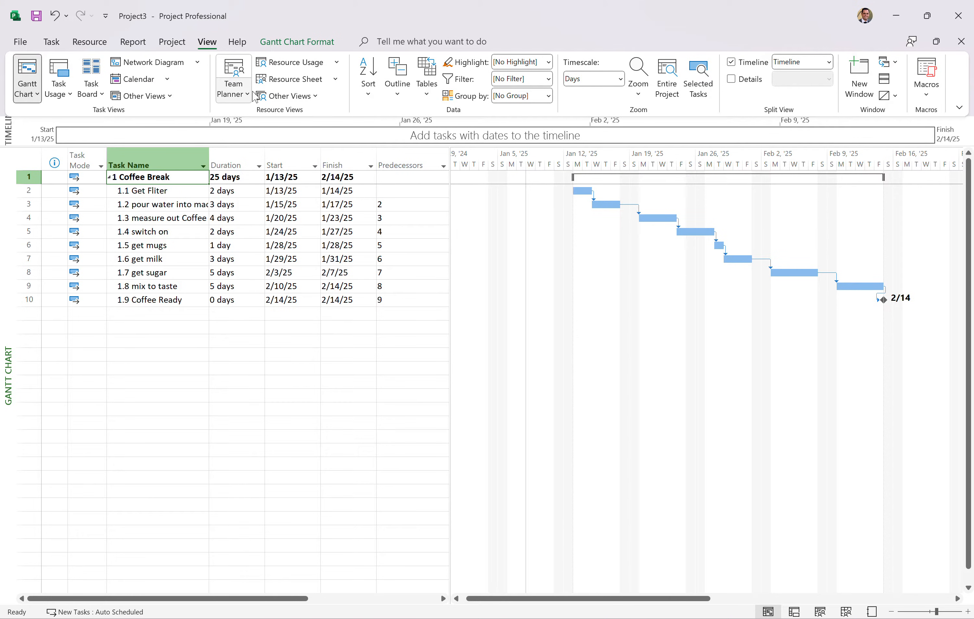
{"action": "left_click", "coordinate": [396, 75]}
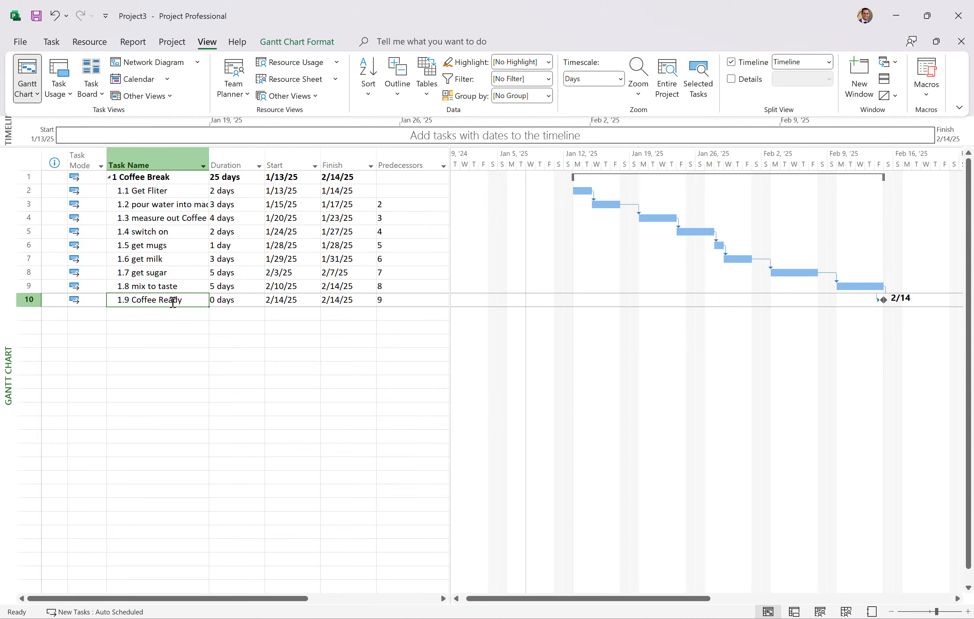
Outdent Coffee Ready to top-level task 2 and expand Coffee Break again
{"action": "left_click", "coordinate": [51, 42]}
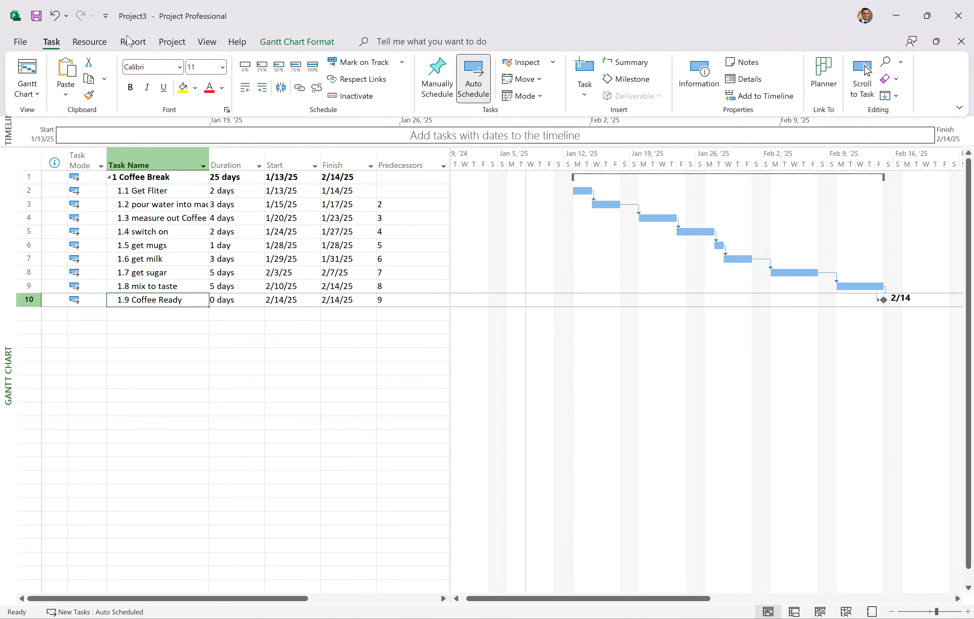
{"action": "mouse_move", "coordinate": [245, 87]}
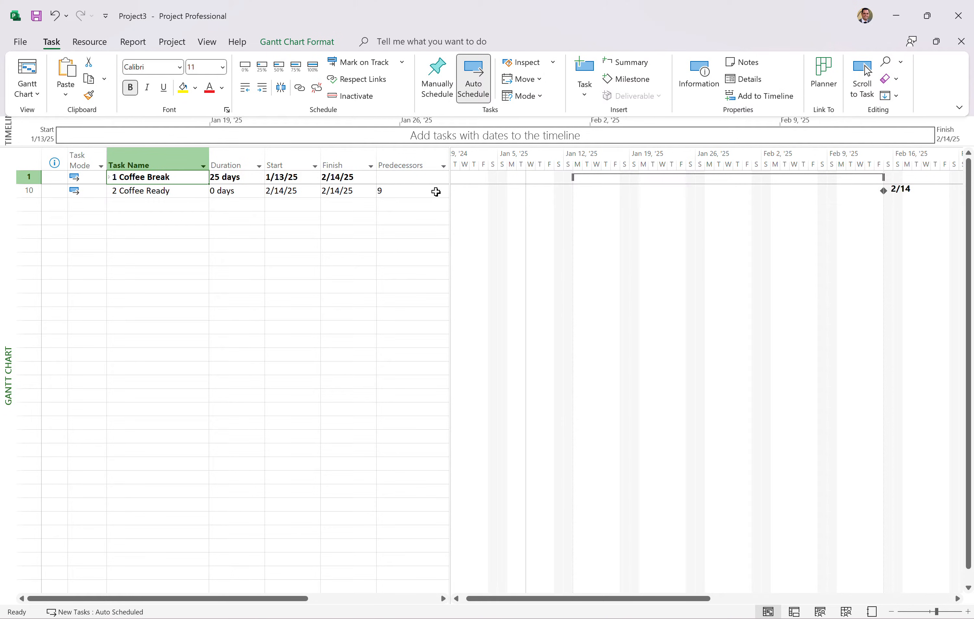
{"action": "mouse_move", "coordinate": [852, 179]}
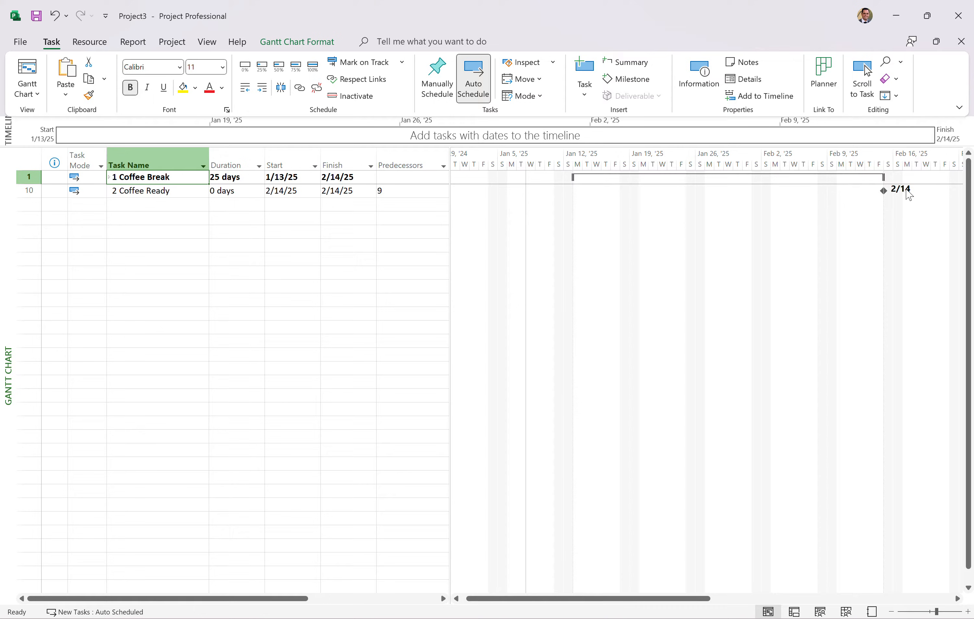
{"action": "mouse_move", "coordinate": [907, 189]}
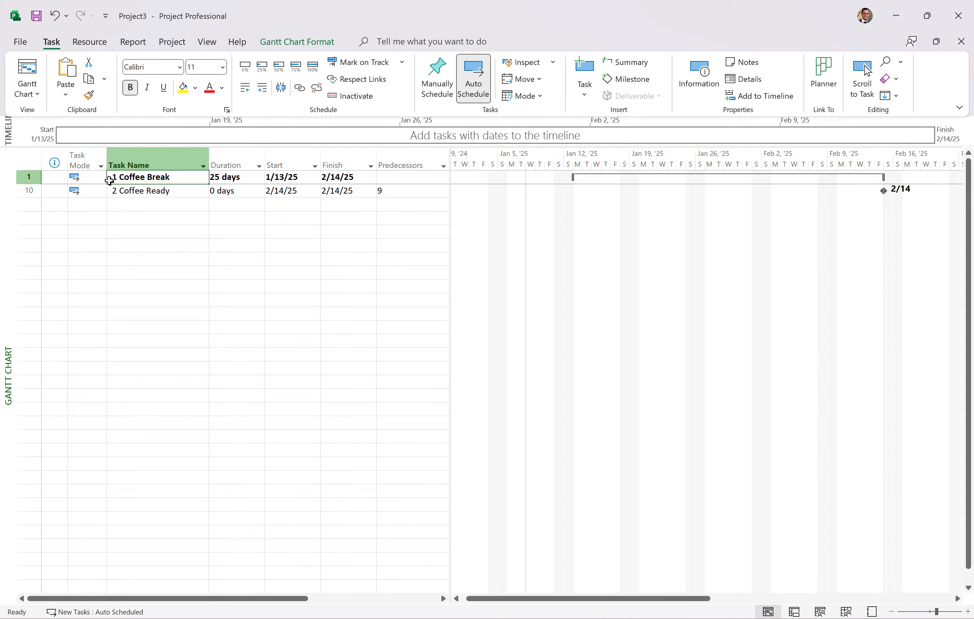
{"action": "left_click", "coordinate": [108, 177]}
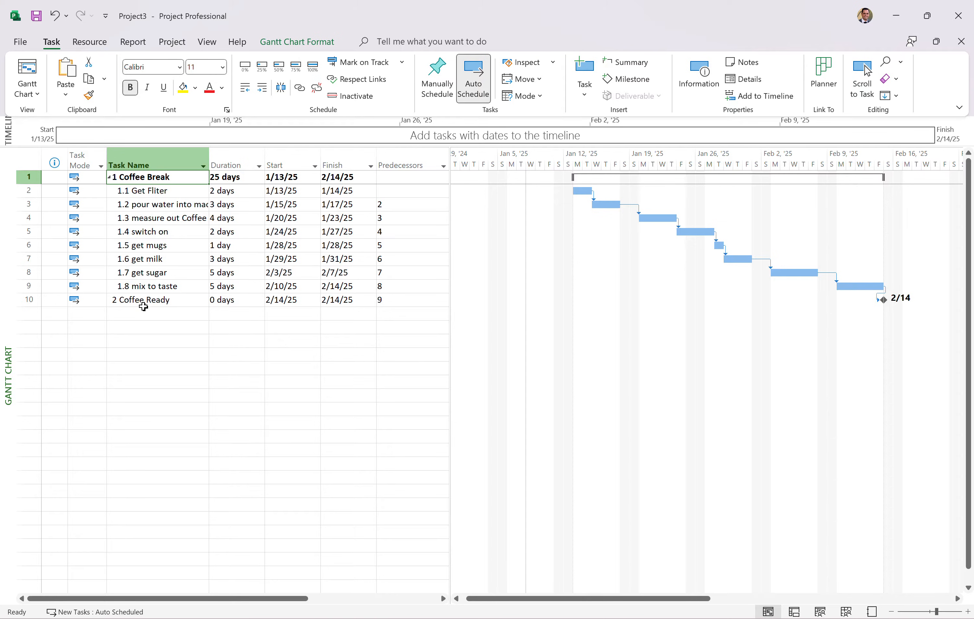
{"action": "left_click", "coordinate": [155, 299]}
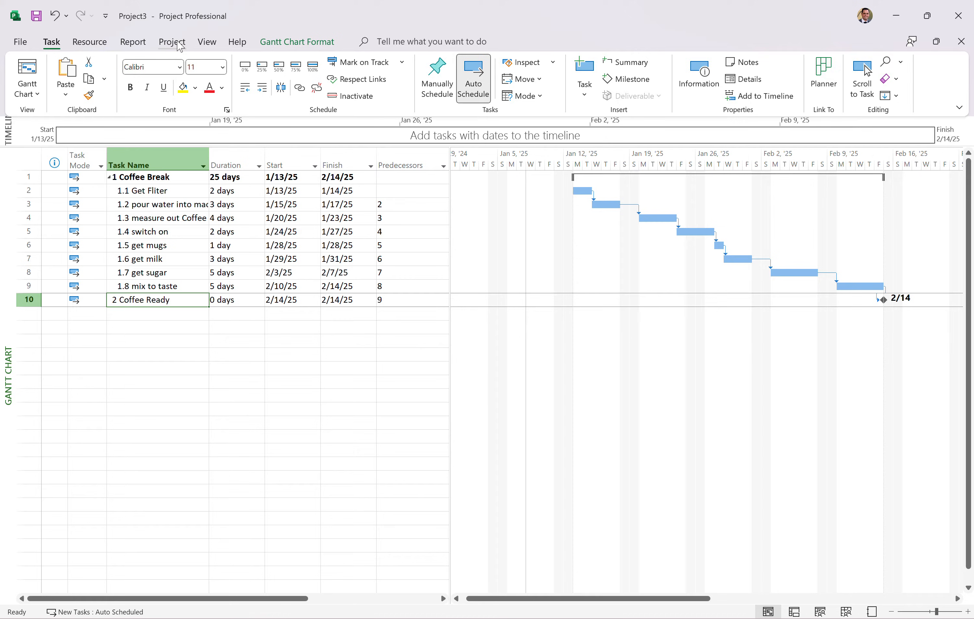
{"action": "left_click", "coordinate": [171, 41]}
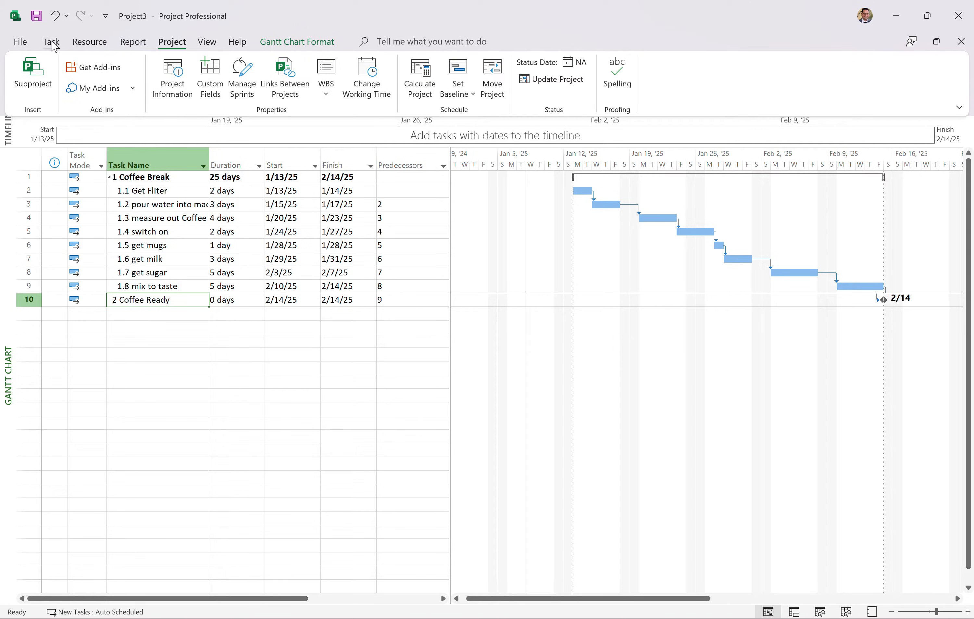
{"action": "left_click", "coordinate": [51, 41]}
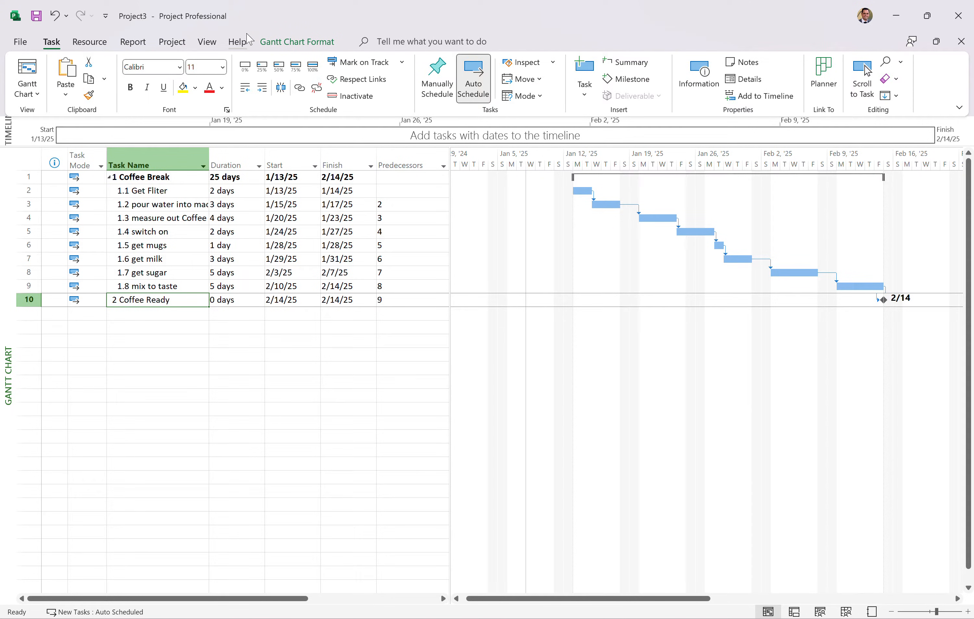
{"action": "left_click", "coordinate": [206, 42]}
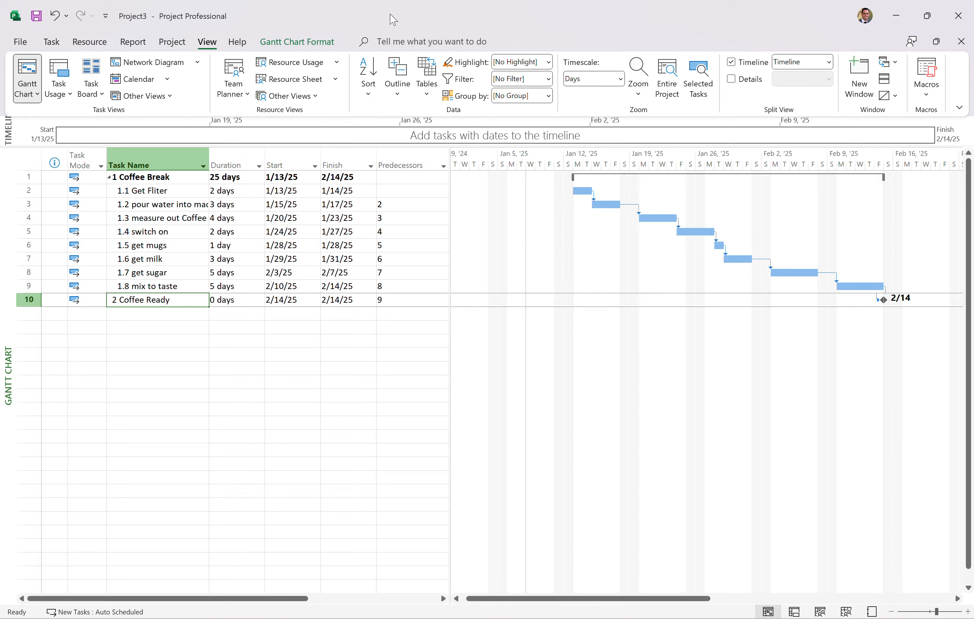
{"action": "left_click", "coordinate": [297, 41]}
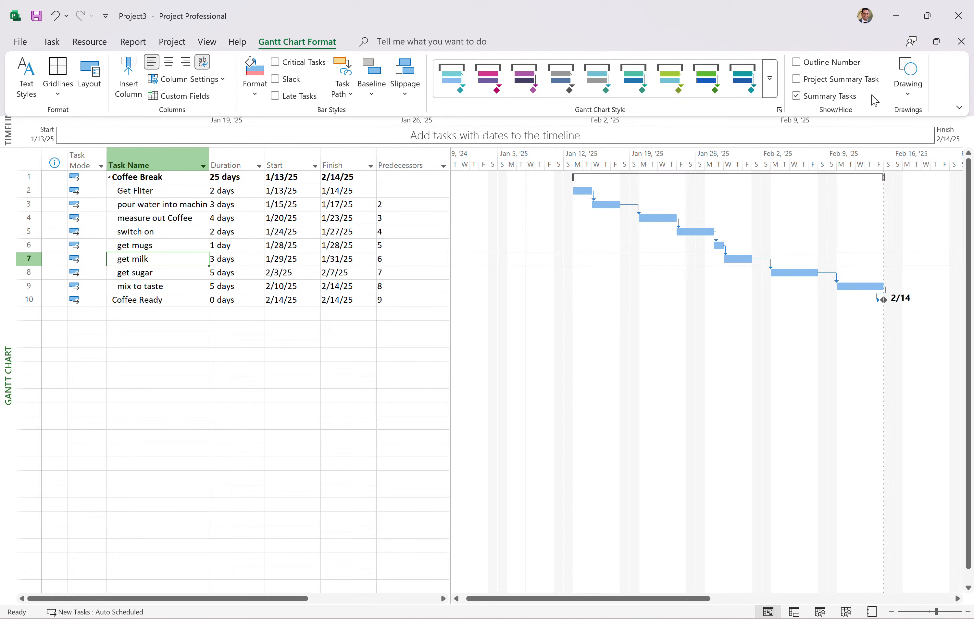
Hide outline numbers and add a Project3 project summary row spanning 25 days
{"action": "left_click", "coordinate": [795, 80]}
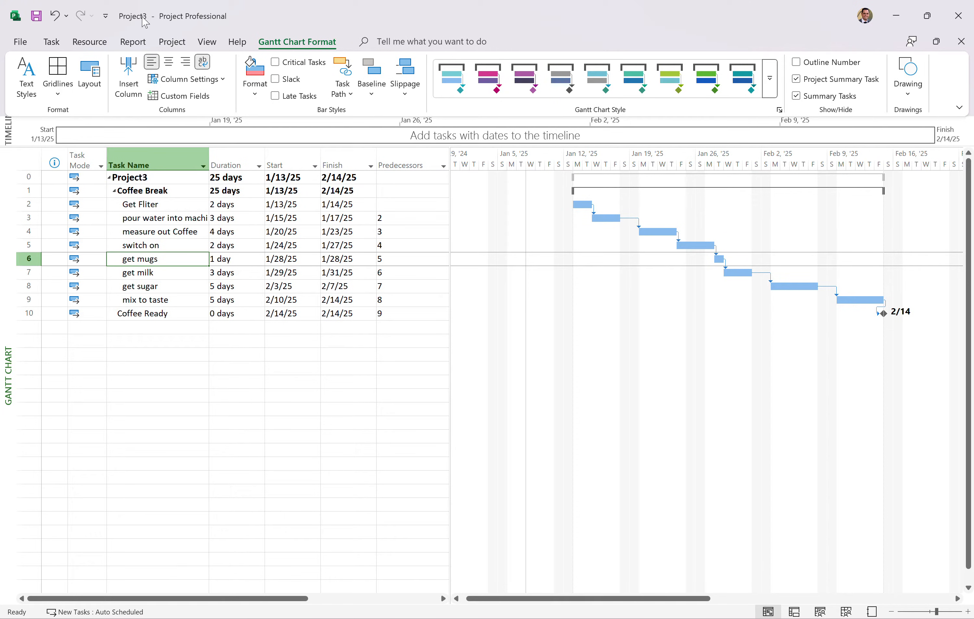
{"action": "mouse_move", "coordinate": [149, 189]}
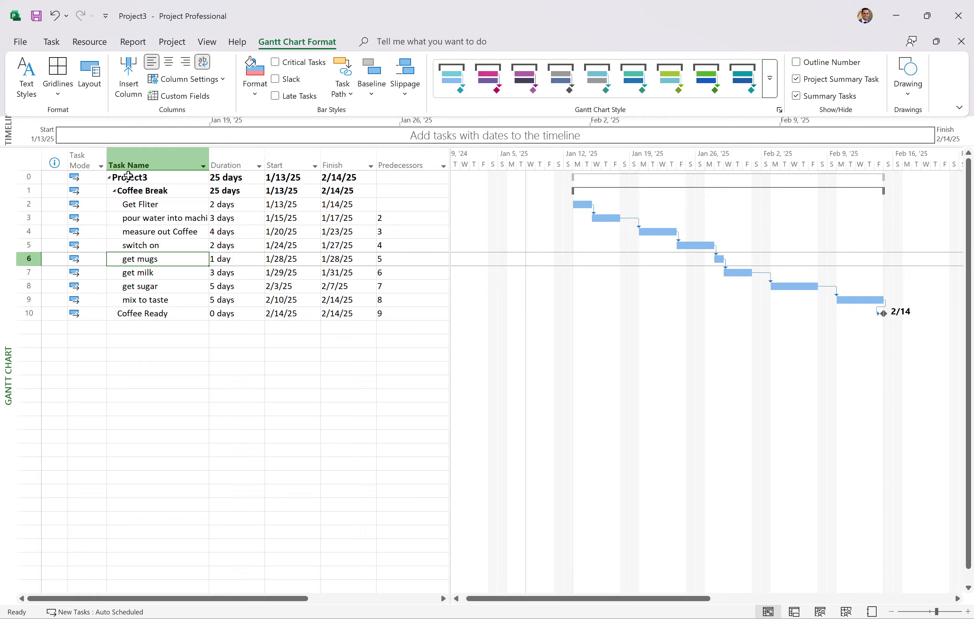
{"action": "mouse_move", "coordinate": [281, 224]}
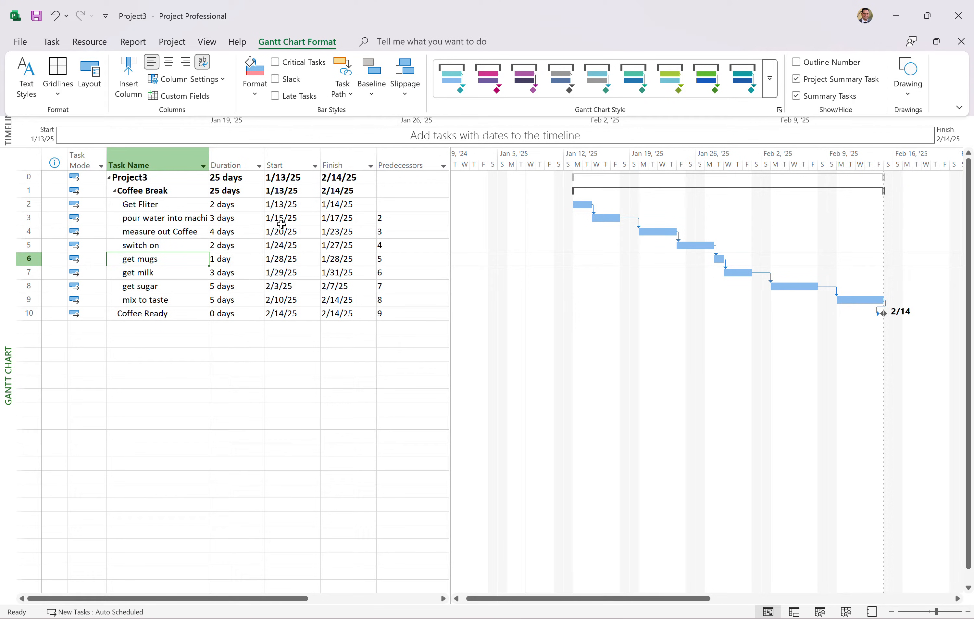
{"action": "mouse_move", "coordinate": [325, 231]}
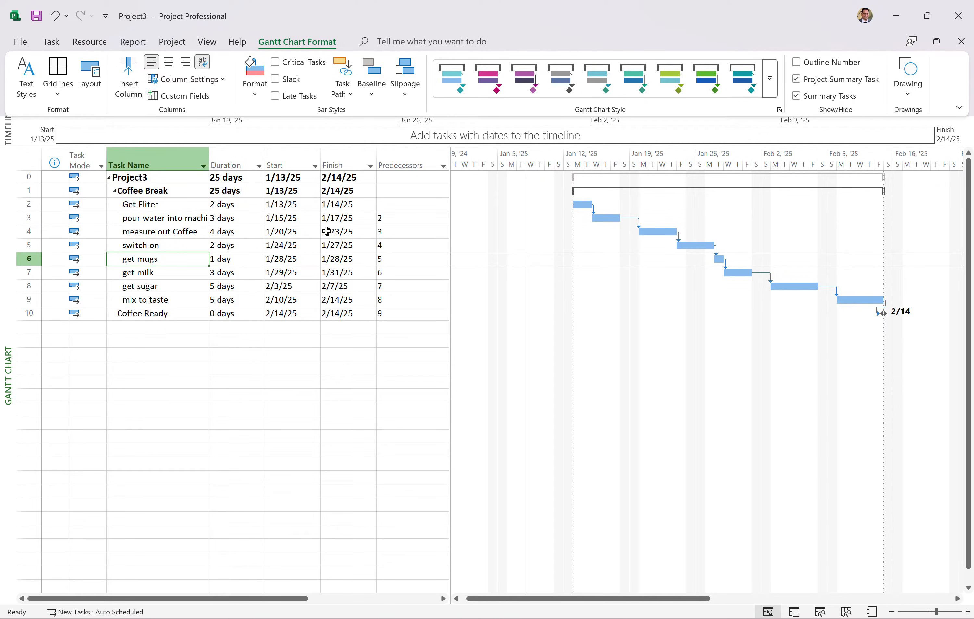
{"action": "mouse_move", "coordinate": [176, 322]}
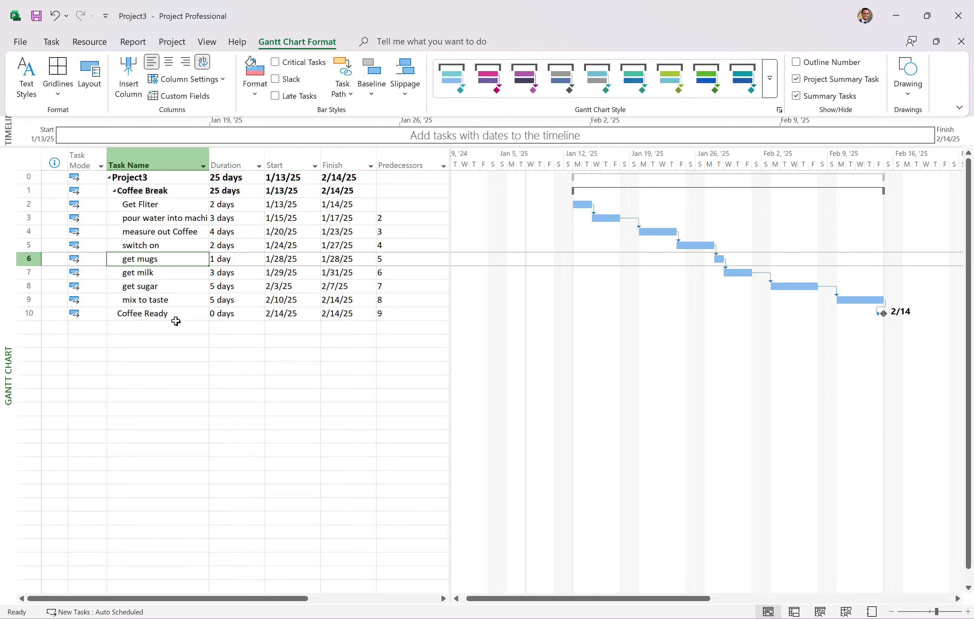
{"action": "left_click", "coordinate": [157, 328]}
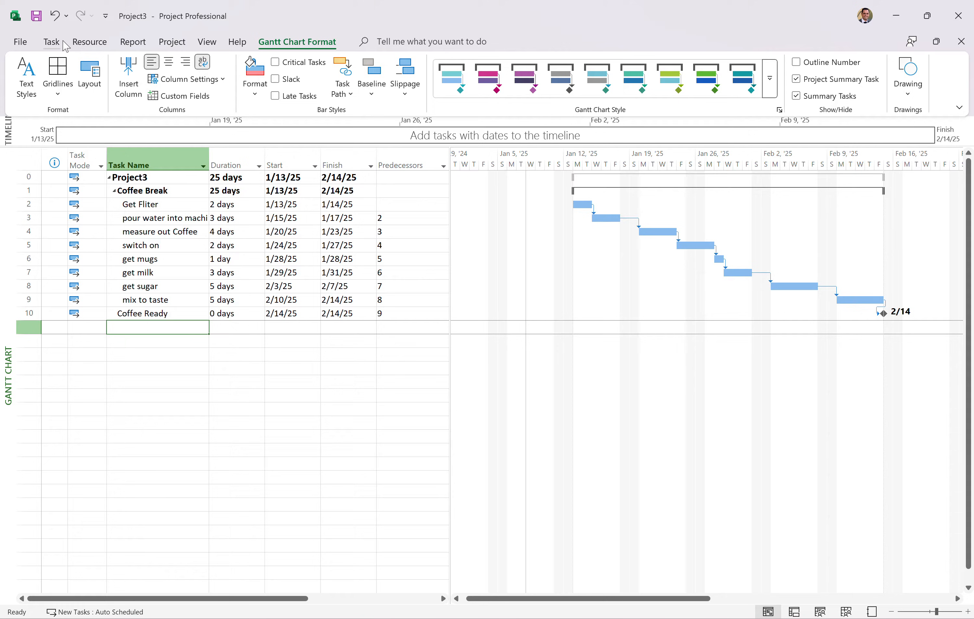
{"action": "mouse_move", "coordinate": [103, 48]}
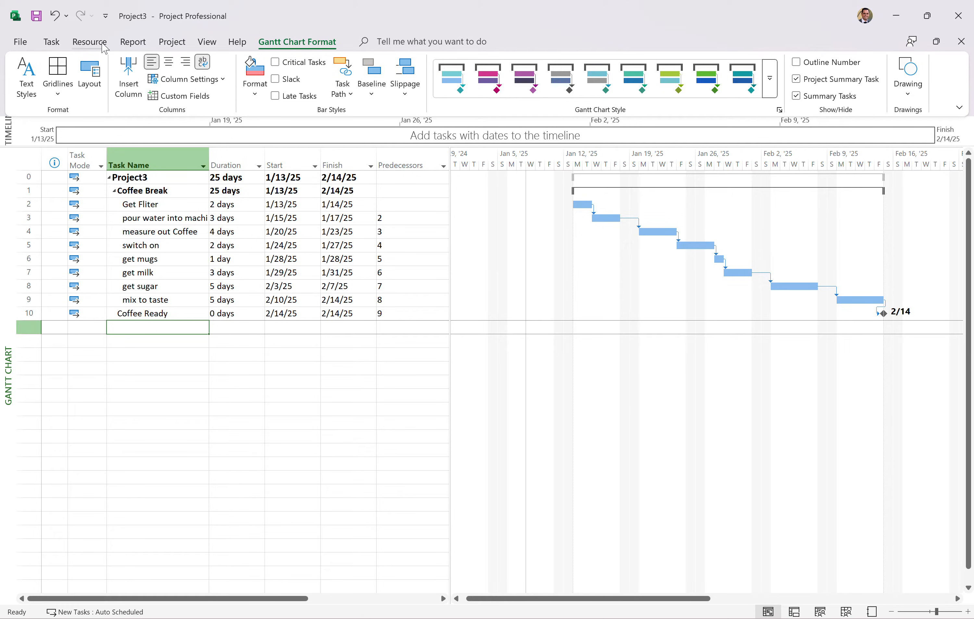
Switch from the Gantt chart to the empty Resource Sheet view
{"action": "left_click", "coordinate": [89, 42]}
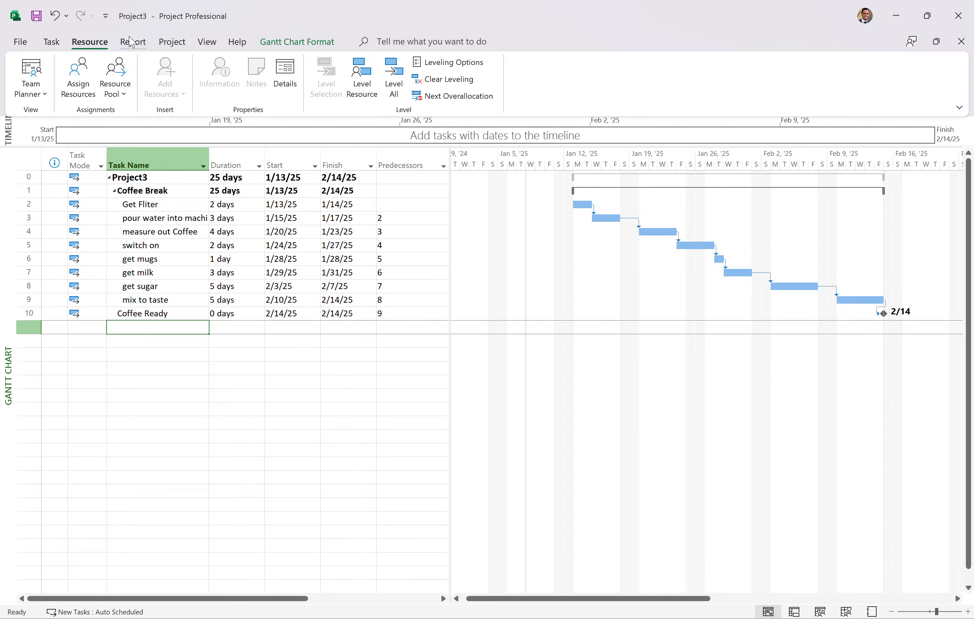
{"action": "left_click", "coordinate": [207, 41]}
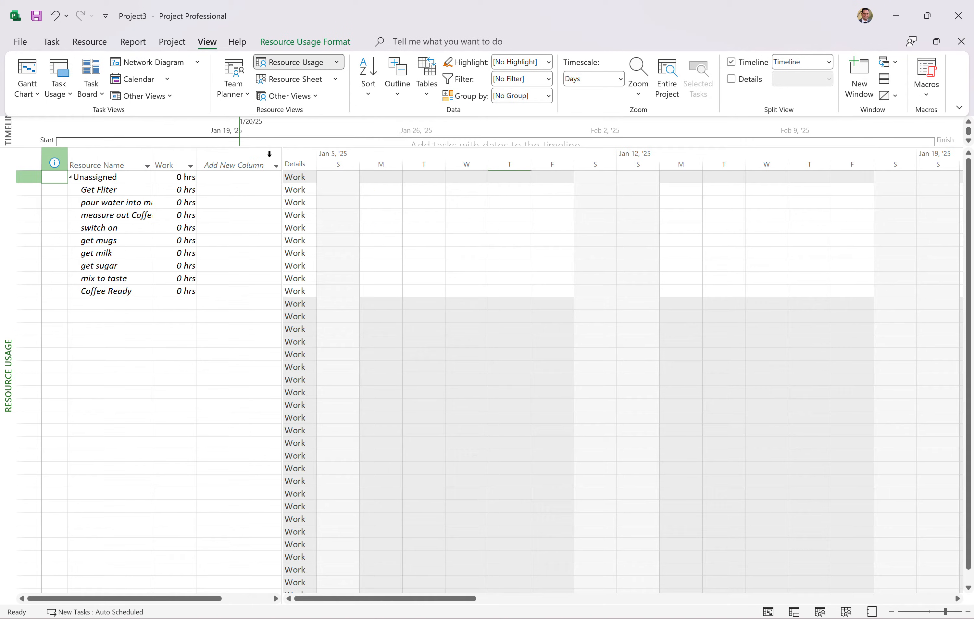
{"action": "mouse_move", "coordinate": [66, 266]}
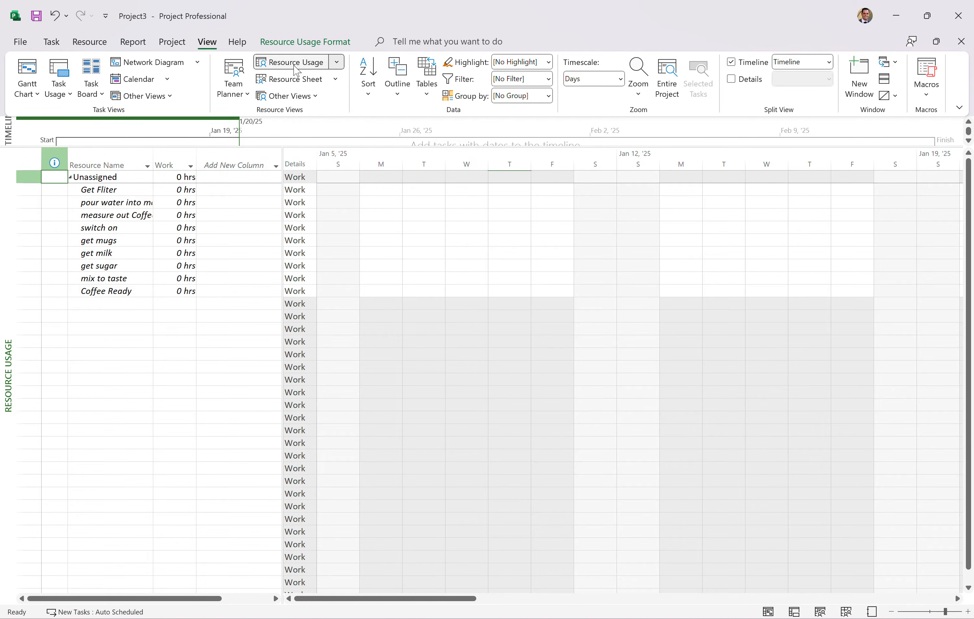
{"action": "left_click", "coordinate": [295, 79]}
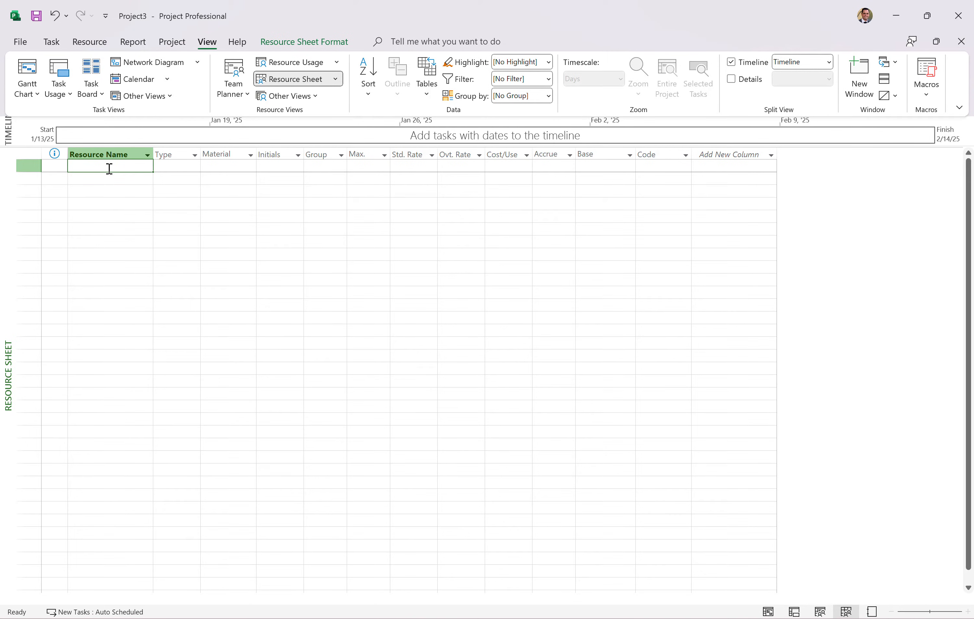
Enter work resources Tom Henry, Addison, Scarlet and Conrad in the Resource Name column
{"action": "type", "text": "Tom Henry"}
{"action": "left_click", "coordinate": [110, 178]}
{"action": "type", "text": "A"}
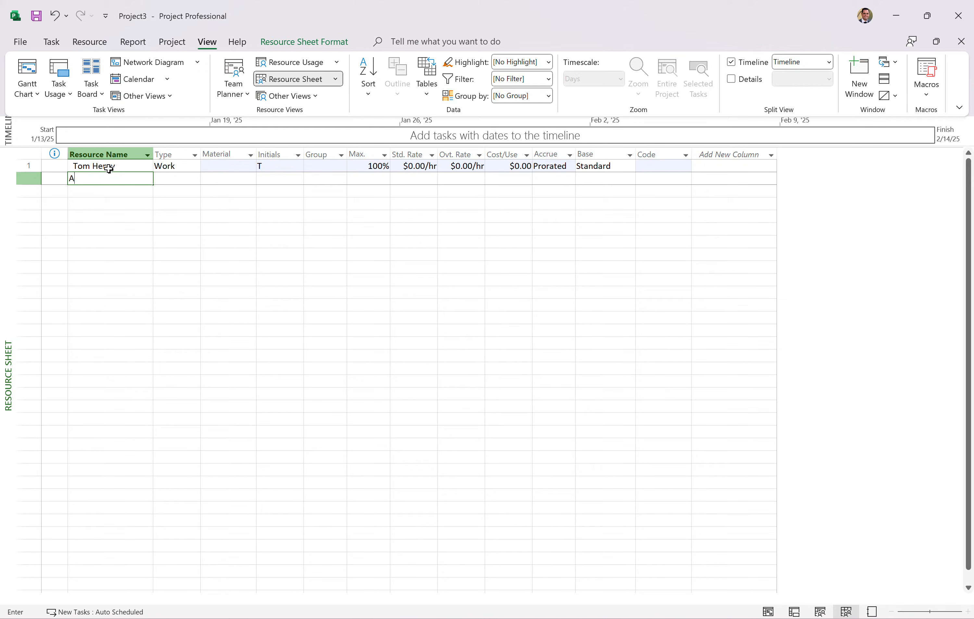
{"action": "type", "text": "ddison"}
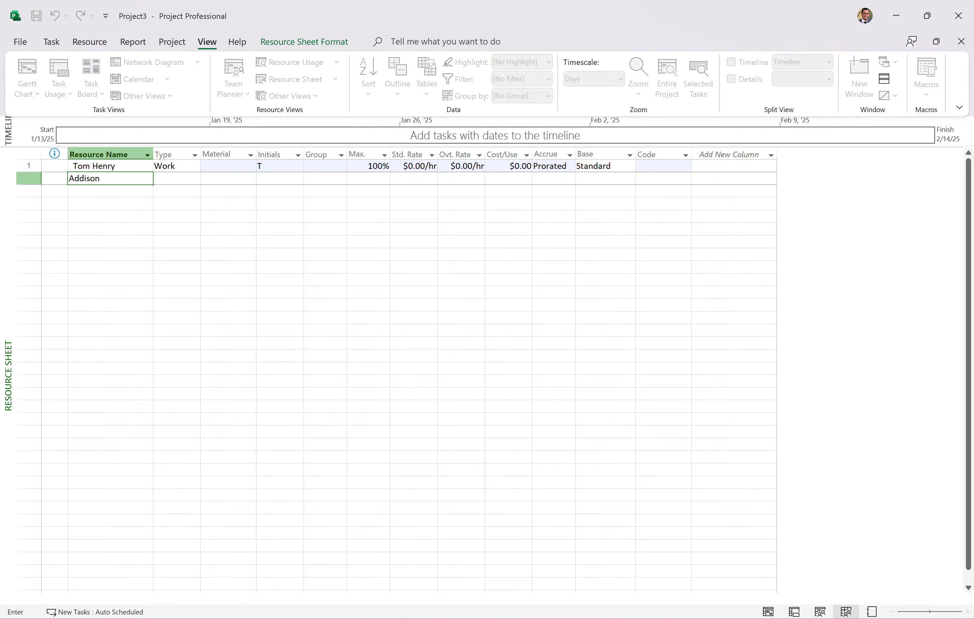
{"action": "type", "text": "Sca"}
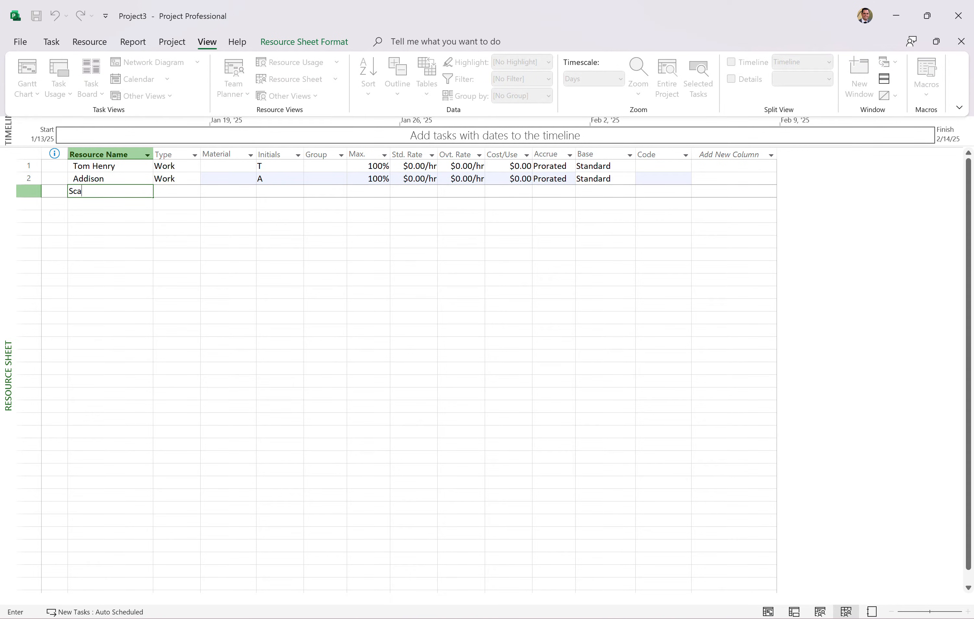
{"action": "key", "text": "Enter"}
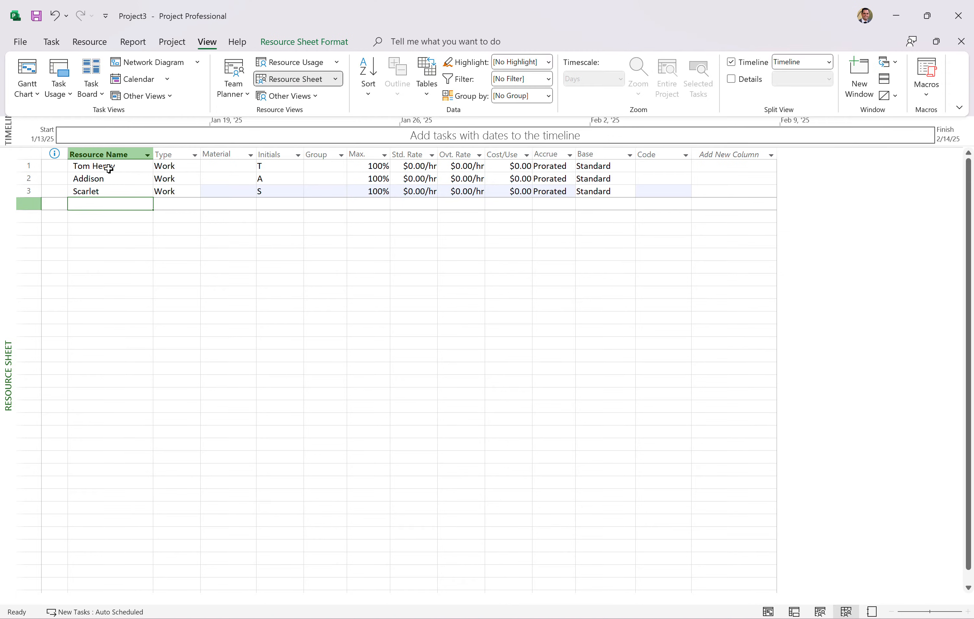
{"action": "type", "text": "Conrad"}
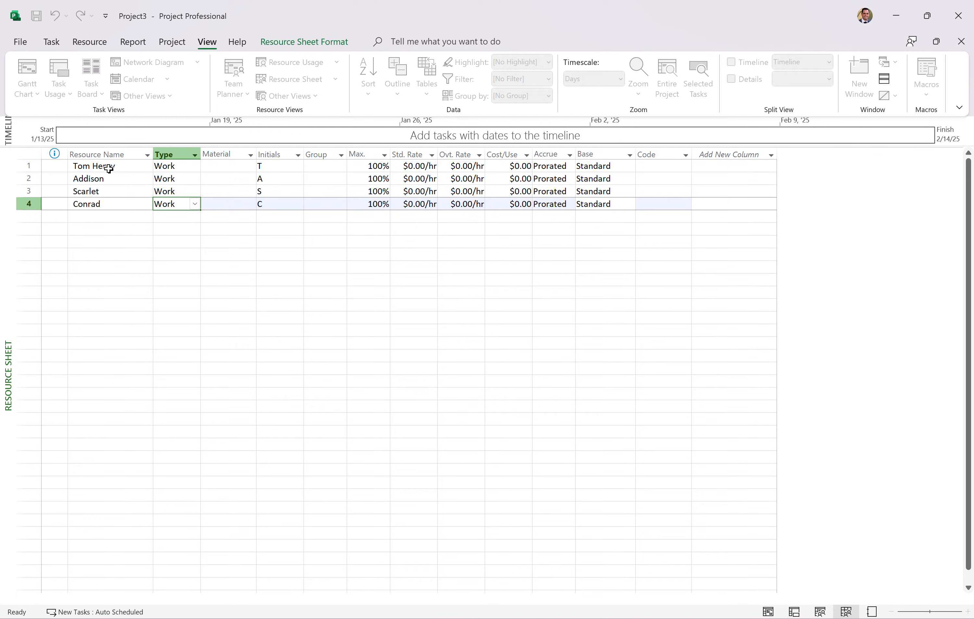
Set standard rates of $25, $10, $30 and $10 per hour, then add a Coffee resource row
{"action": "left_click", "coordinate": [418, 166]}
{"action": "type", "text": "25"}
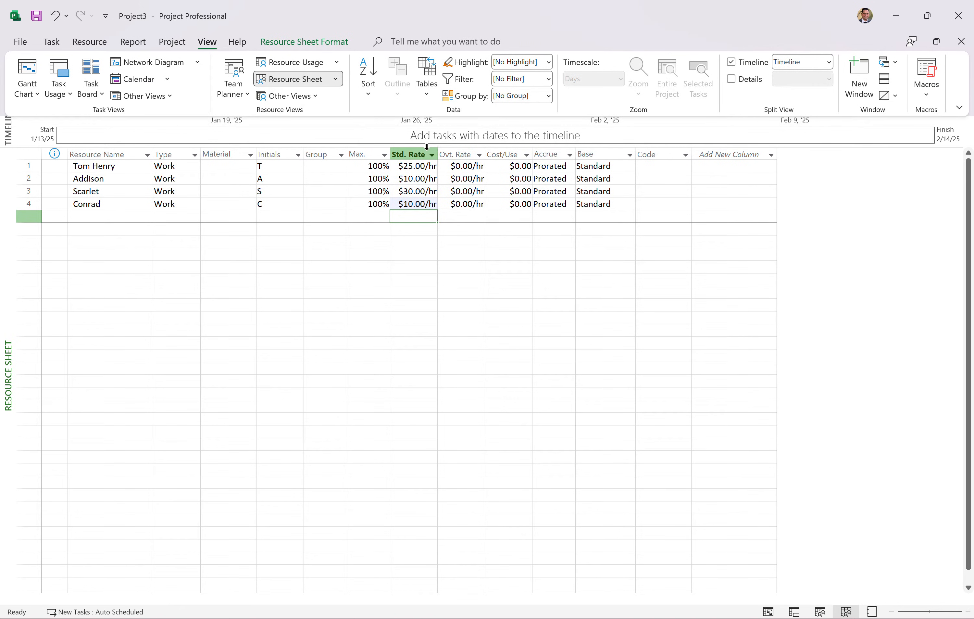
{"action": "left_click", "coordinate": [110, 216]}
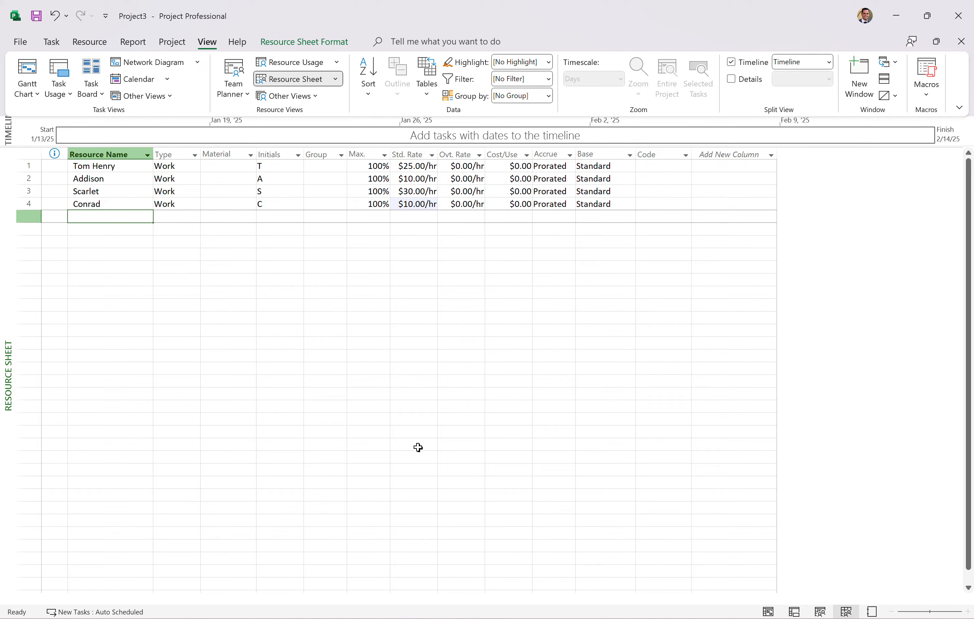
{"action": "type", "text": "Coffee"}
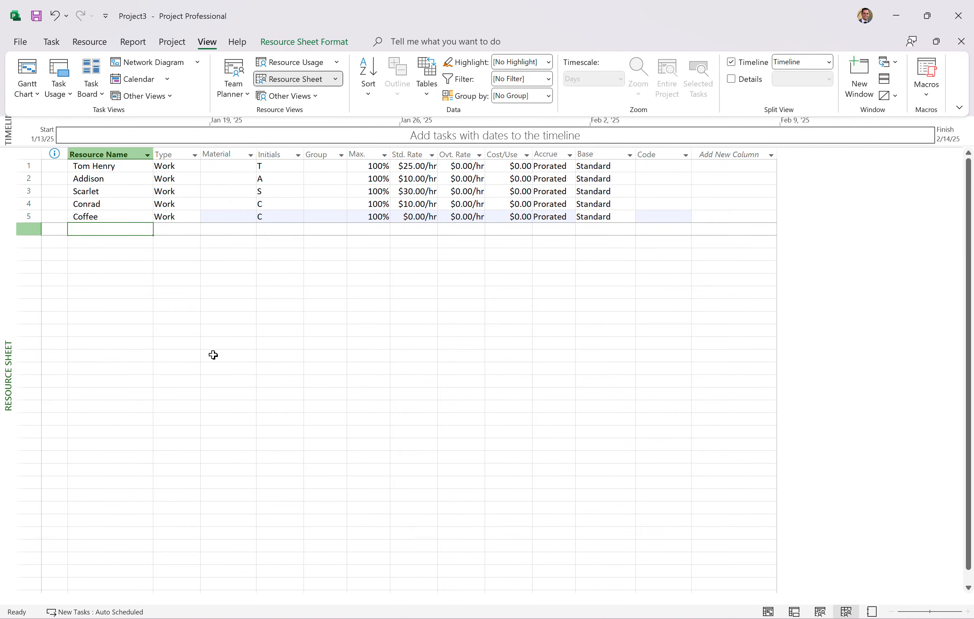
Make Coffee a Cost type resource
{"action": "left_click", "coordinate": [193, 216]}
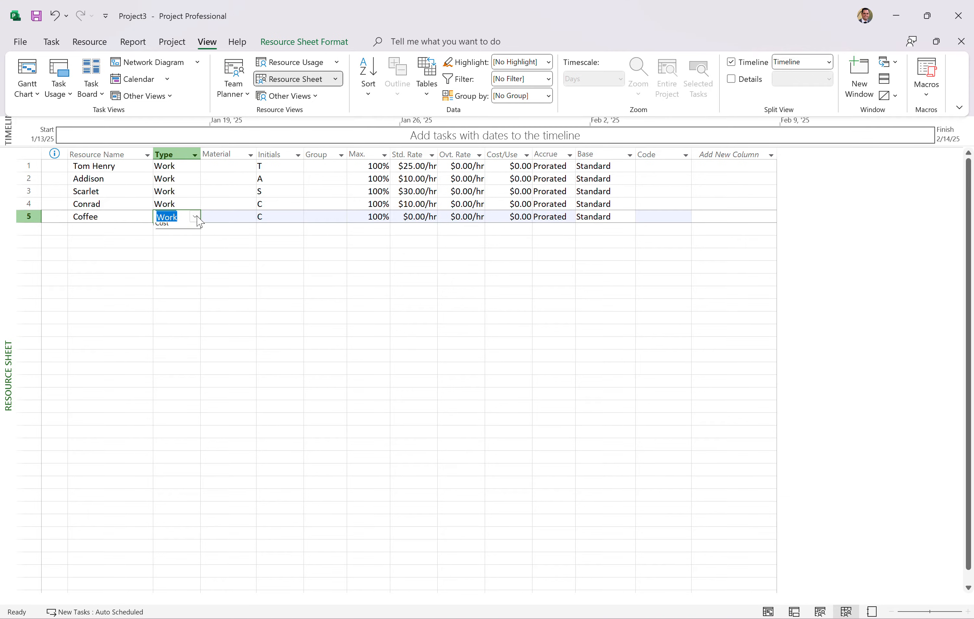
{"action": "left_click", "coordinate": [193, 216]}
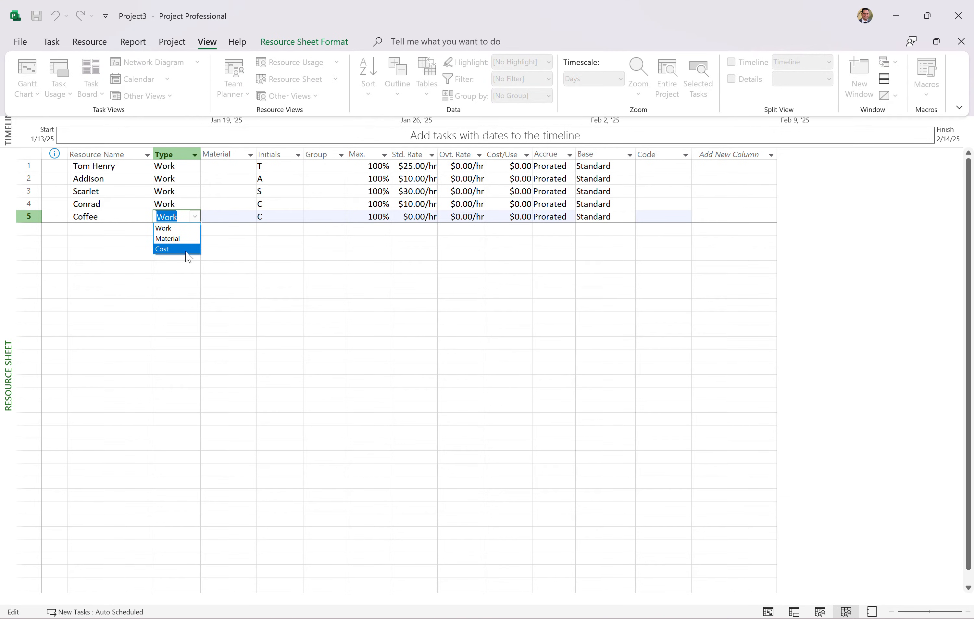
{"action": "left_click", "coordinate": [162, 249]}
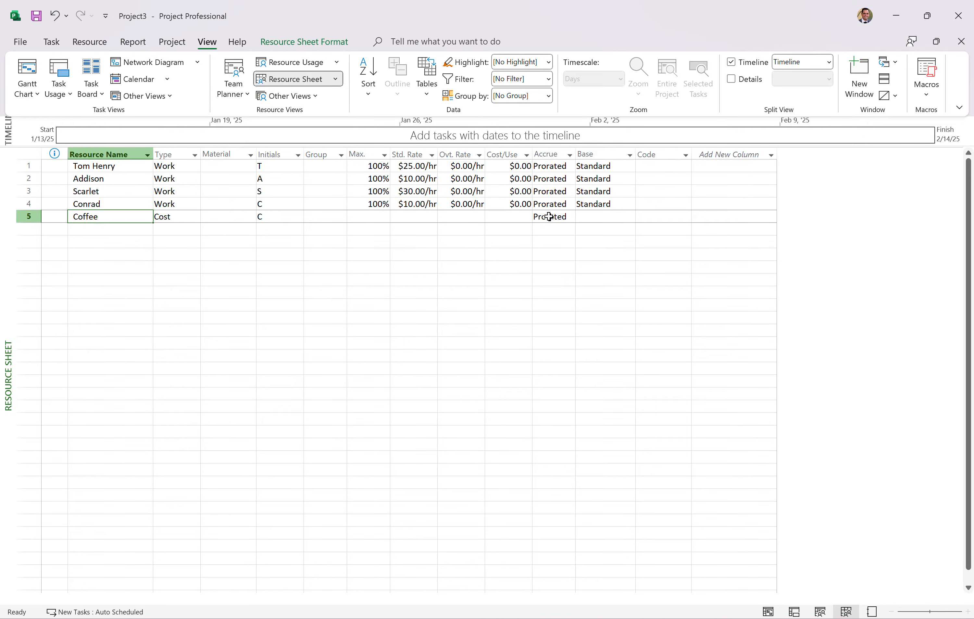
Set Coffee's cost accrual to Start and return to the Gantt chart
{"action": "left_click", "coordinate": [568, 216]}
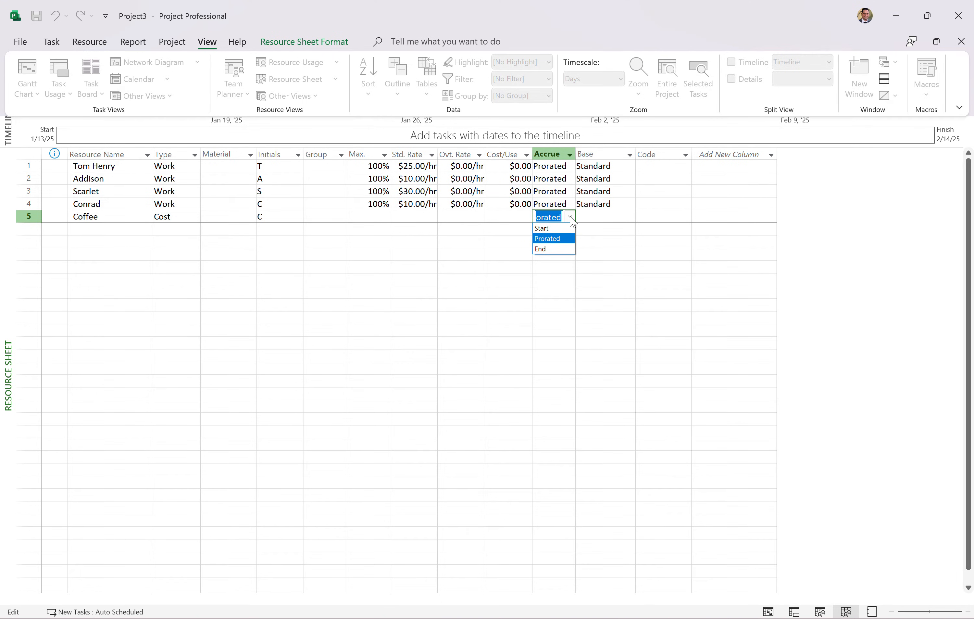
{"action": "mouse_move", "coordinate": [571, 225]}
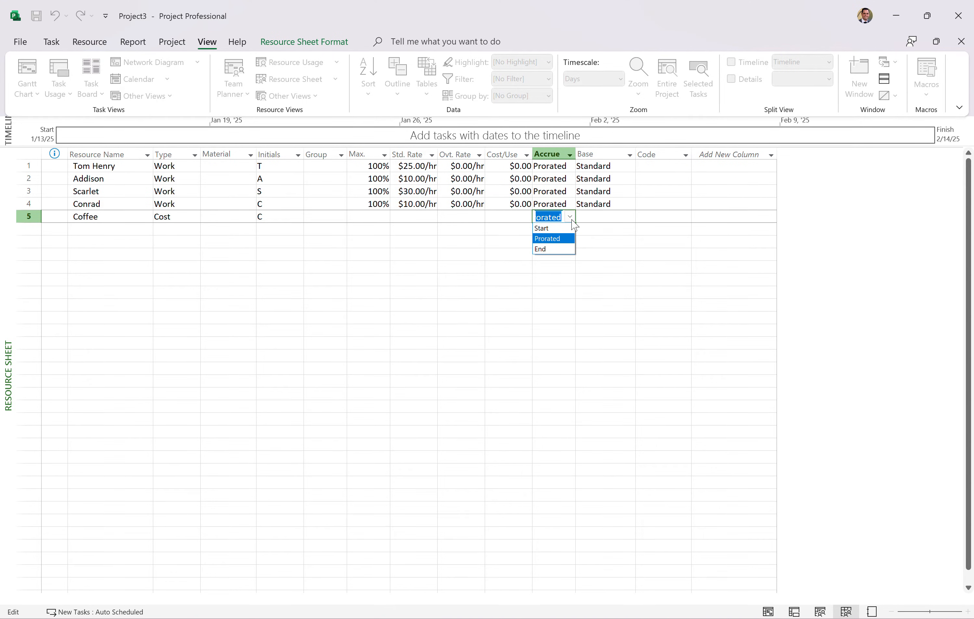
{"action": "left_click", "coordinate": [541, 228]}
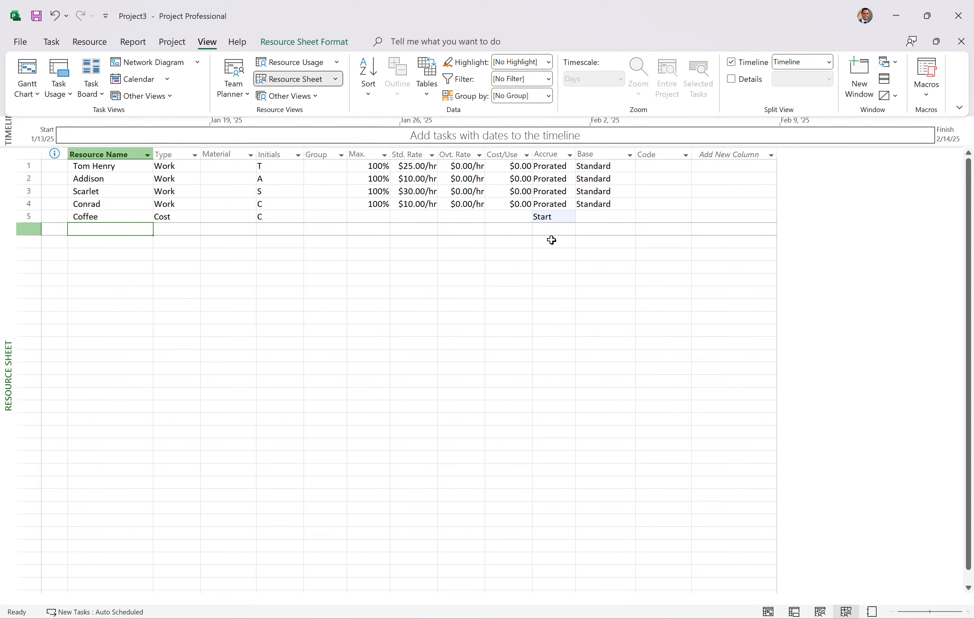
{"action": "mouse_move", "coordinate": [94, 206]}
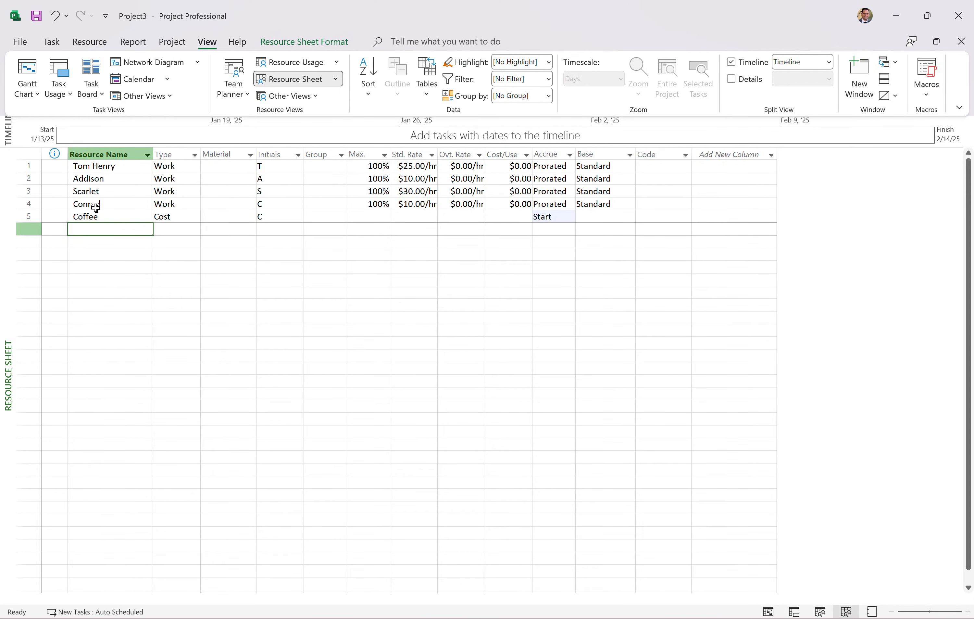
{"action": "mouse_move", "coordinate": [142, 96]}
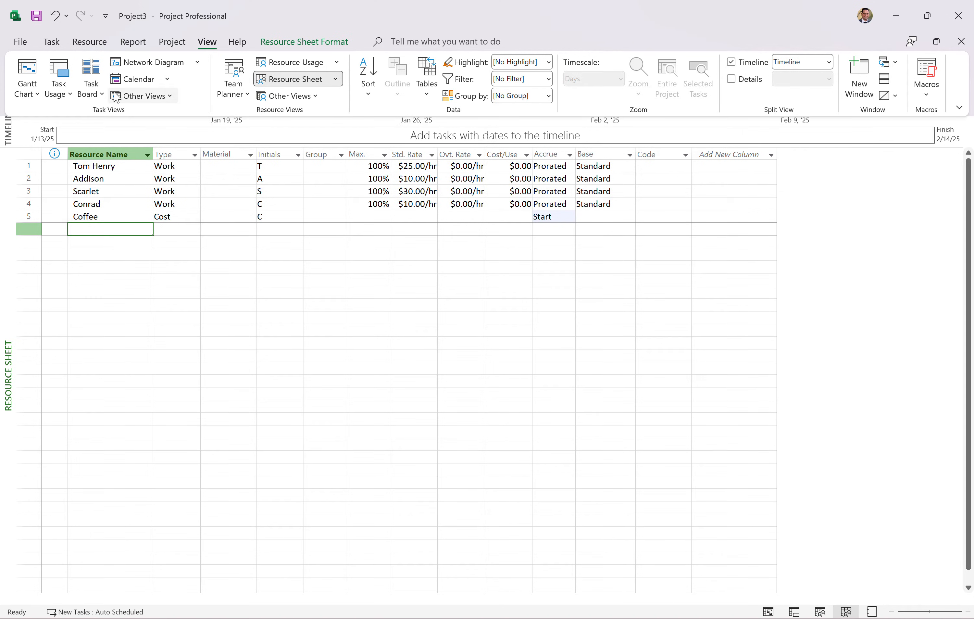
{"action": "mouse_move", "coordinate": [110, 122]}
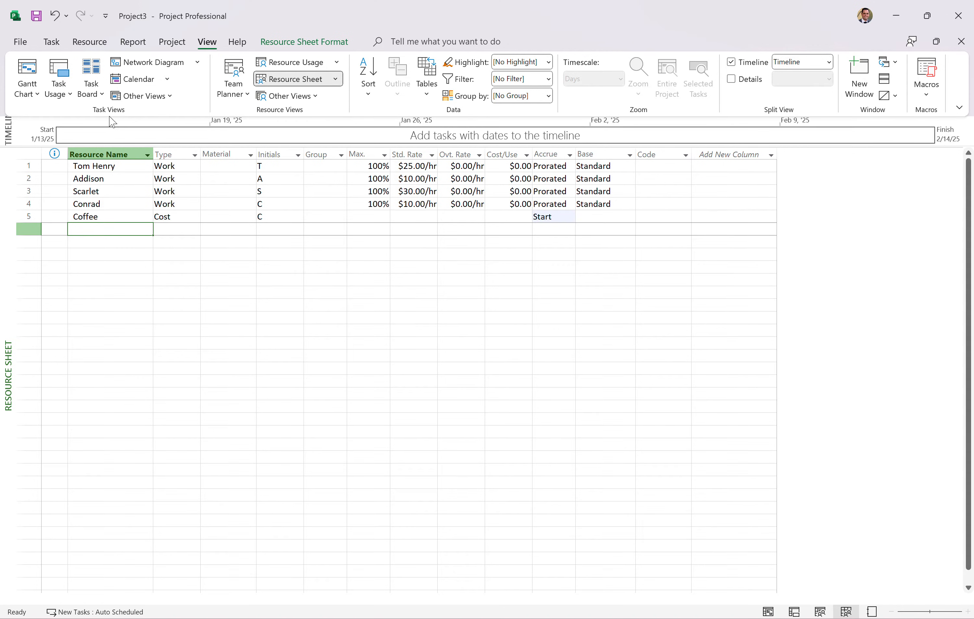
{"action": "mouse_move", "coordinate": [26, 75]}
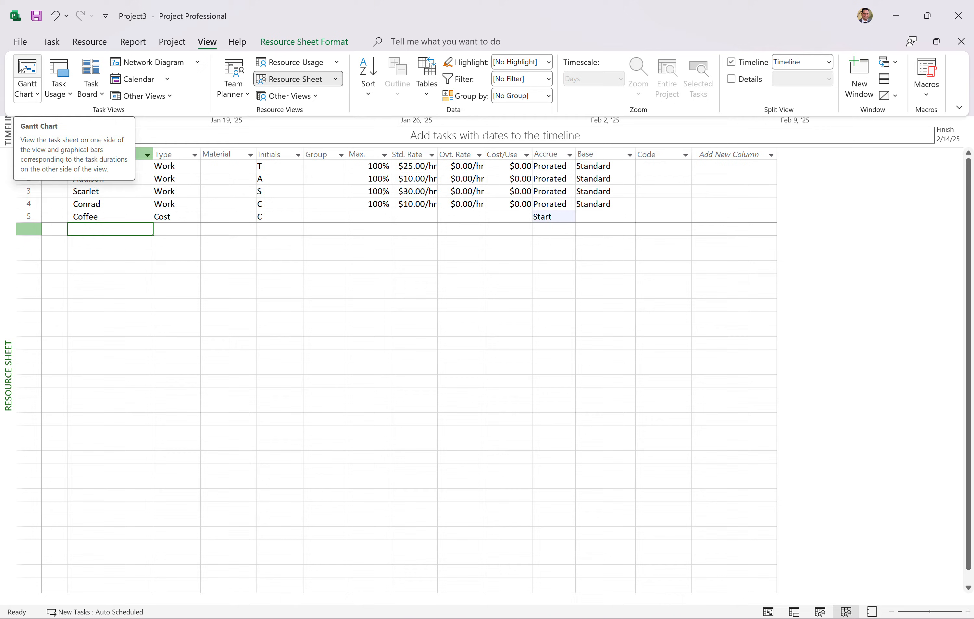
{"action": "left_click", "coordinate": [26, 75]}
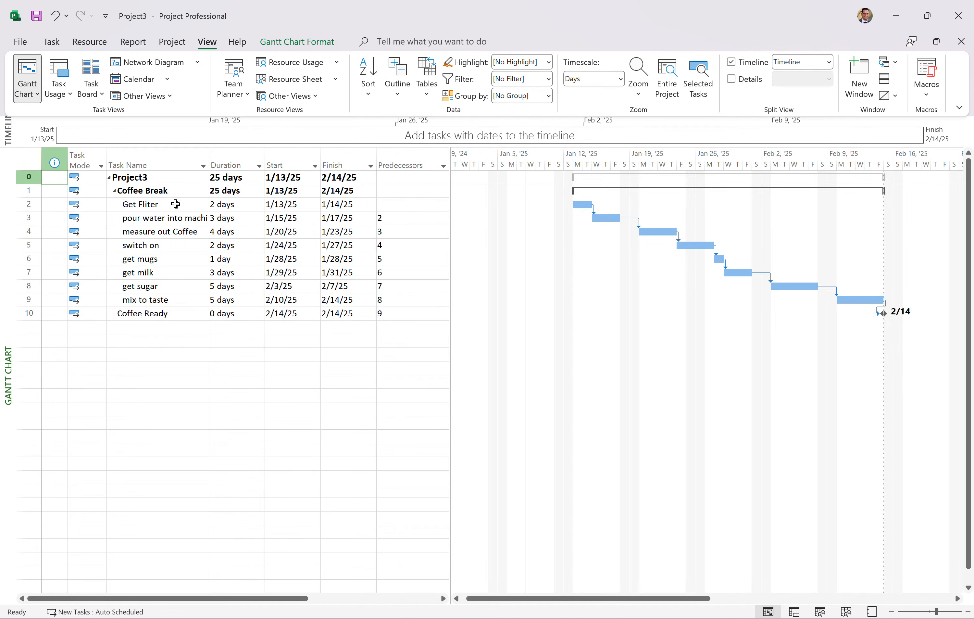
Assign Conrad as the resource for Get Fliter, labeling its Gantt bar
{"action": "left_click", "coordinate": [143, 204]}
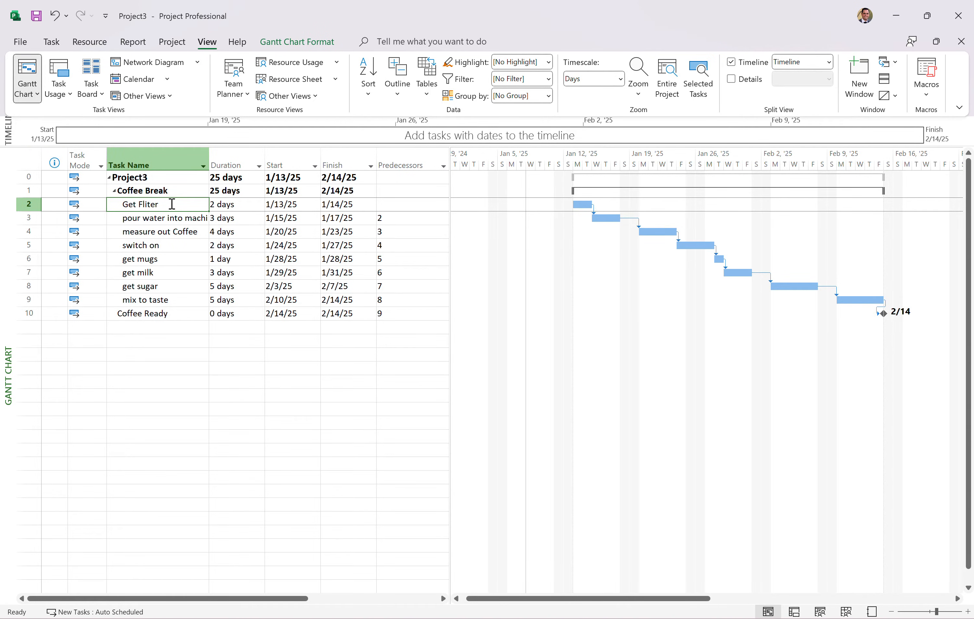
{"action": "mouse_move", "coordinate": [448, 233]}
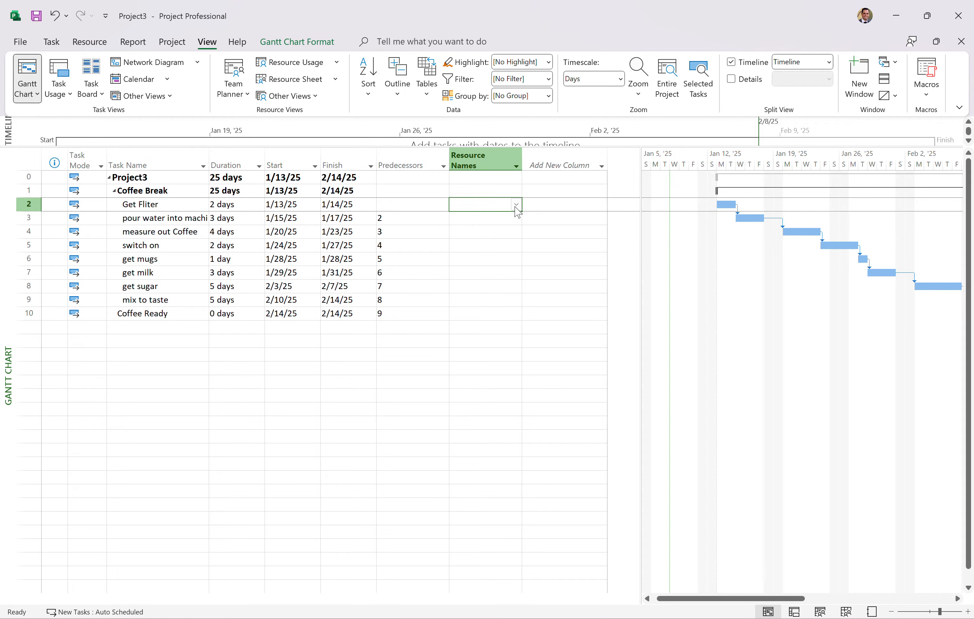
{"action": "left_click", "coordinate": [515, 204]}
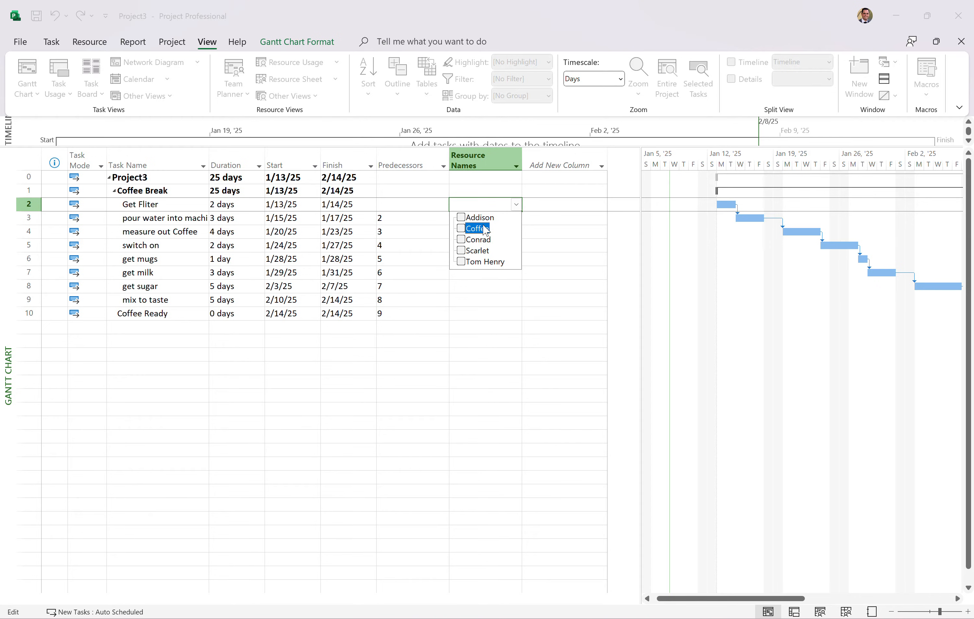
{"action": "left_click", "coordinate": [462, 239]}
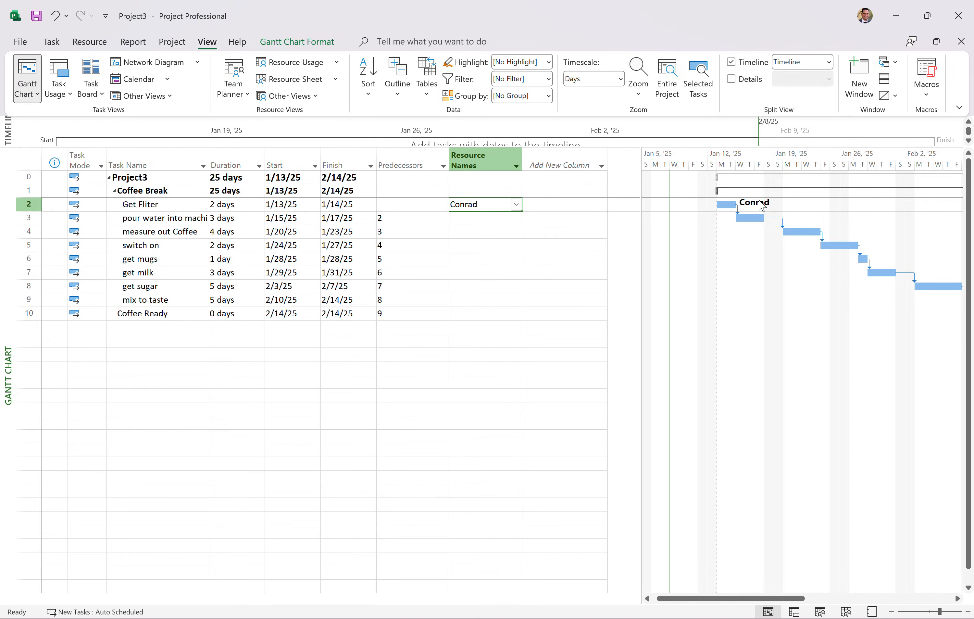
{"action": "mouse_move", "coordinate": [757, 206]}
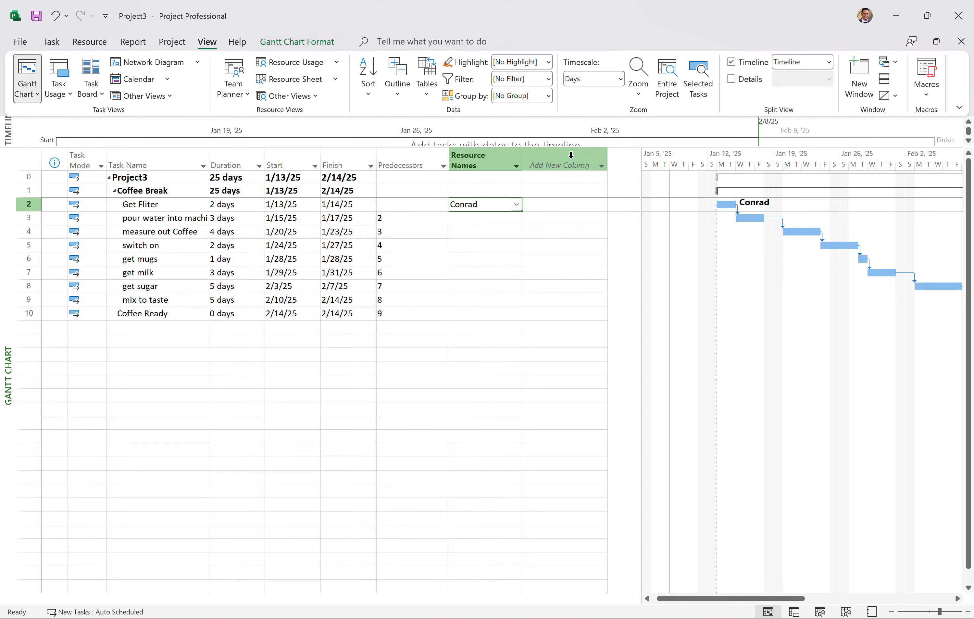
Add a Cost column to the task sheet beside Resource Names
{"action": "left_click", "coordinate": [561, 165]}
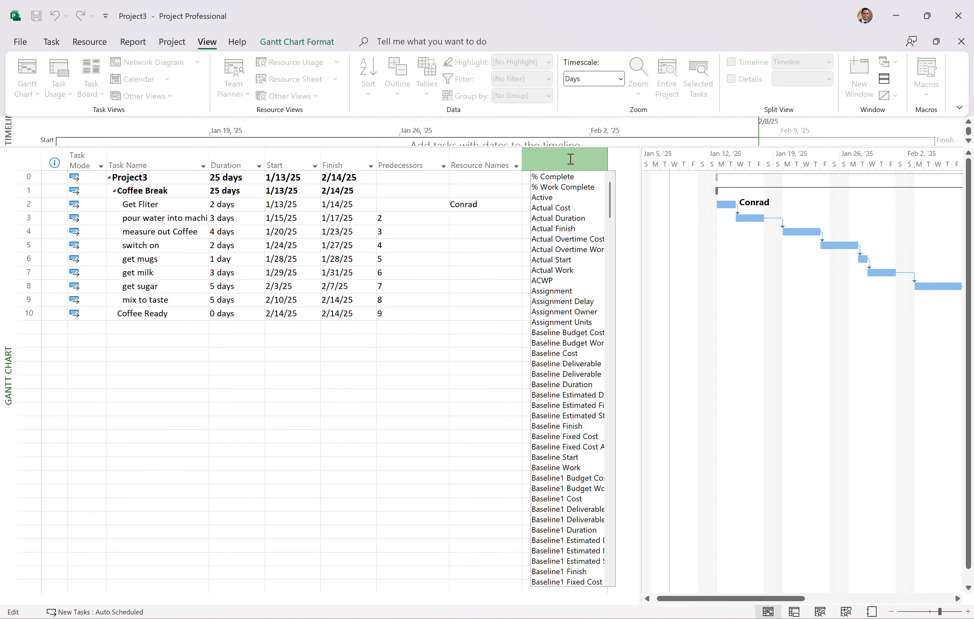
{"action": "type", "text": "cost"}
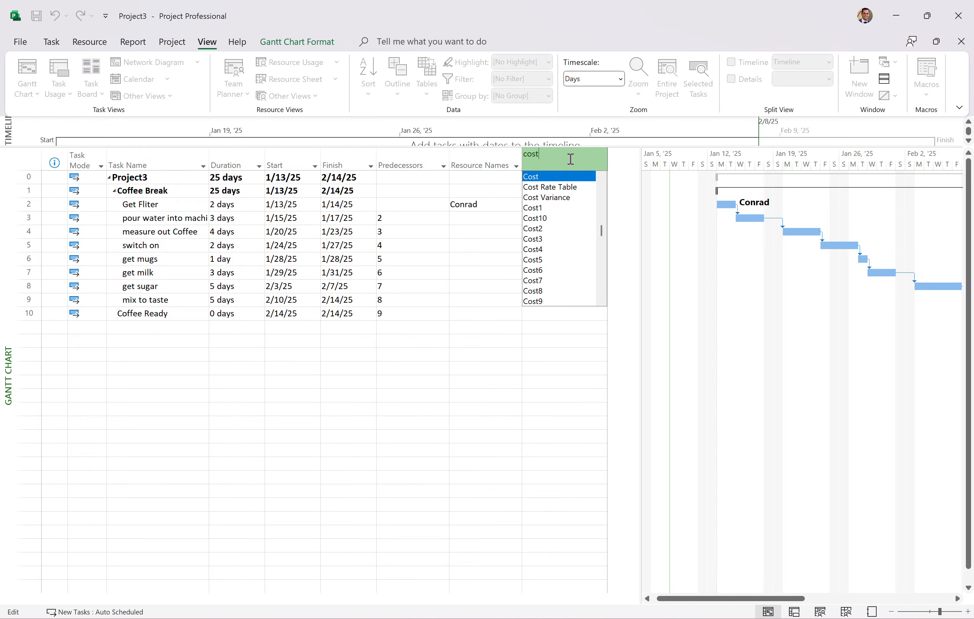
{"action": "left_click", "coordinate": [531, 177]}
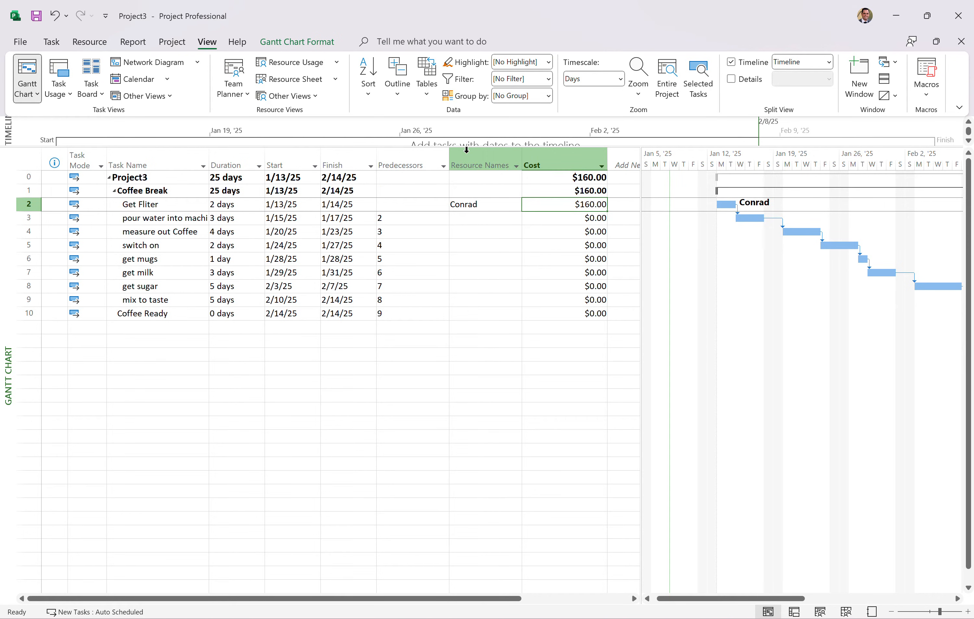
Preview the Cost table, then return the sheet to the Entry table
{"action": "left_click", "coordinate": [426, 74]}
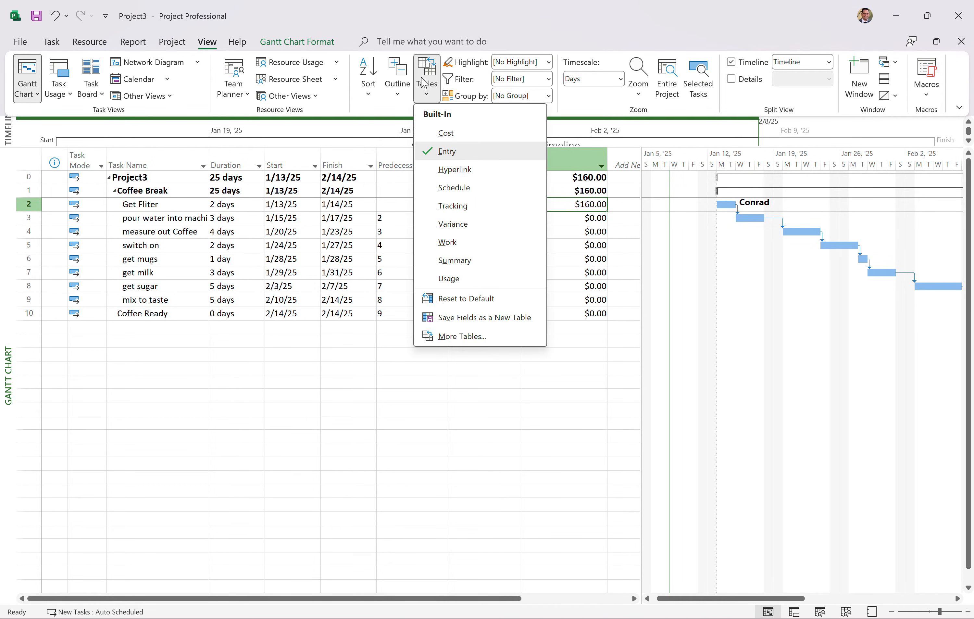
{"action": "mouse_move", "coordinate": [241, 53]}
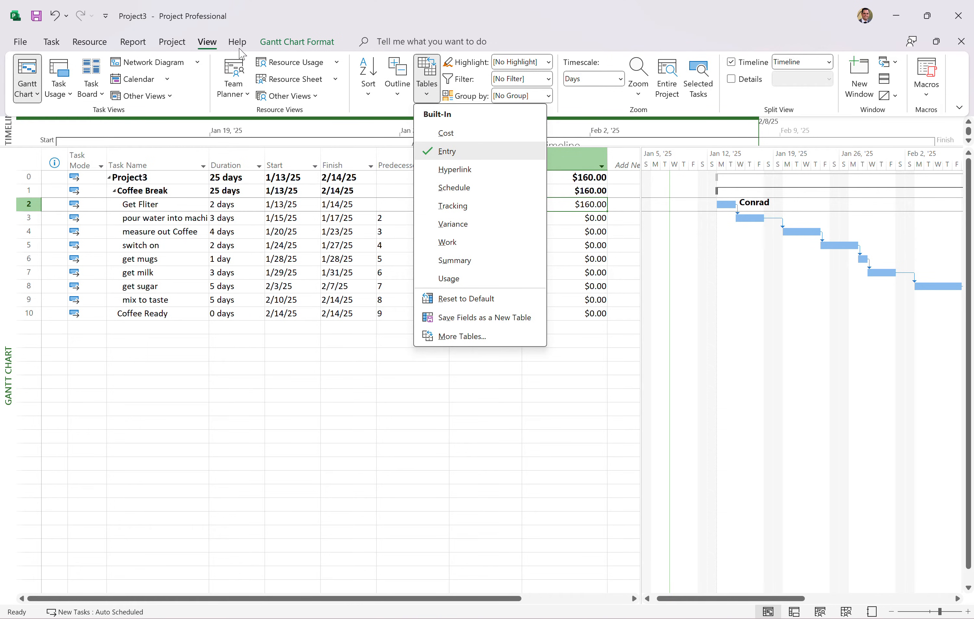
{"action": "mouse_move", "coordinate": [466, 133]}
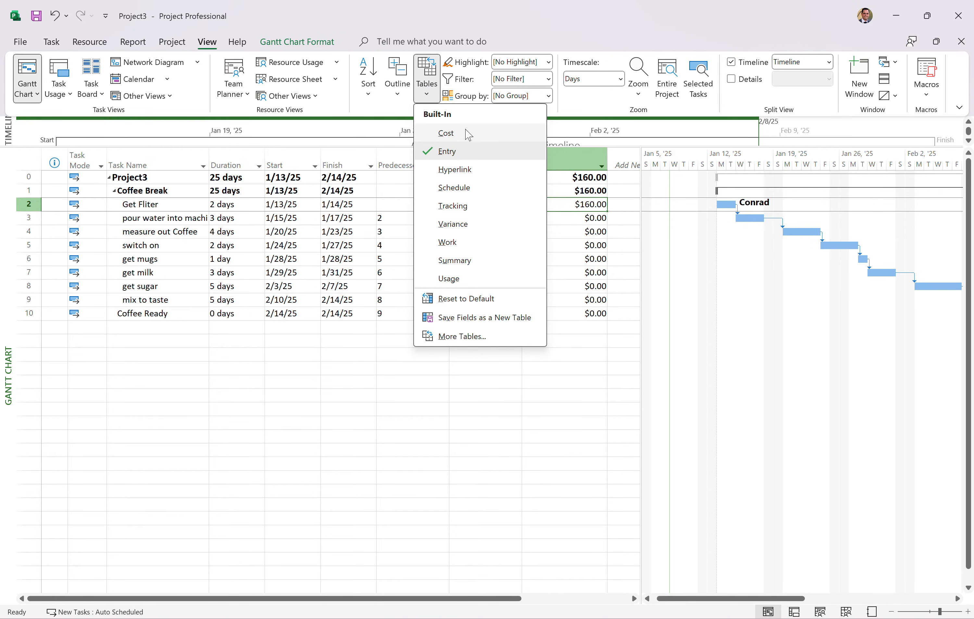
{"action": "mouse_move", "coordinate": [265, 165]}
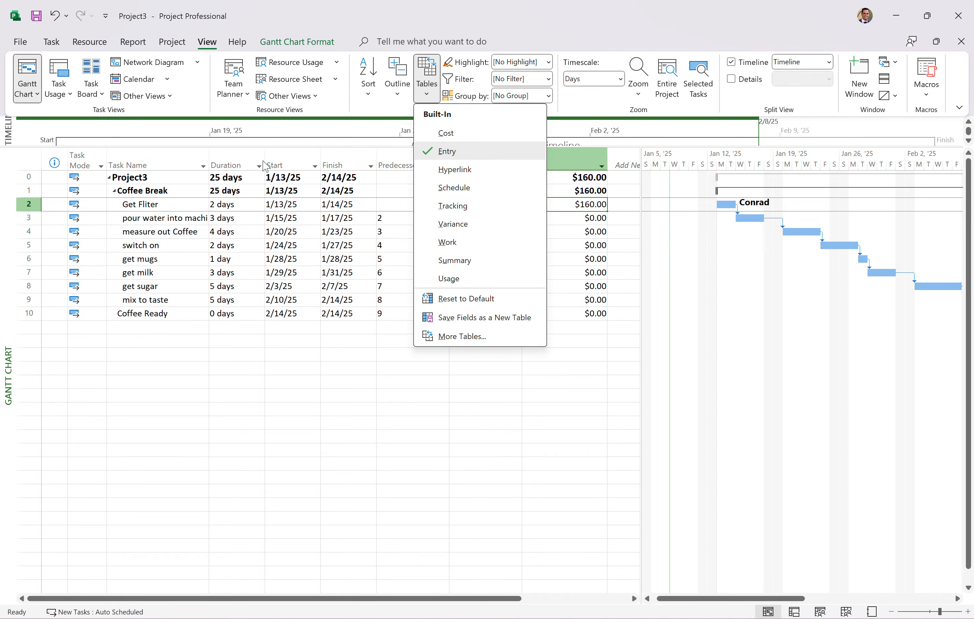
{"action": "mouse_move", "coordinate": [370, 180]}
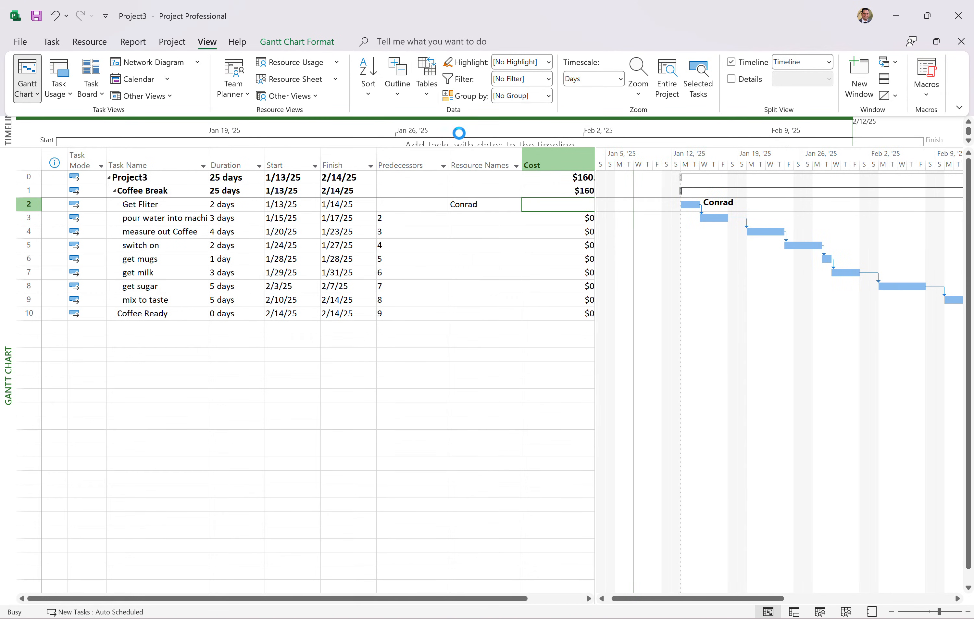
{"action": "left_click", "coordinate": [426, 73]}
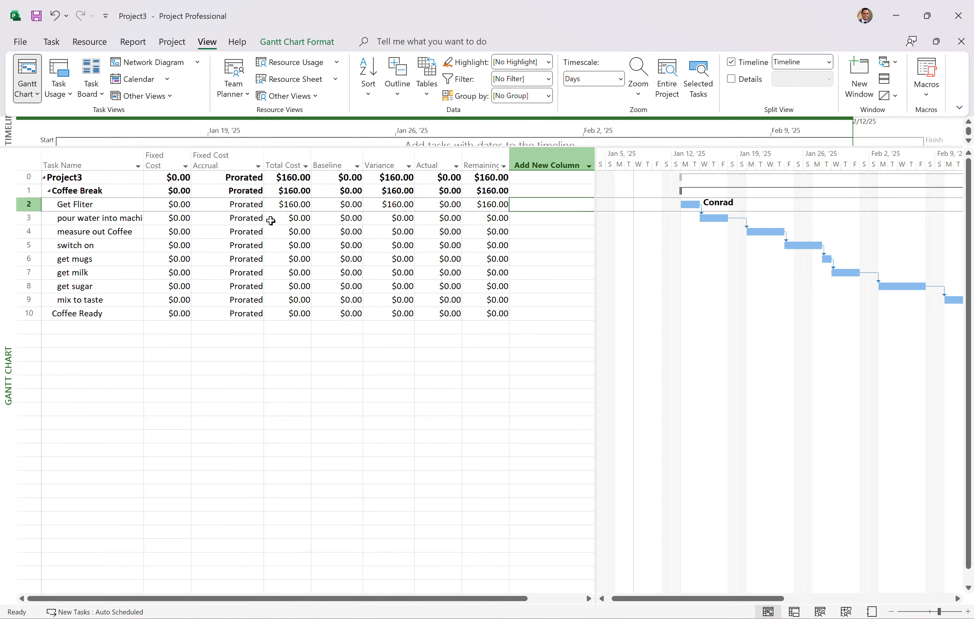
{"action": "mouse_move", "coordinate": [458, 79]}
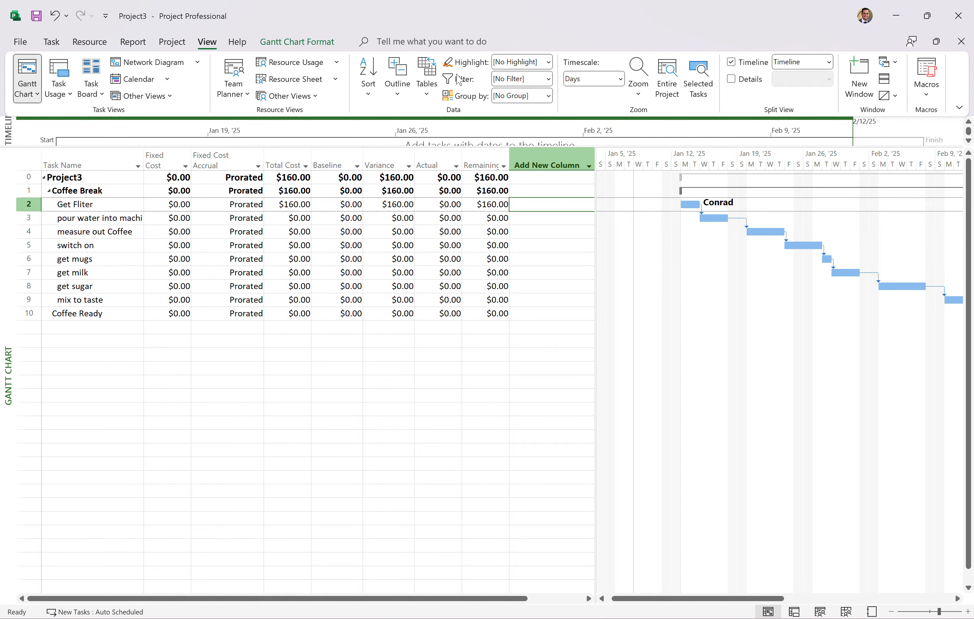
{"action": "left_click", "coordinate": [426, 75]}
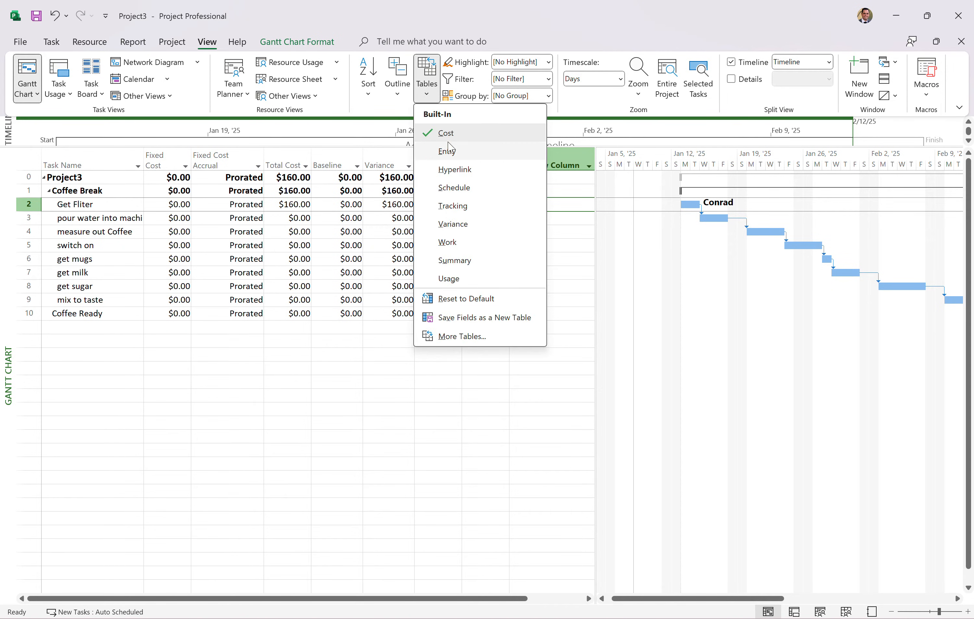
{"action": "left_click", "coordinate": [446, 151]}
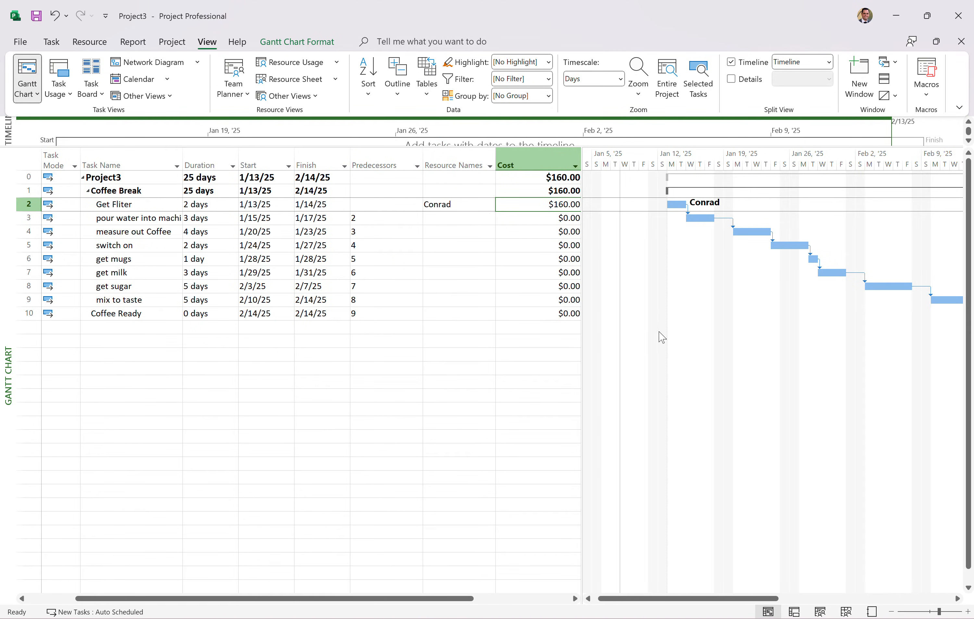
Staff pour water into machine with Scarlet and Tom Henry instead of Coffee ($1,320)
{"action": "left_click", "coordinate": [456, 218]}
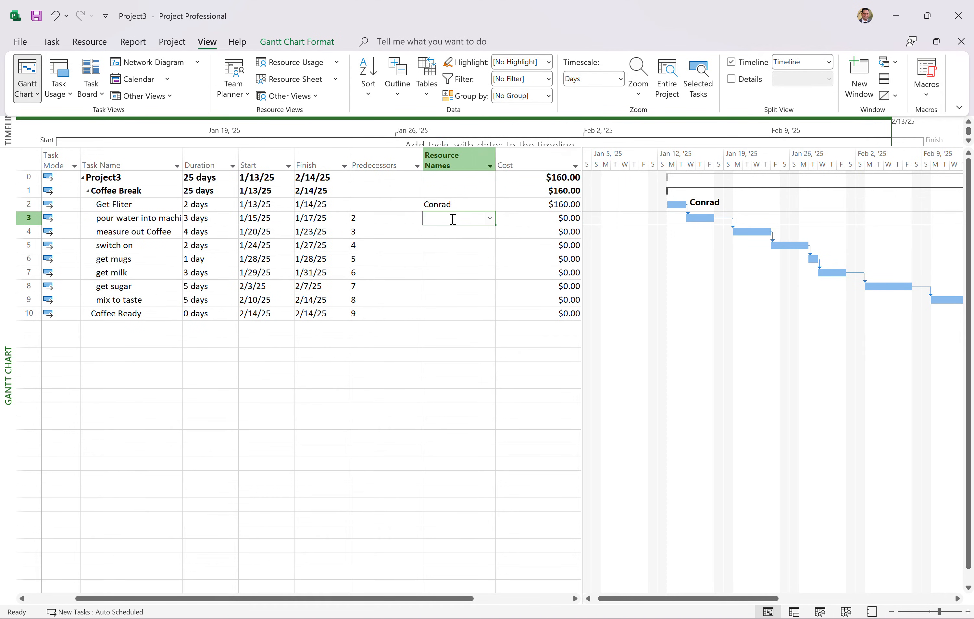
{"action": "left_click", "coordinate": [488, 218]}
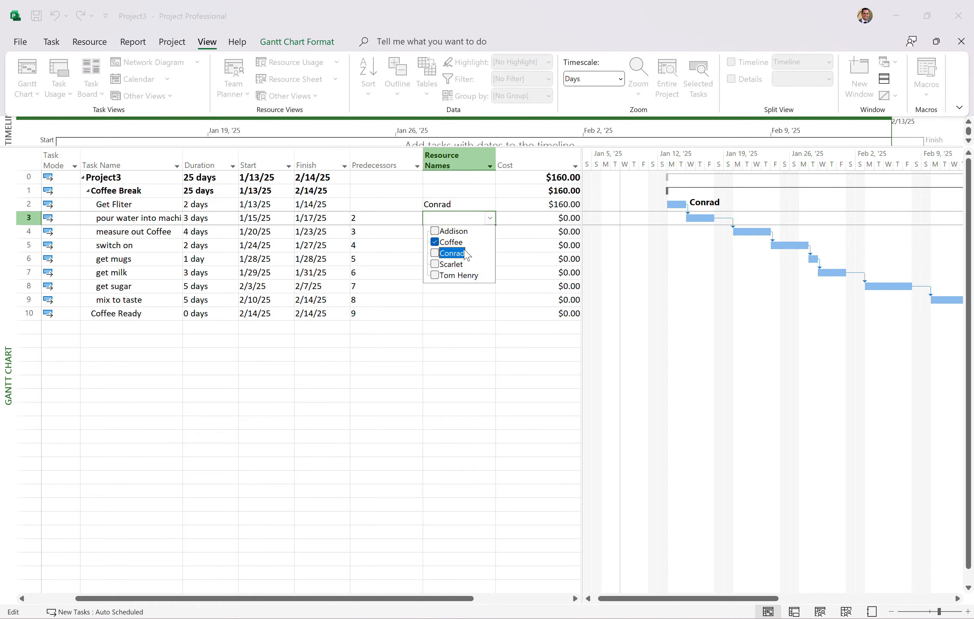
{"action": "left_click", "coordinate": [434, 242]}
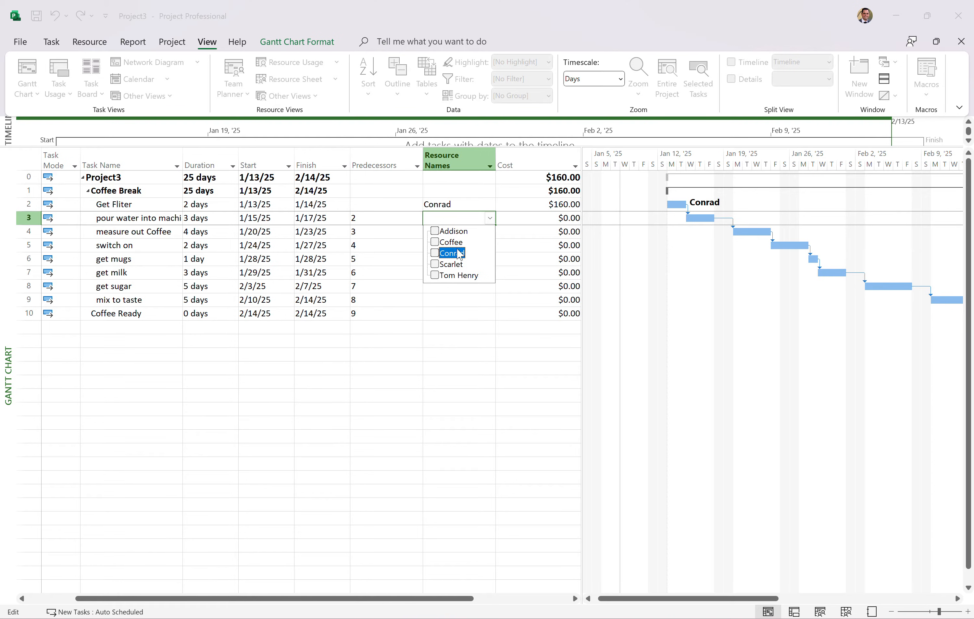
{"action": "left_click", "coordinate": [434, 275]}
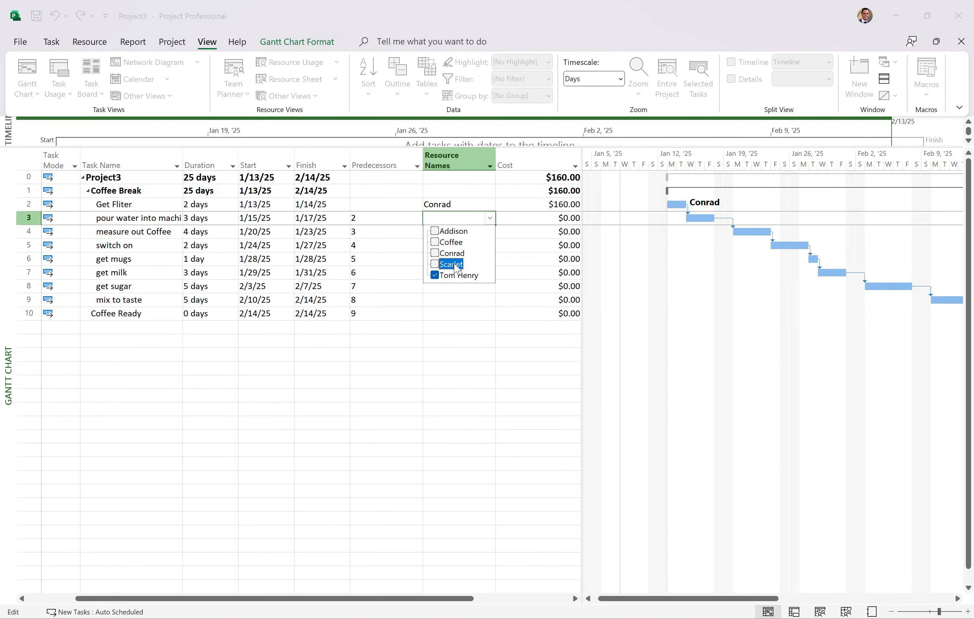
{"action": "left_click", "coordinate": [435, 263]}
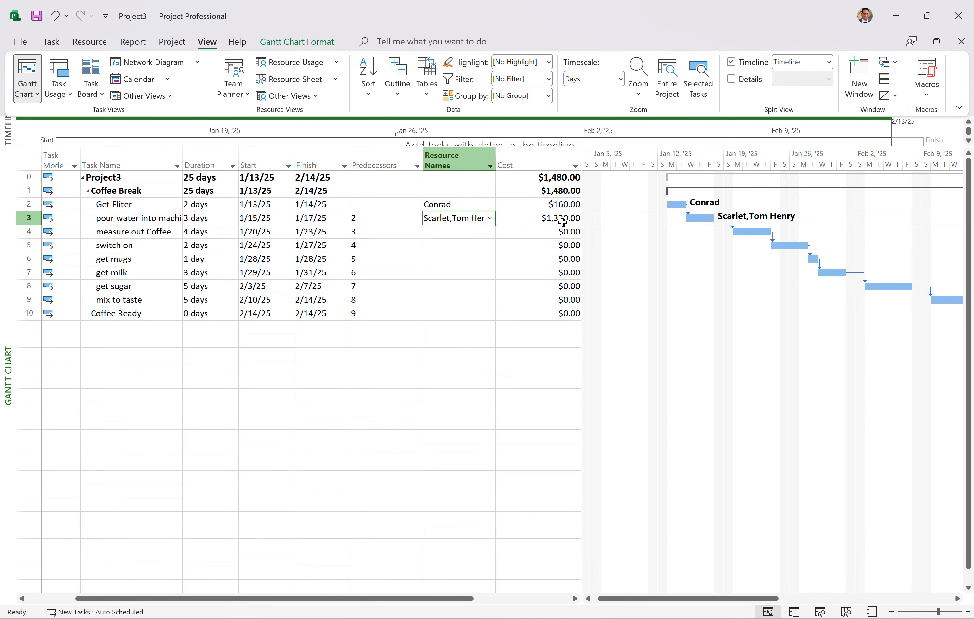
Assign Coffee to measure out Coffee and set its cost to $10.00
{"action": "left_click", "coordinate": [457, 231]}
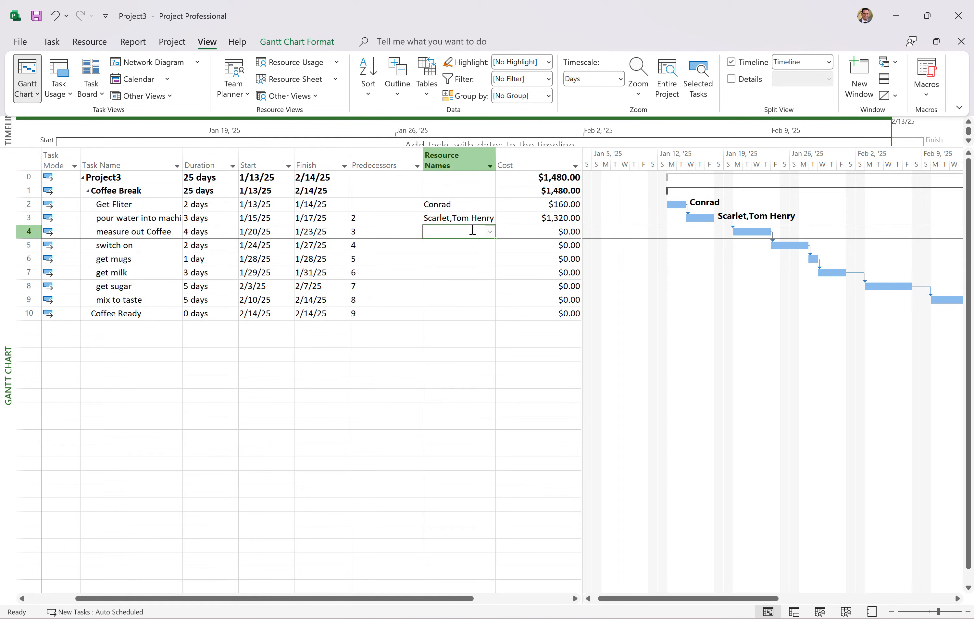
{"action": "mouse_move", "coordinate": [463, 246]}
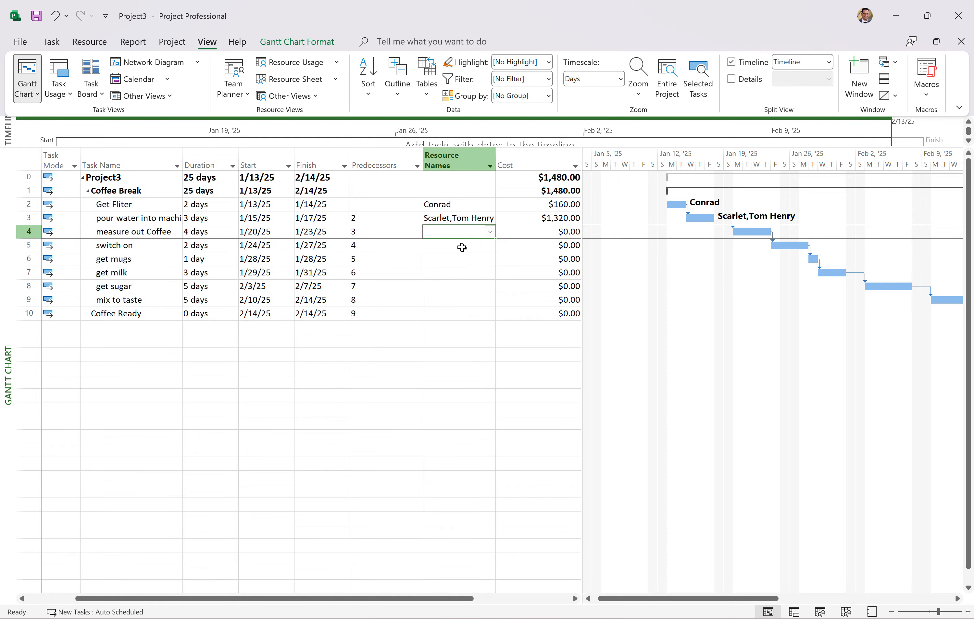
{"action": "mouse_move", "coordinate": [277, 243]}
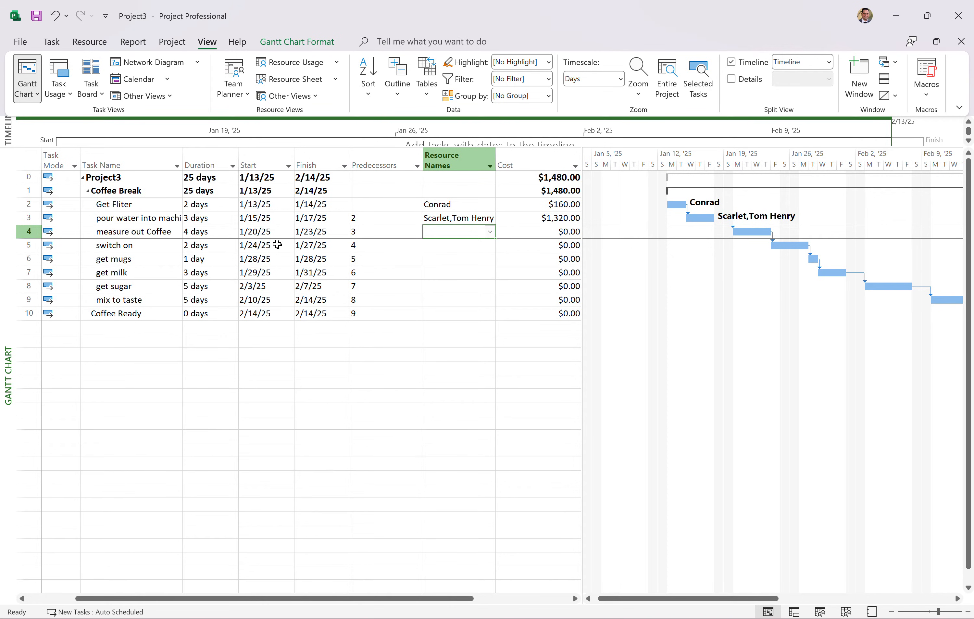
{"action": "left_click", "coordinate": [490, 231]}
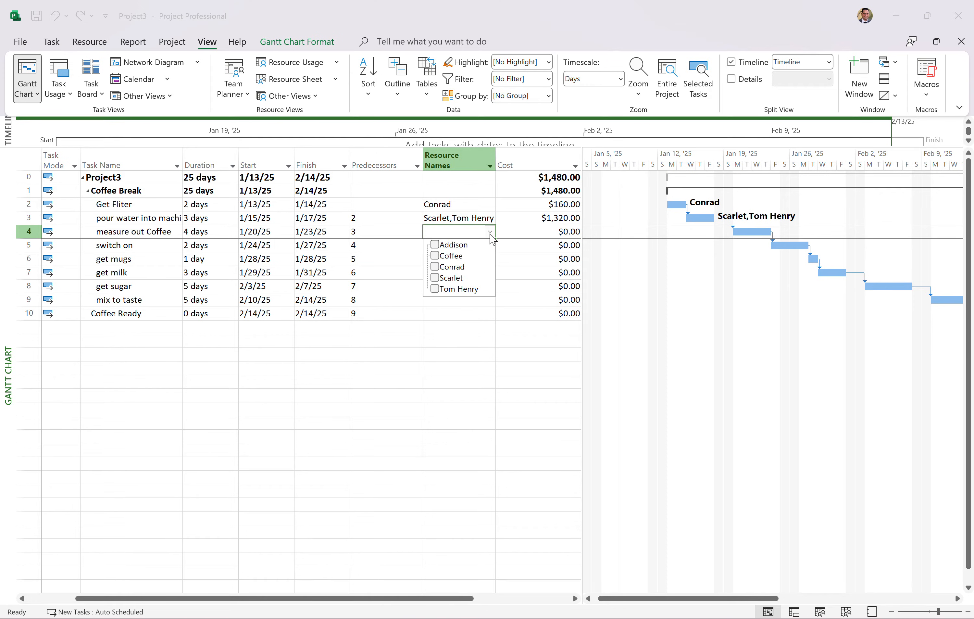
{"action": "left_click", "coordinate": [435, 255]}
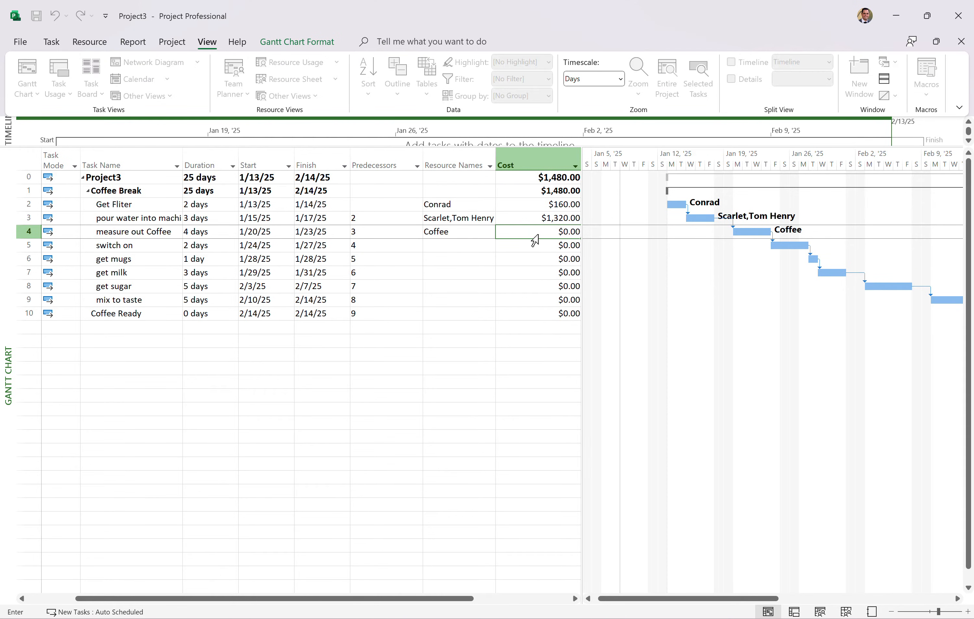
{"action": "type", "text": "10"}
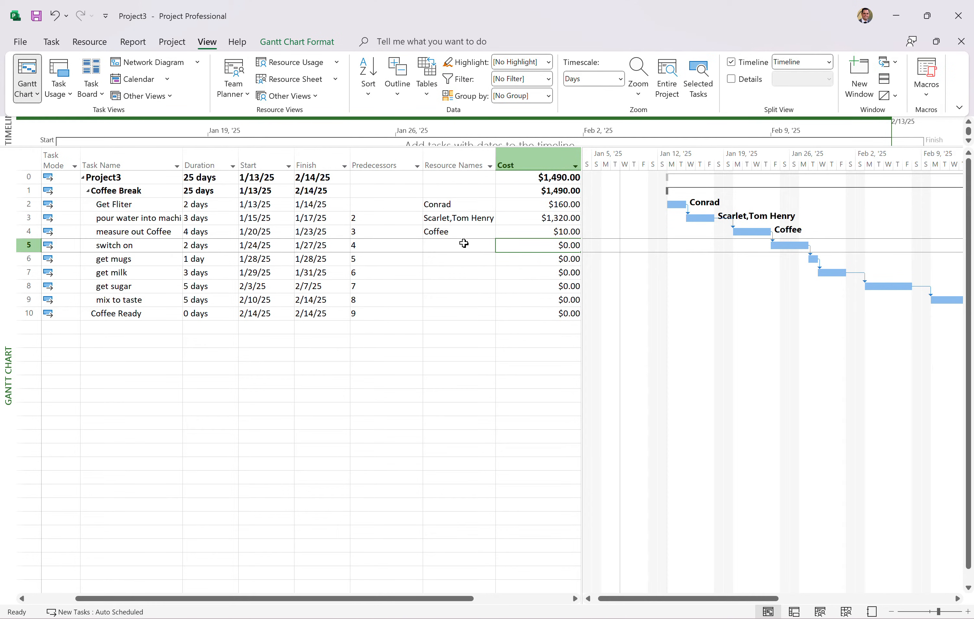
{"action": "left_click", "coordinate": [456, 245]}
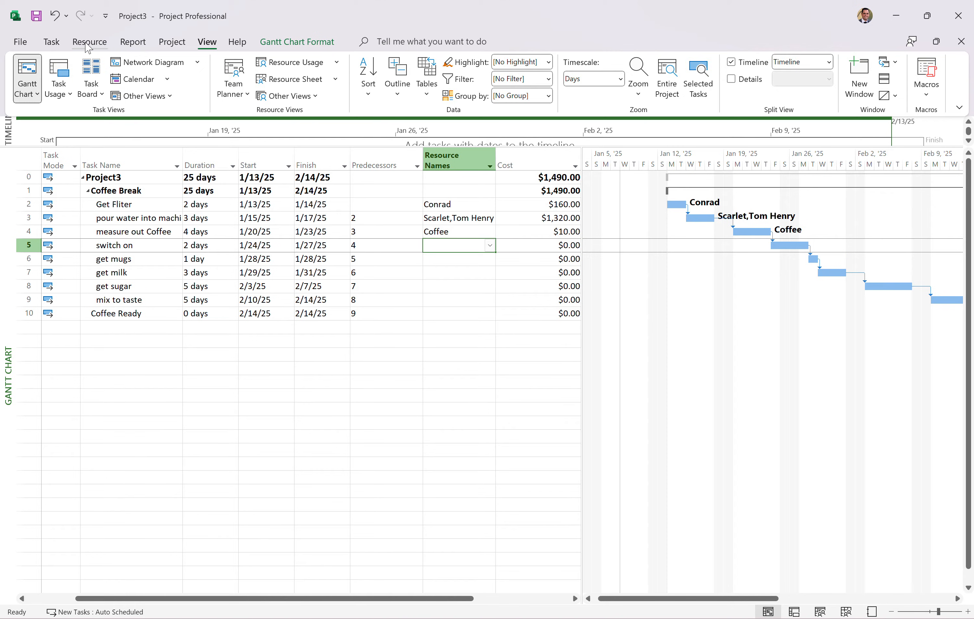
{"action": "left_click", "coordinate": [89, 41]}
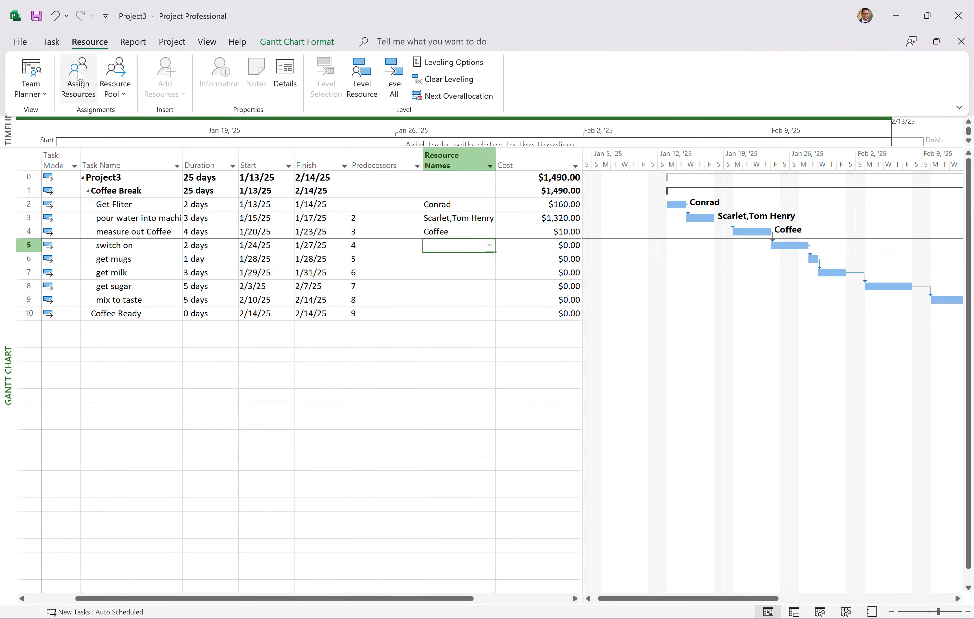
{"action": "left_click", "coordinate": [77, 77]}
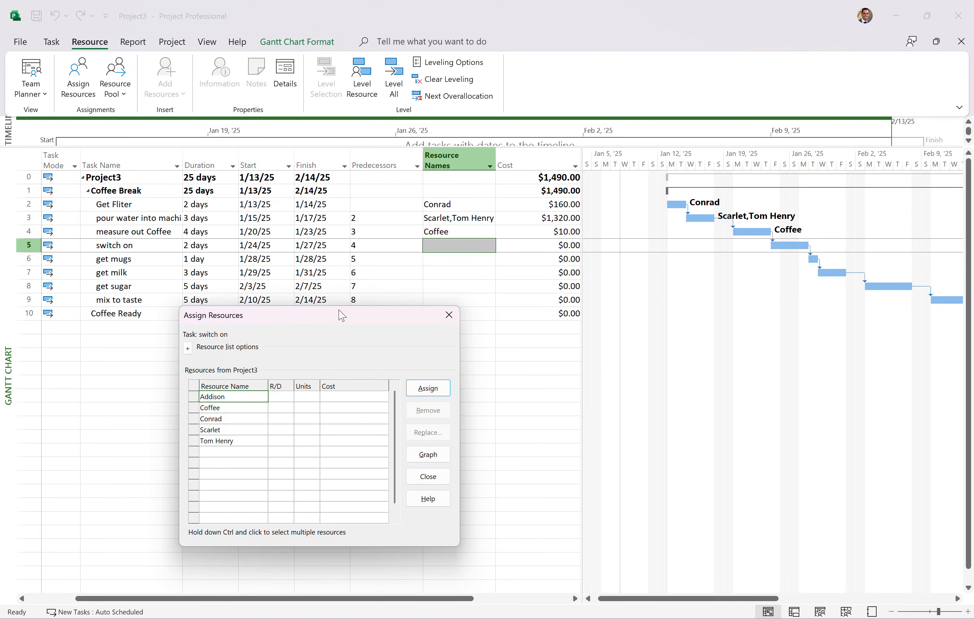
{"action": "left_click", "coordinate": [233, 418]}
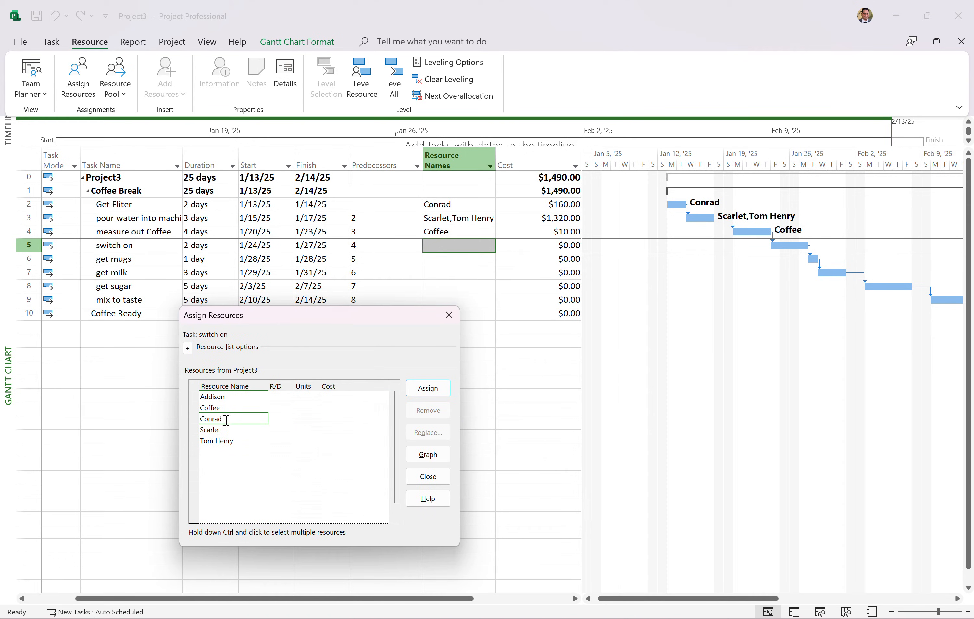
{"action": "left_click", "coordinate": [232, 407]}
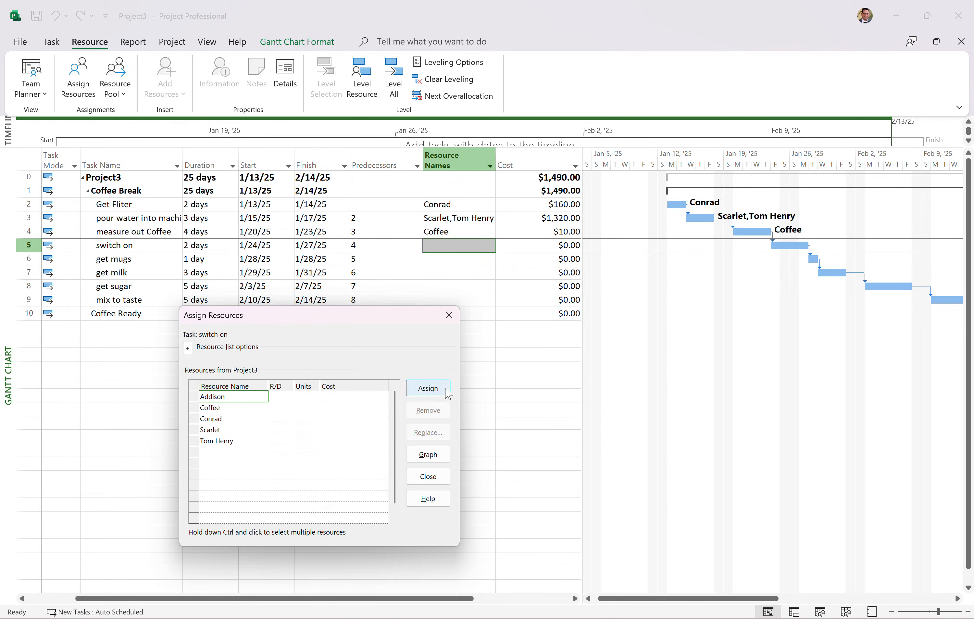
{"action": "left_click", "coordinate": [427, 388]}
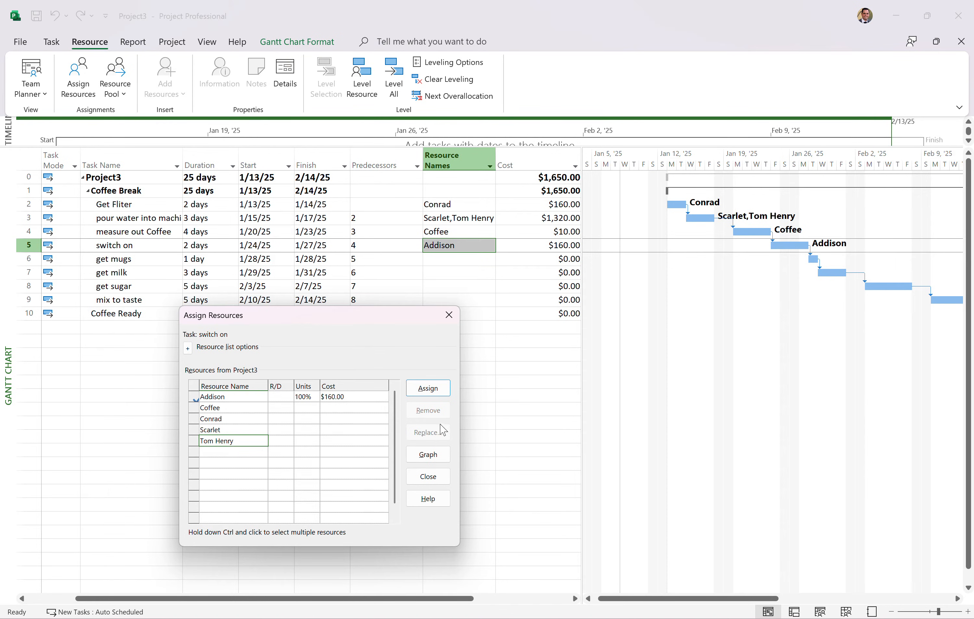
{"action": "left_click", "coordinate": [426, 386]}
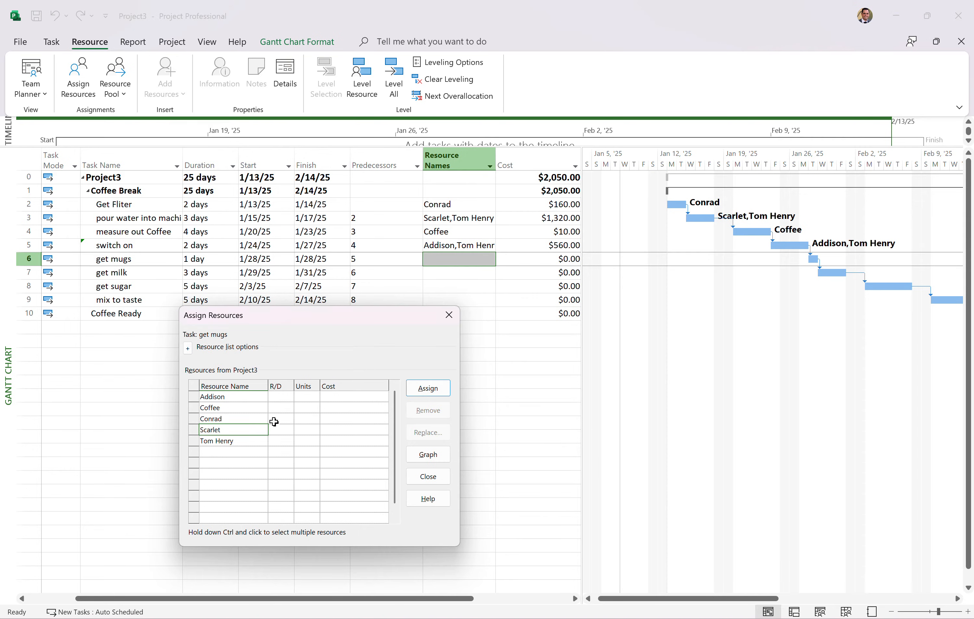
Assign Scarlet at 50% to get mugs ($240) and close the assignment window
{"action": "left_click", "coordinate": [427, 388]}
{"action": "type", "text": "50"}
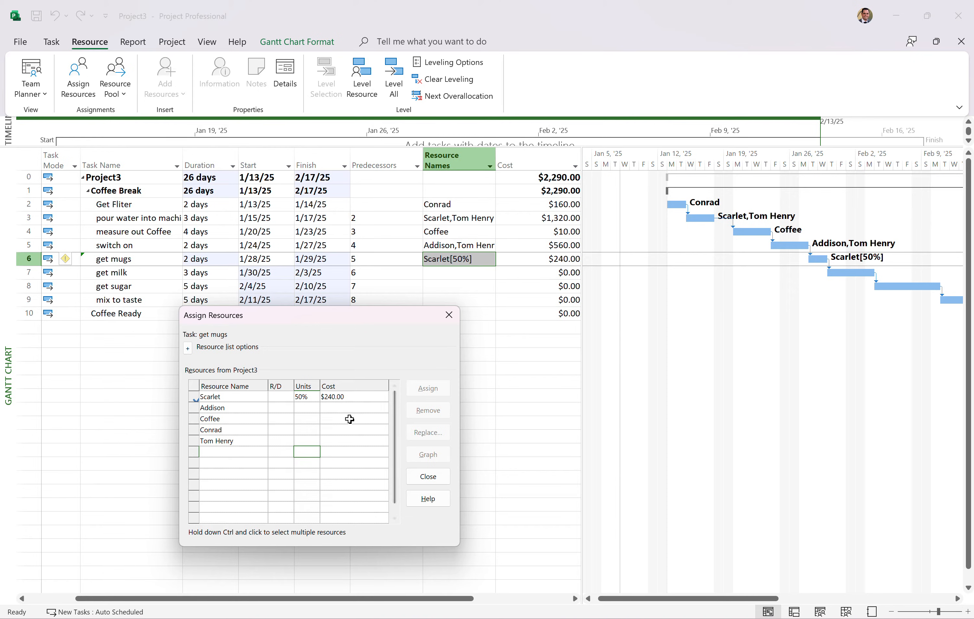
{"action": "mouse_move", "coordinate": [304, 374]}
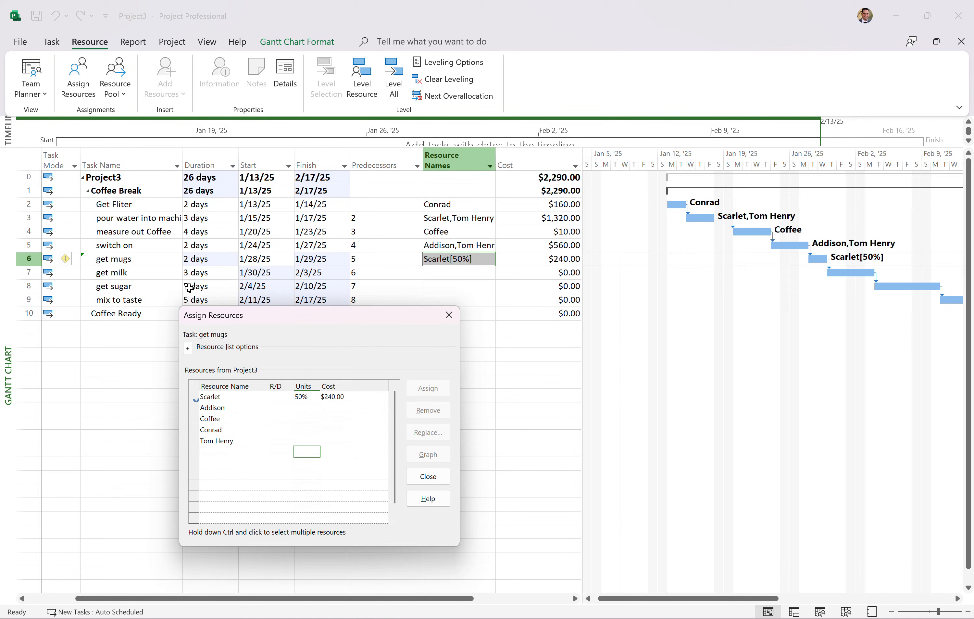
{"action": "mouse_move", "coordinate": [468, 262]}
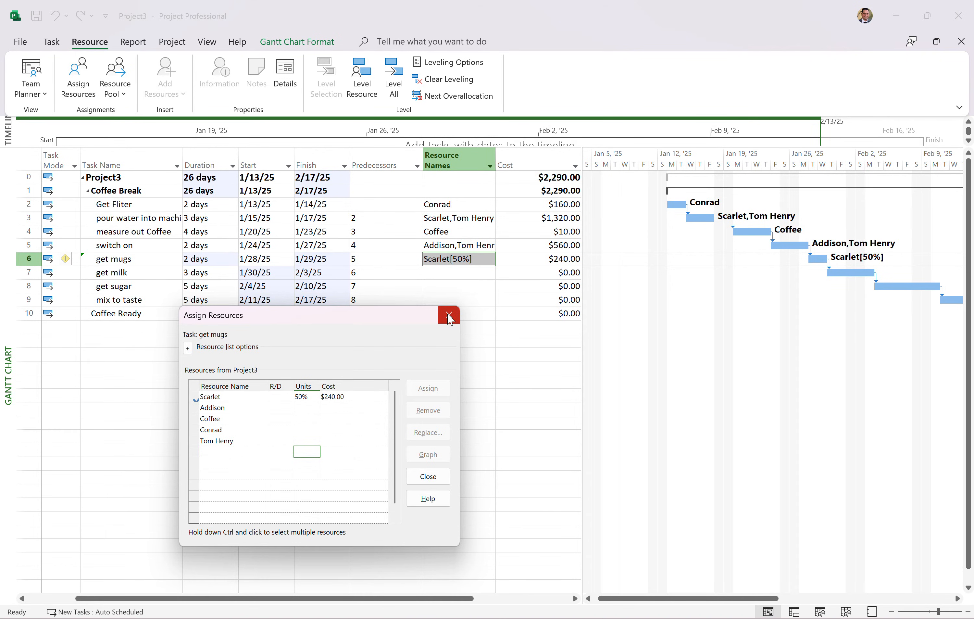
{"action": "mouse_move", "coordinate": [448, 315]}
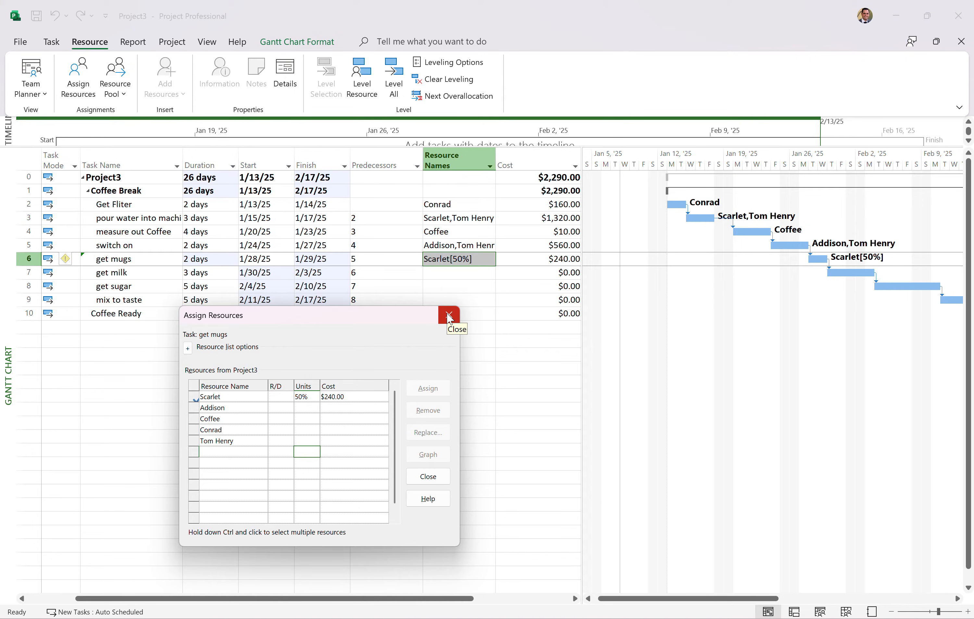
{"action": "left_click", "coordinate": [447, 315]}
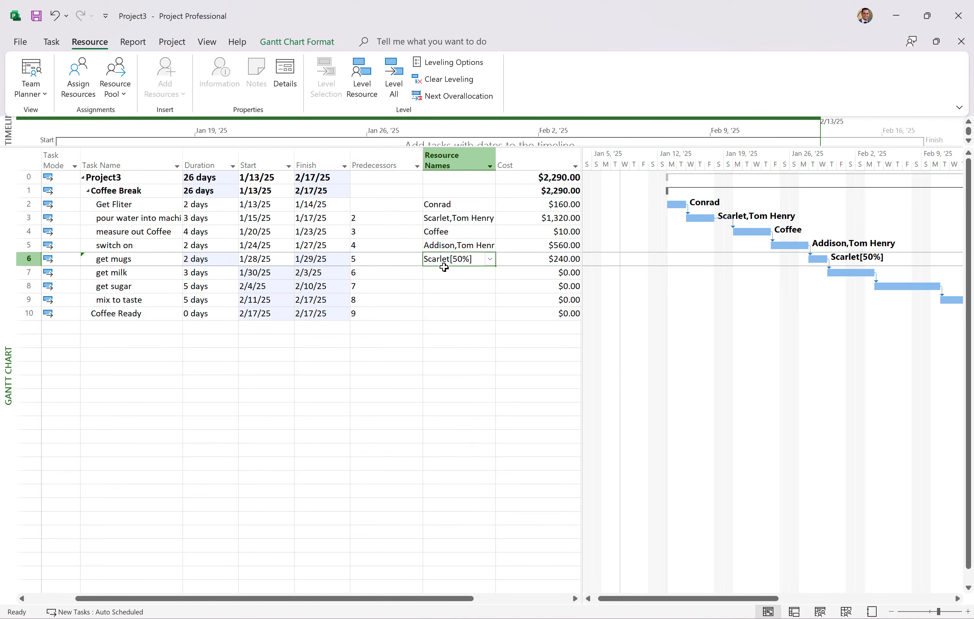
{"action": "mouse_move", "coordinate": [443, 262]}
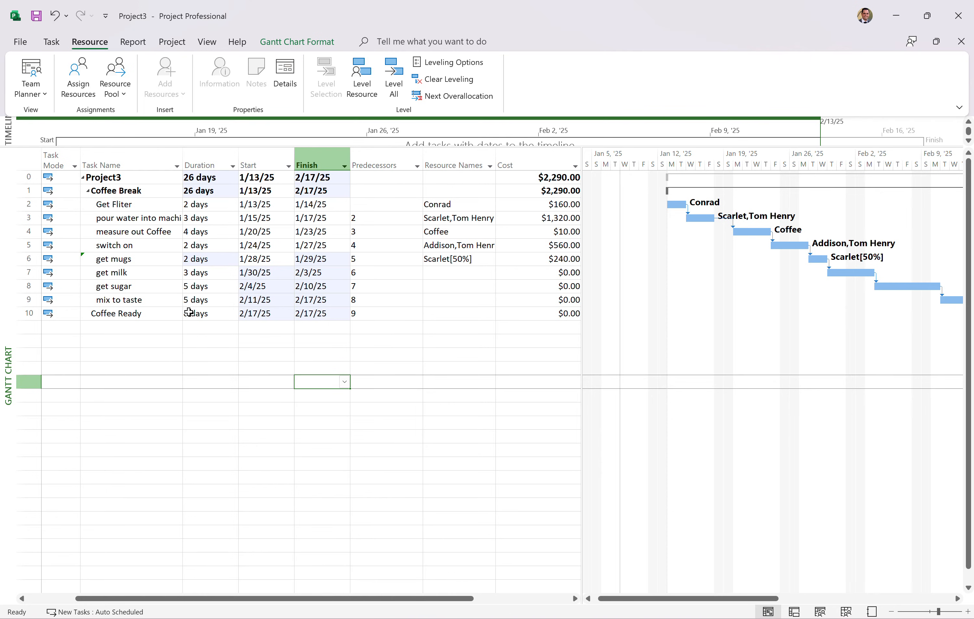
{"action": "mouse_move", "coordinate": [222, 204]}
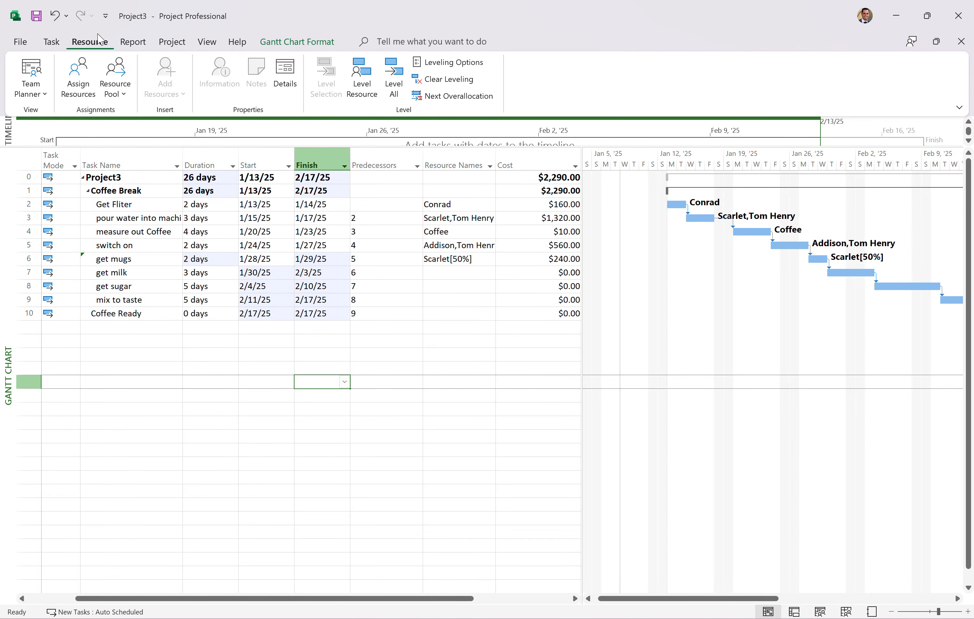
Save a baseline for the entire project, then select the Get Fliter task
{"action": "left_click", "coordinate": [172, 42]}
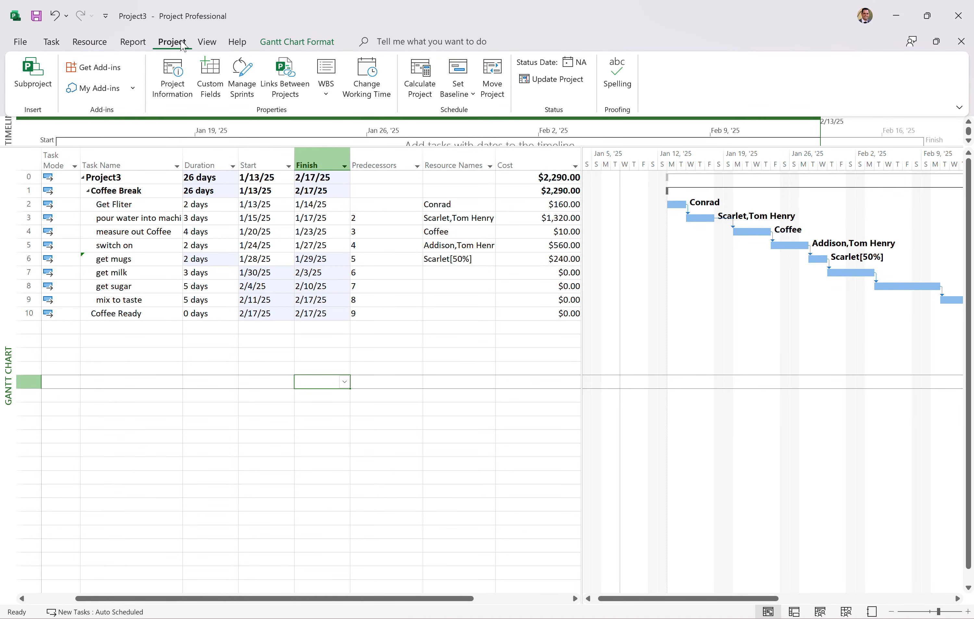
{"action": "mouse_move", "coordinate": [475, 85]}
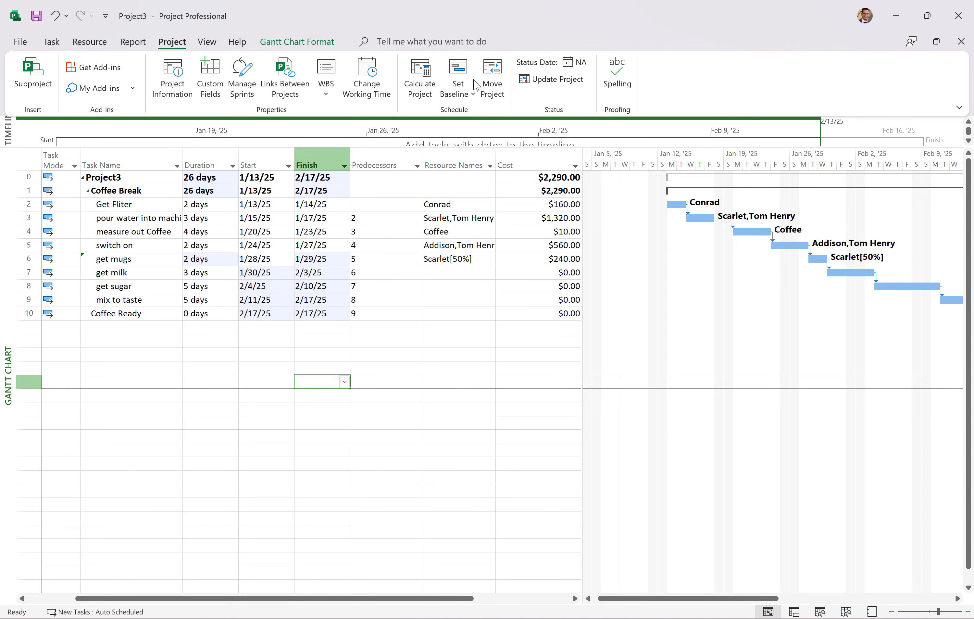
{"action": "left_click", "coordinate": [456, 94]}
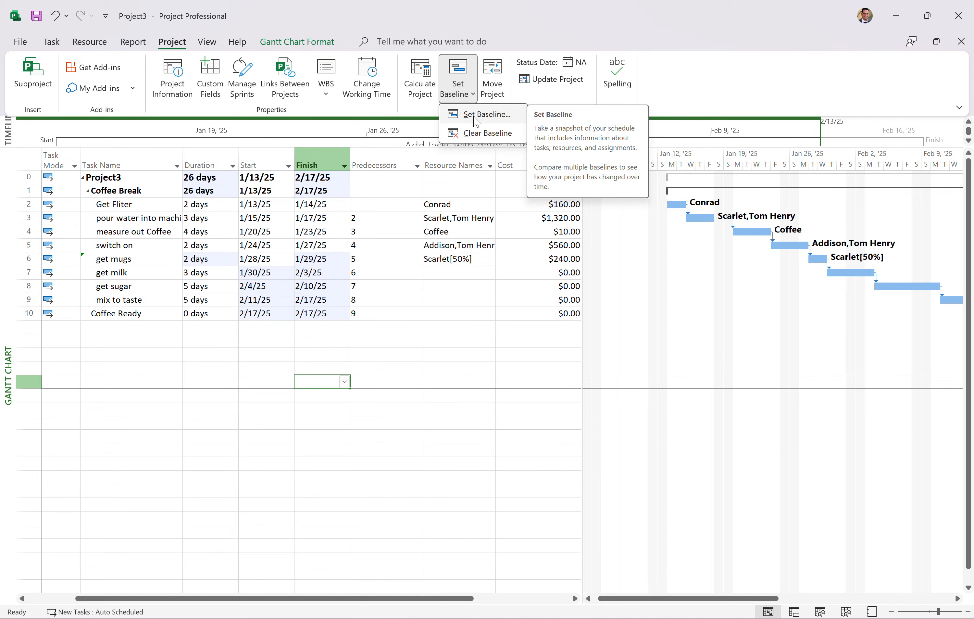
{"action": "left_click", "coordinate": [487, 114]}
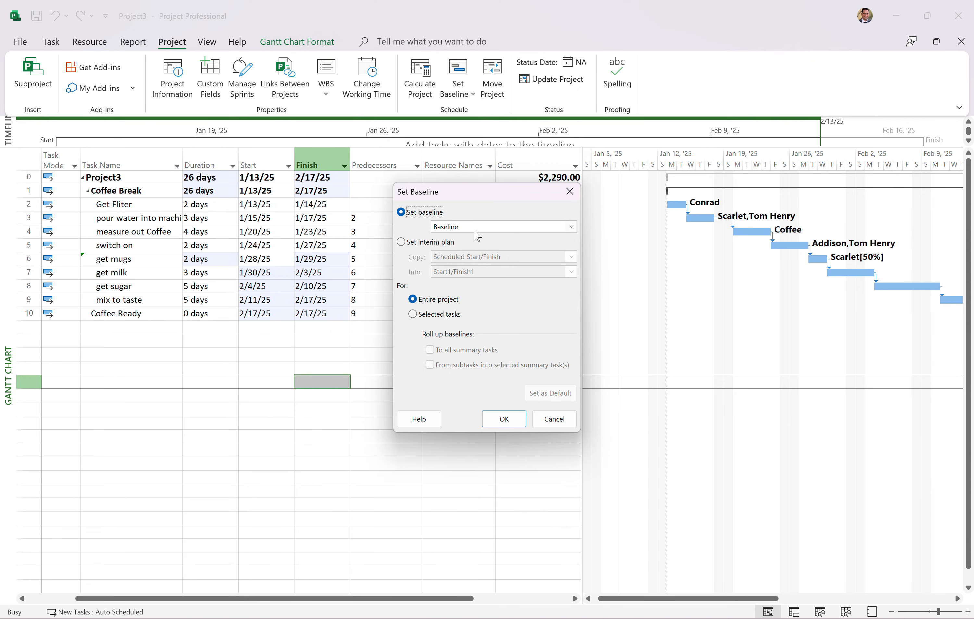
{"action": "mouse_move", "coordinate": [463, 320]}
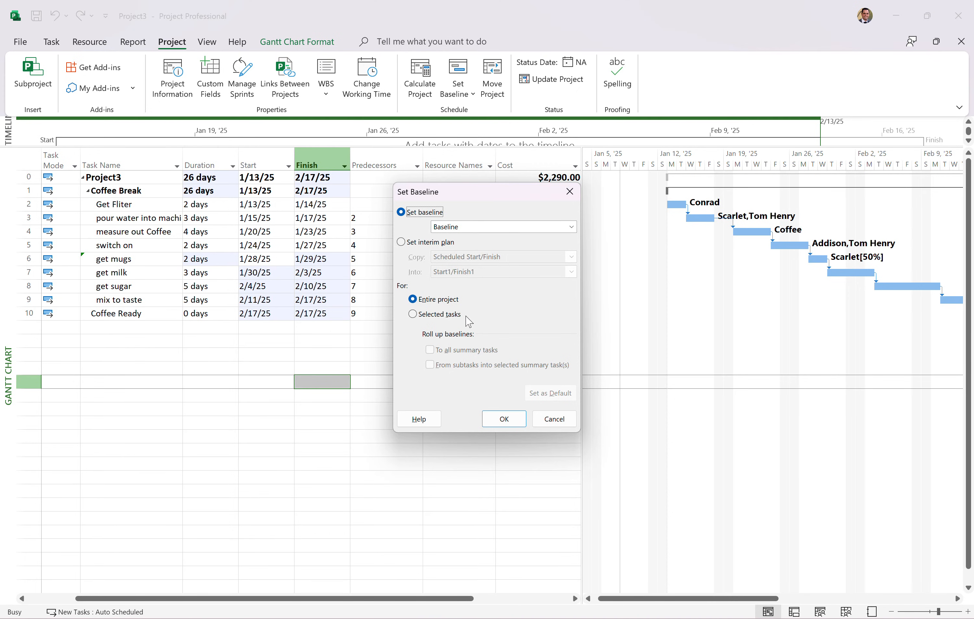
{"action": "mouse_move", "coordinate": [509, 469]}
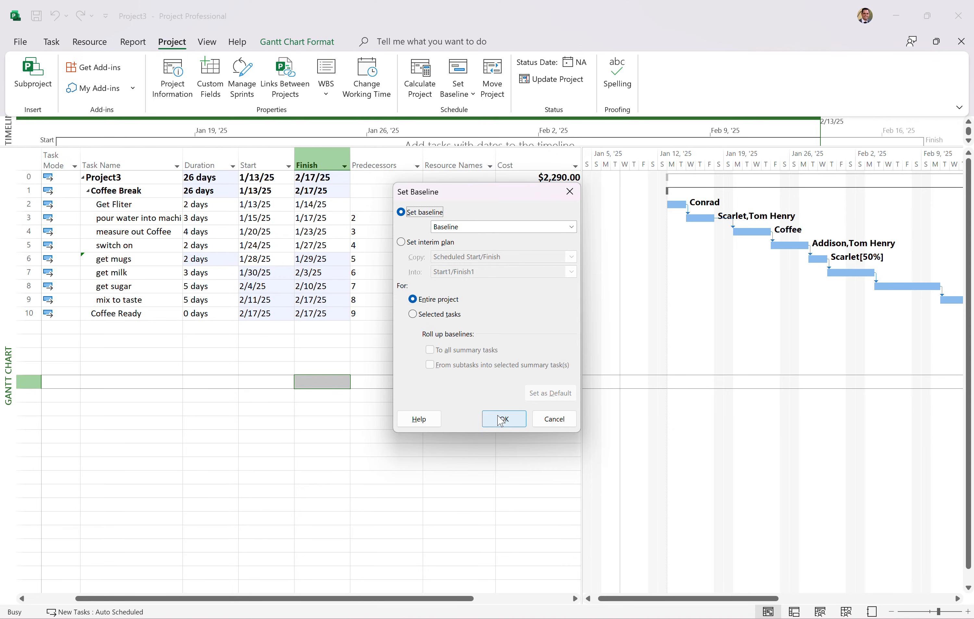
{"action": "left_click", "coordinate": [503, 418]}
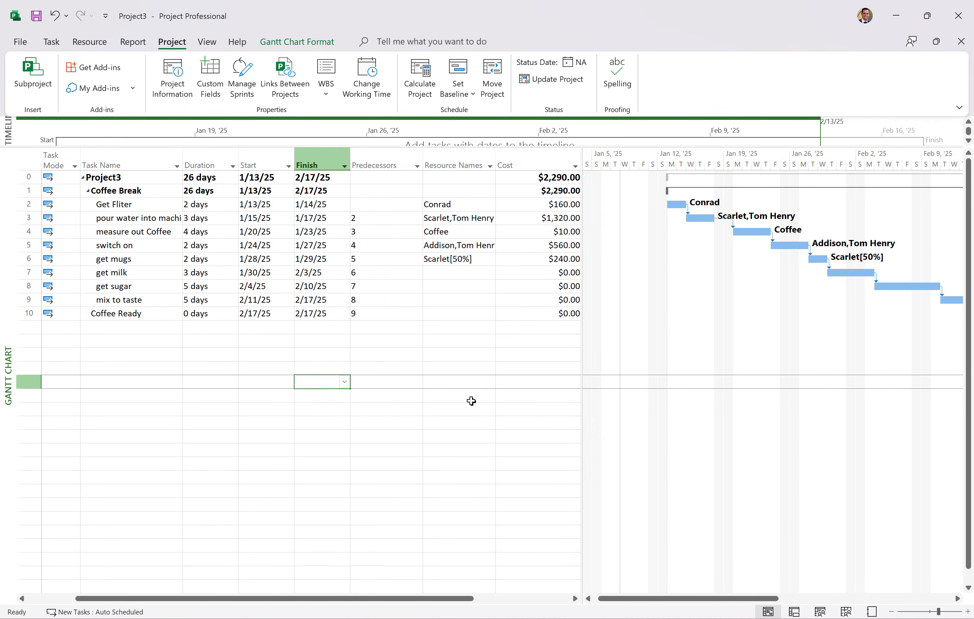
{"action": "mouse_move", "coordinate": [239, 267]}
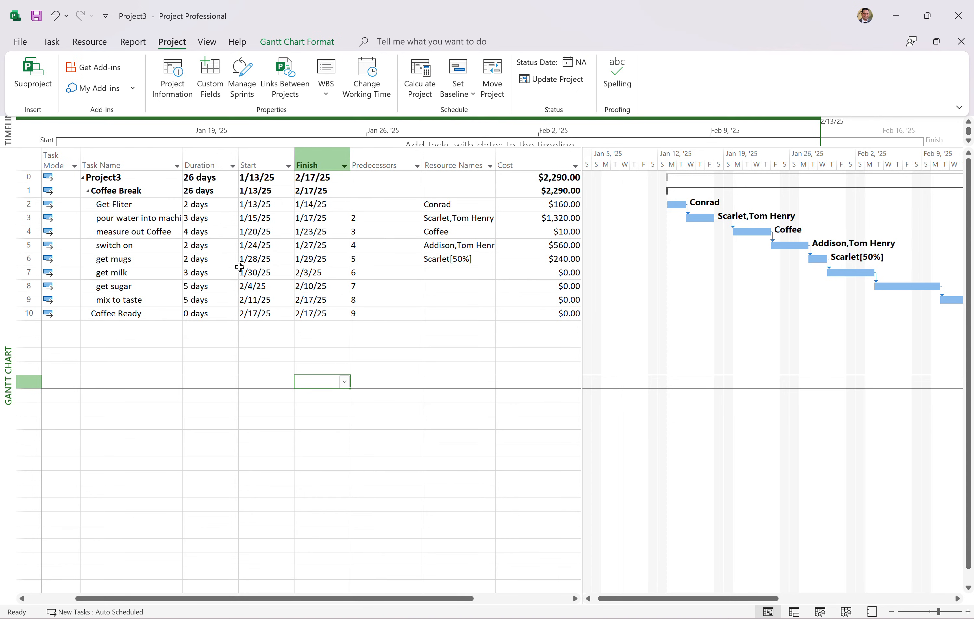
{"action": "mouse_move", "coordinate": [220, 255]}
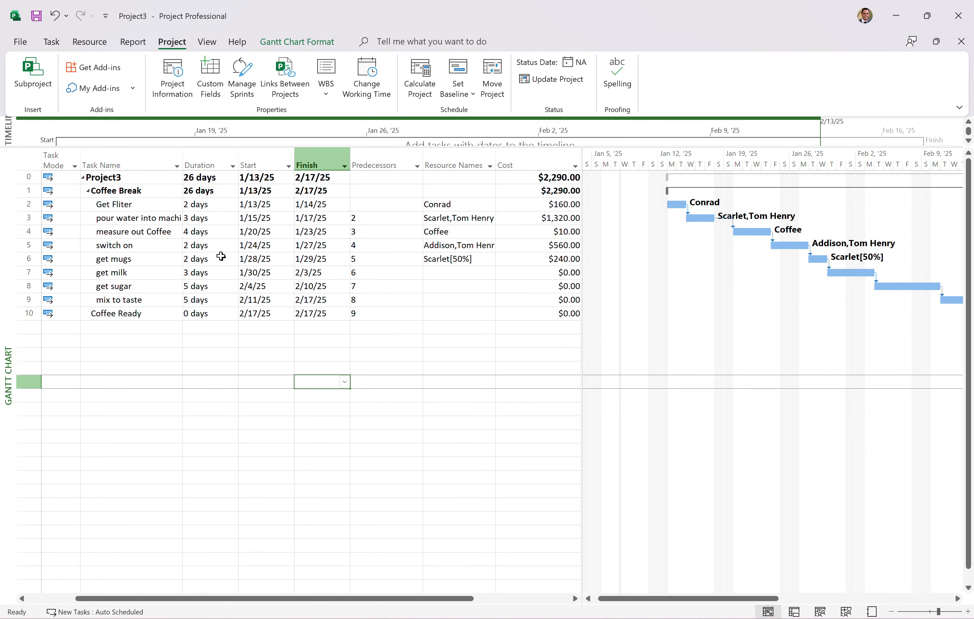
{"action": "mouse_move", "coordinate": [154, 200]}
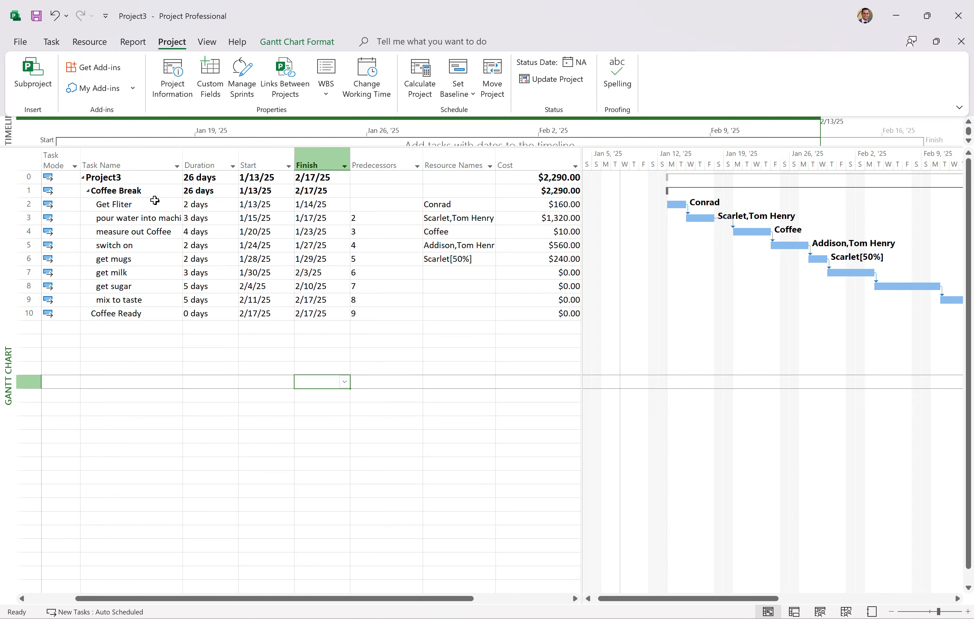
{"action": "left_click", "coordinate": [124, 204]}
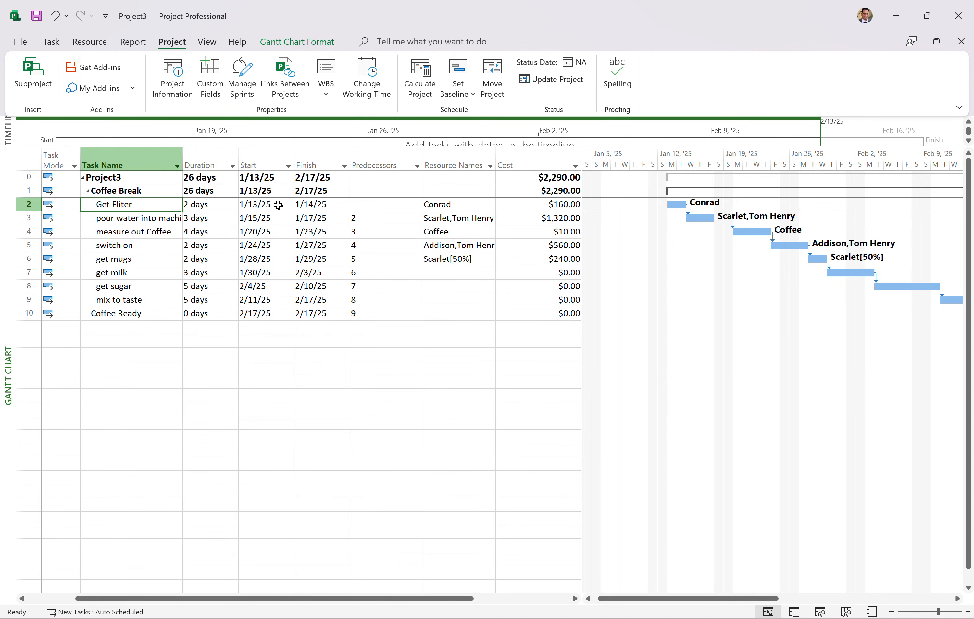
{"action": "mouse_move", "coordinate": [279, 204]}
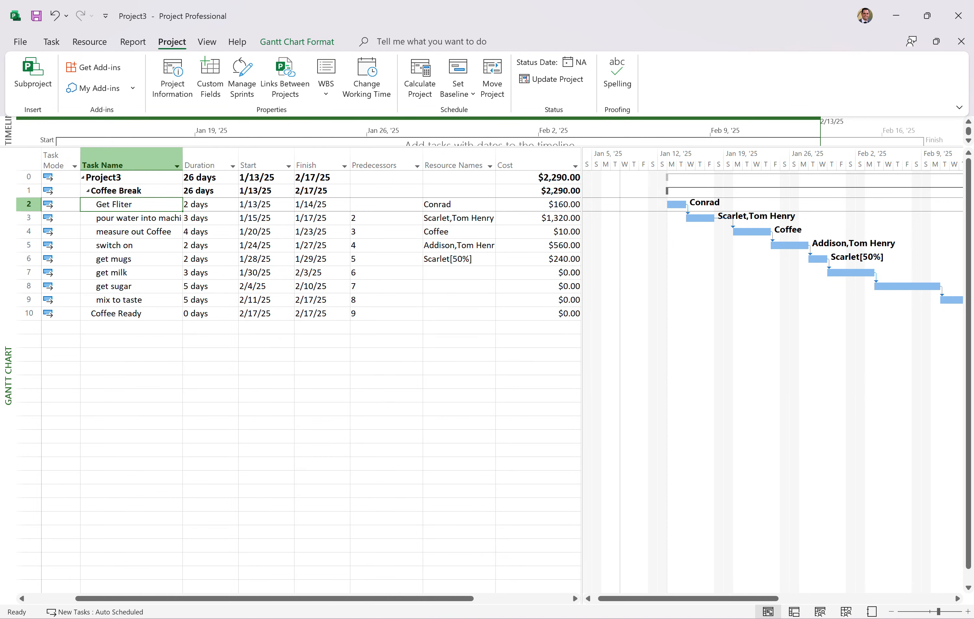
{"action": "mouse_move", "coordinate": [194, 212]}
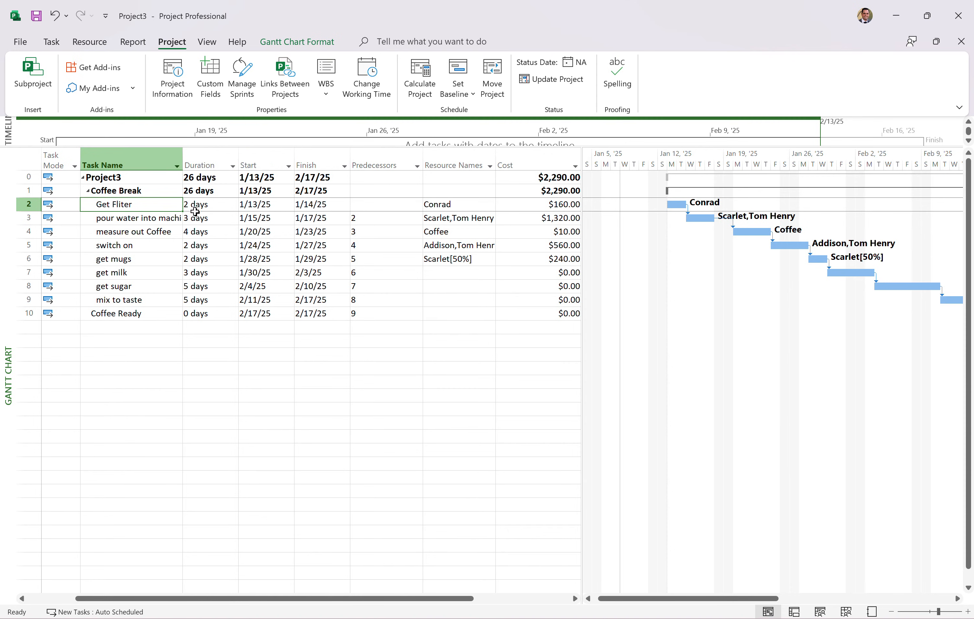
{"action": "mouse_move", "coordinate": [148, 218]}
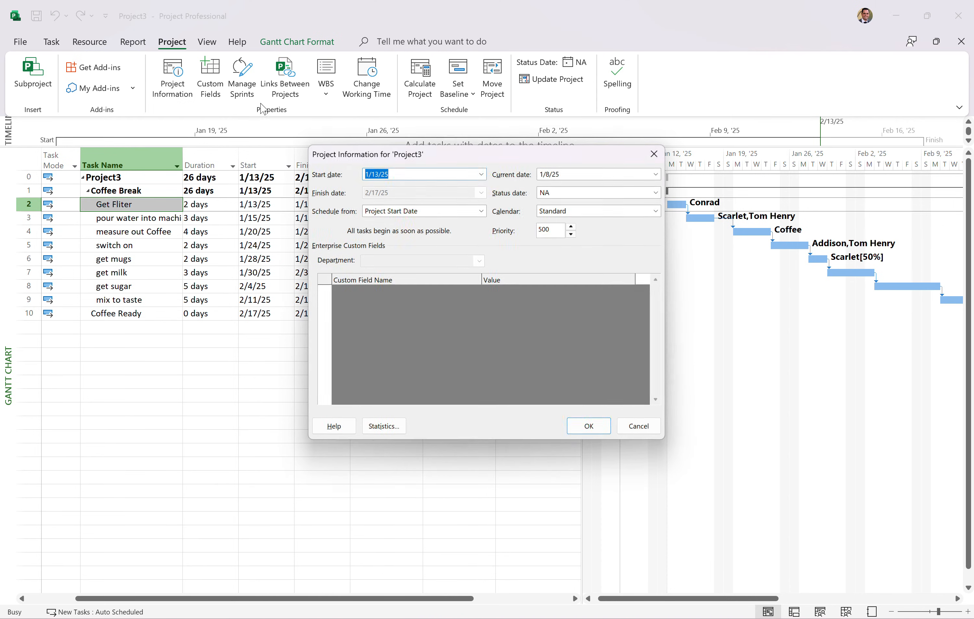
Set the project start date to January 8, 2025 in Project Information
{"action": "left_click", "coordinate": [481, 174]}
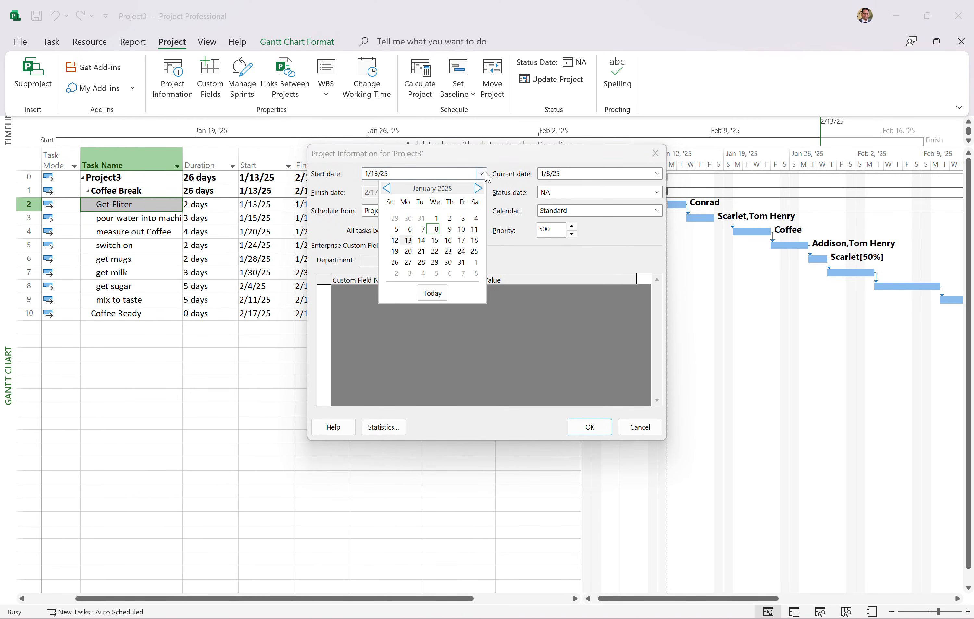
{"action": "left_click", "coordinate": [436, 228]}
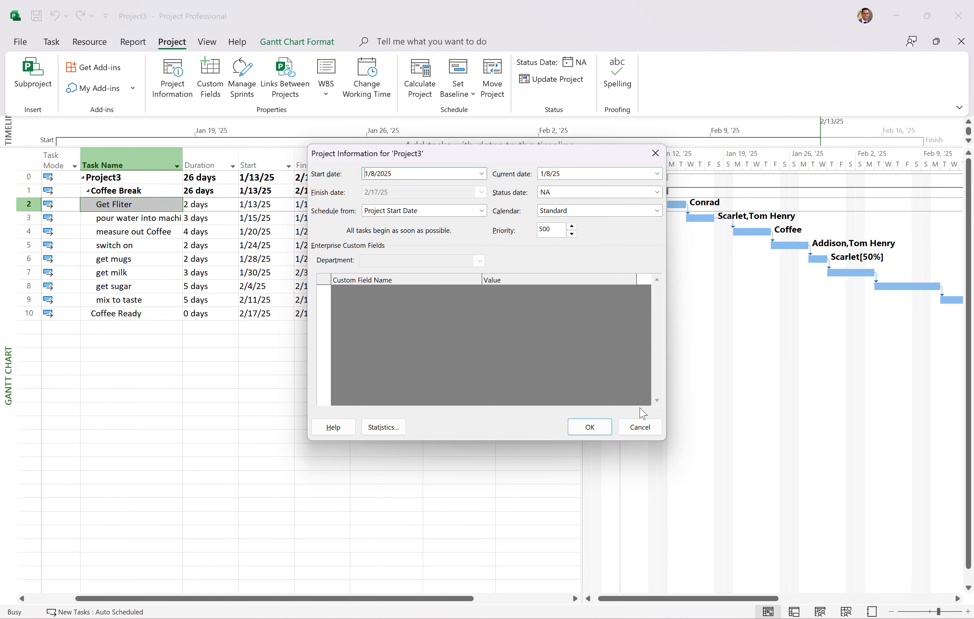
{"action": "left_click", "coordinate": [588, 427]}
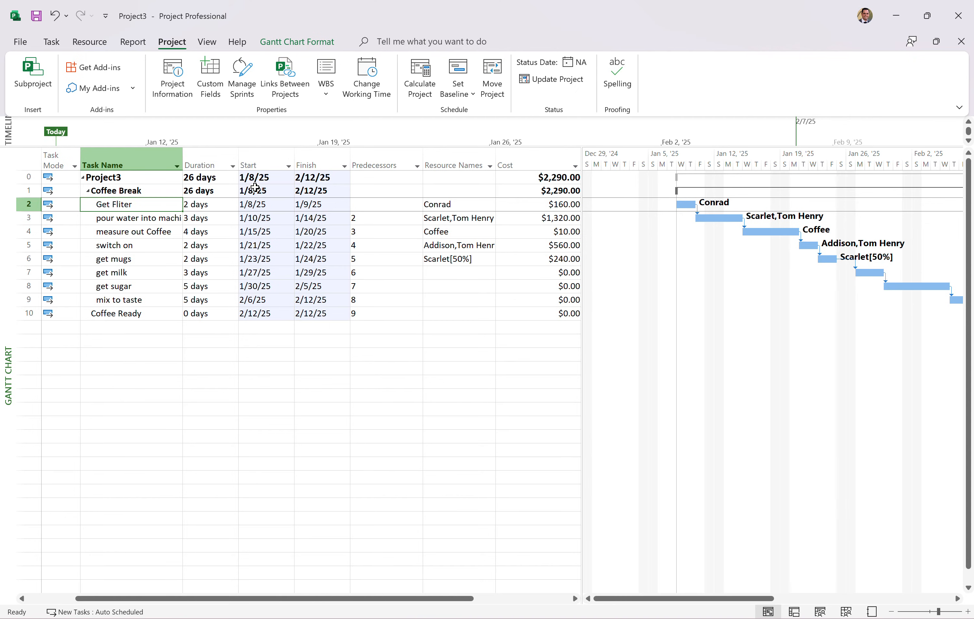
{"action": "mouse_move", "coordinate": [312, 179]}
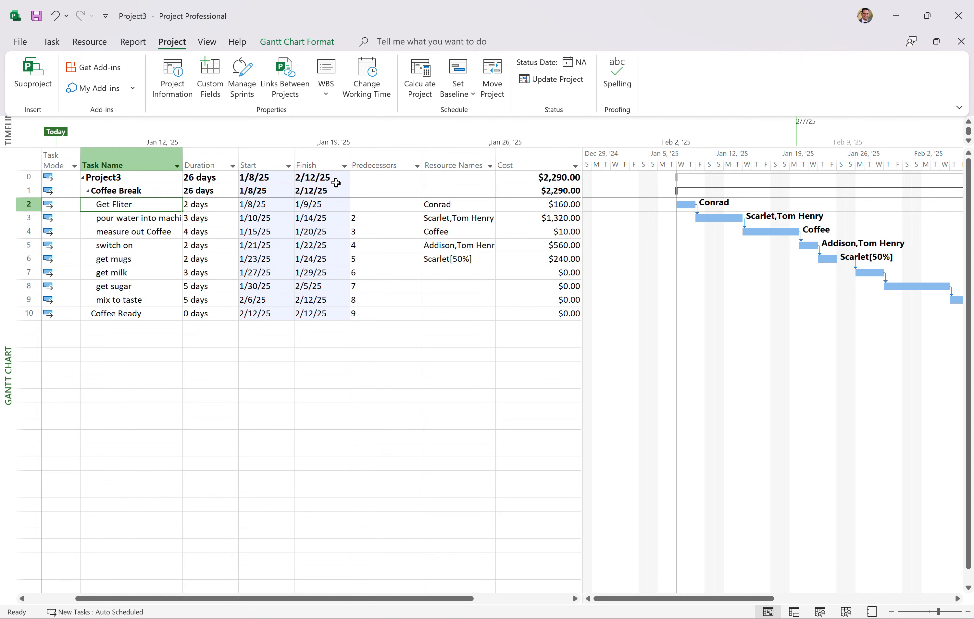
{"action": "mouse_move", "coordinate": [899, 324]}
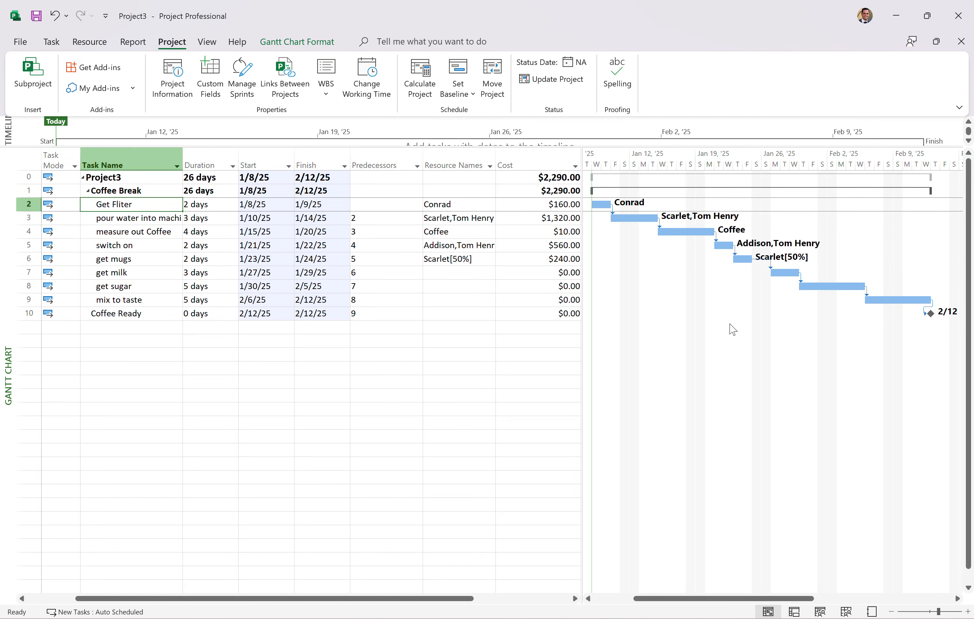
{"action": "mouse_move", "coordinate": [227, 51]}
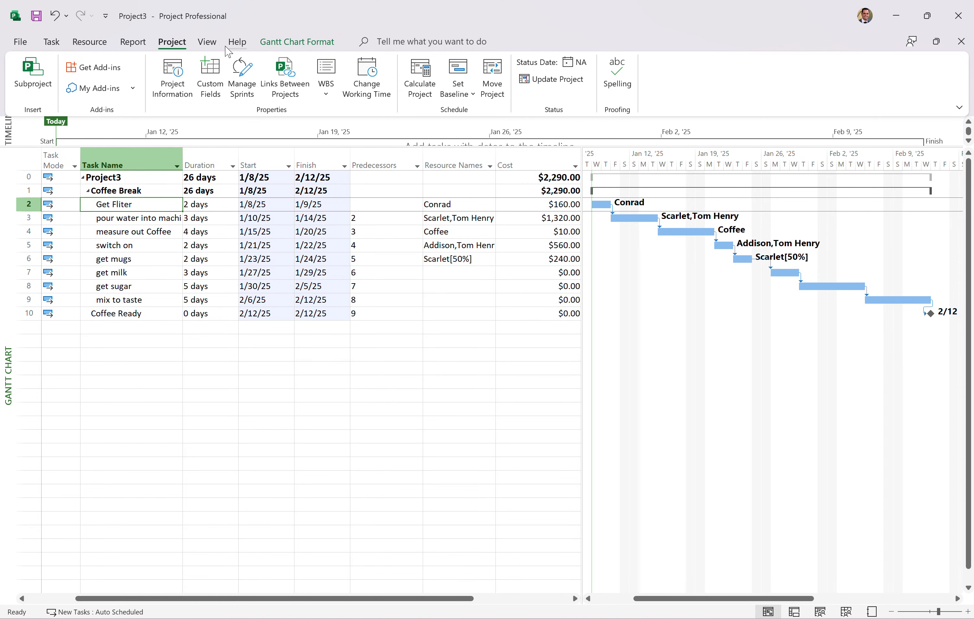
Switch the schedule display to the Tracking Gantt view
{"action": "left_click", "coordinate": [207, 41]}
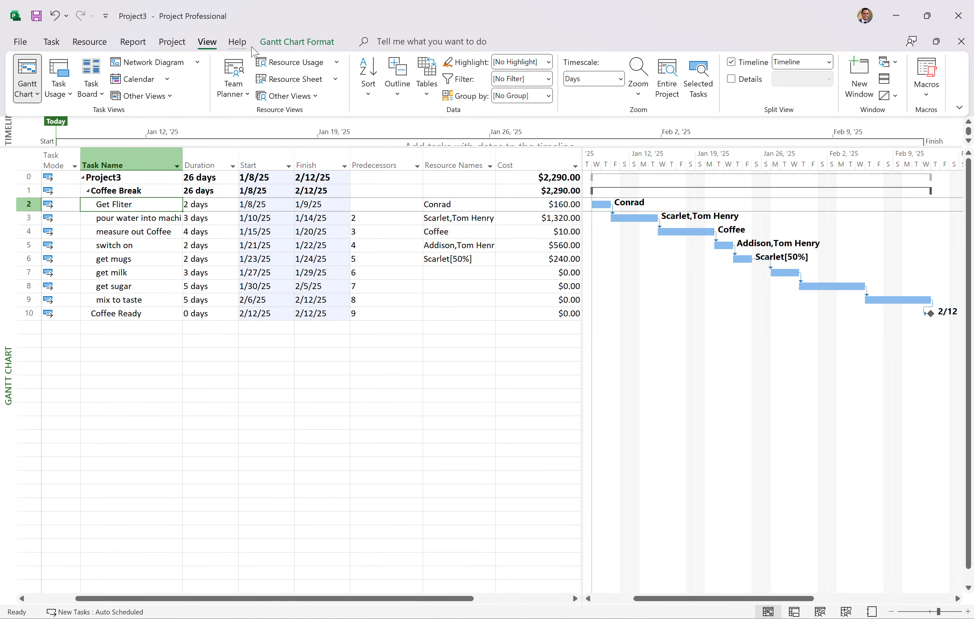
{"action": "mouse_move", "coordinate": [132, 42]}
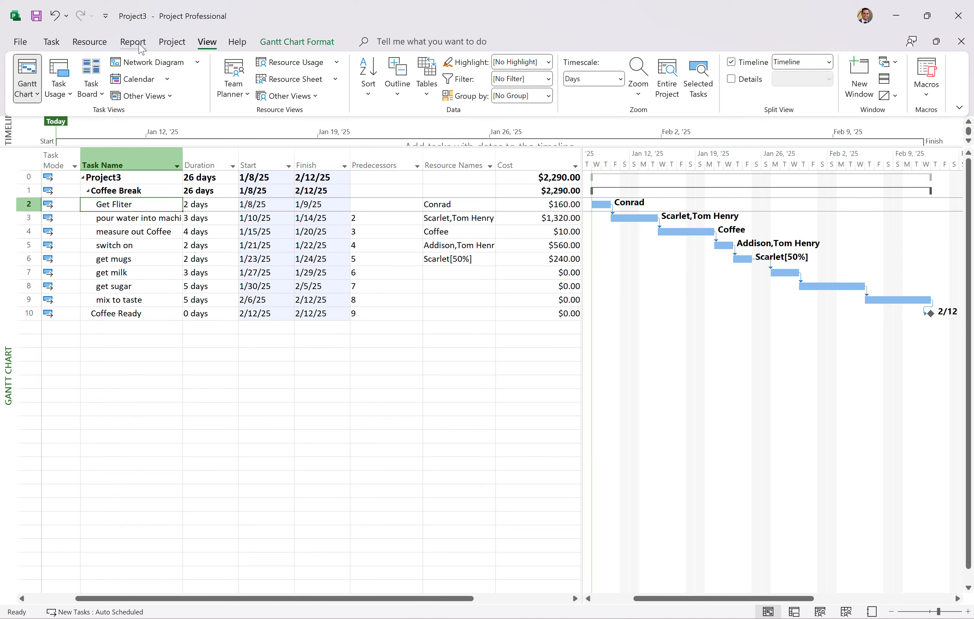
{"action": "left_click", "coordinate": [26, 74]}
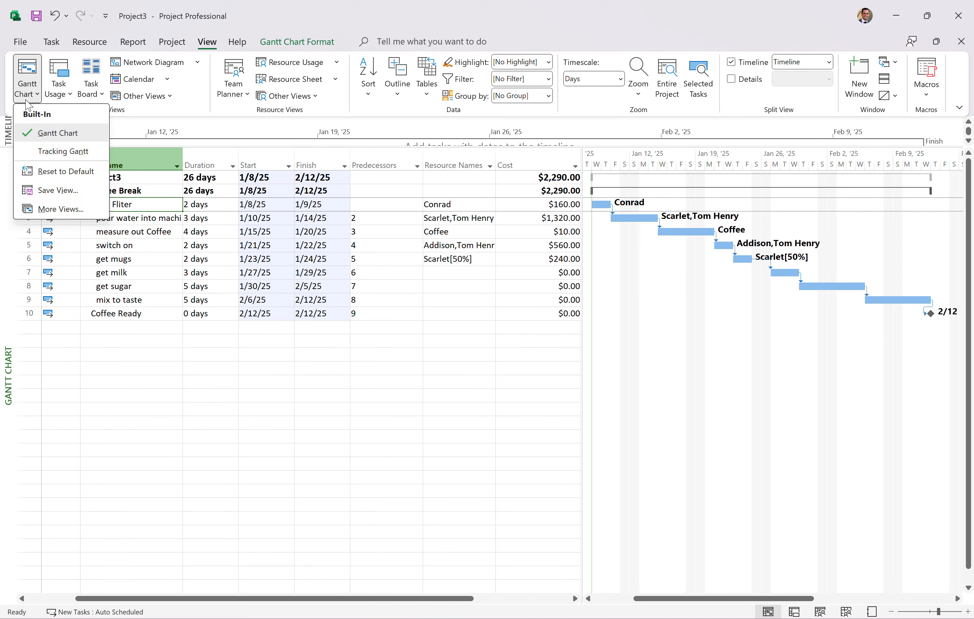
{"action": "mouse_move", "coordinate": [61, 152]}
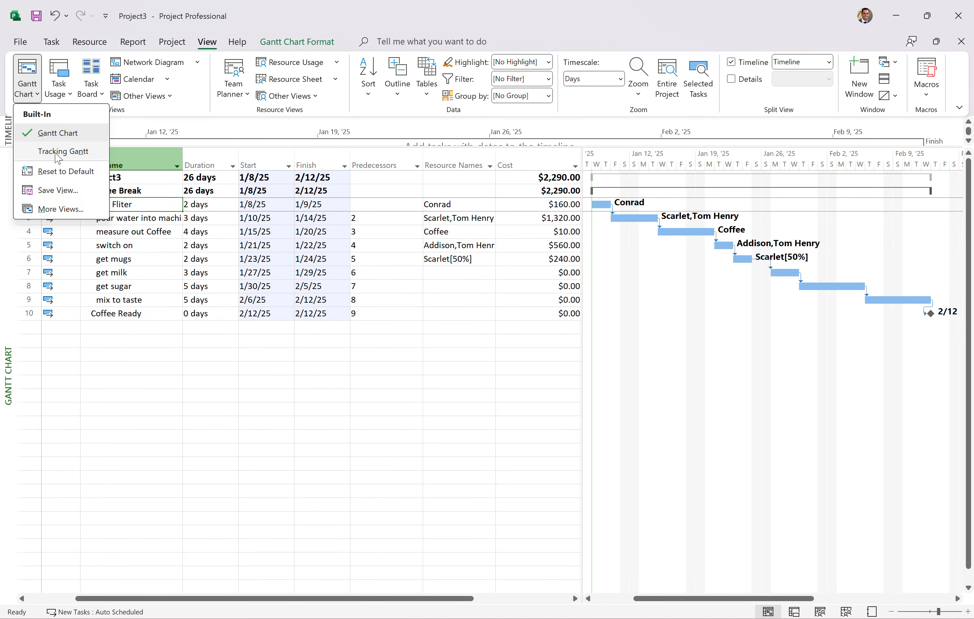
{"action": "left_click", "coordinate": [62, 151]}
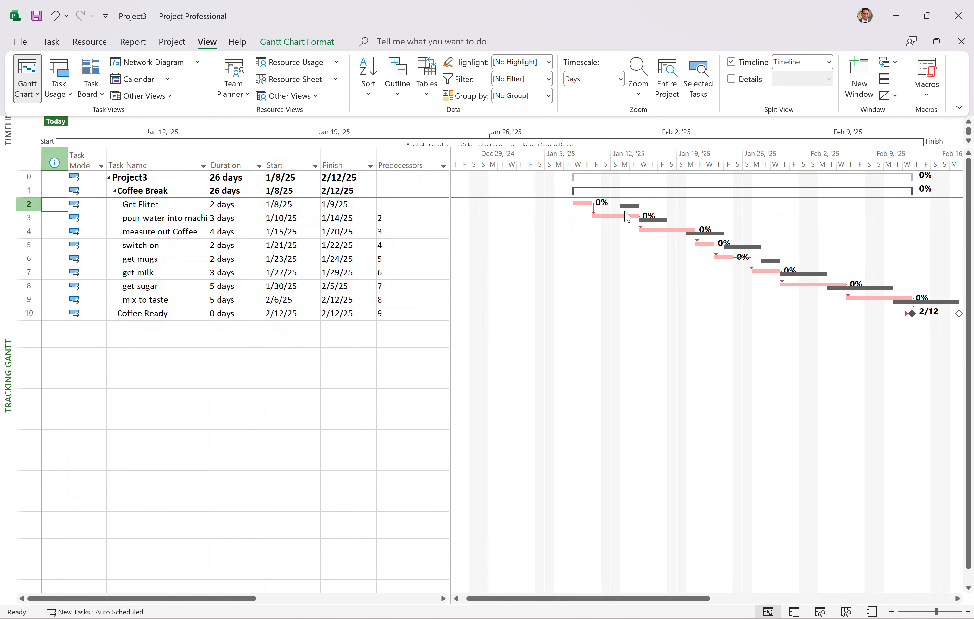
{"action": "mouse_move", "coordinate": [633, 213]}
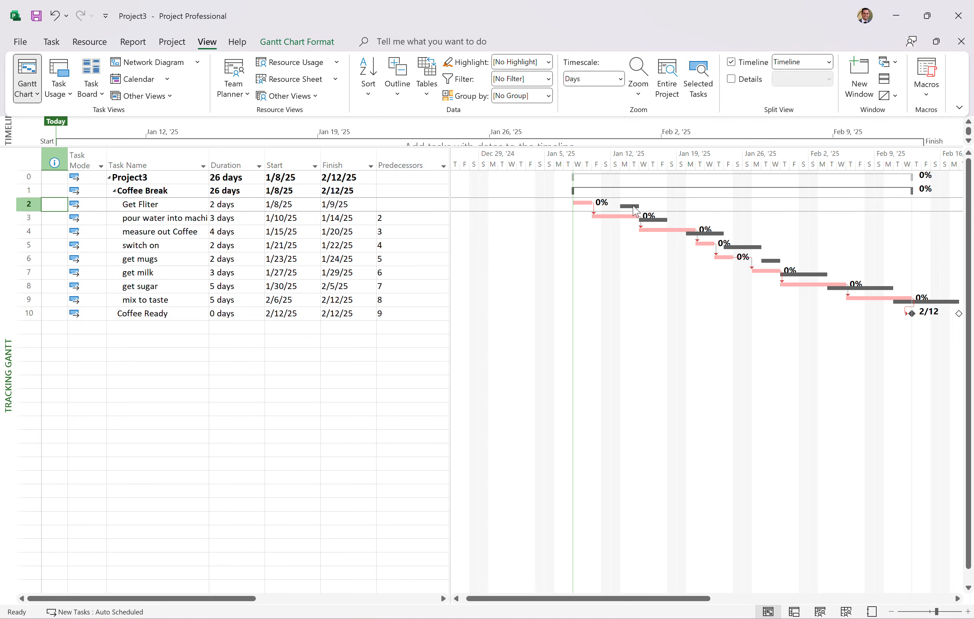
{"action": "mouse_move", "coordinate": [579, 211]}
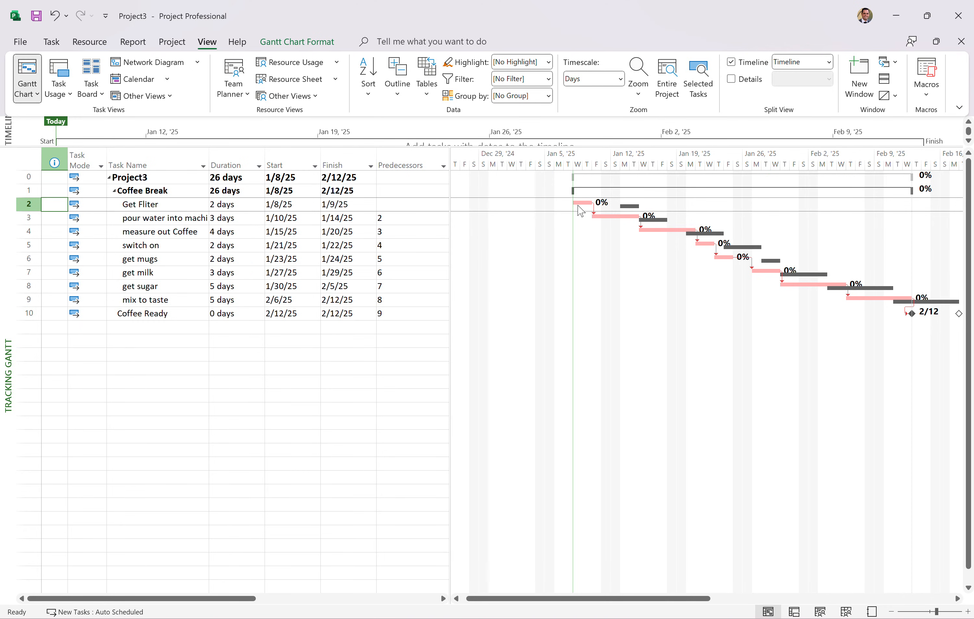
{"action": "mouse_move", "coordinate": [951, 356]}
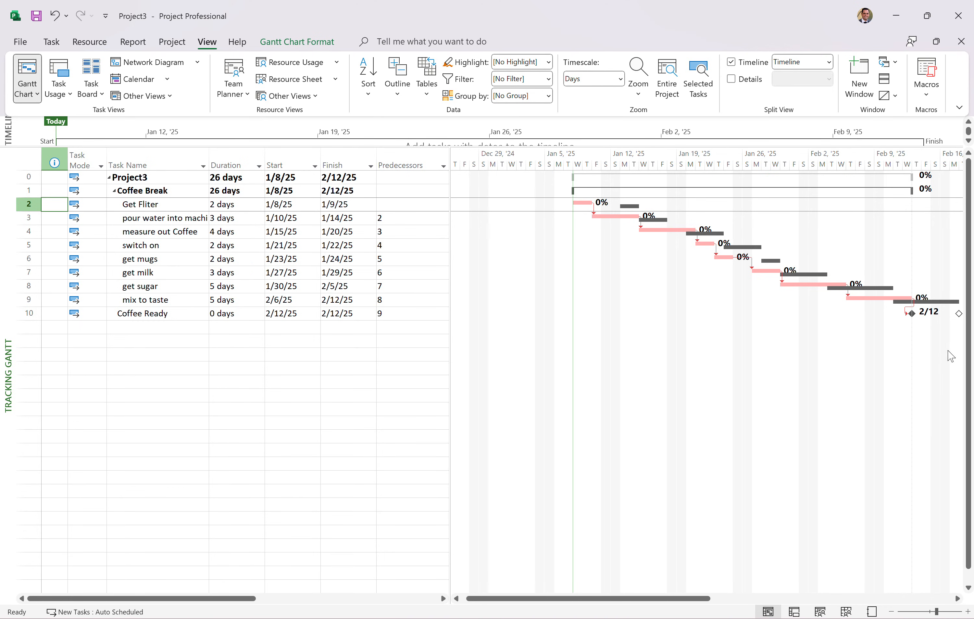
{"action": "scroll", "scroll_direction": "right", "scroll_amount": 3}
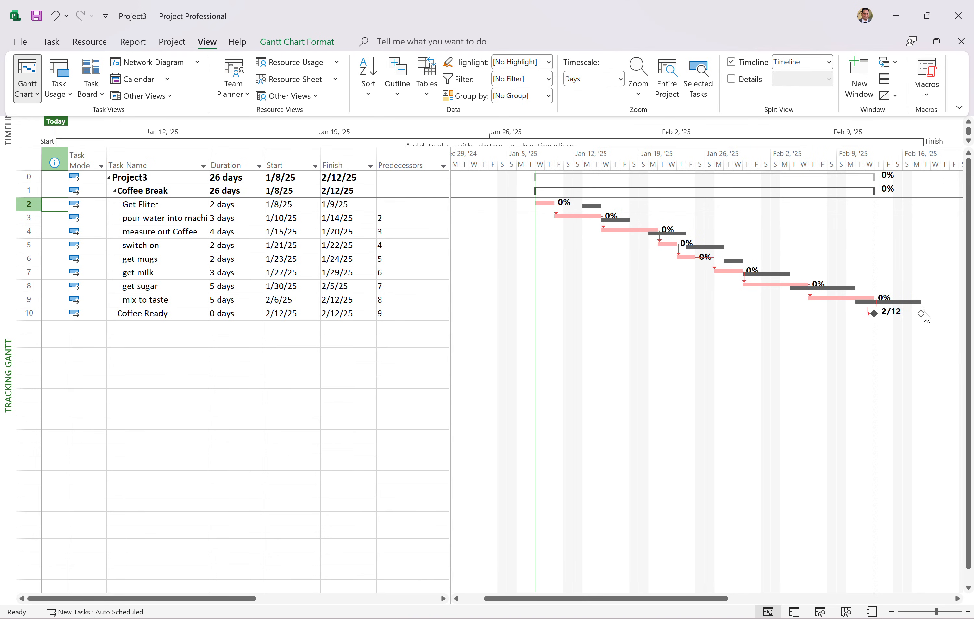
{"action": "mouse_move", "coordinate": [924, 320]}
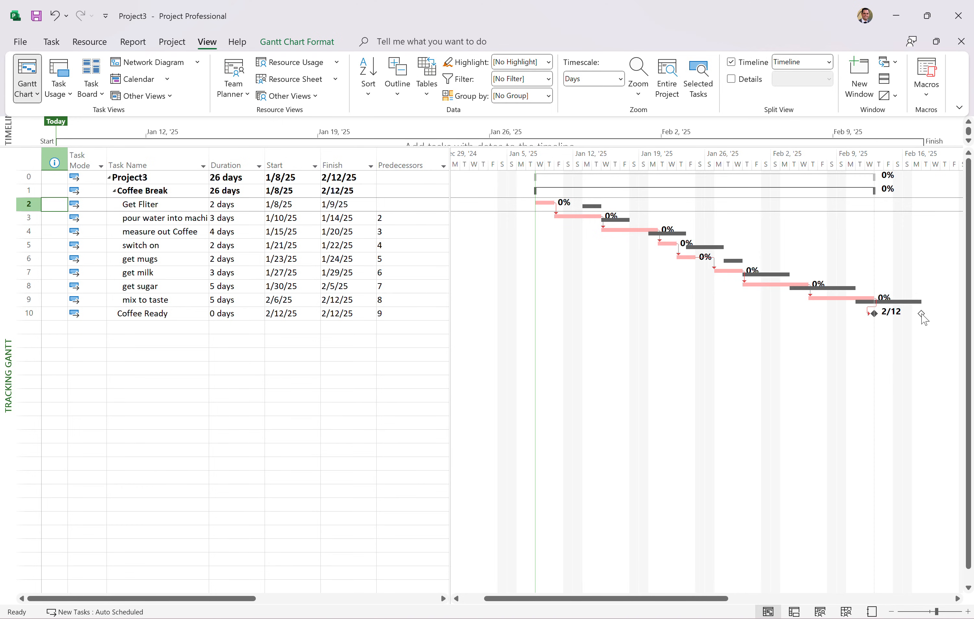
{"action": "mouse_move", "coordinate": [852, 396]}
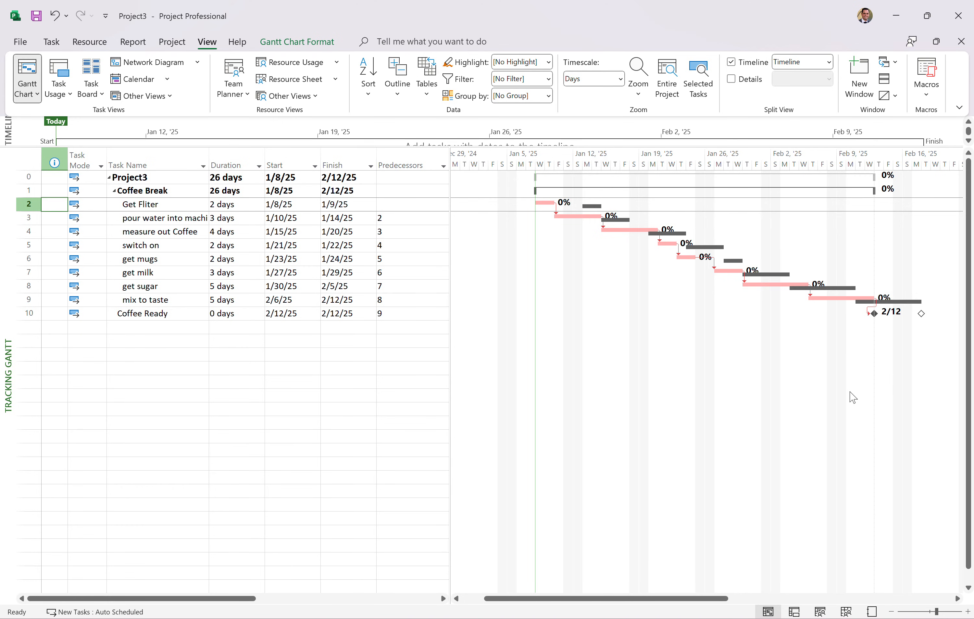
{"action": "mouse_move", "coordinate": [770, 493]}
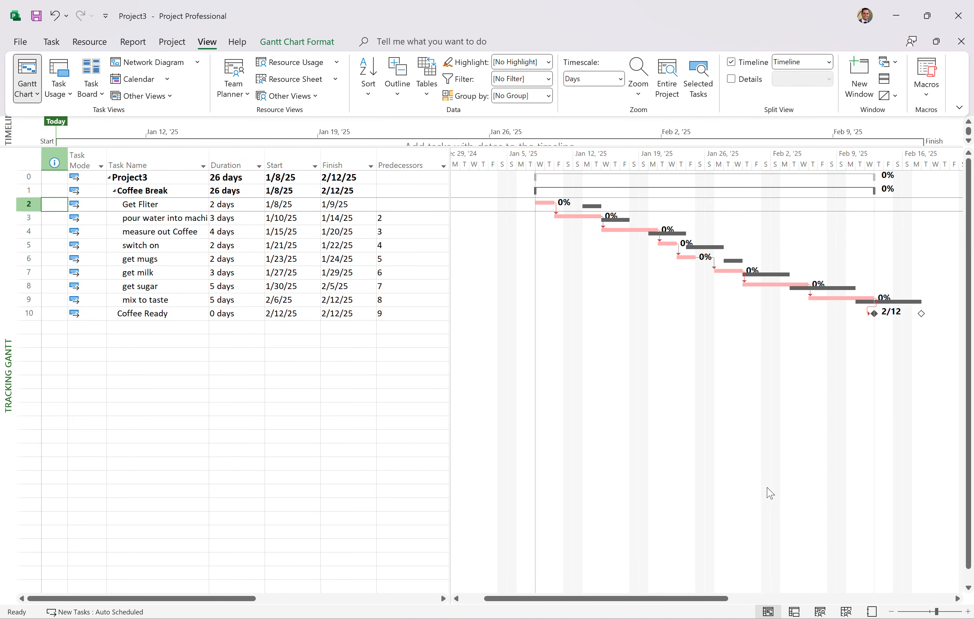
{"action": "mouse_move", "coordinate": [656, 323]}
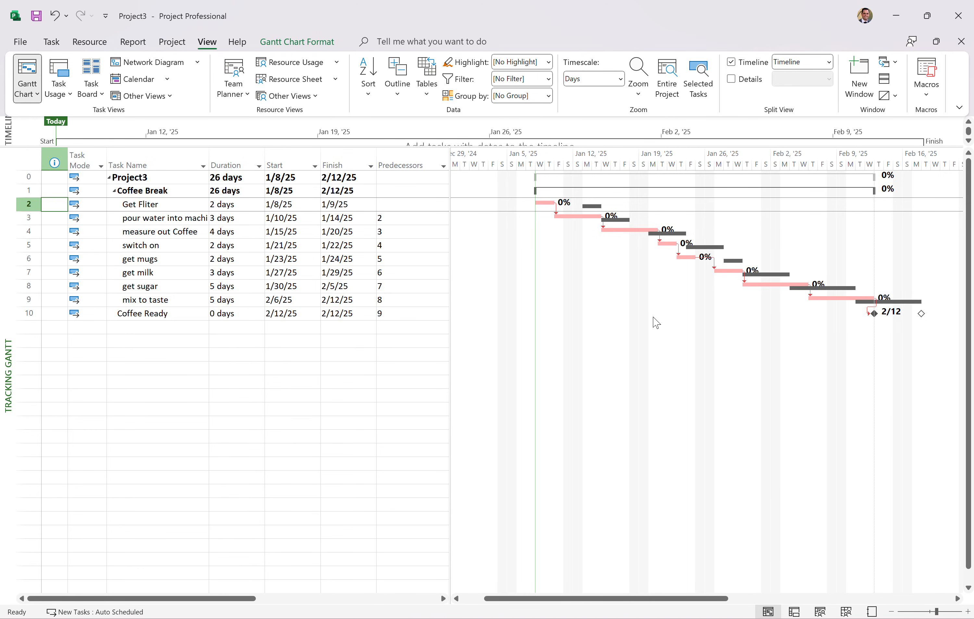
{"action": "mouse_move", "coordinate": [428, 198]}
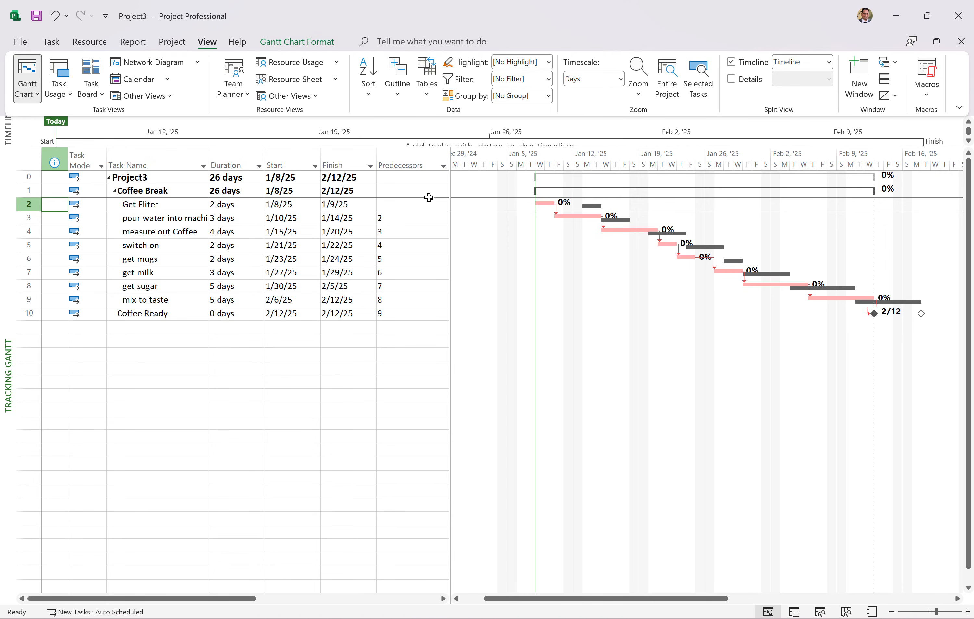
{"action": "mouse_move", "coordinate": [536, 281]}
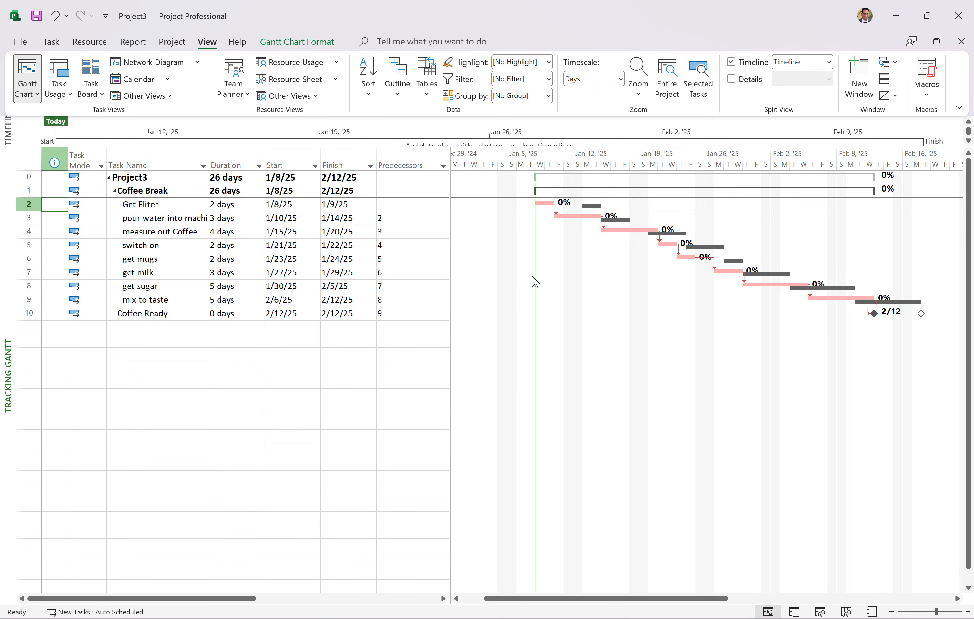
{"action": "mouse_move", "coordinate": [157, 202]}
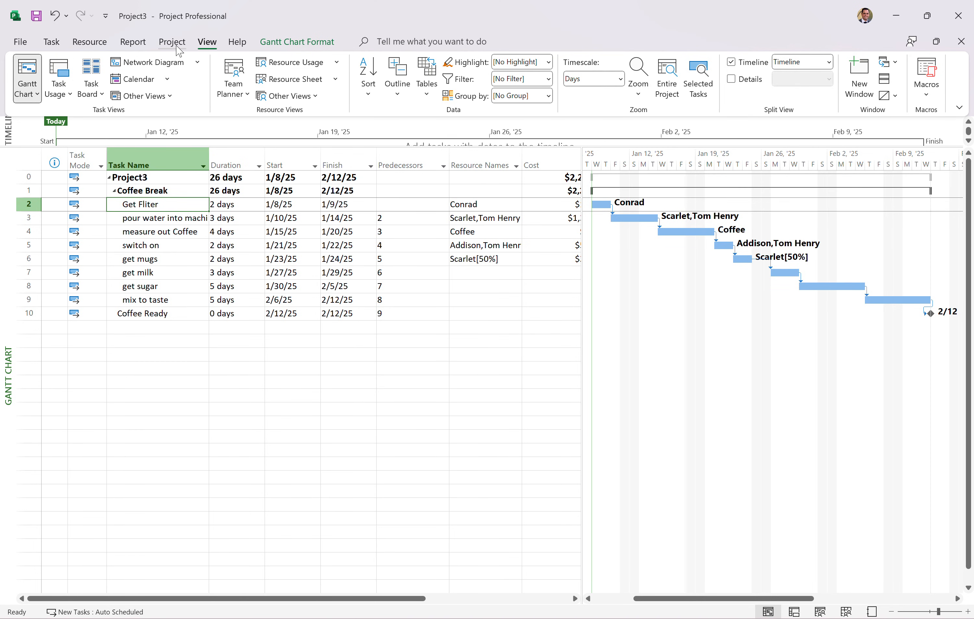
Mark Get Fliter as 100% complete from the Task ribbon
{"action": "left_click", "coordinate": [50, 42]}
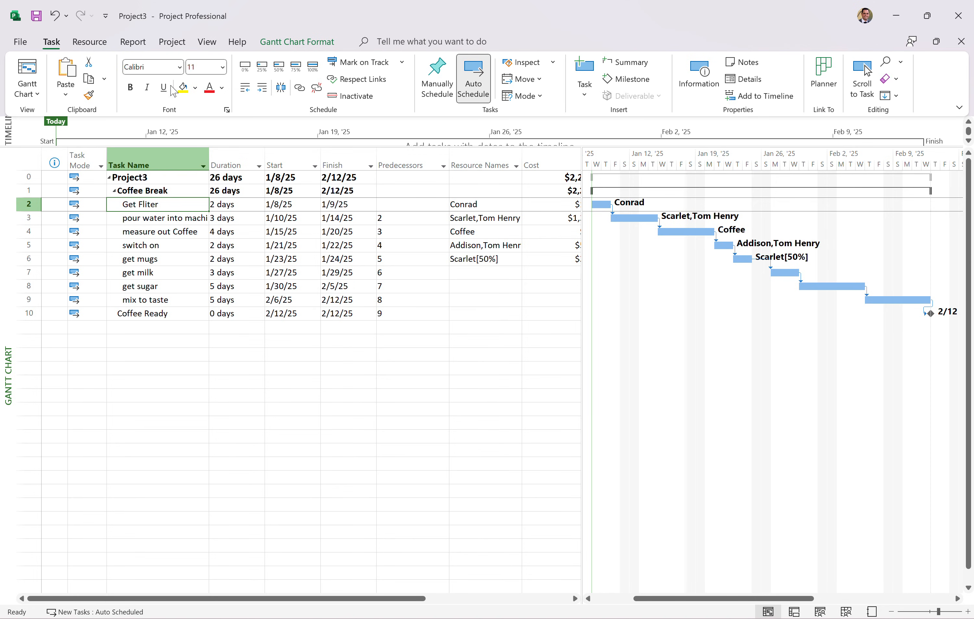
{"action": "mouse_move", "coordinate": [312, 67]}
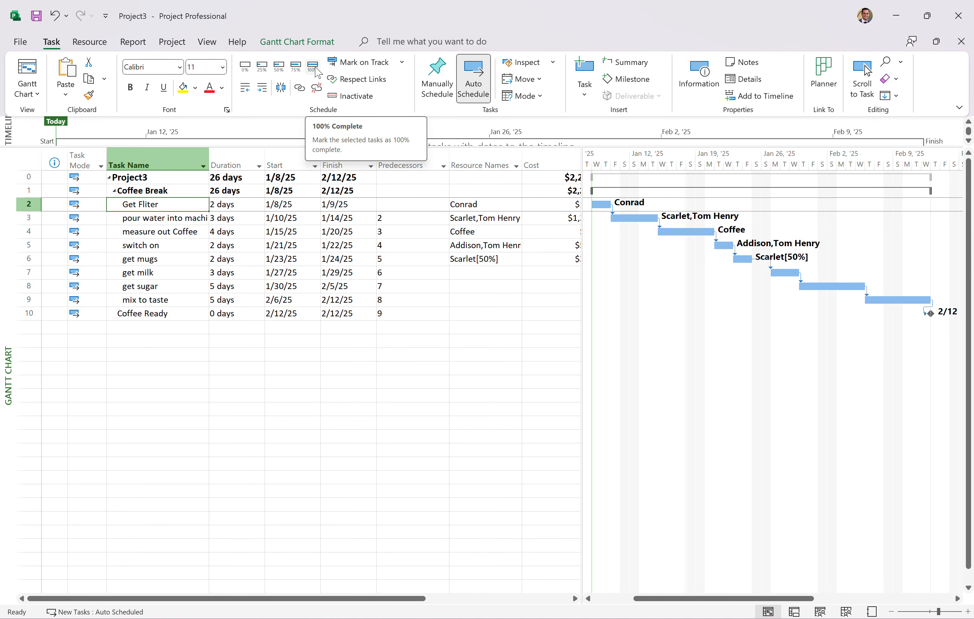
{"action": "left_click", "coordinate": [312, 66]}
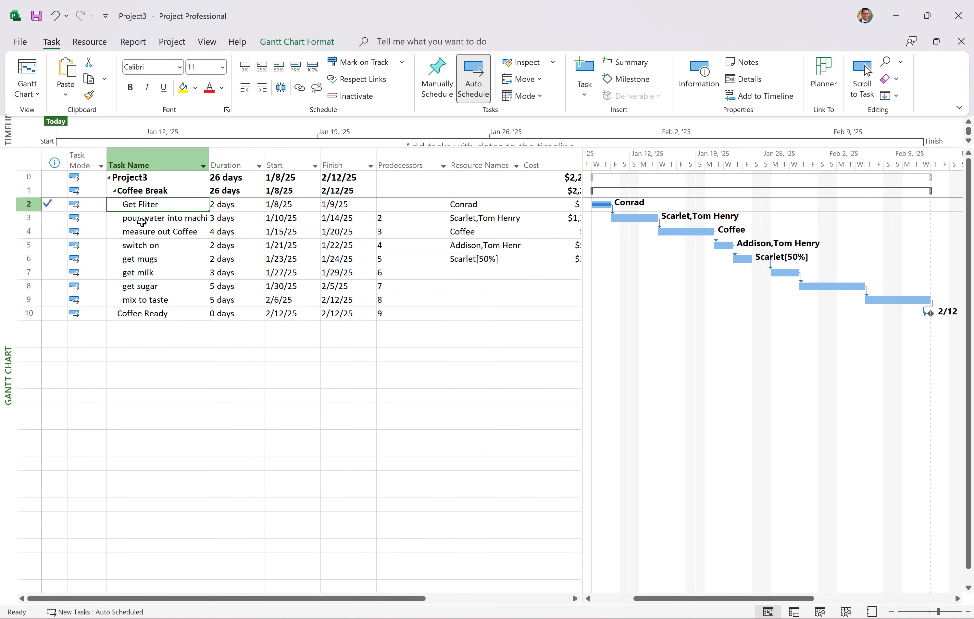
{"action": "left_click", "coordinate": [165, 217]}
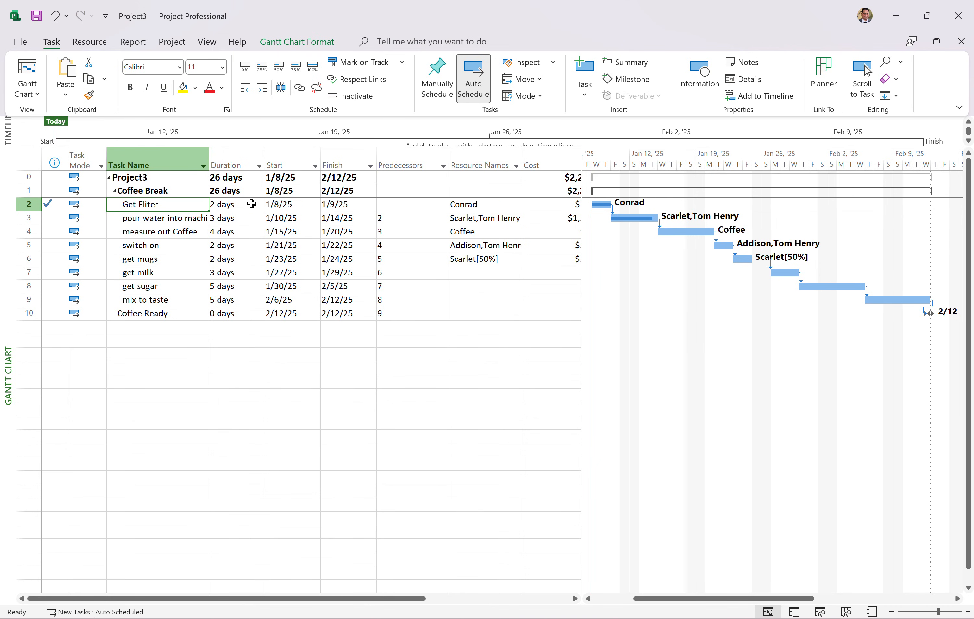
{"action": "left_click", "coordinate": [233, 204]}
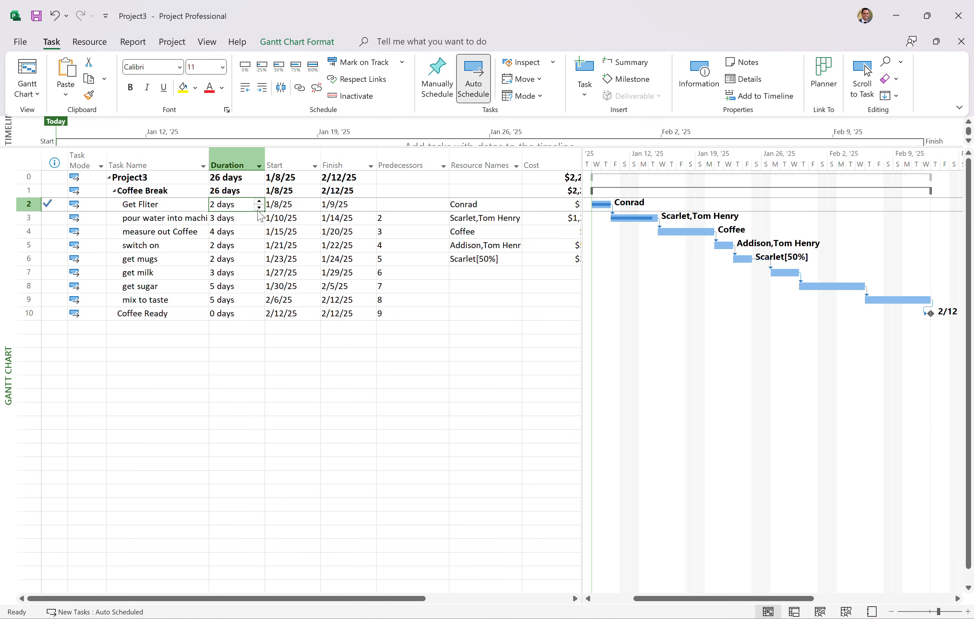
{"action": "mouse_move", "coordinate": [228, 217]}
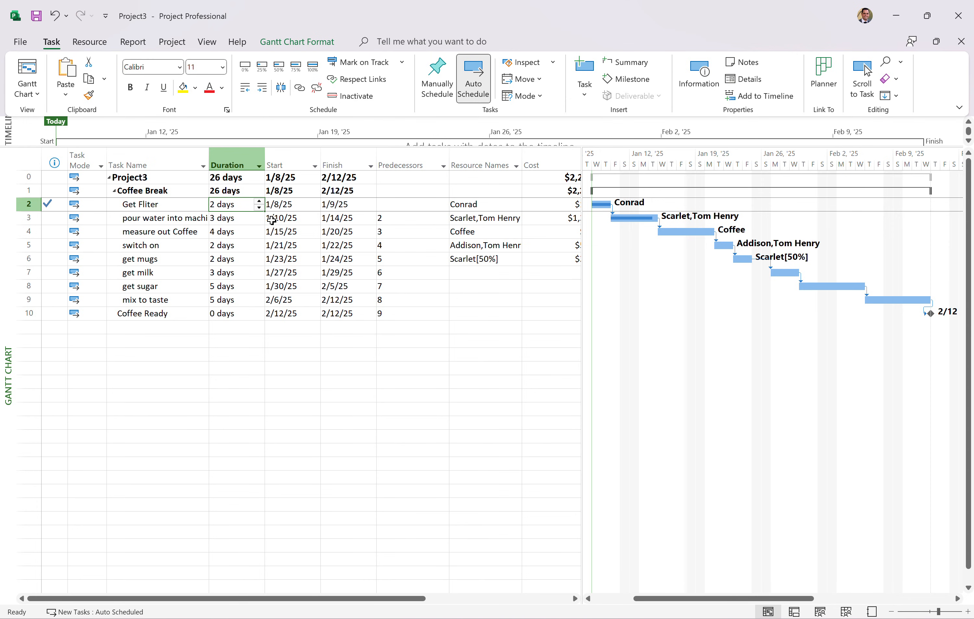
{"action": "mouse_move", "coordinate": [246, 287]}
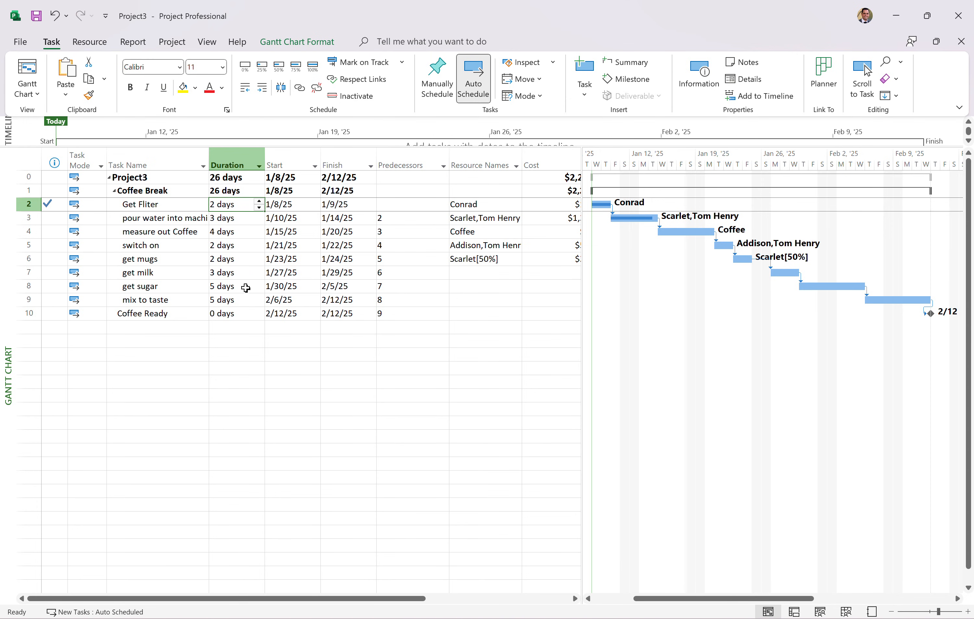
{"action": "mouse_move", "coordinate": [382, 276]}
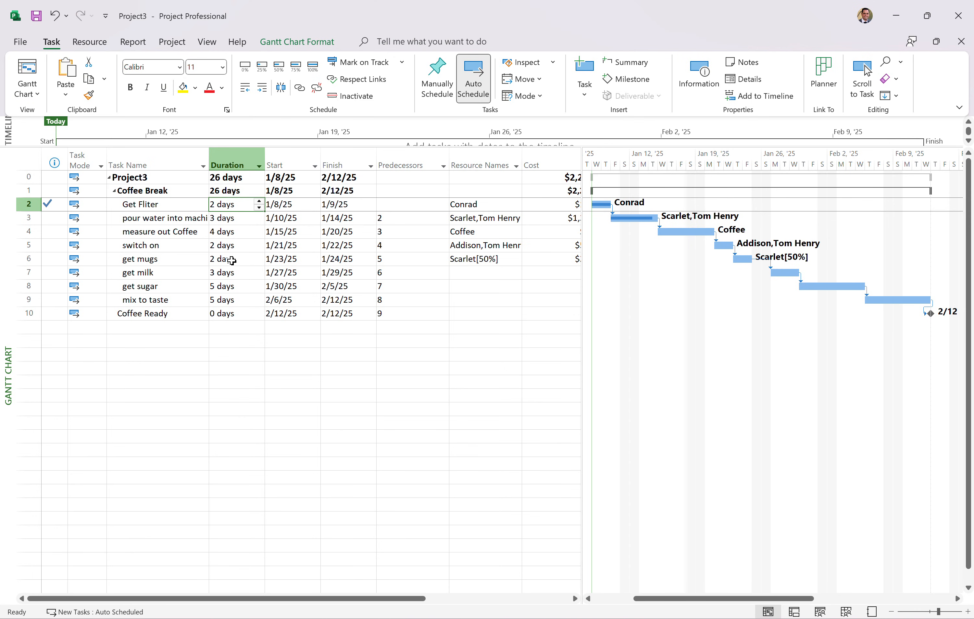
{"action": "mouse_move", "coordinate": [201, 225]}
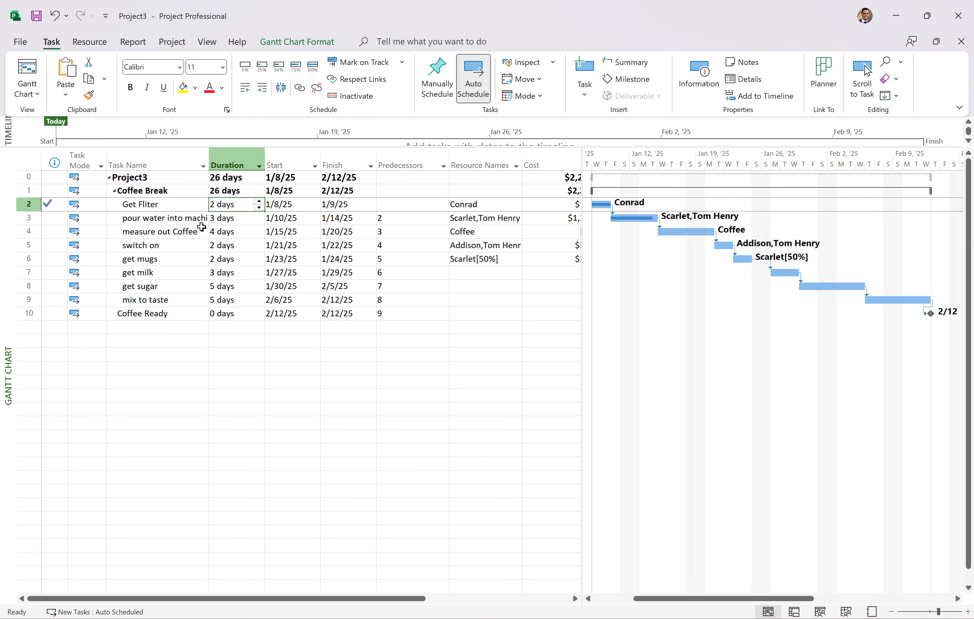
Mark pour water into machine as 100% complete, then select measure out Coffee
{"action": "left_click", "coordinate": [157, 218]}
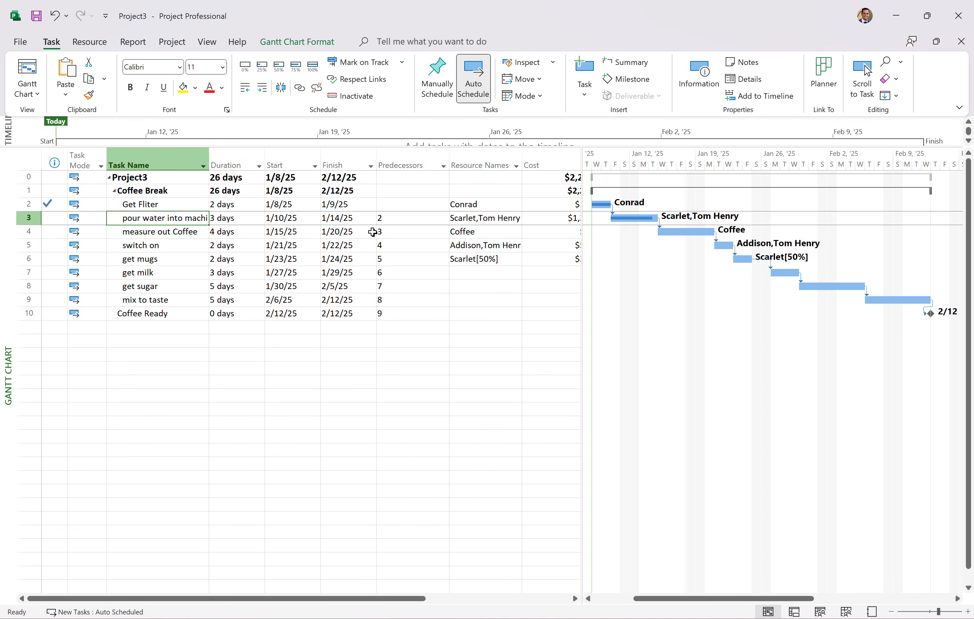
{"action": "mouse_move", "coordinate": [180, 232]}
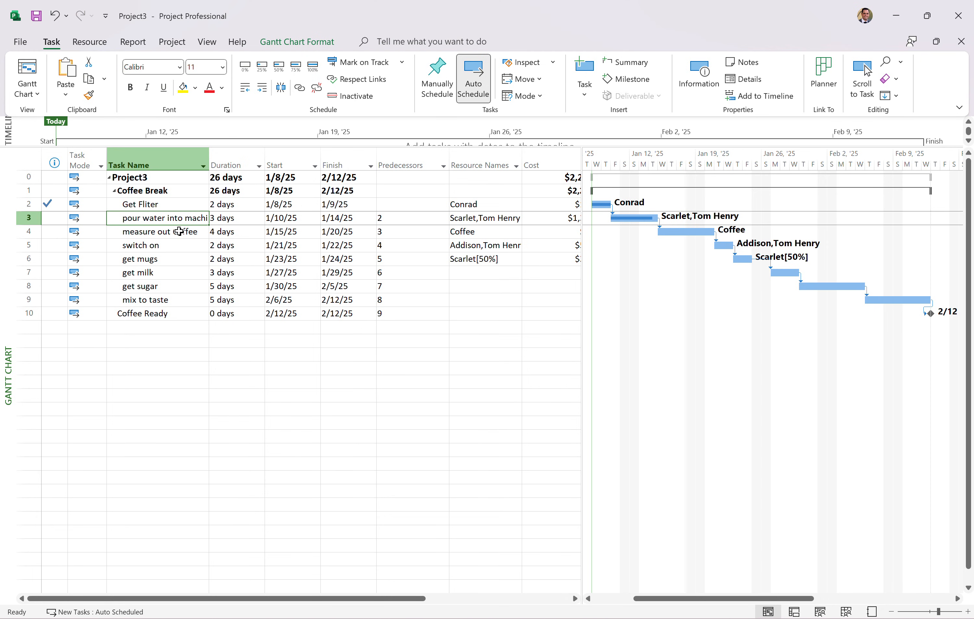
{"action": "left_click", "coordinate": [159, 231]}
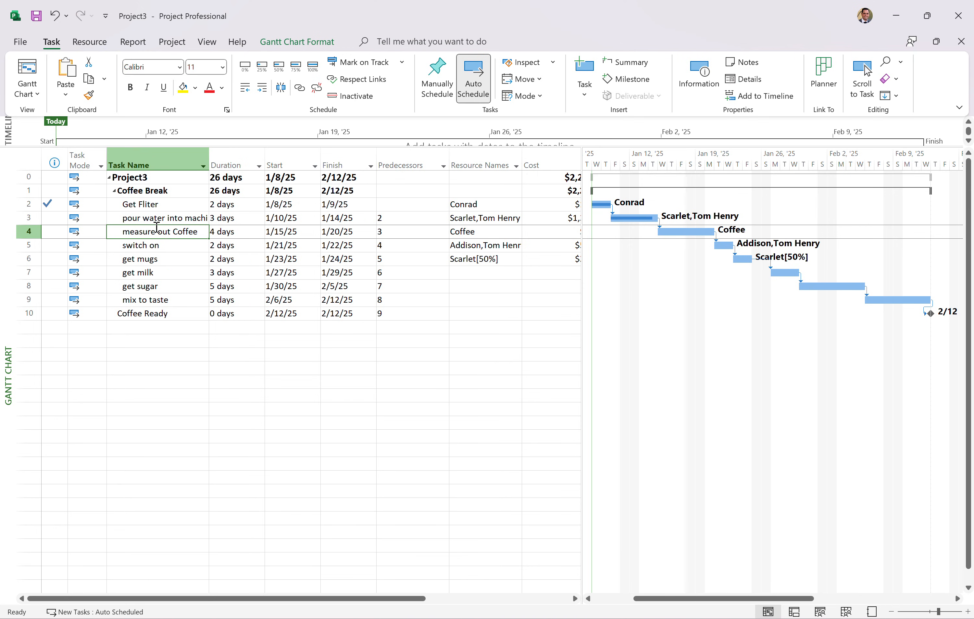
{"action": "left_click", "coordinate": [165, 217]}
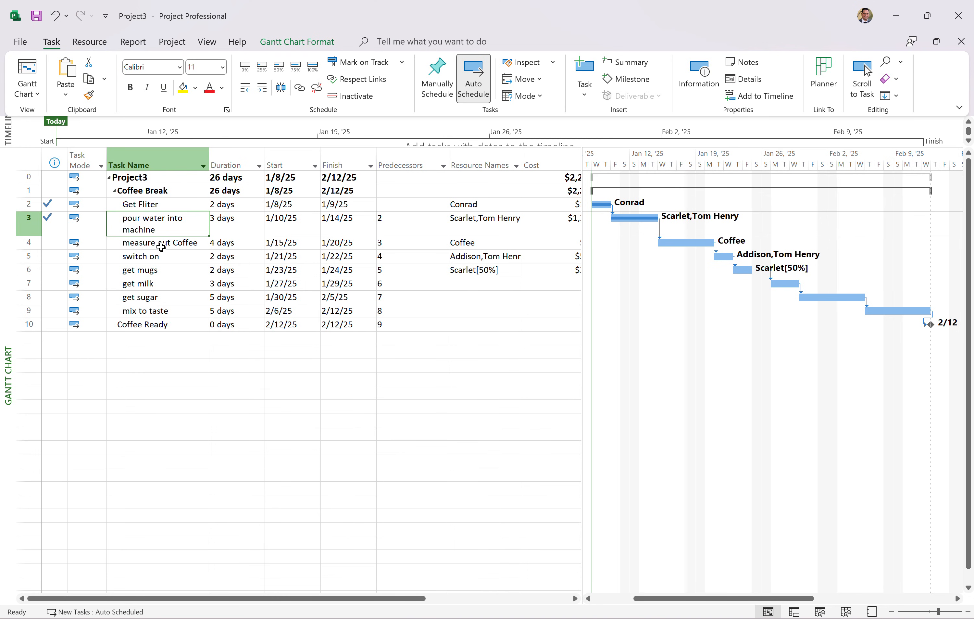
{"action": "left_click", "coordinate": [158, 242]}
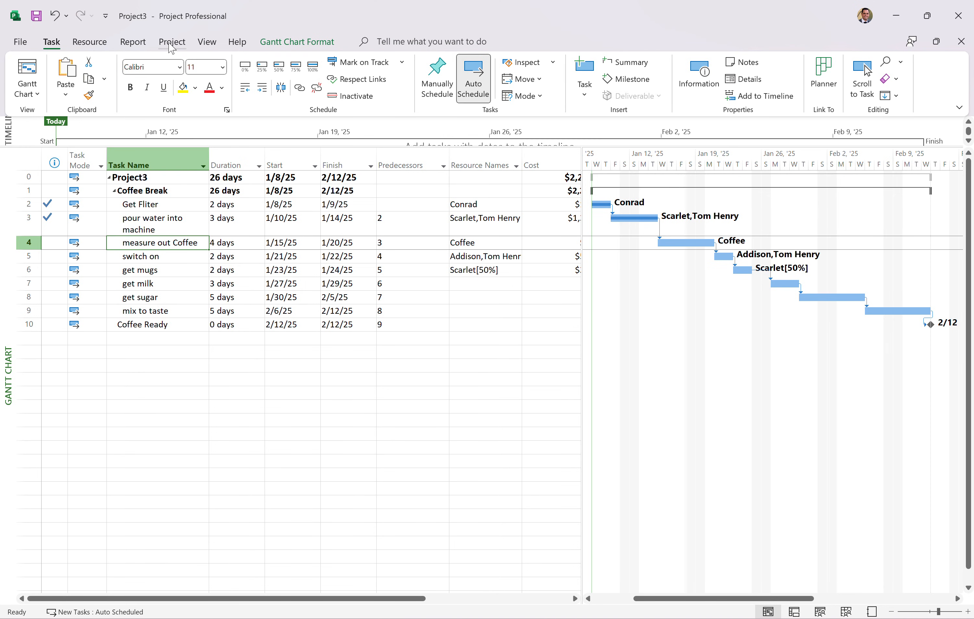
{"action": "left_click", "coordinate": [171, 42]}
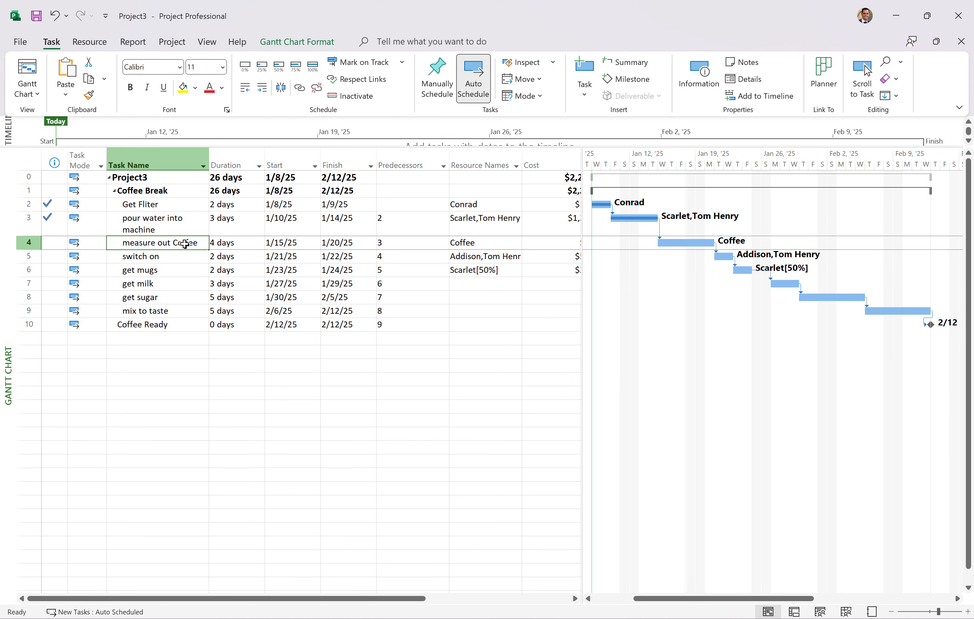
{"action": "mouse_move", "coordinate": [211, 247]}
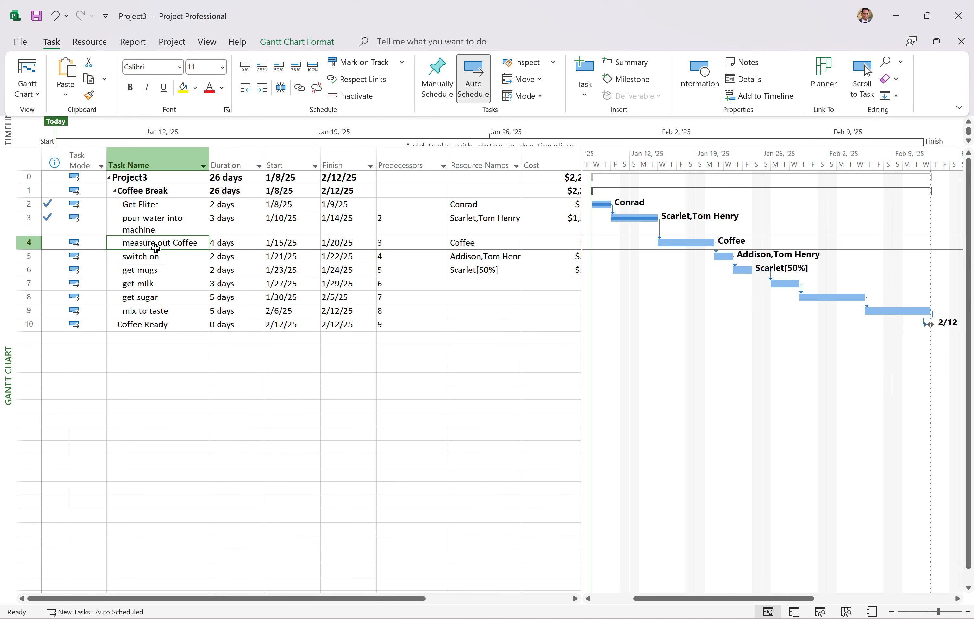
Attempt an earlier start for measure out Coffee, cancel to keep the link, and reopen its start calendar
{"action": "left_click", "coordinate": [288, 242]}
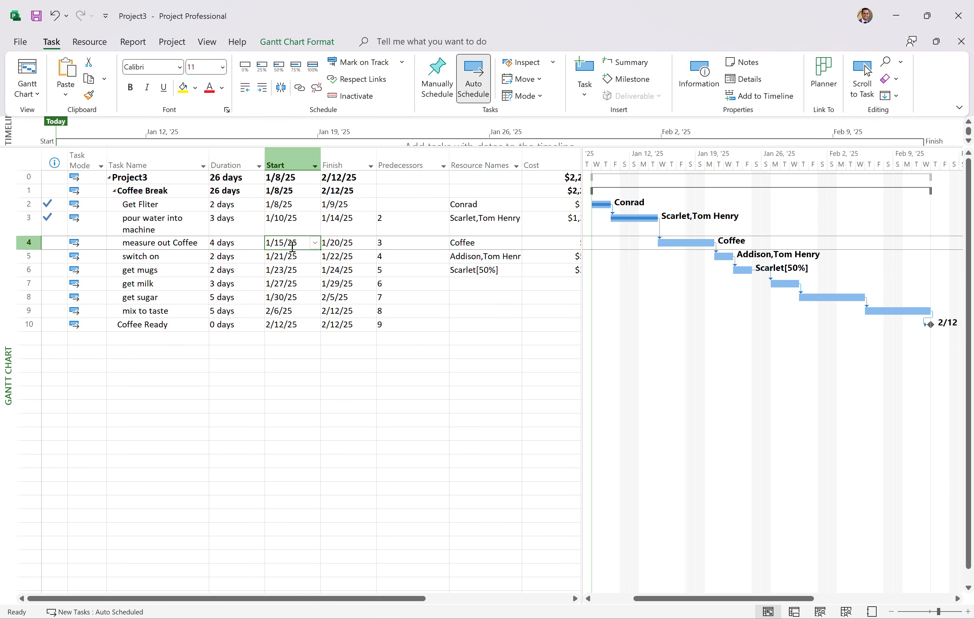
{"action": "left_click", "coordinate": [314, 242]}
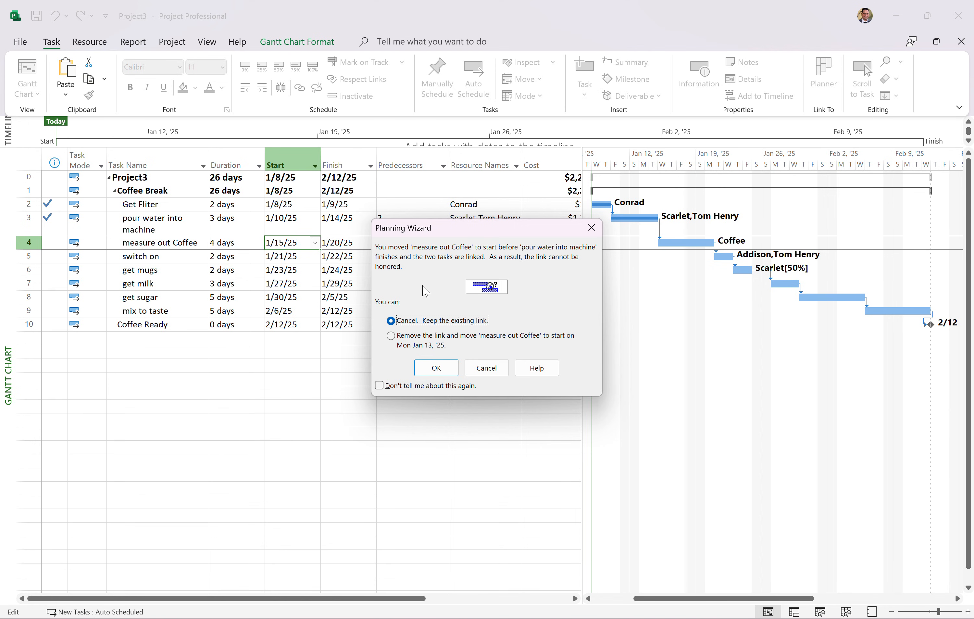
{"action": "mouse_move", "coordinate": [401, 271]}
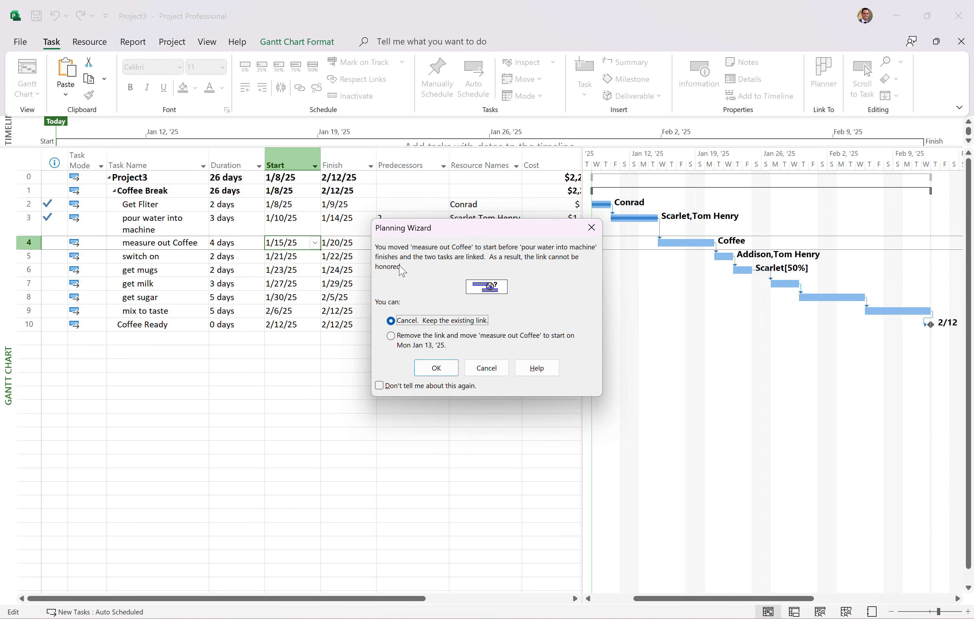
{"action": "mouse_move", "coordinate": [457, 265]}
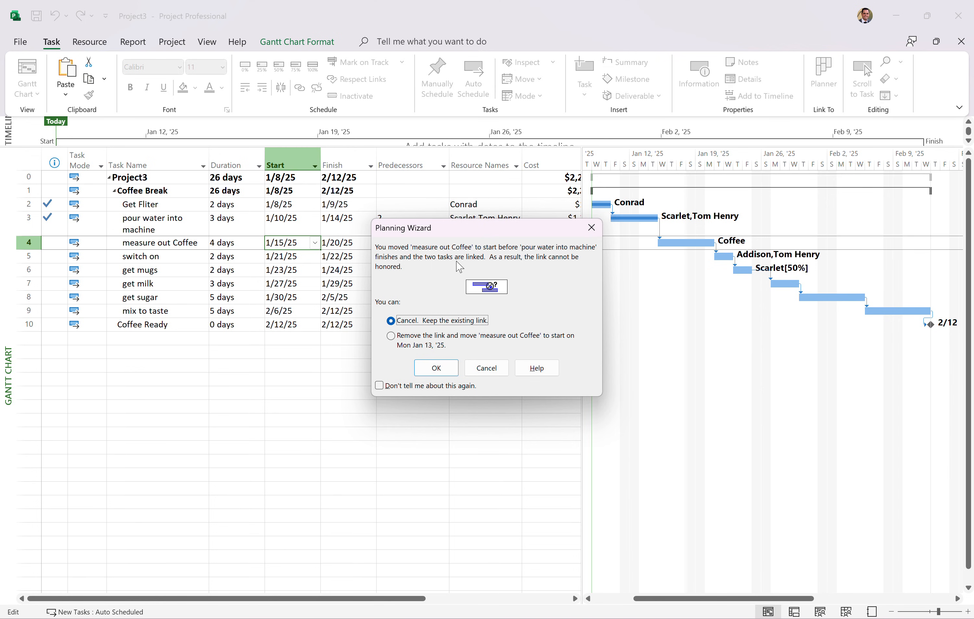
{"action": "mouse_move", "coordinate": [419, 276]}
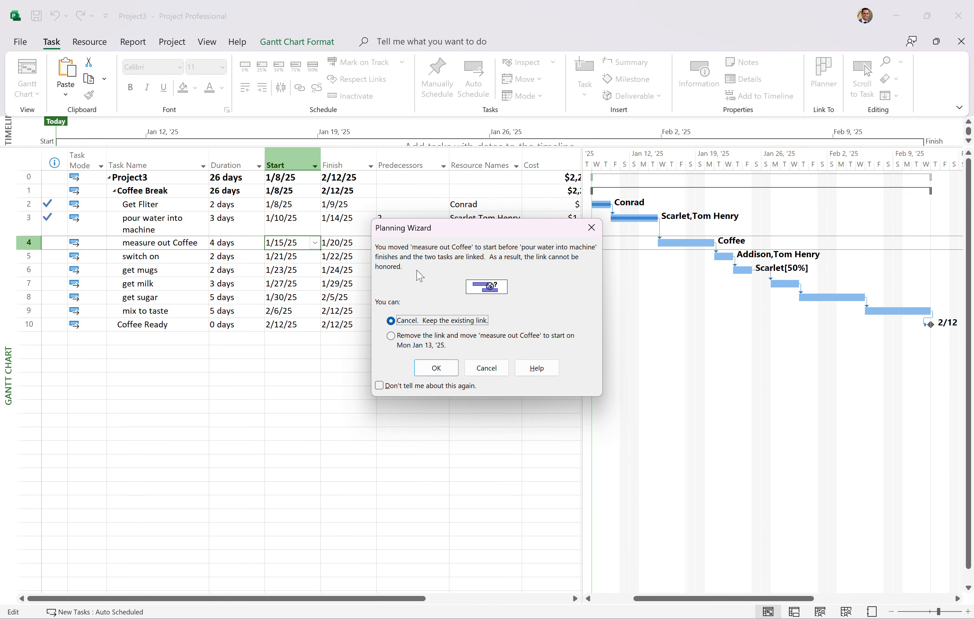
{"action": "mouse_move", "coordinate": [497, 256]}
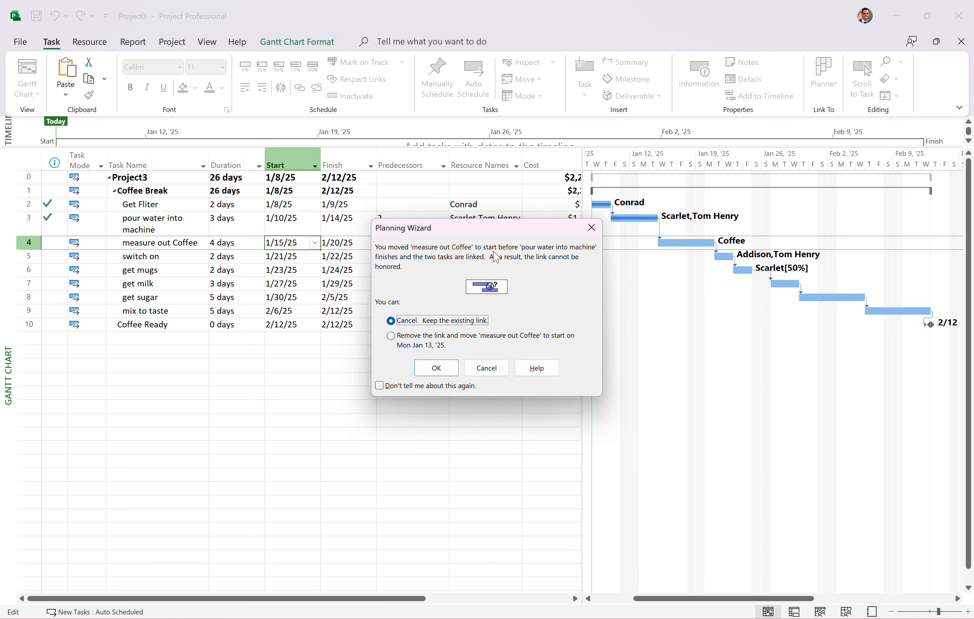
{"action": "mouse_move", "coordinate": [587, 381]}
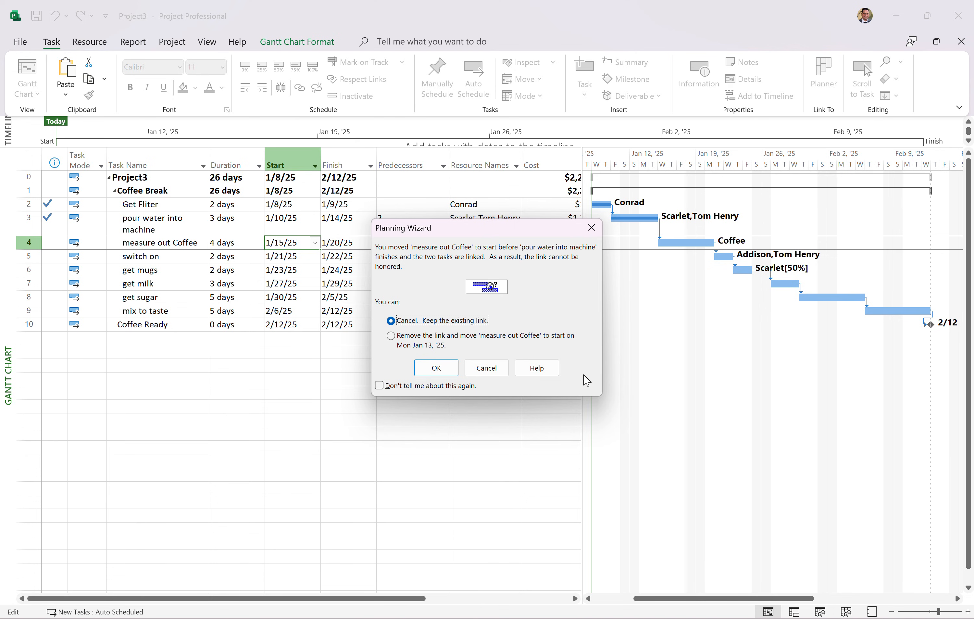
{"action": "mouse_move", "coordinate": [550, 353]}
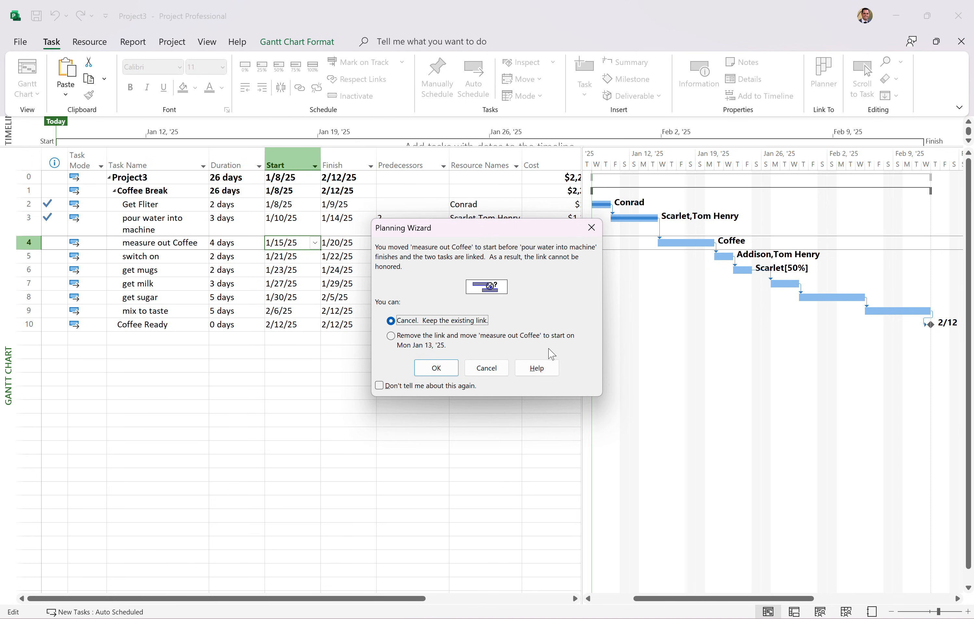
{"action": "left_click", "coordinate": [435, 366]}
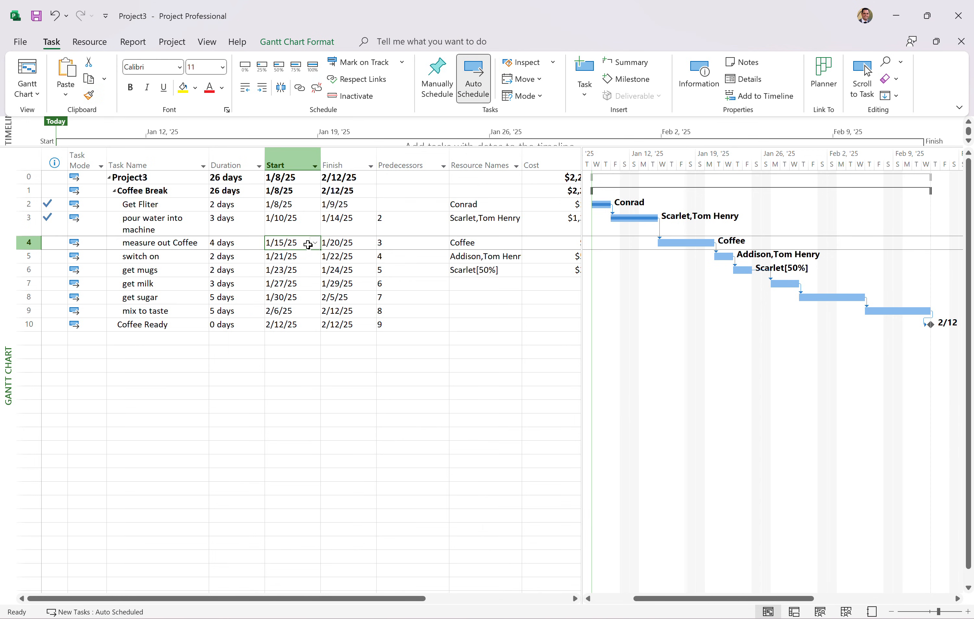
{"action": "left_click", "coordinate": [314, 243]}
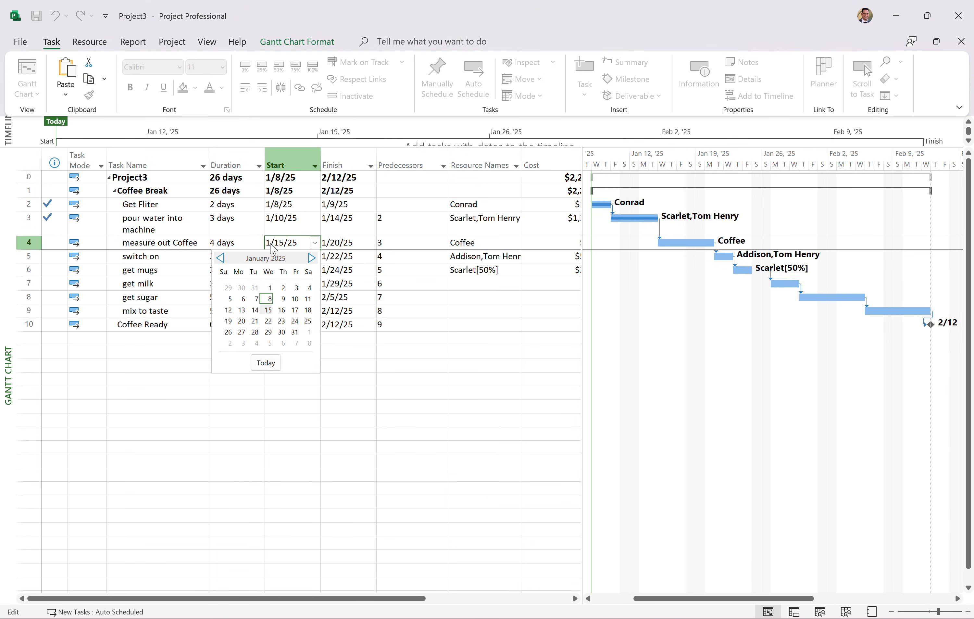
{"action": "mouse_move", "coordinate": [267, 309]}
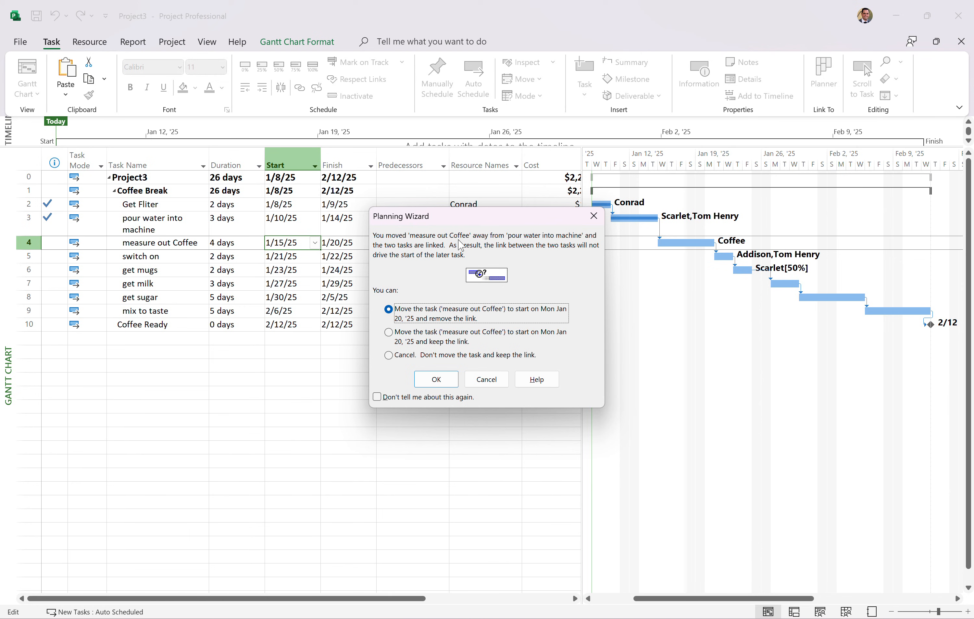
{"action": "mouse_move", "coordinate": [465, 348]}
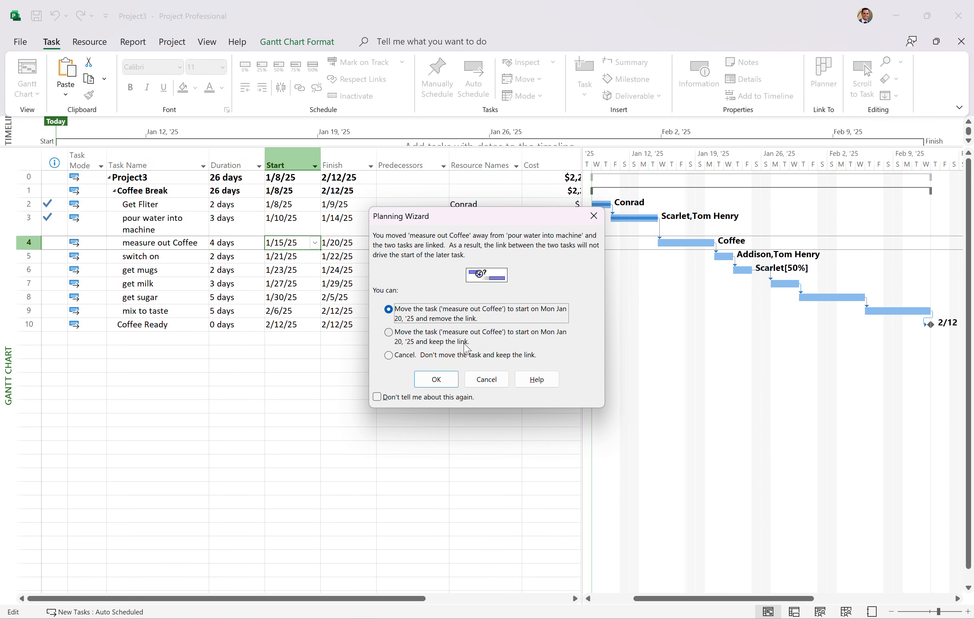
Move measure out Coffee to start 1/20/25, removing its predecessor link in the Planning Wizard
{"action": "left_click", "coordinate": [389, 332]}
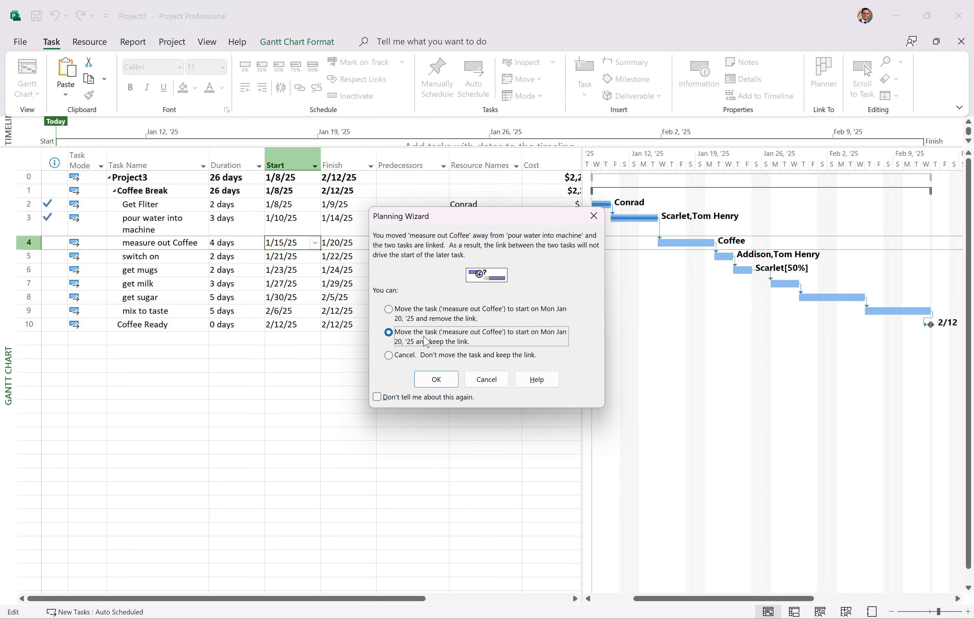
{"action": "left_click", "coordinate": [389, 355]}
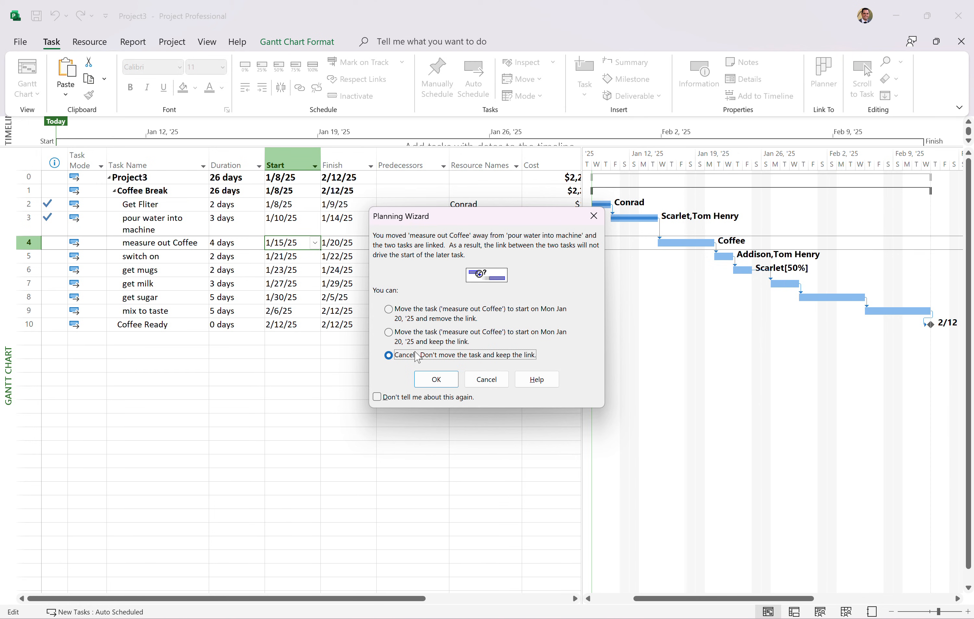
{"action": "left_click", "coordinate": [389, 309]}
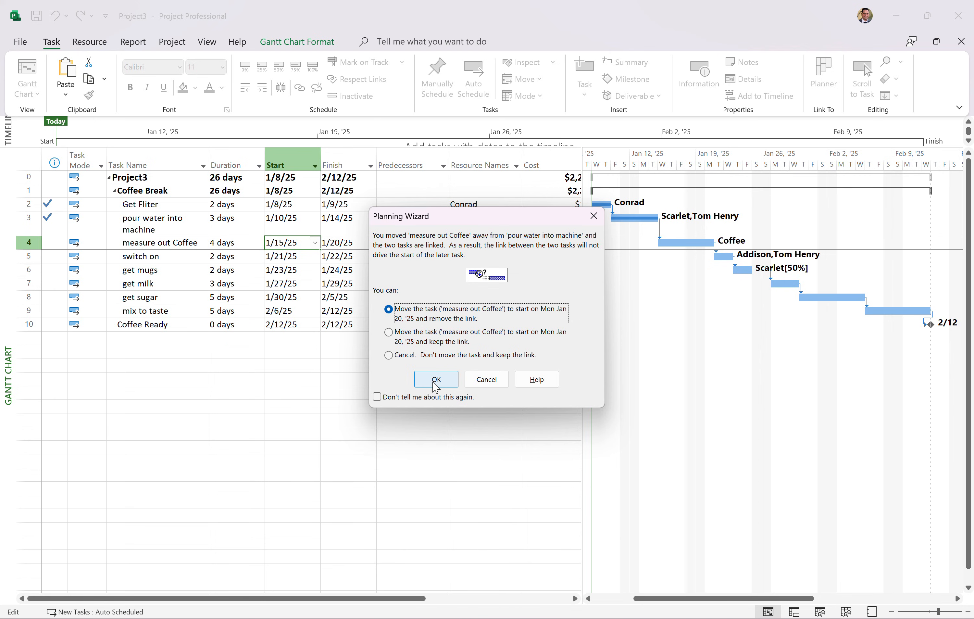
{"action": "left_click", "coordinate": [436, 379]}
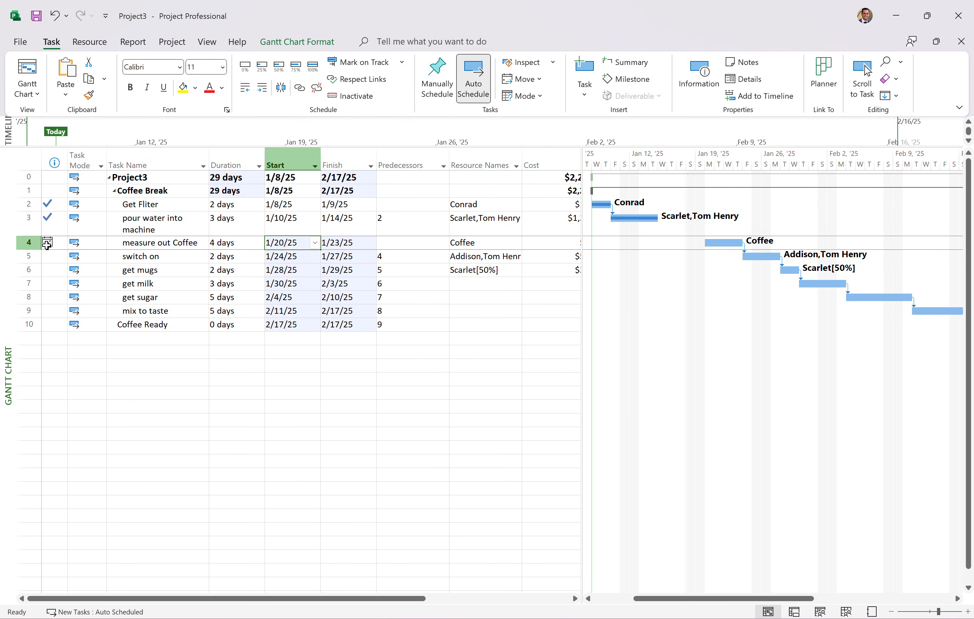
{"action": "mouse_move", "coordinate": [47, 242]}
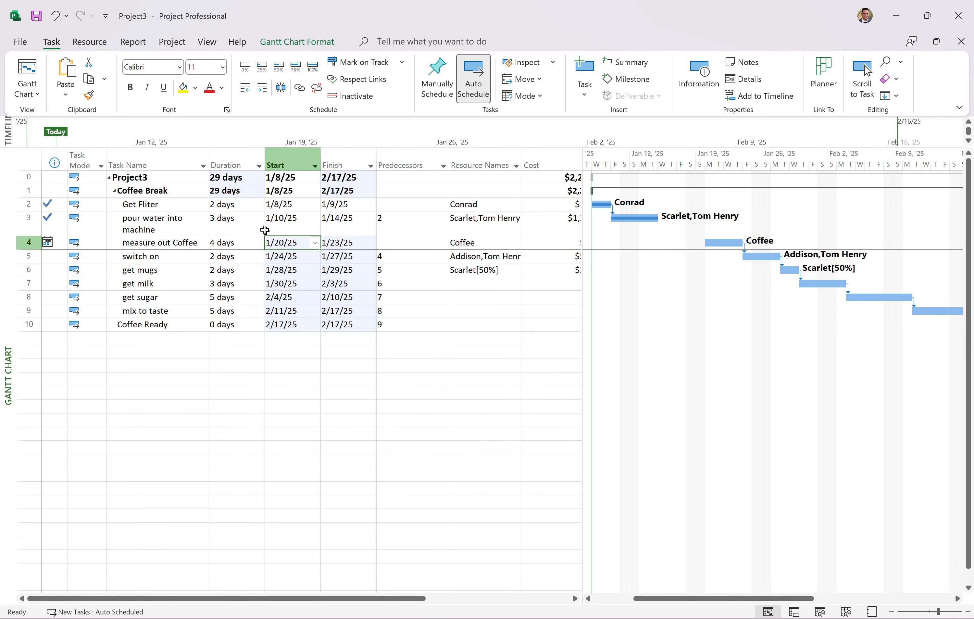
{"action": "mouse_move", "coordinate": [414, 267]}
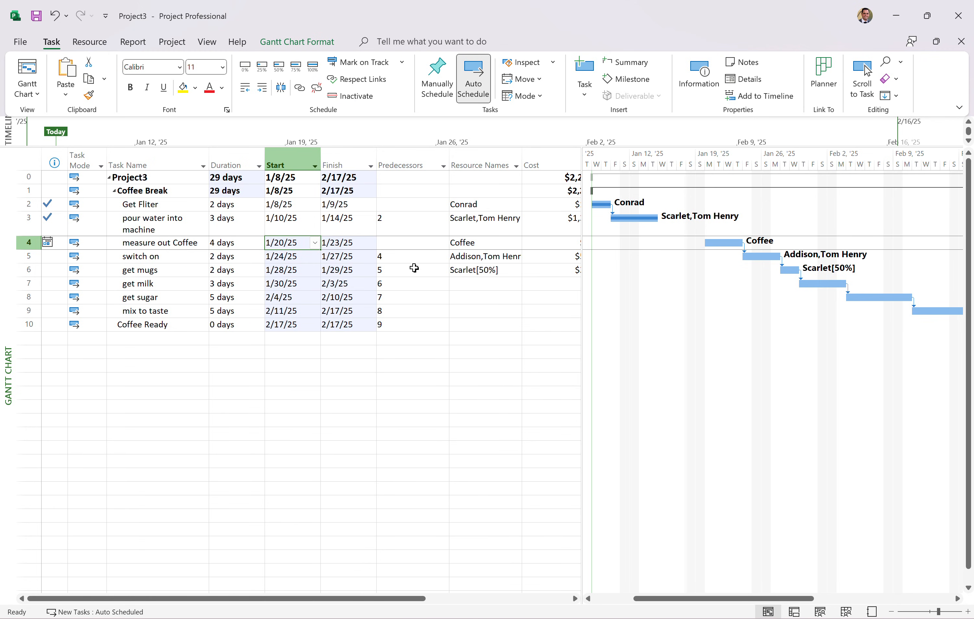
{"action": "mouse_move", "coordinate": [578, 242]}
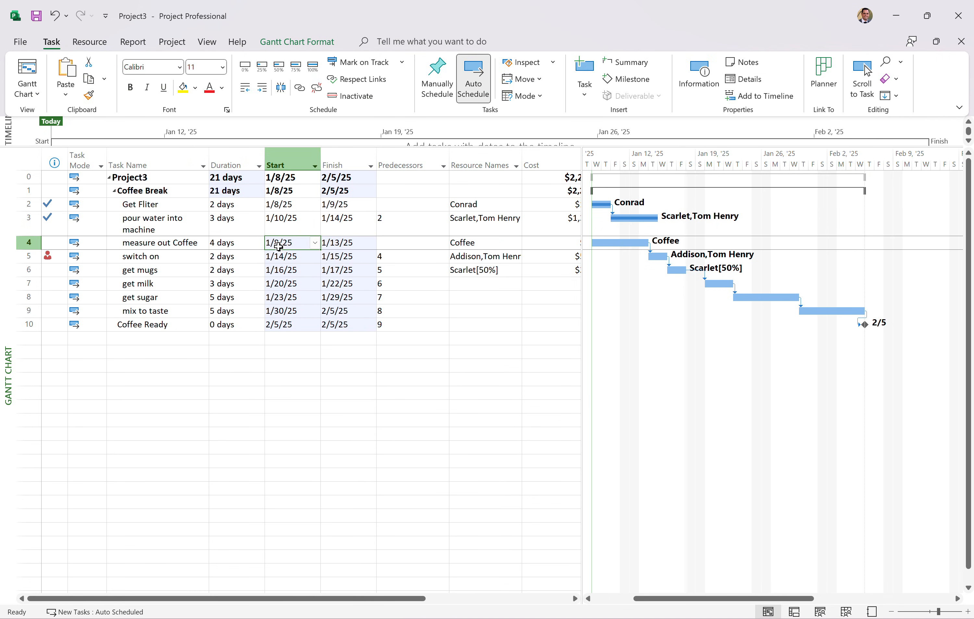
Reset measure out Coffee's start to January 20, then bring up the project reports
{"action": "left_click", "coordinate": [315, 242]}
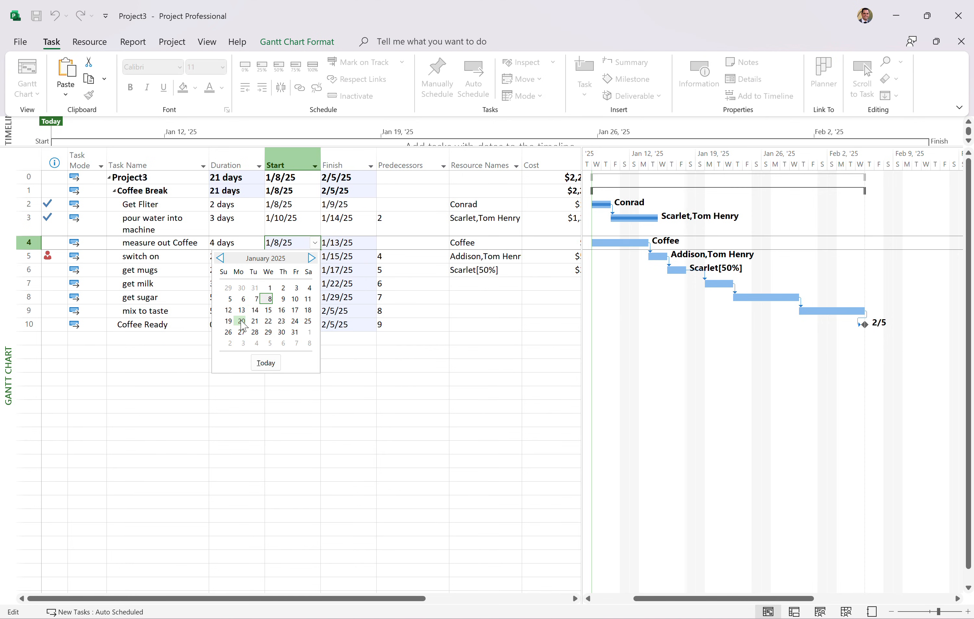
{"action": "left_click", "coordinate": [240, 321]}
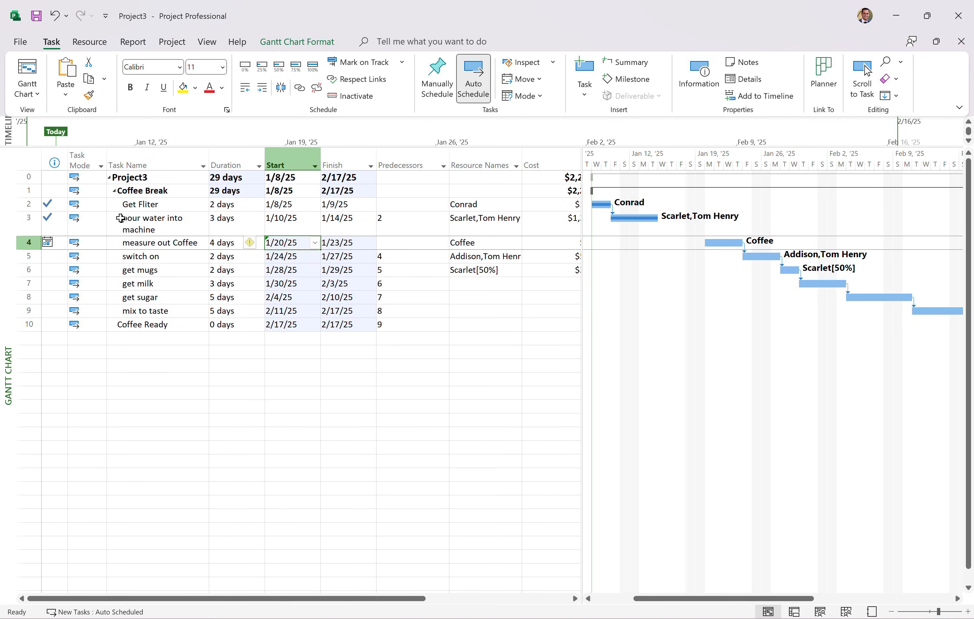
{"action": "mouse_move", "coordinate": [48, 241]}
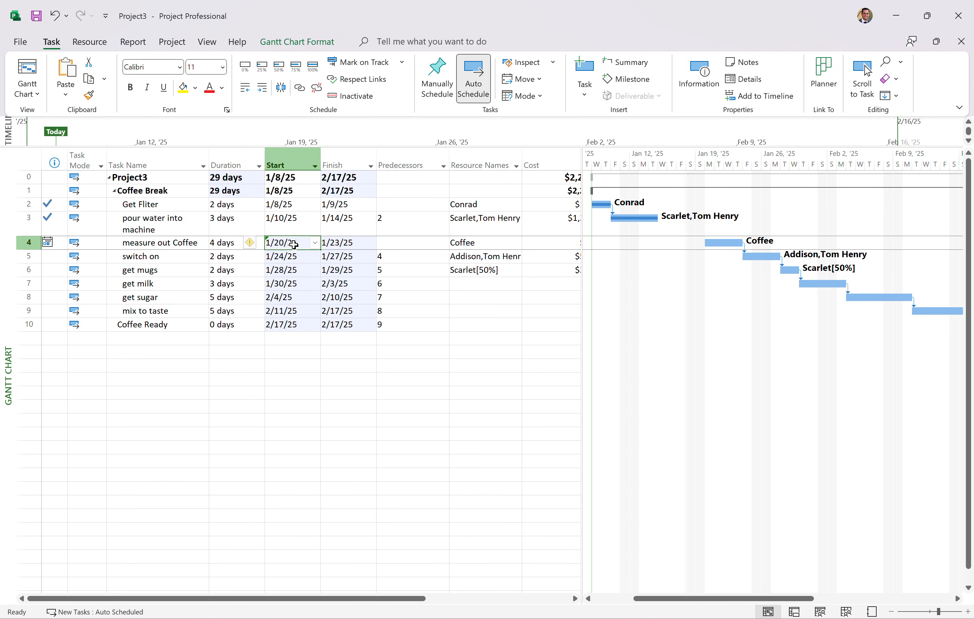
{"action": "mouse_move", "coordinate": [709, 255]}
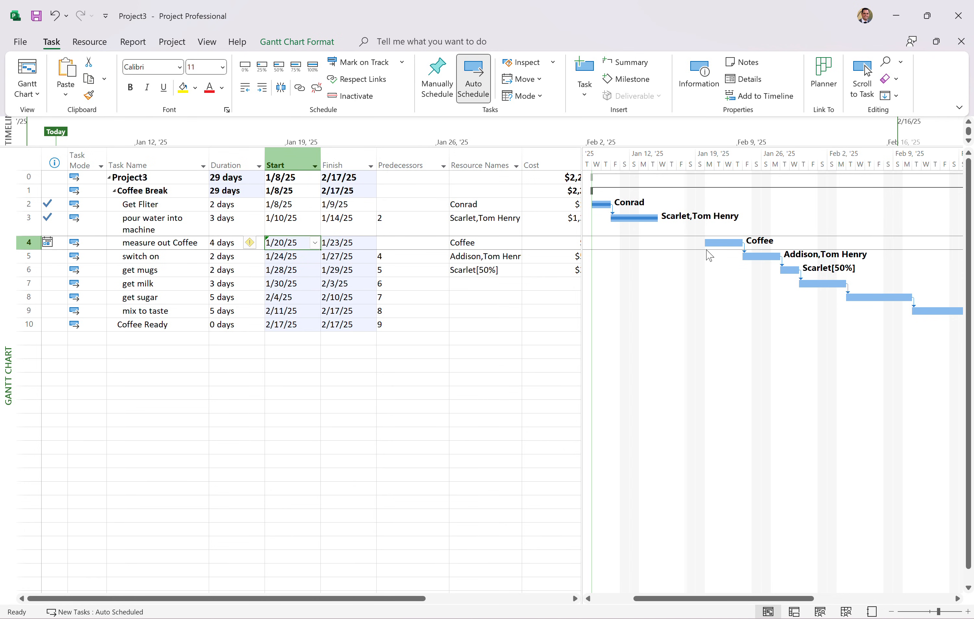
{"action": "mouse_move", "coordinate": [730, 238]}
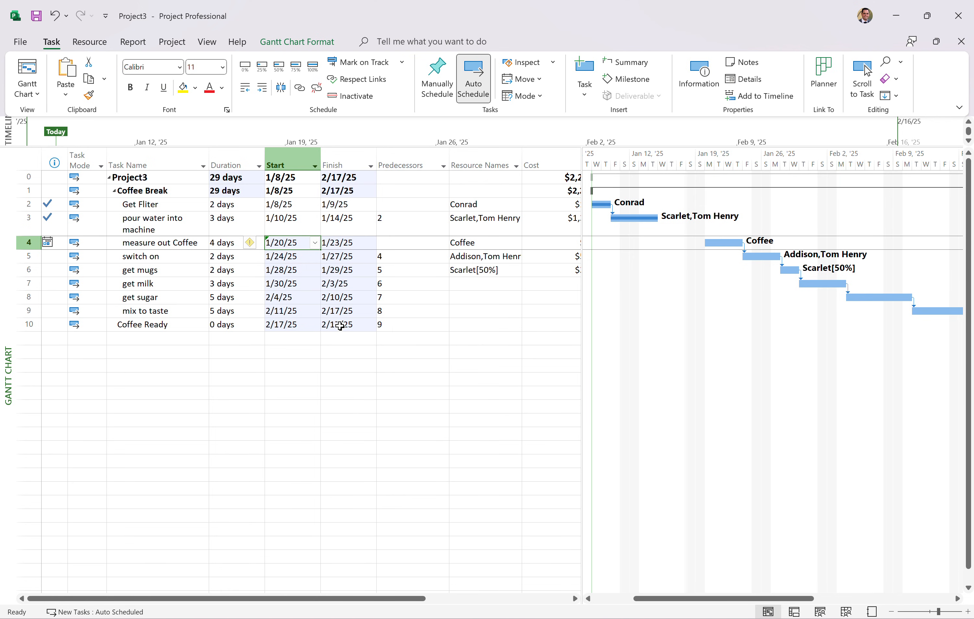
{"action": "mouse_move", "coordinate": [117, 34]}
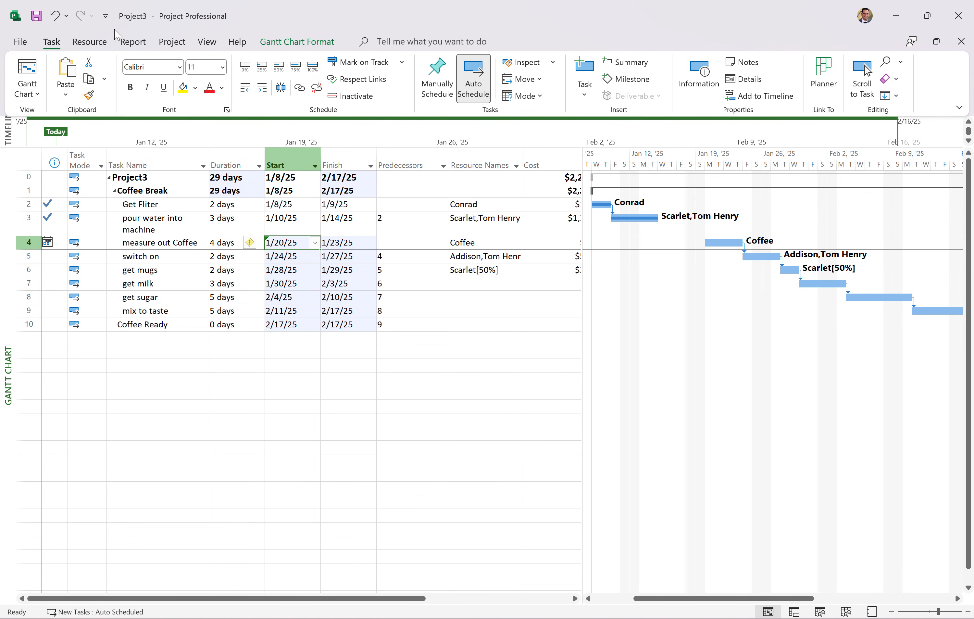
{"action": "left_click", "coordinate": [133, 42]}
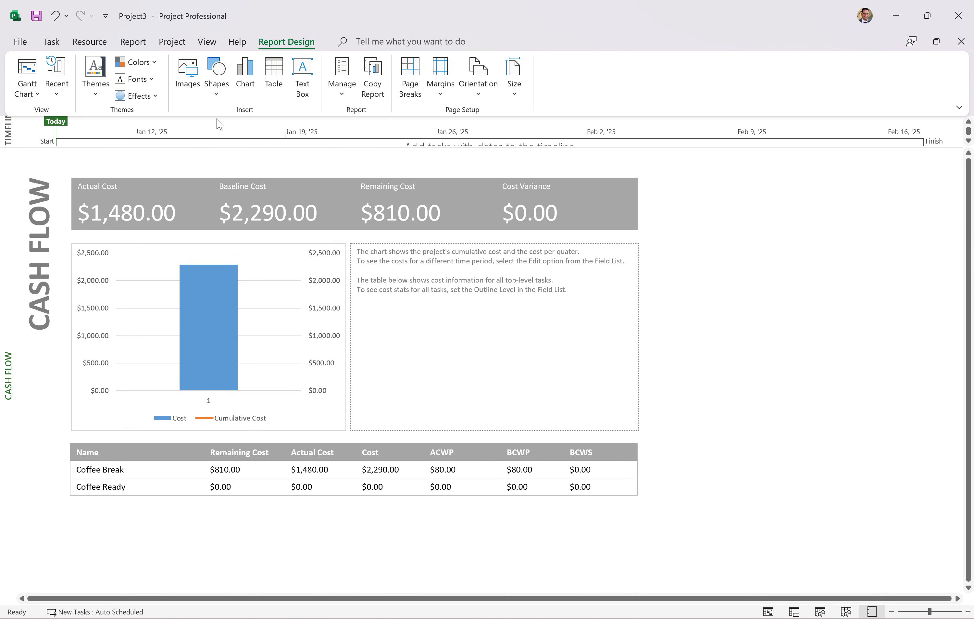
{"action": "mouse_move", "coordinate": [43, 57]}
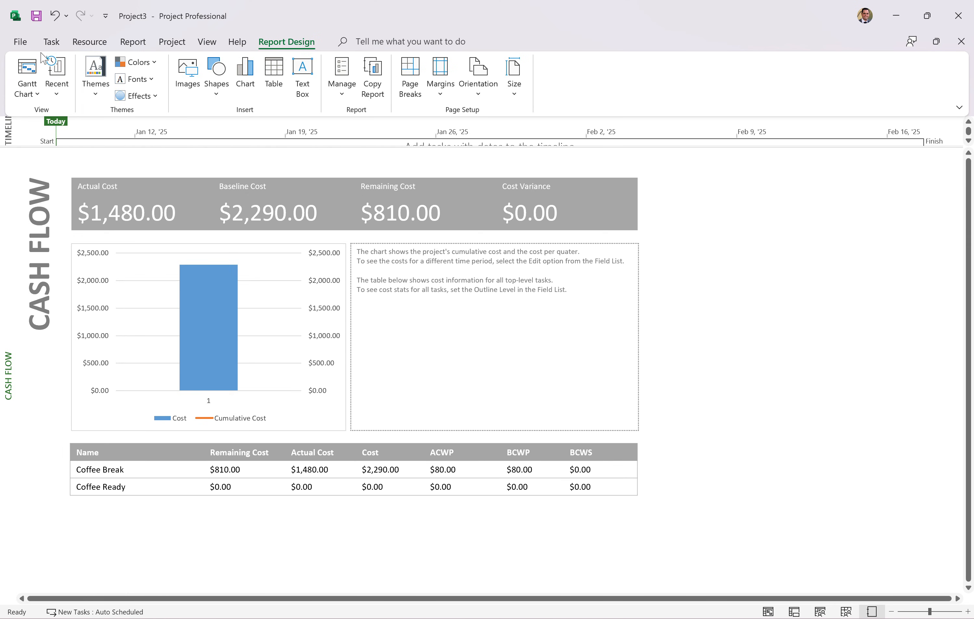
{"action": "left_click", "coordinate": [51, 41]}
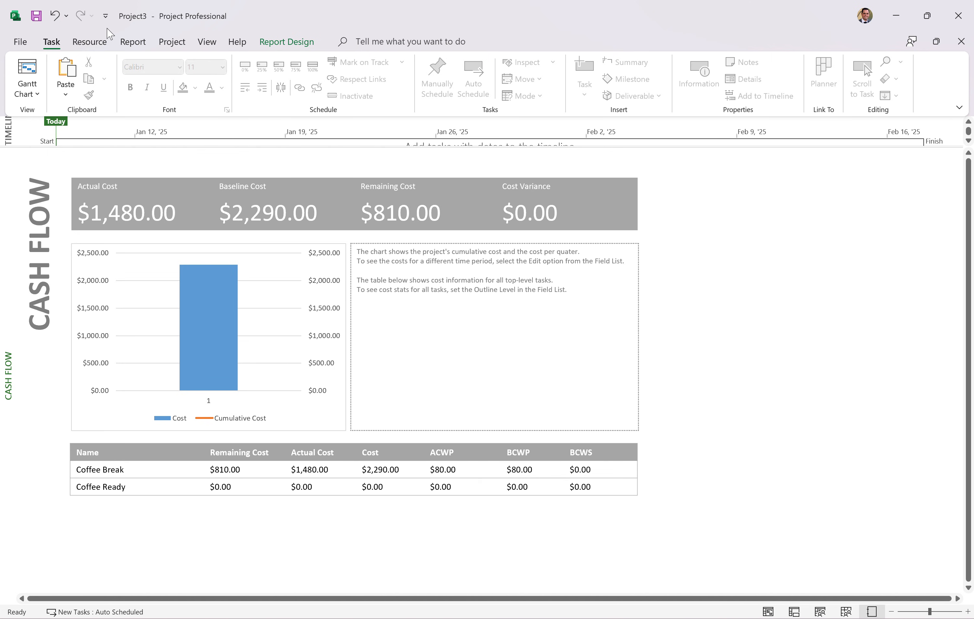
{"action": "left_click", "coordinate": [207, 41]}
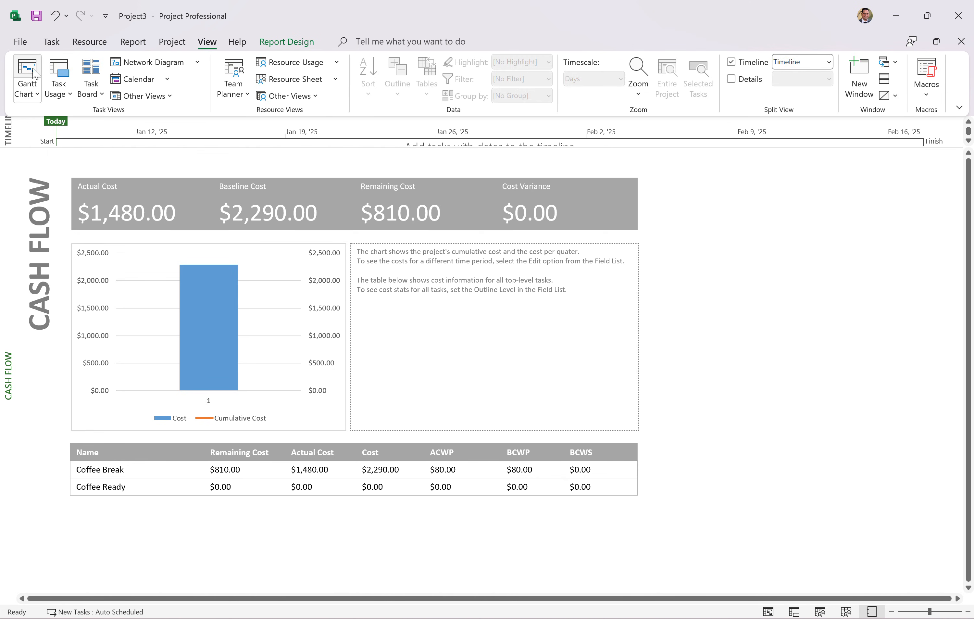
{"action": "left_click", "coordinate": [26, 76]}
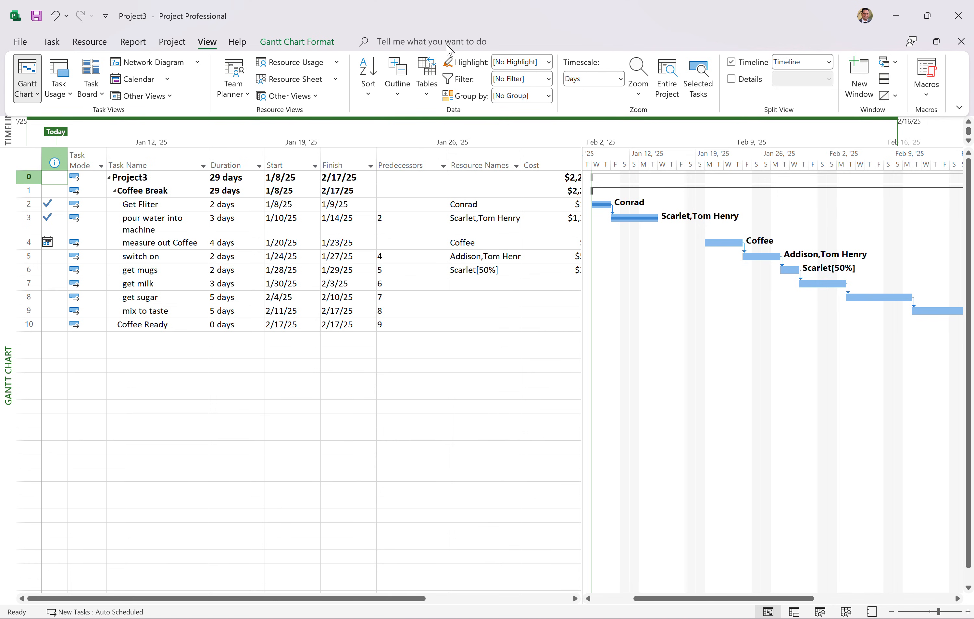
{"action": "left_click", "coordinate": [453, 41]}
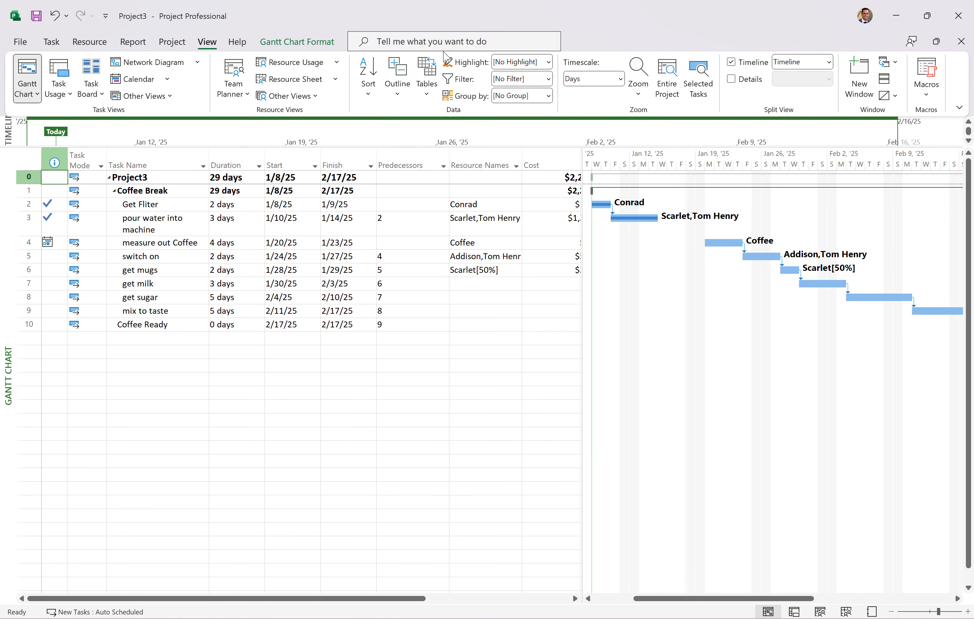
{"action": "mouse_move", "coordinate": [446, 30]}
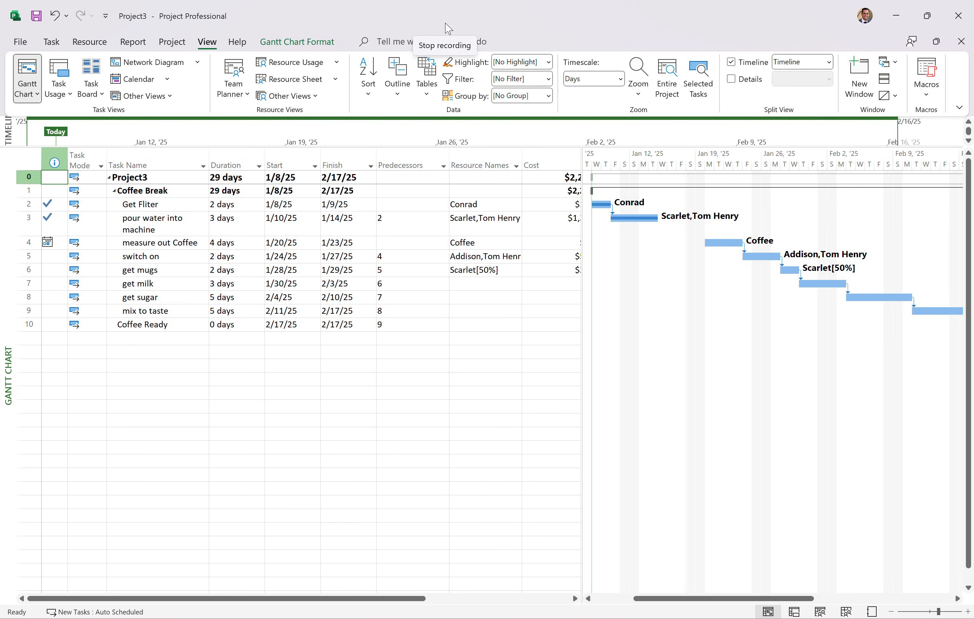
{"action": "mouse_move", "coordinate": [448, 48]}
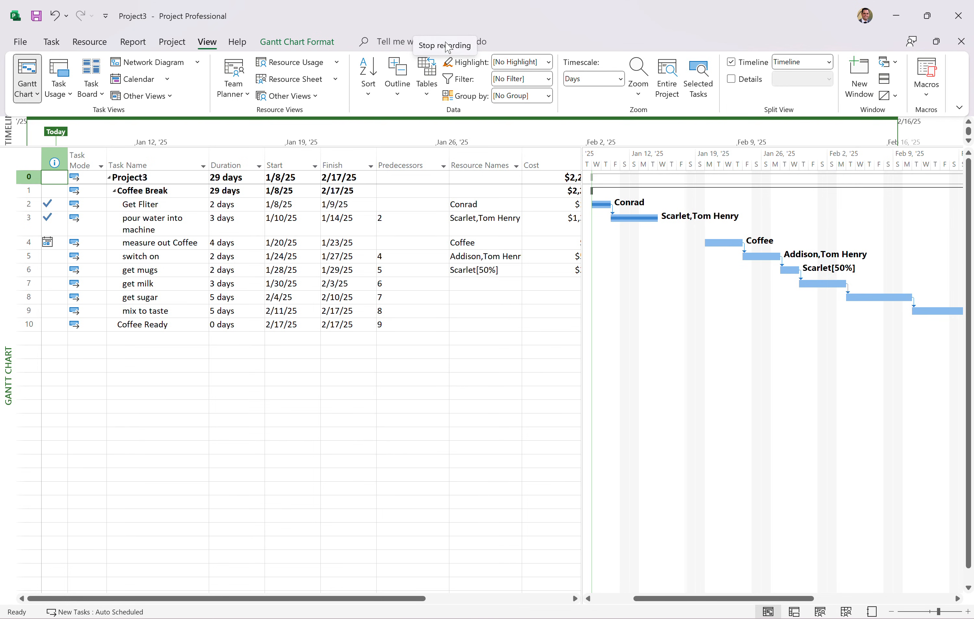